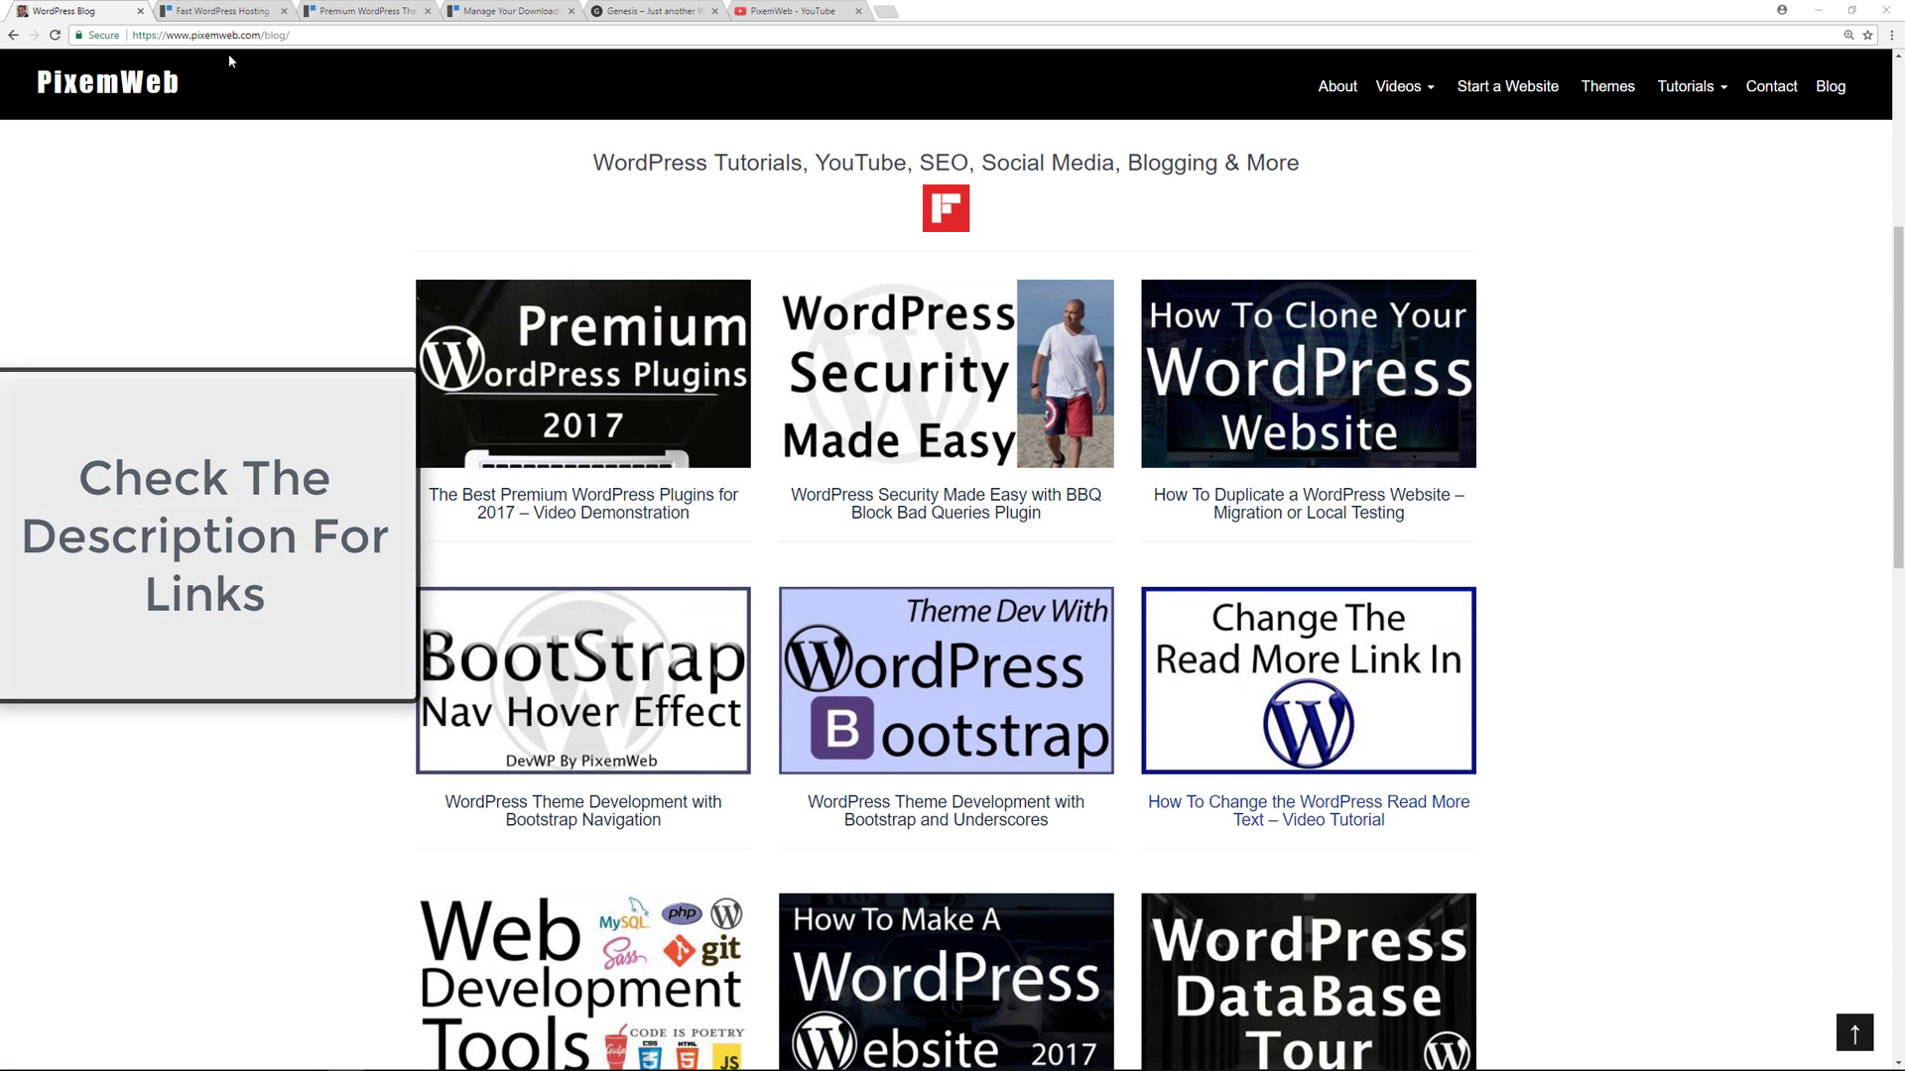
Open the StudioPress hosting page and scroll through its Genesis Framework, SEO, updates and plugins sections
{"action": "left_click", "coordinate": [225, 10]}
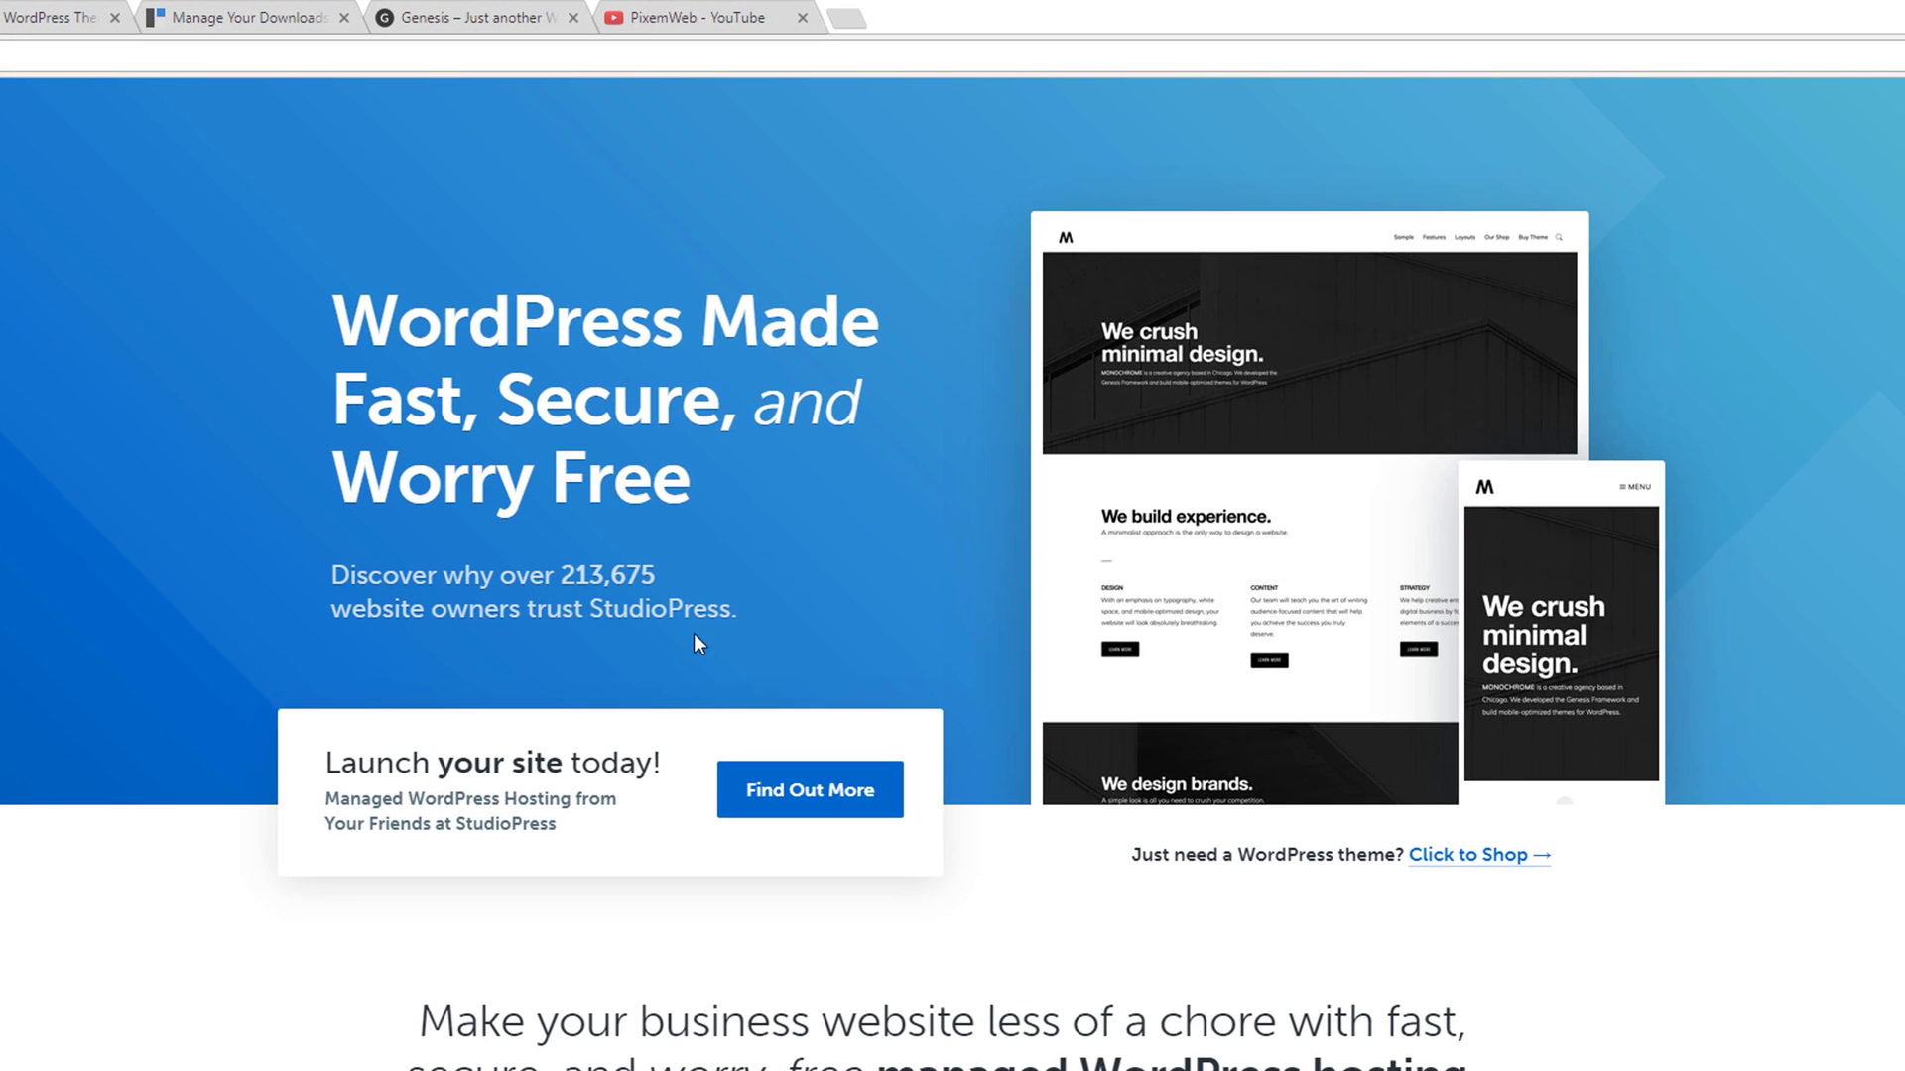
{"action": "mouse_move", "coordinate": [632, 589]}
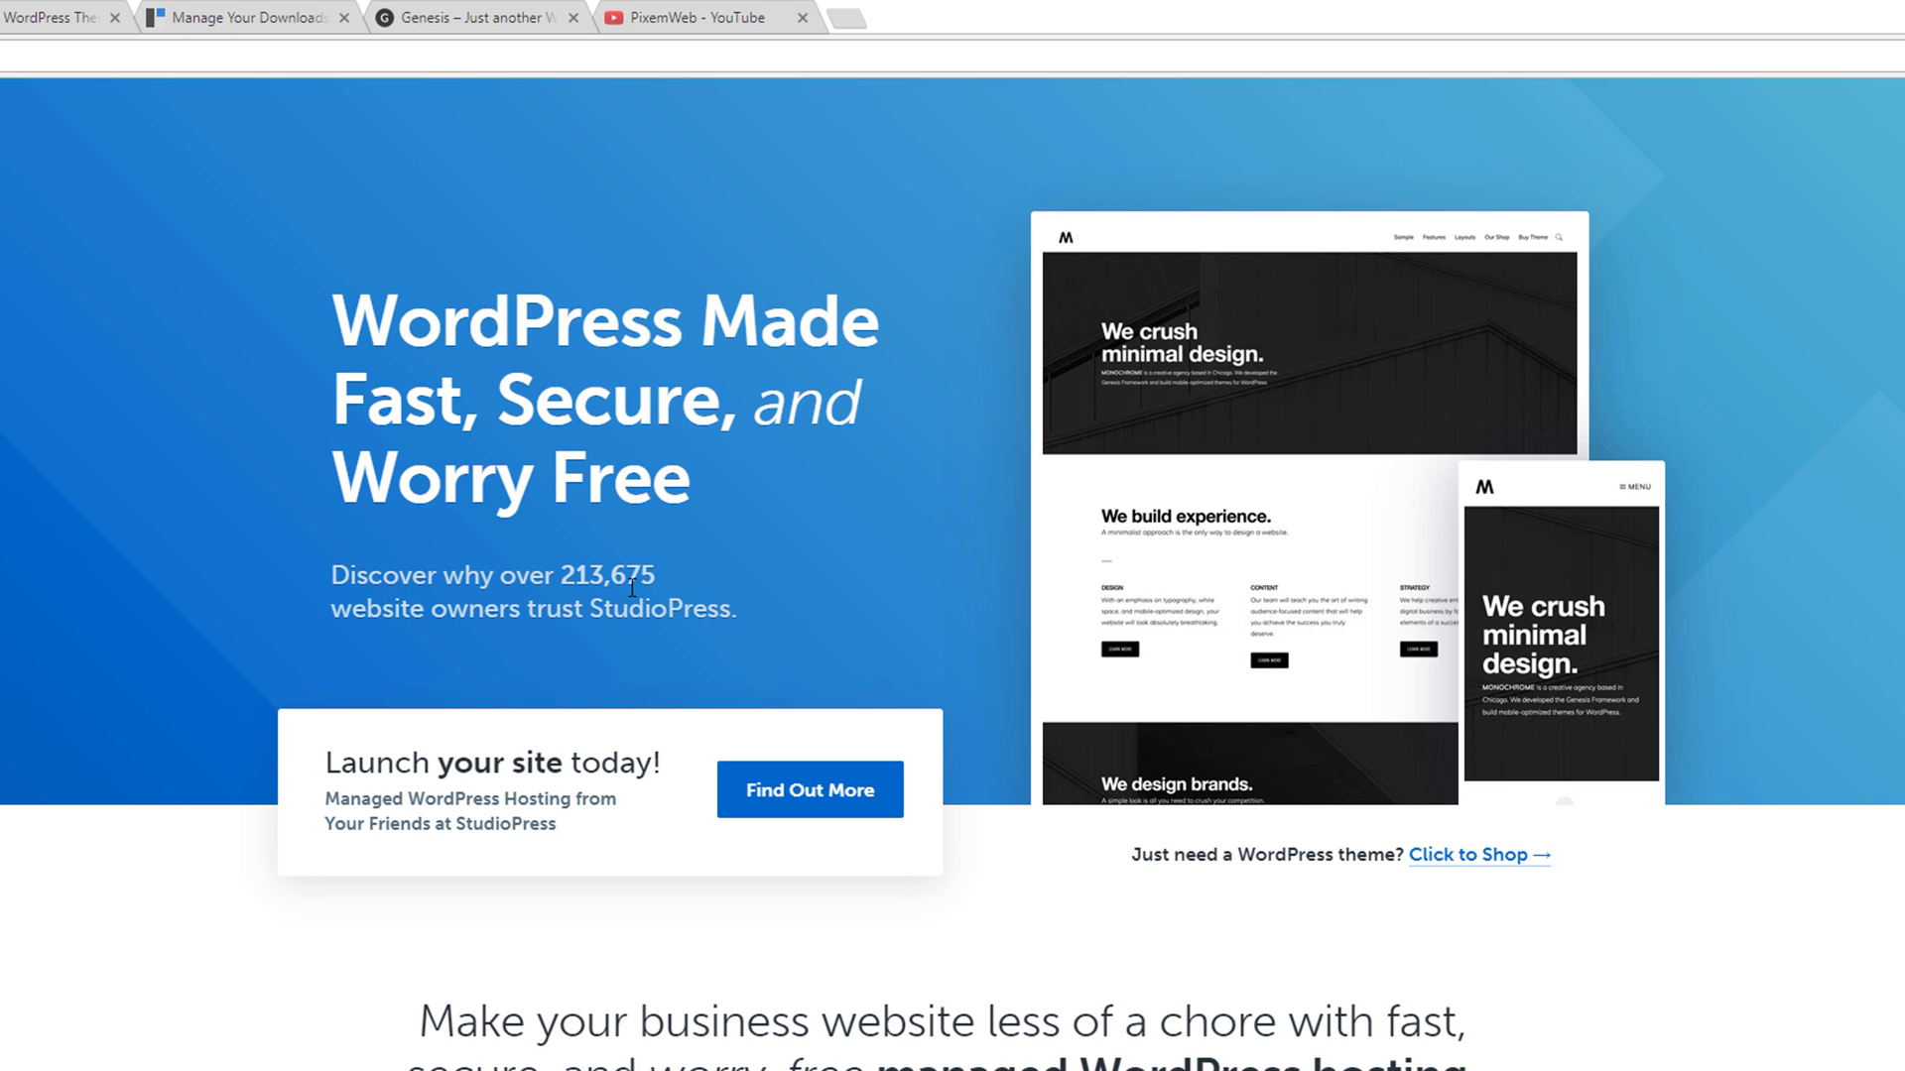
{"action": "mouse_move", "coordinate": [645, 647]}
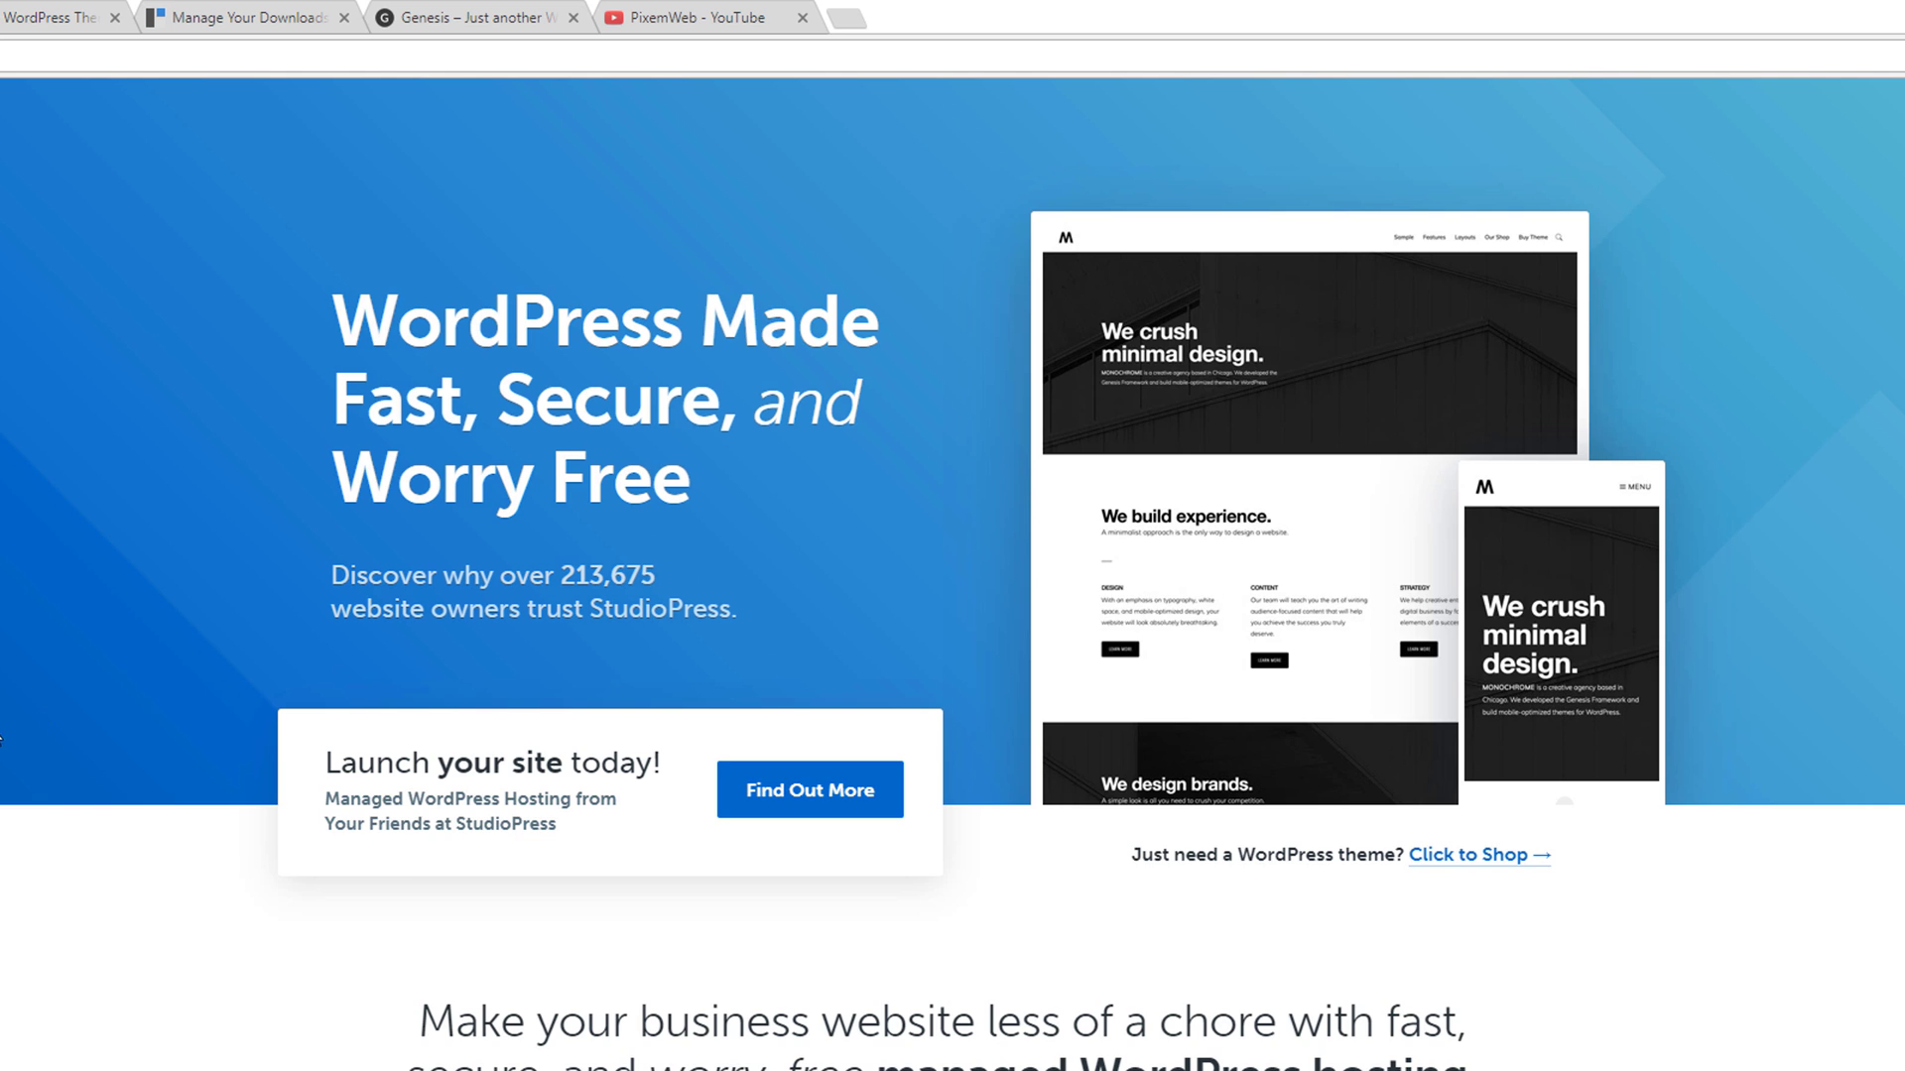
{"action": "scroll", "scroll_direction": "down", "scroll_amount": 3}
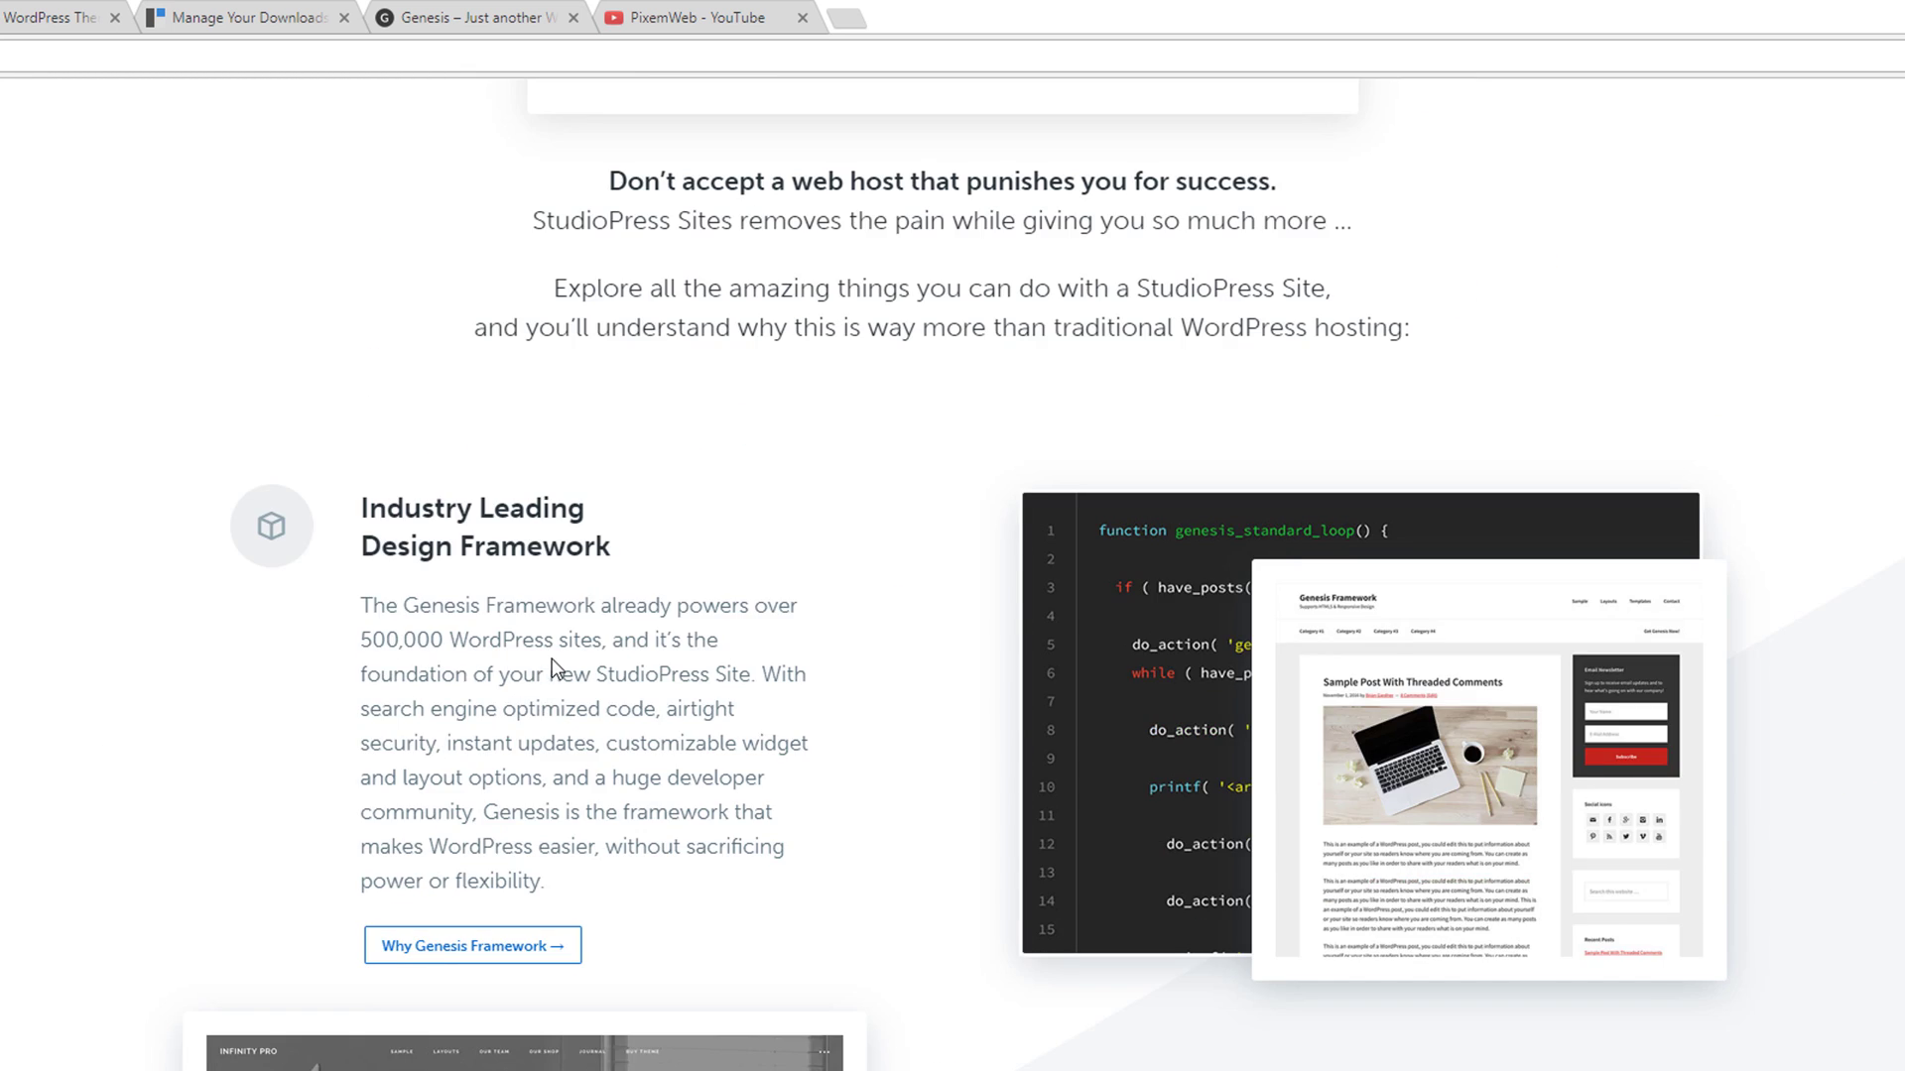
{"action": "mouse_move", "coordinate": [636, 689]}
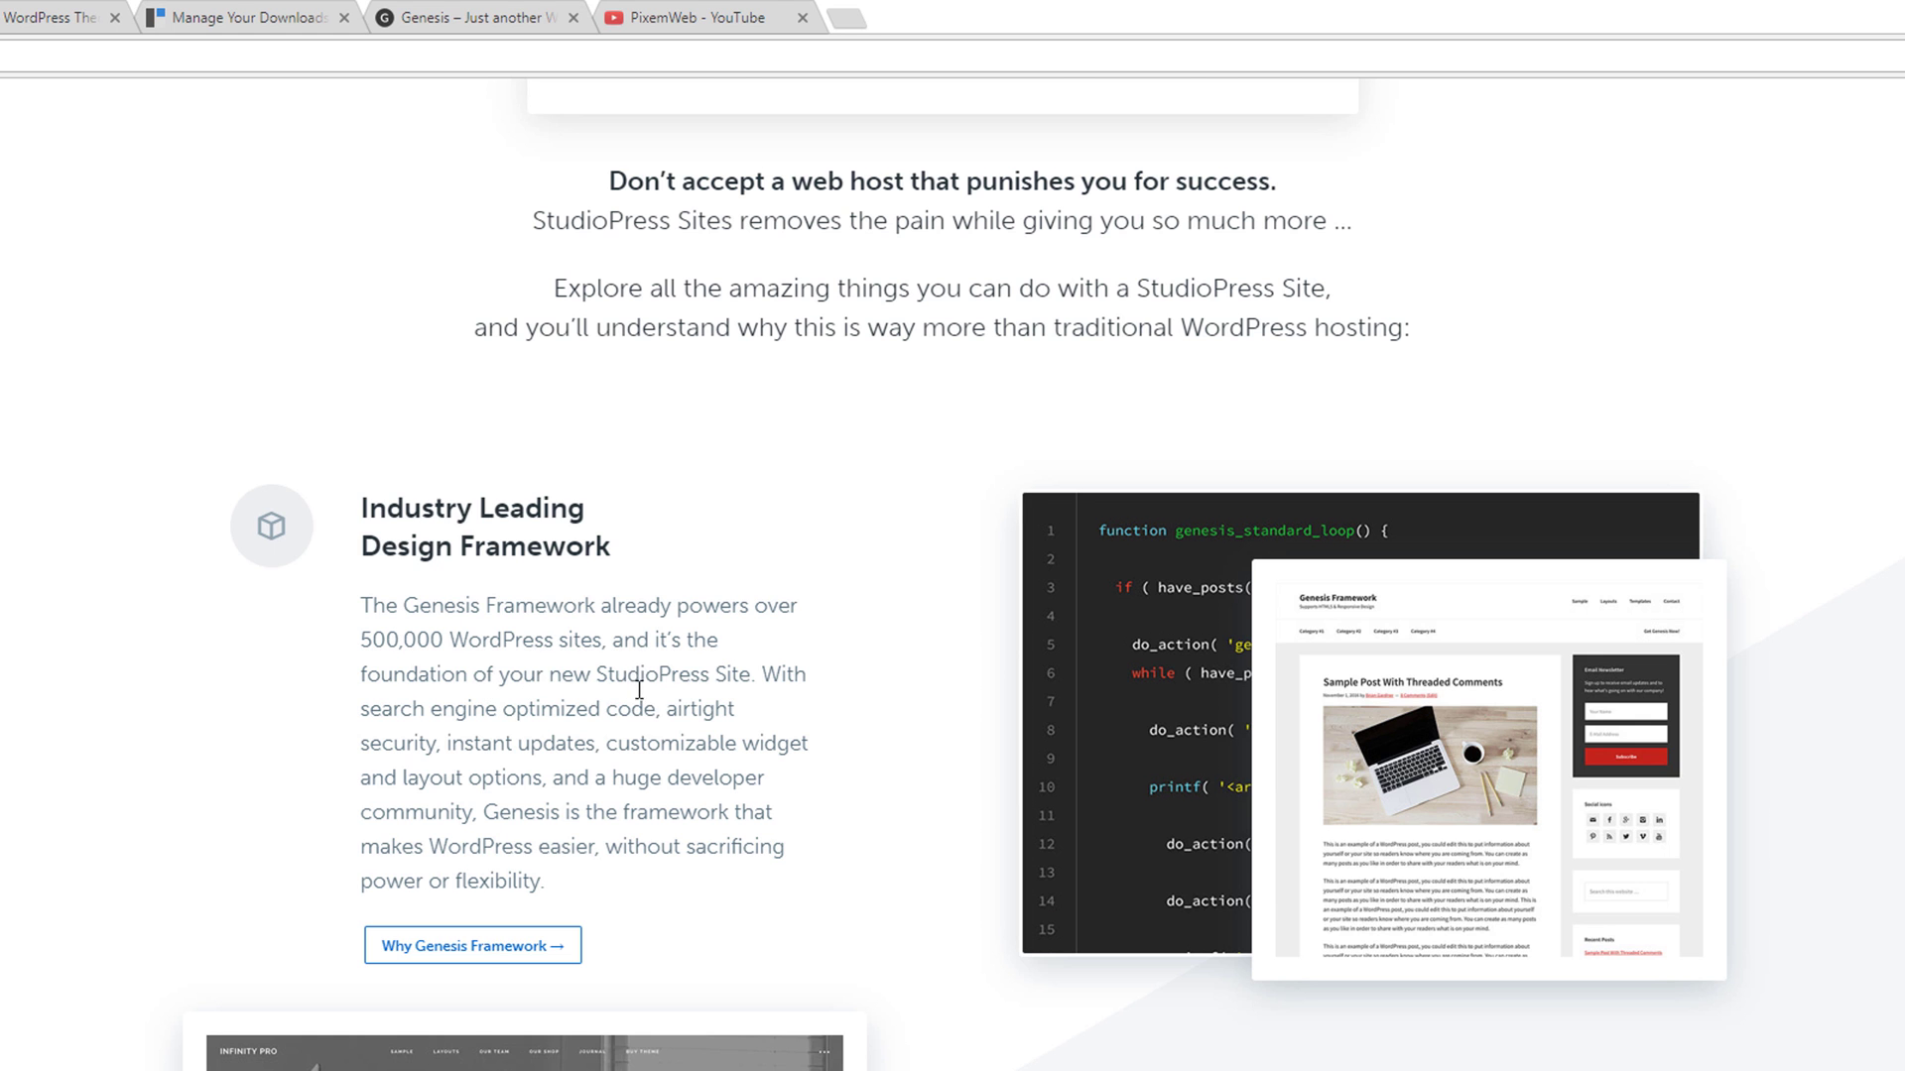
{"action": "scroll", "scroll_direction": "up", "scroll_amount": 3}
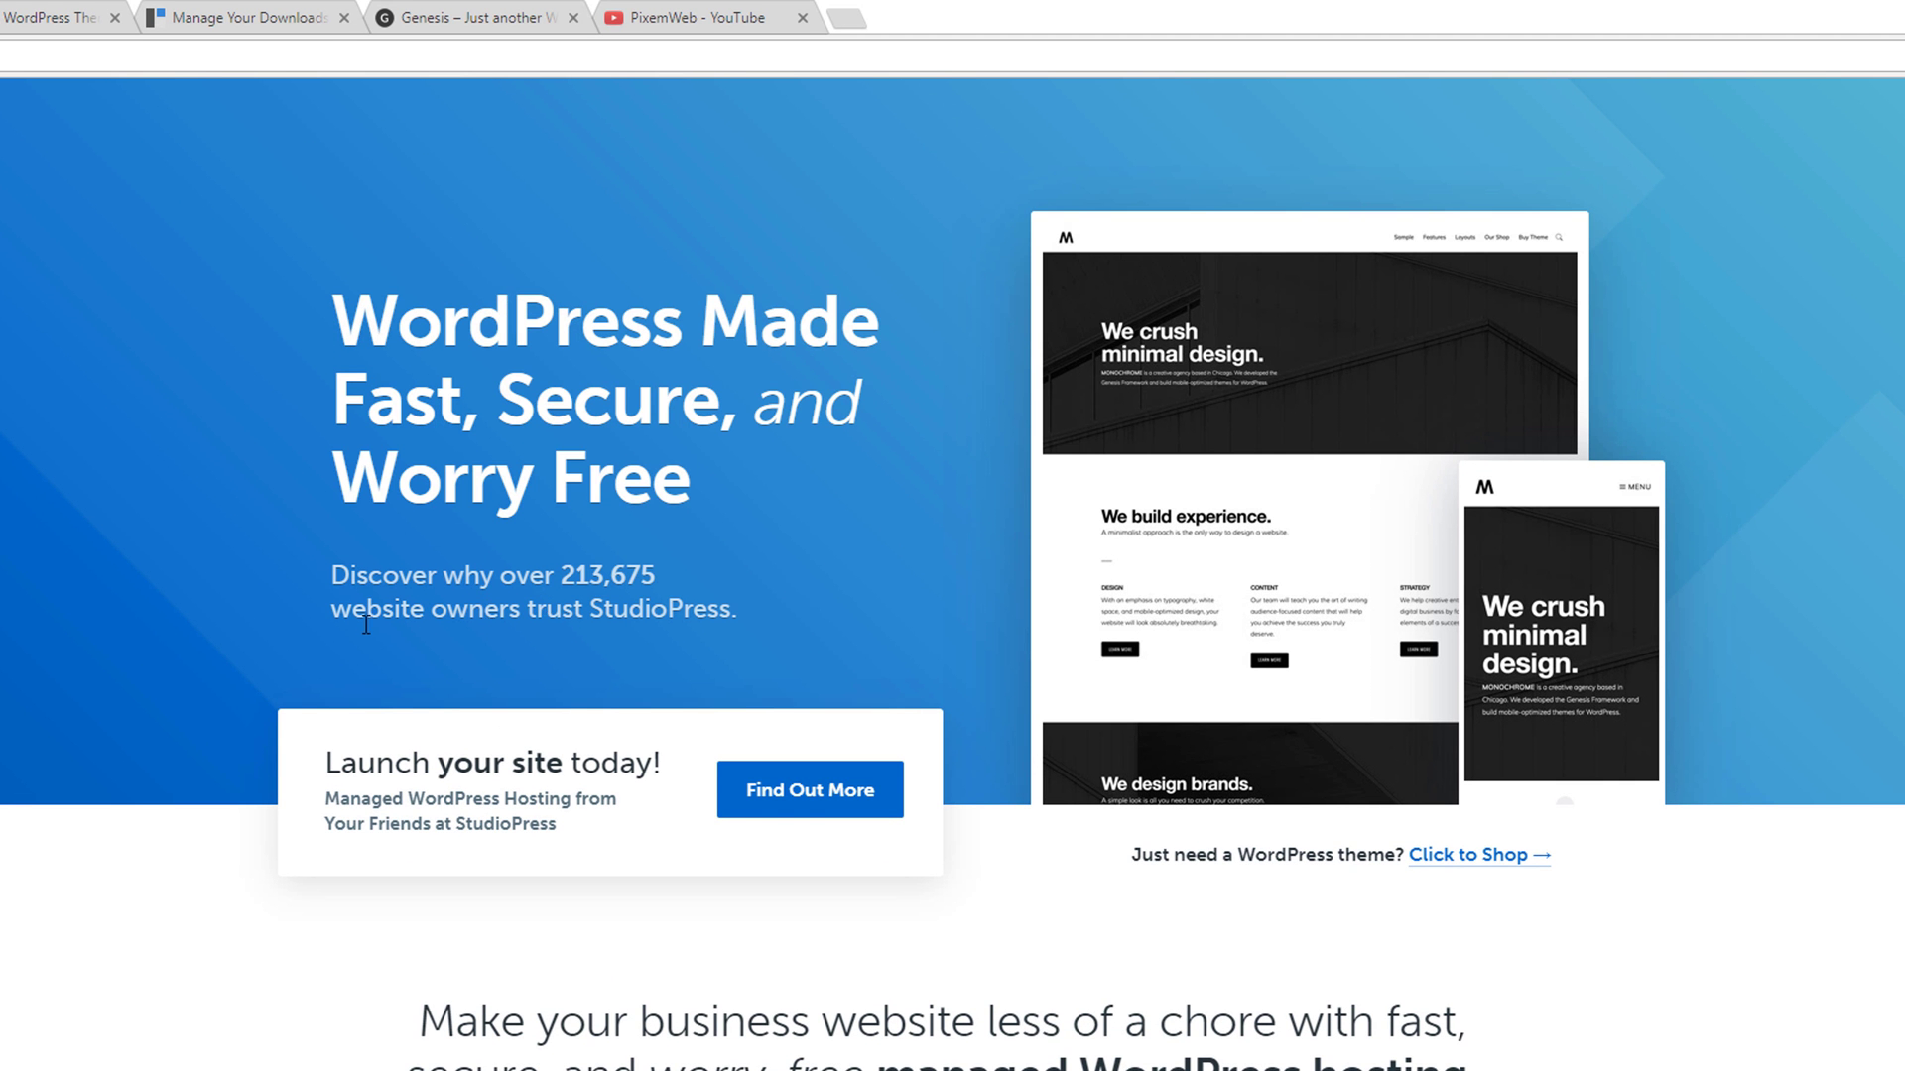
{"action": "mouse_move", "coordinate": [275, 659]}
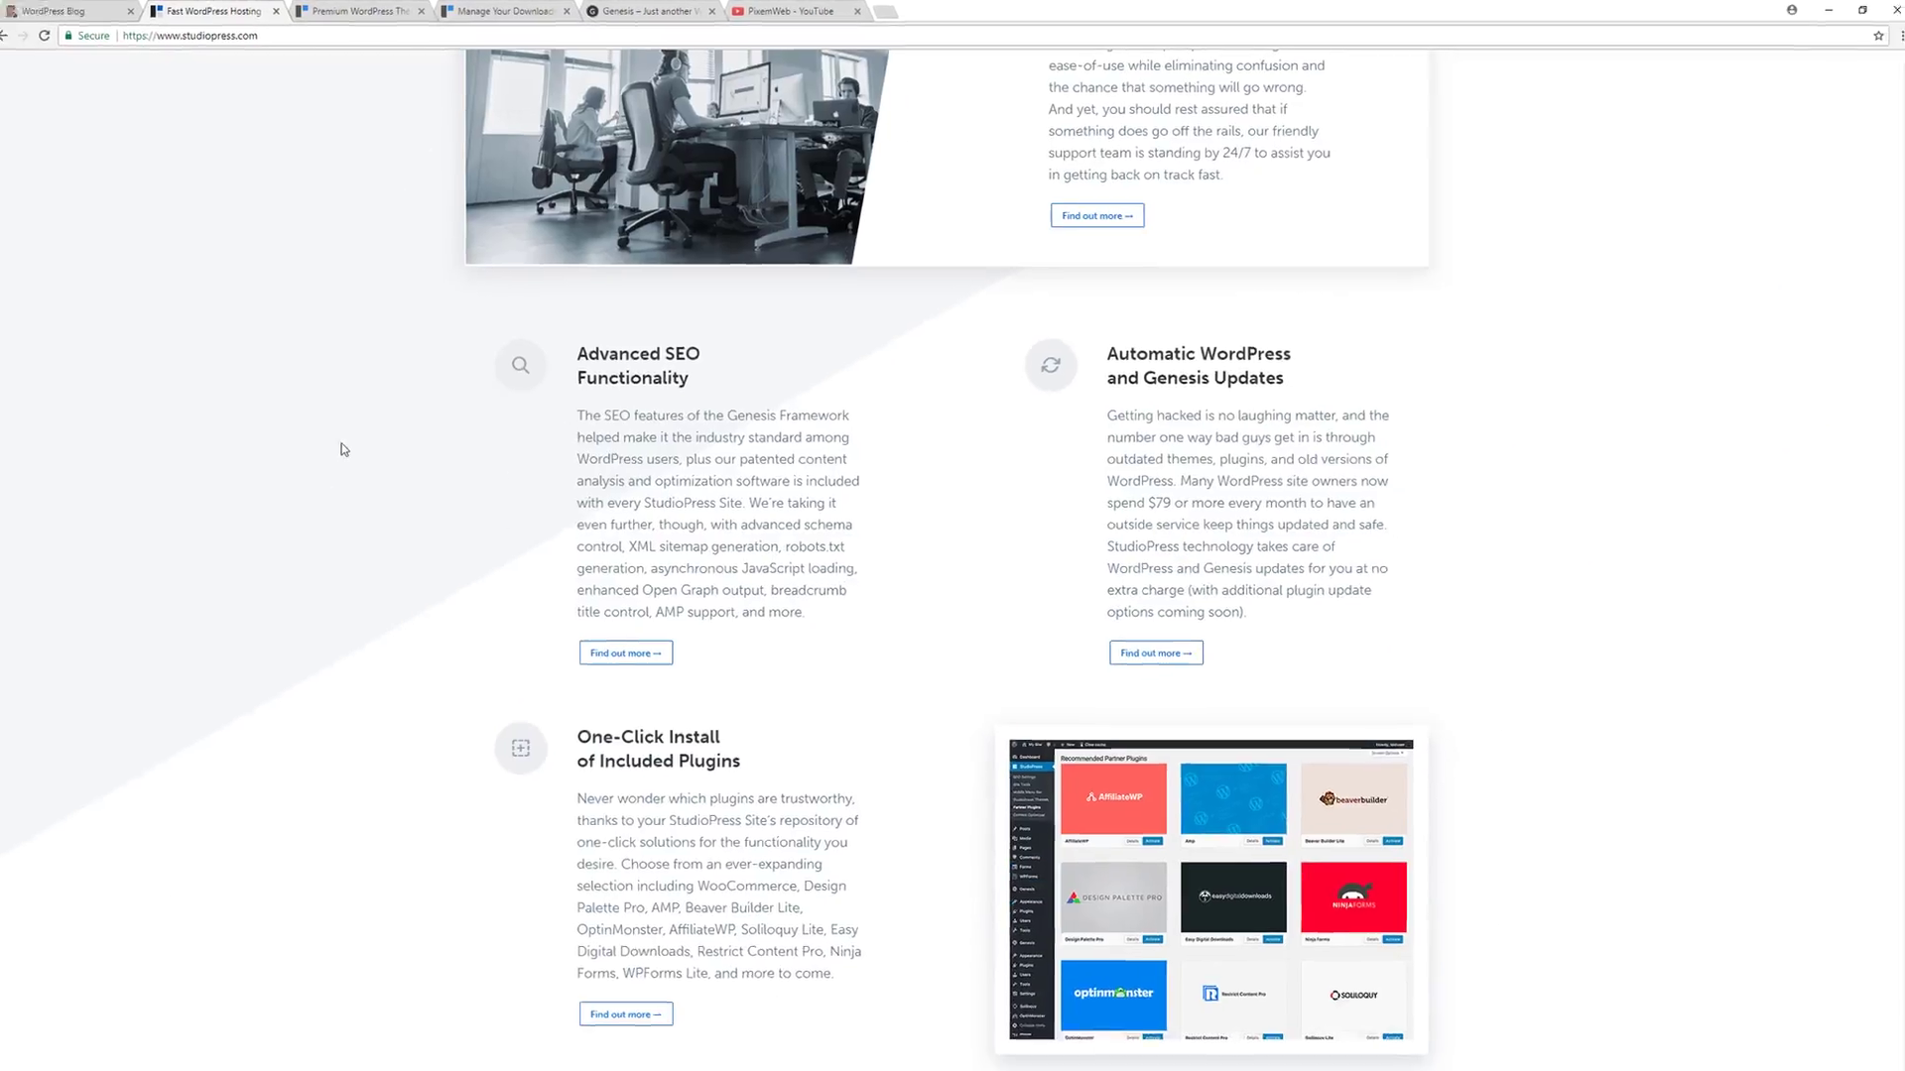
{"action": "scroll", "scroll_direction": "down", "scroll_amount": 3}
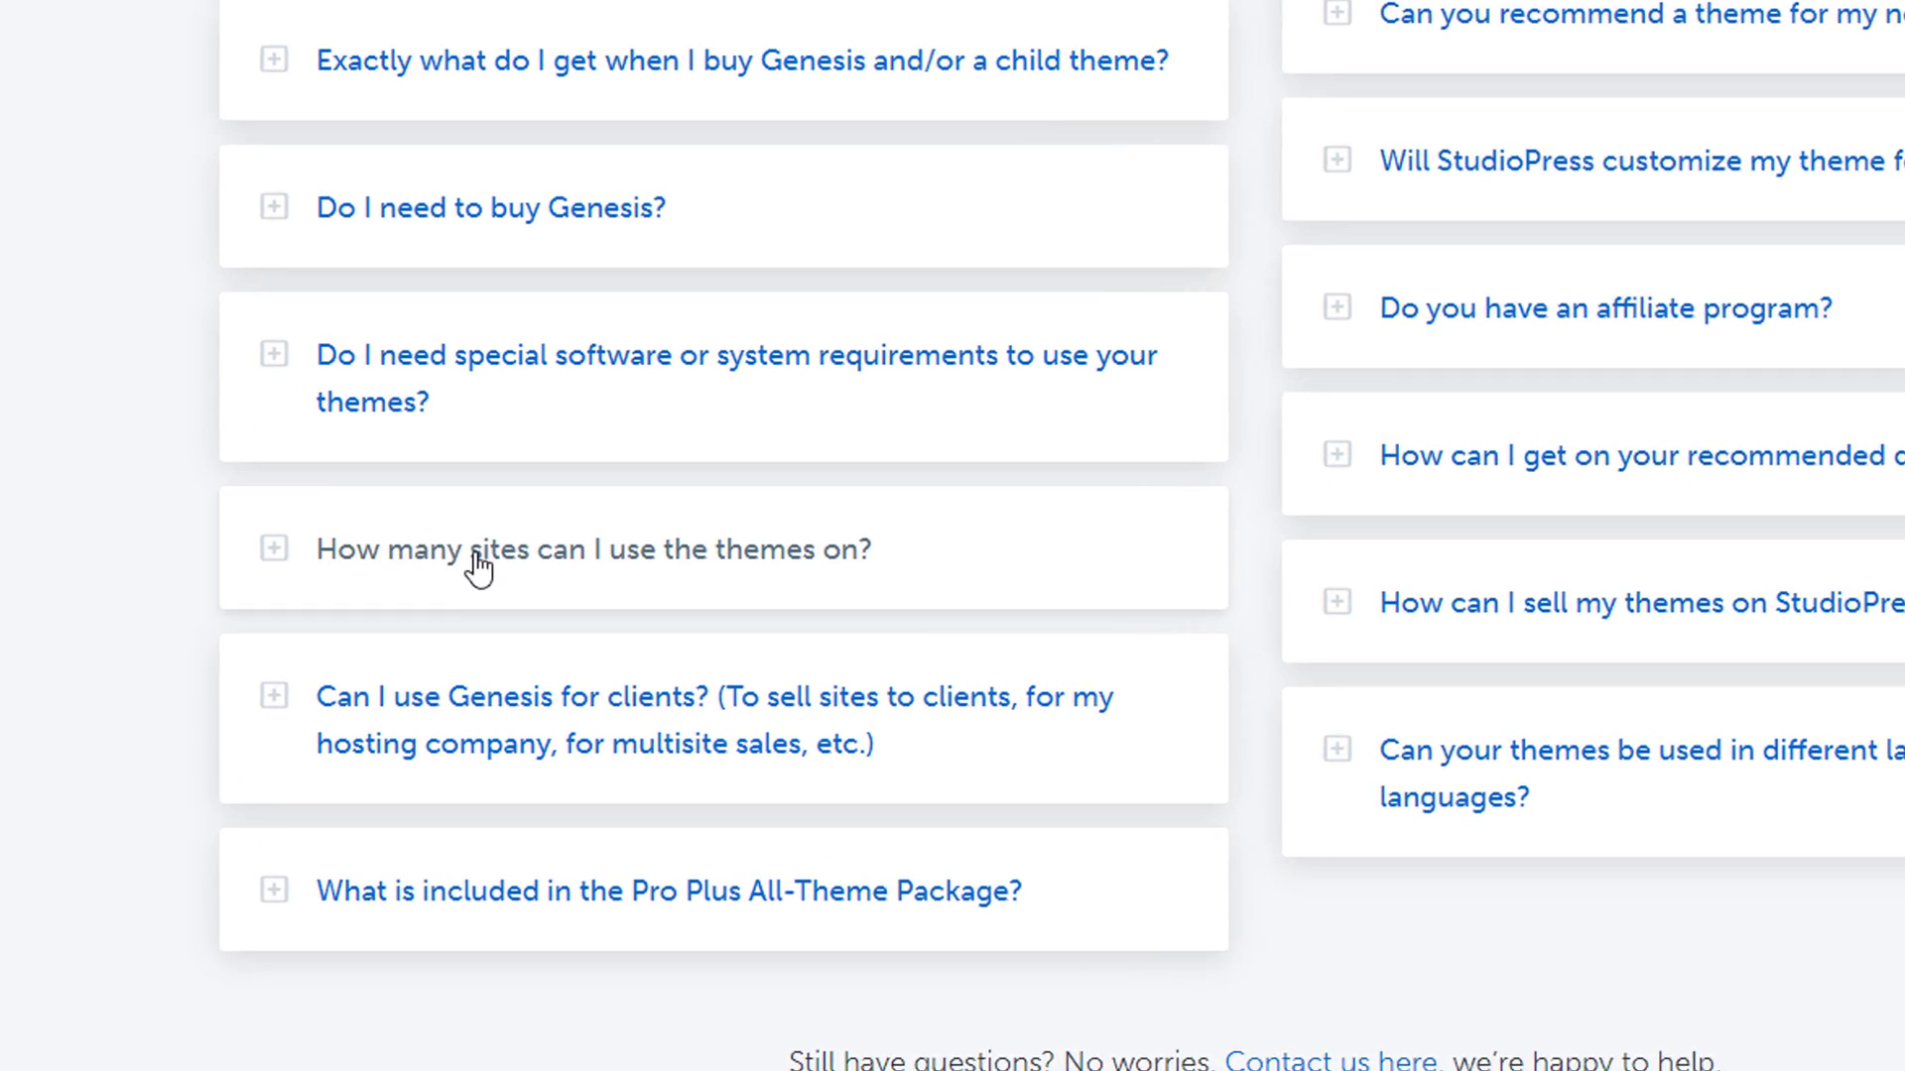
{"action": "scroll", "scroll_direction": "down", "scroll_amount": 3}
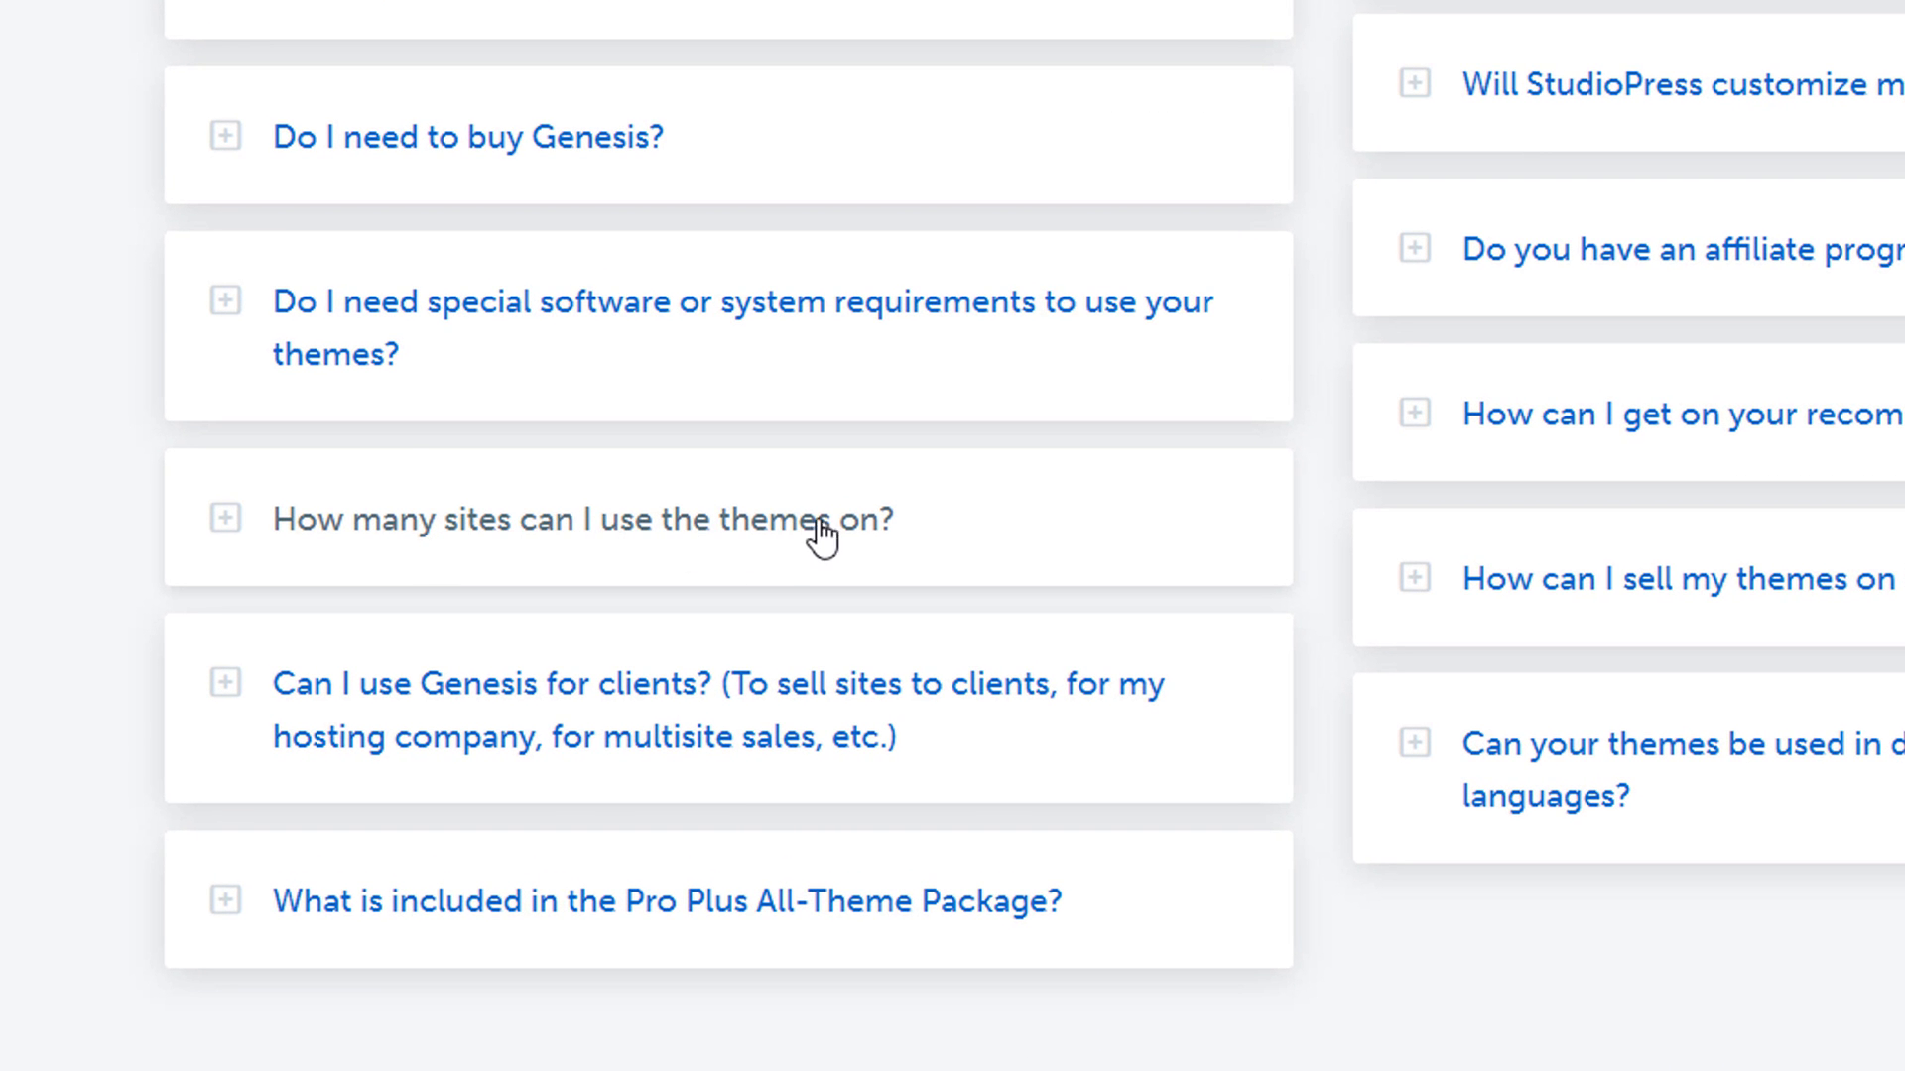
{"action": "left_click", "coordinate": [580, 520]}
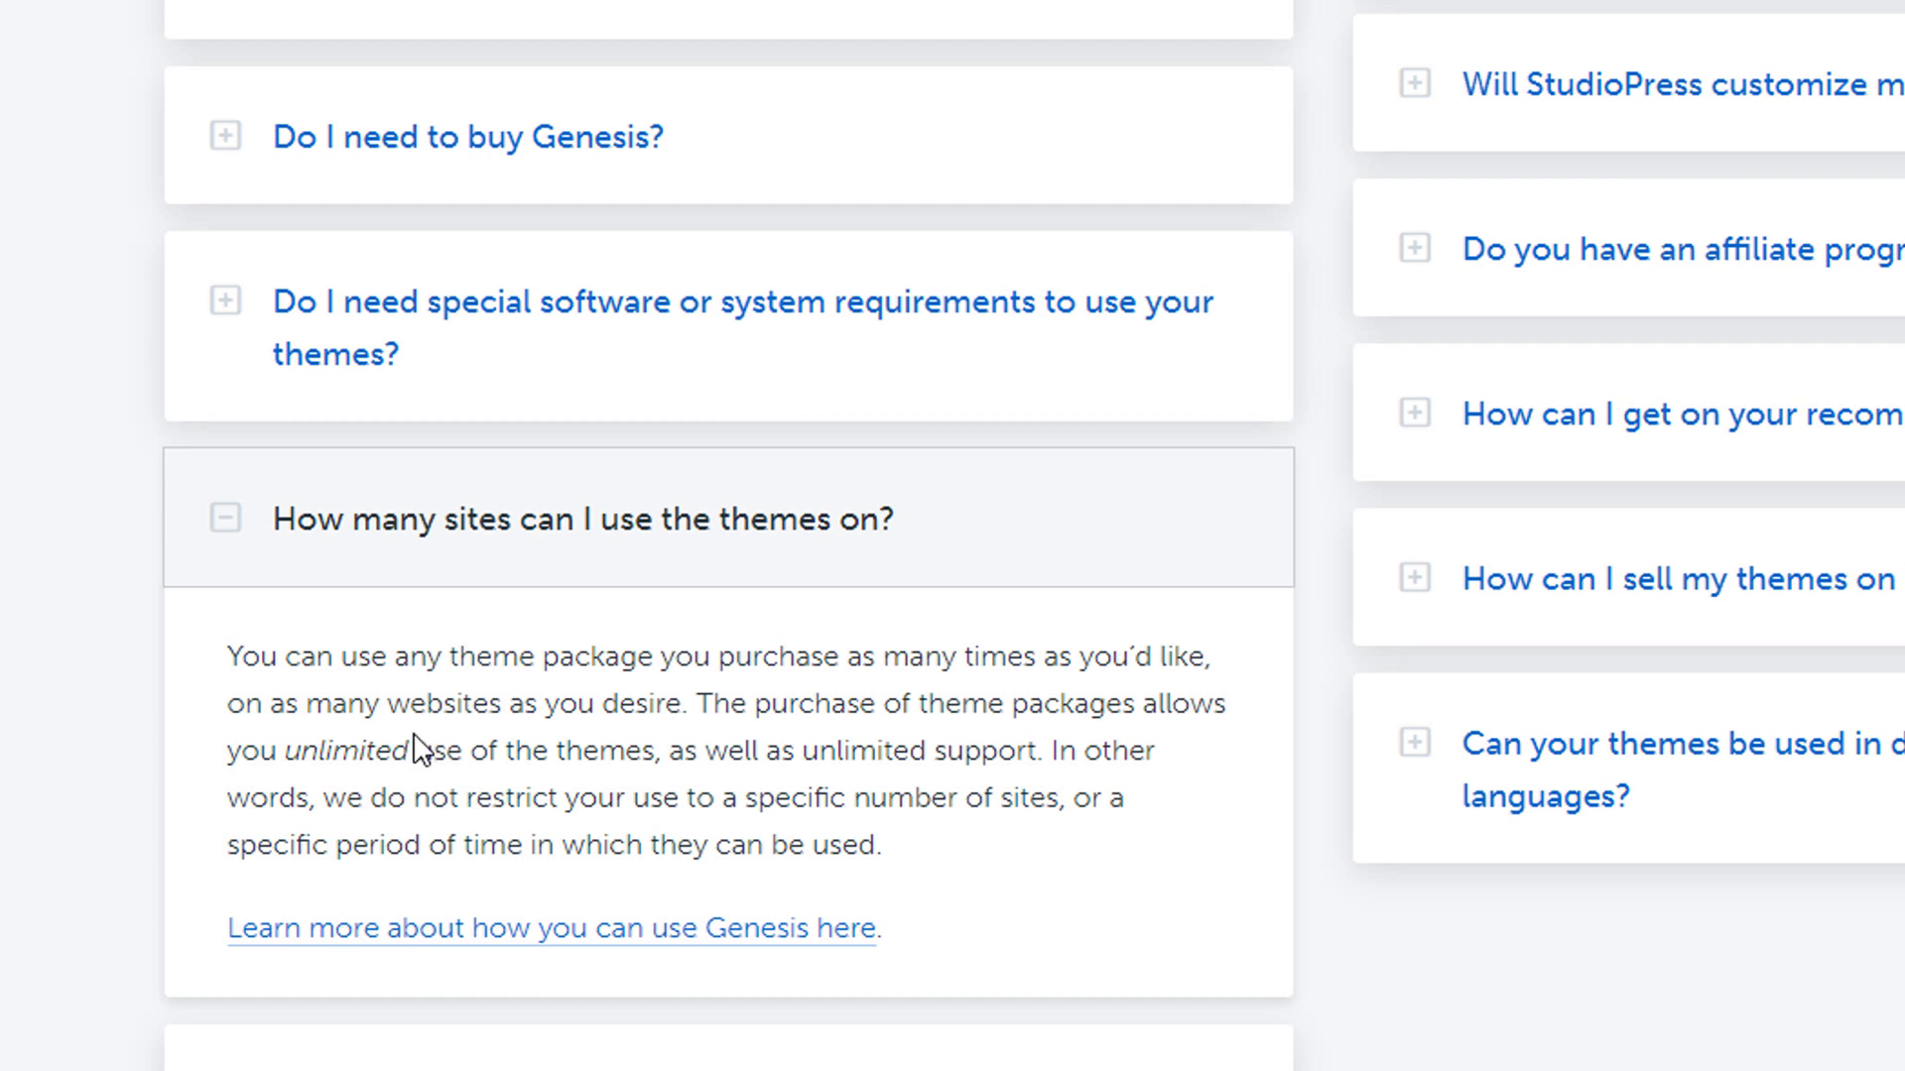
{"action": "mouse_move", "coordinate": [447, 759]}
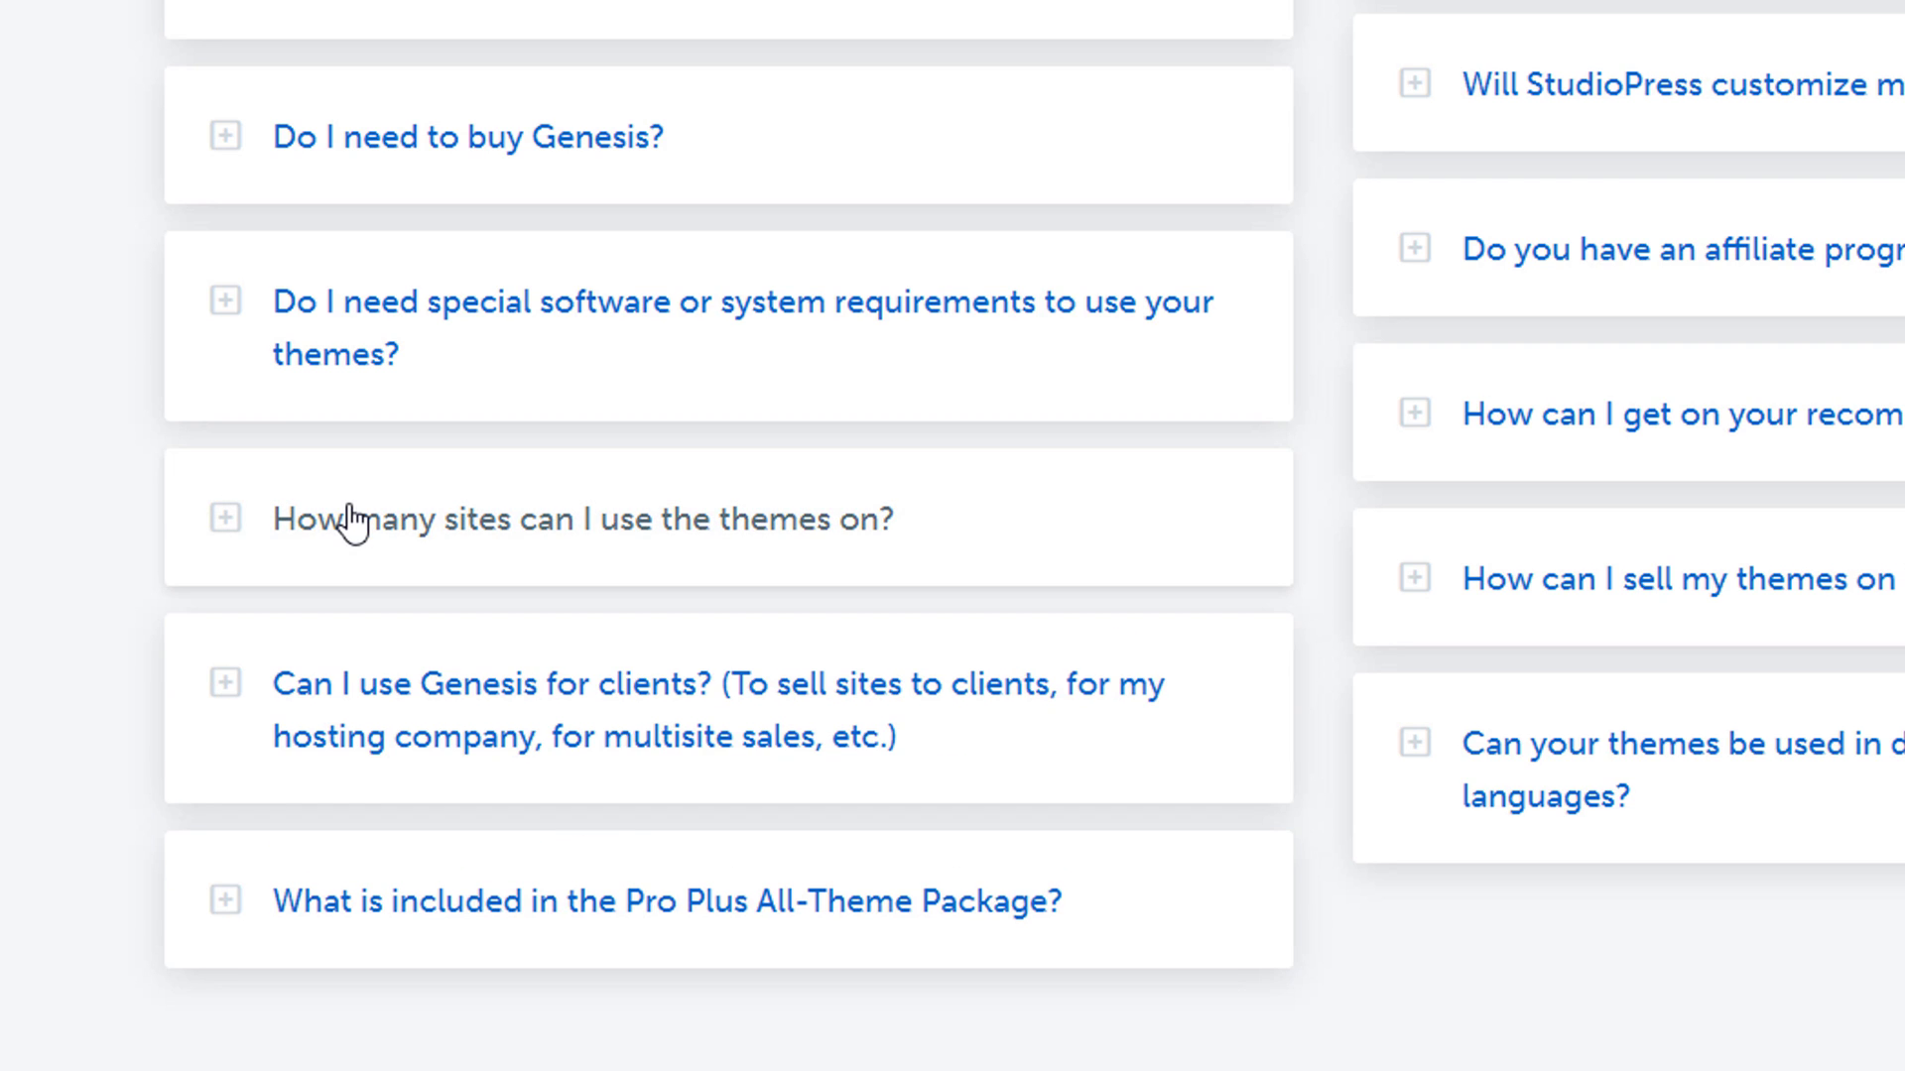
{"action": "scroll", "scroll_direction": "down", "scroll_amount": 3}
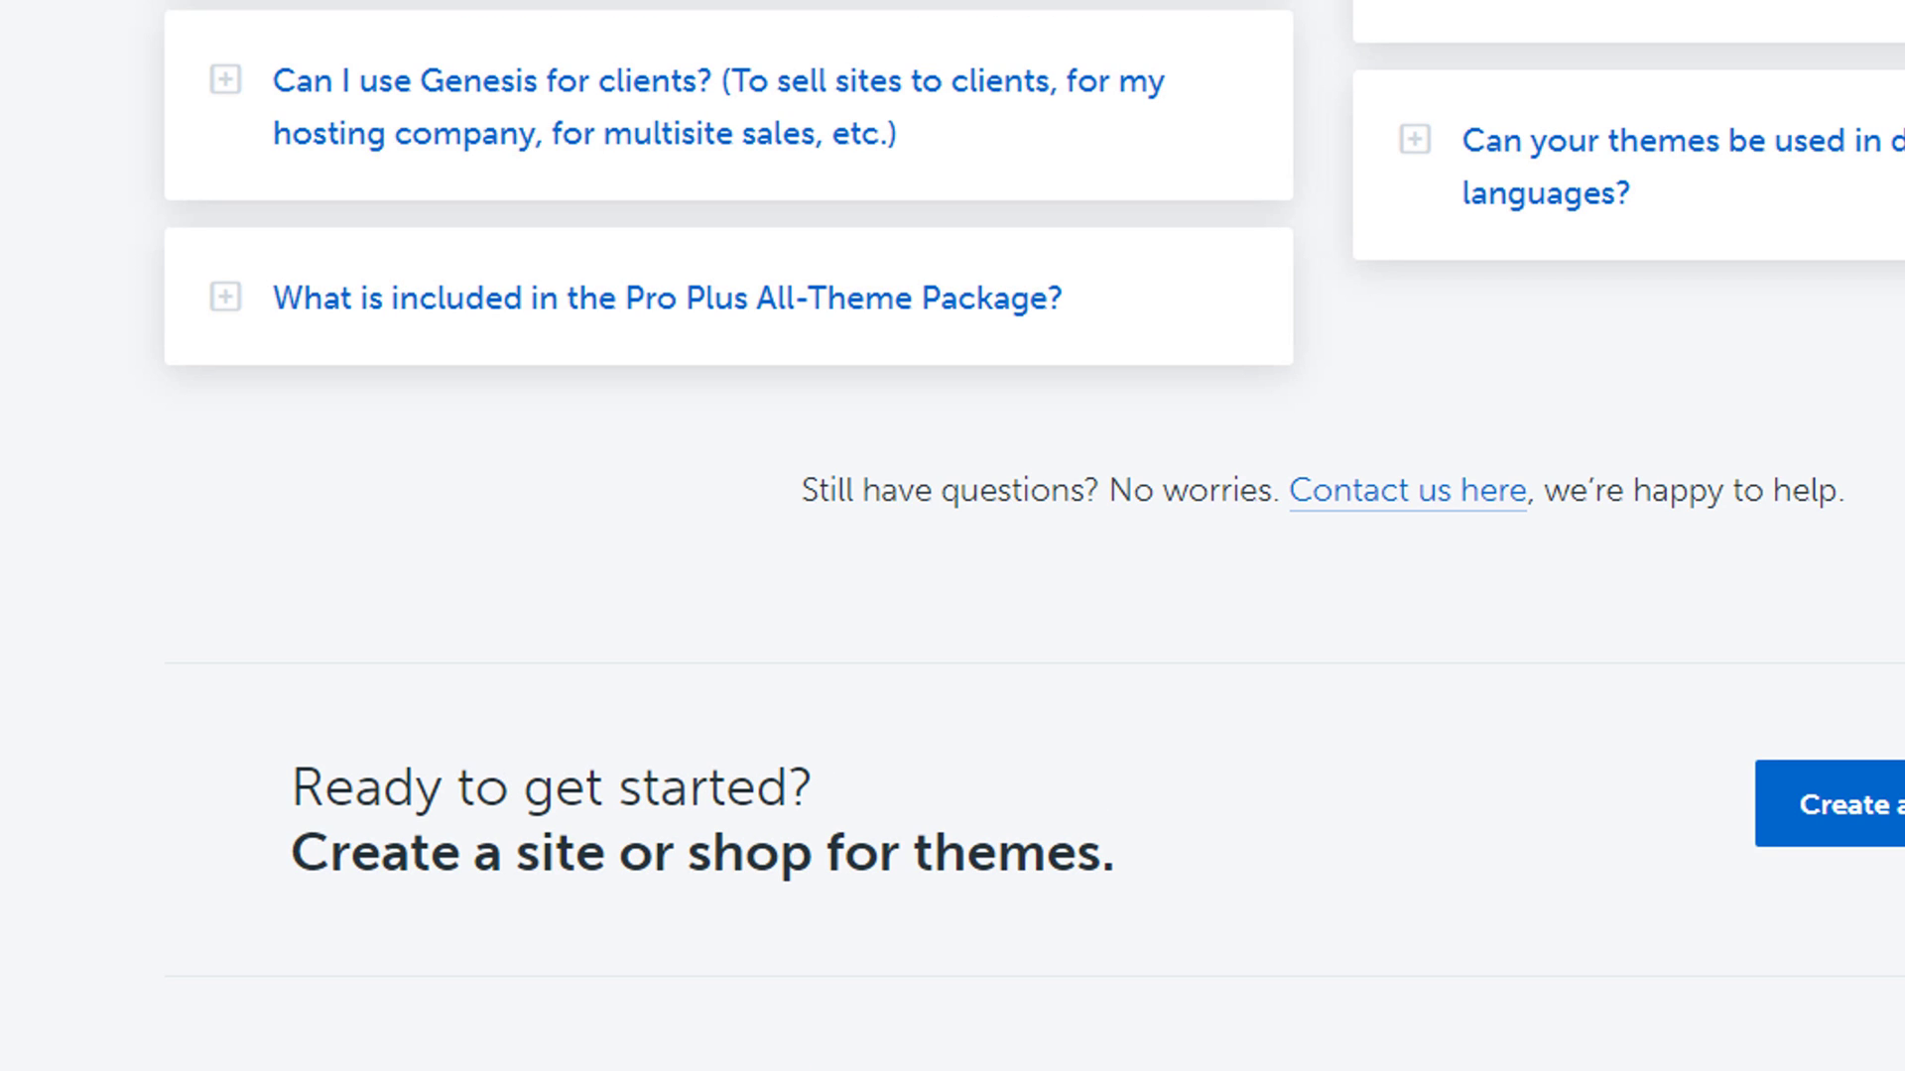
{"action": "mouse_move", "coordinate": [595, 109]}
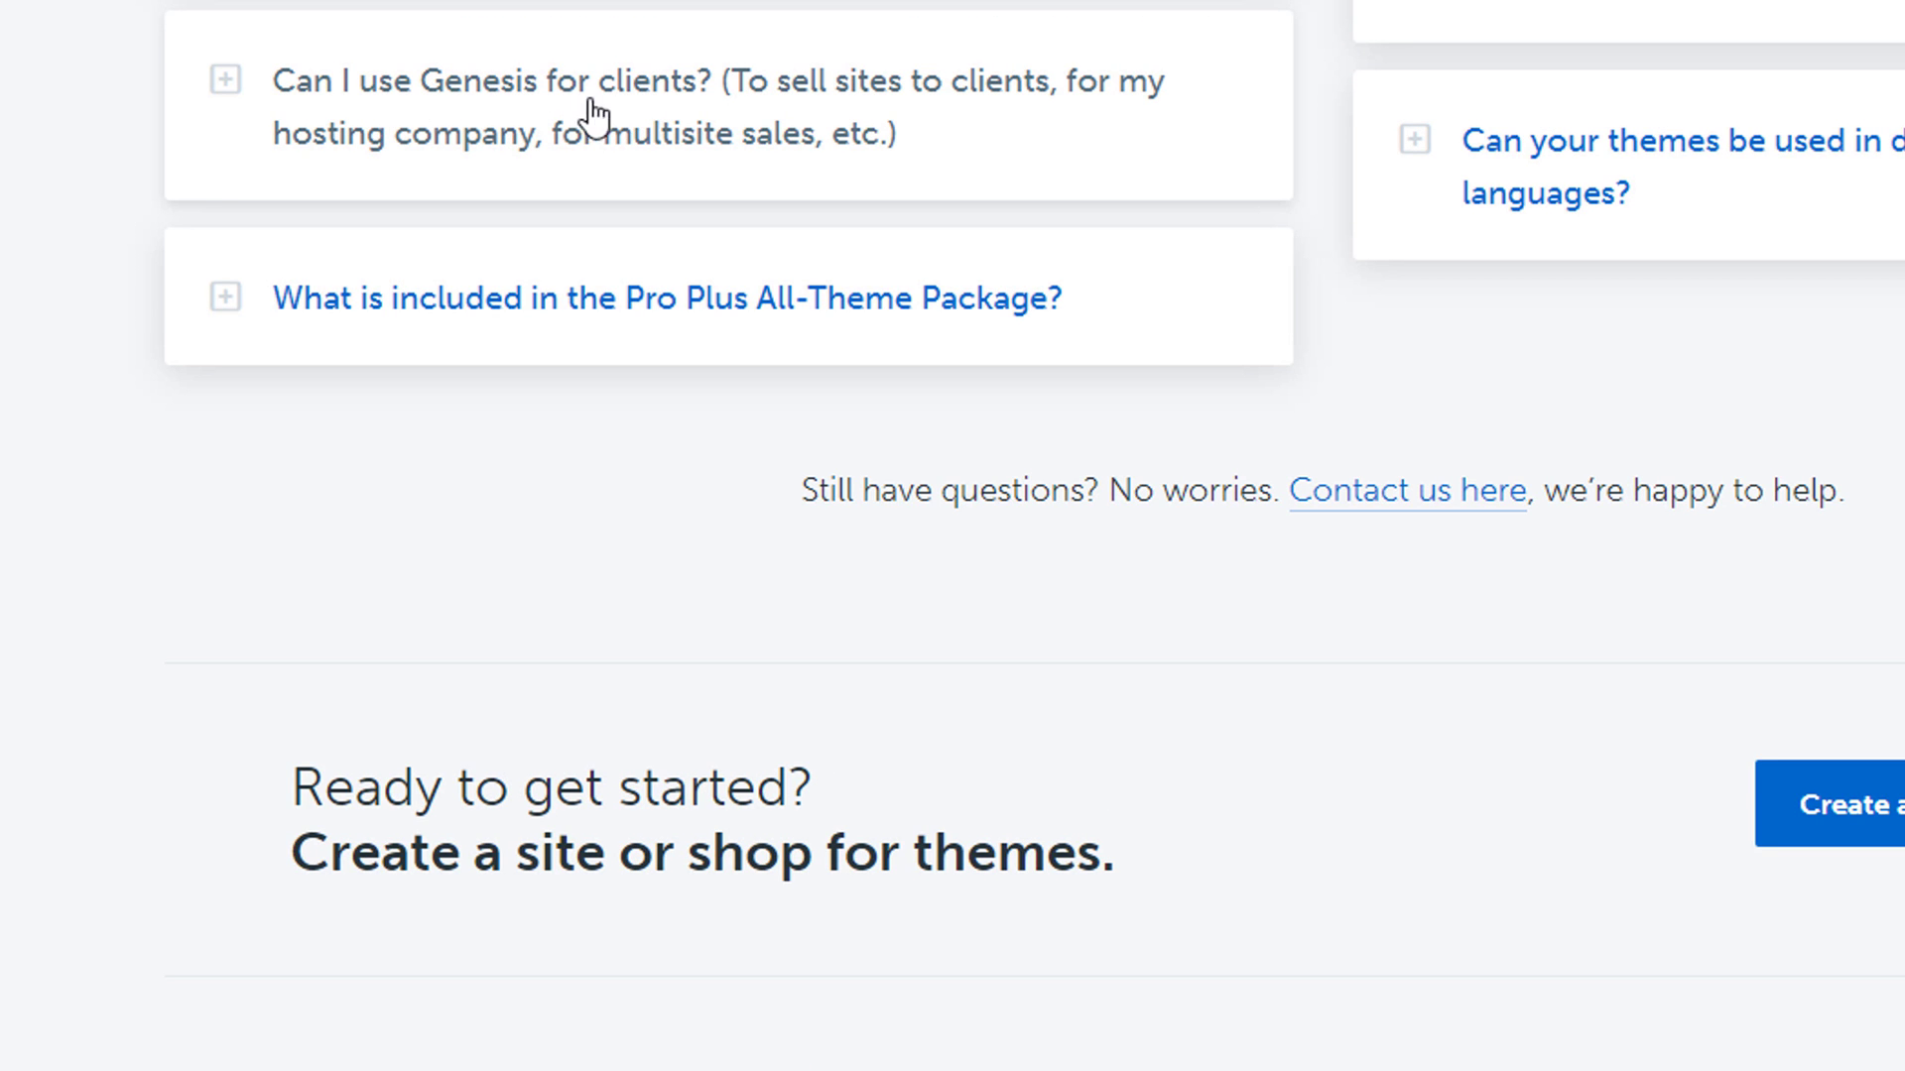
{"action": "mouse_move", "coordinate": [1001, 119]}
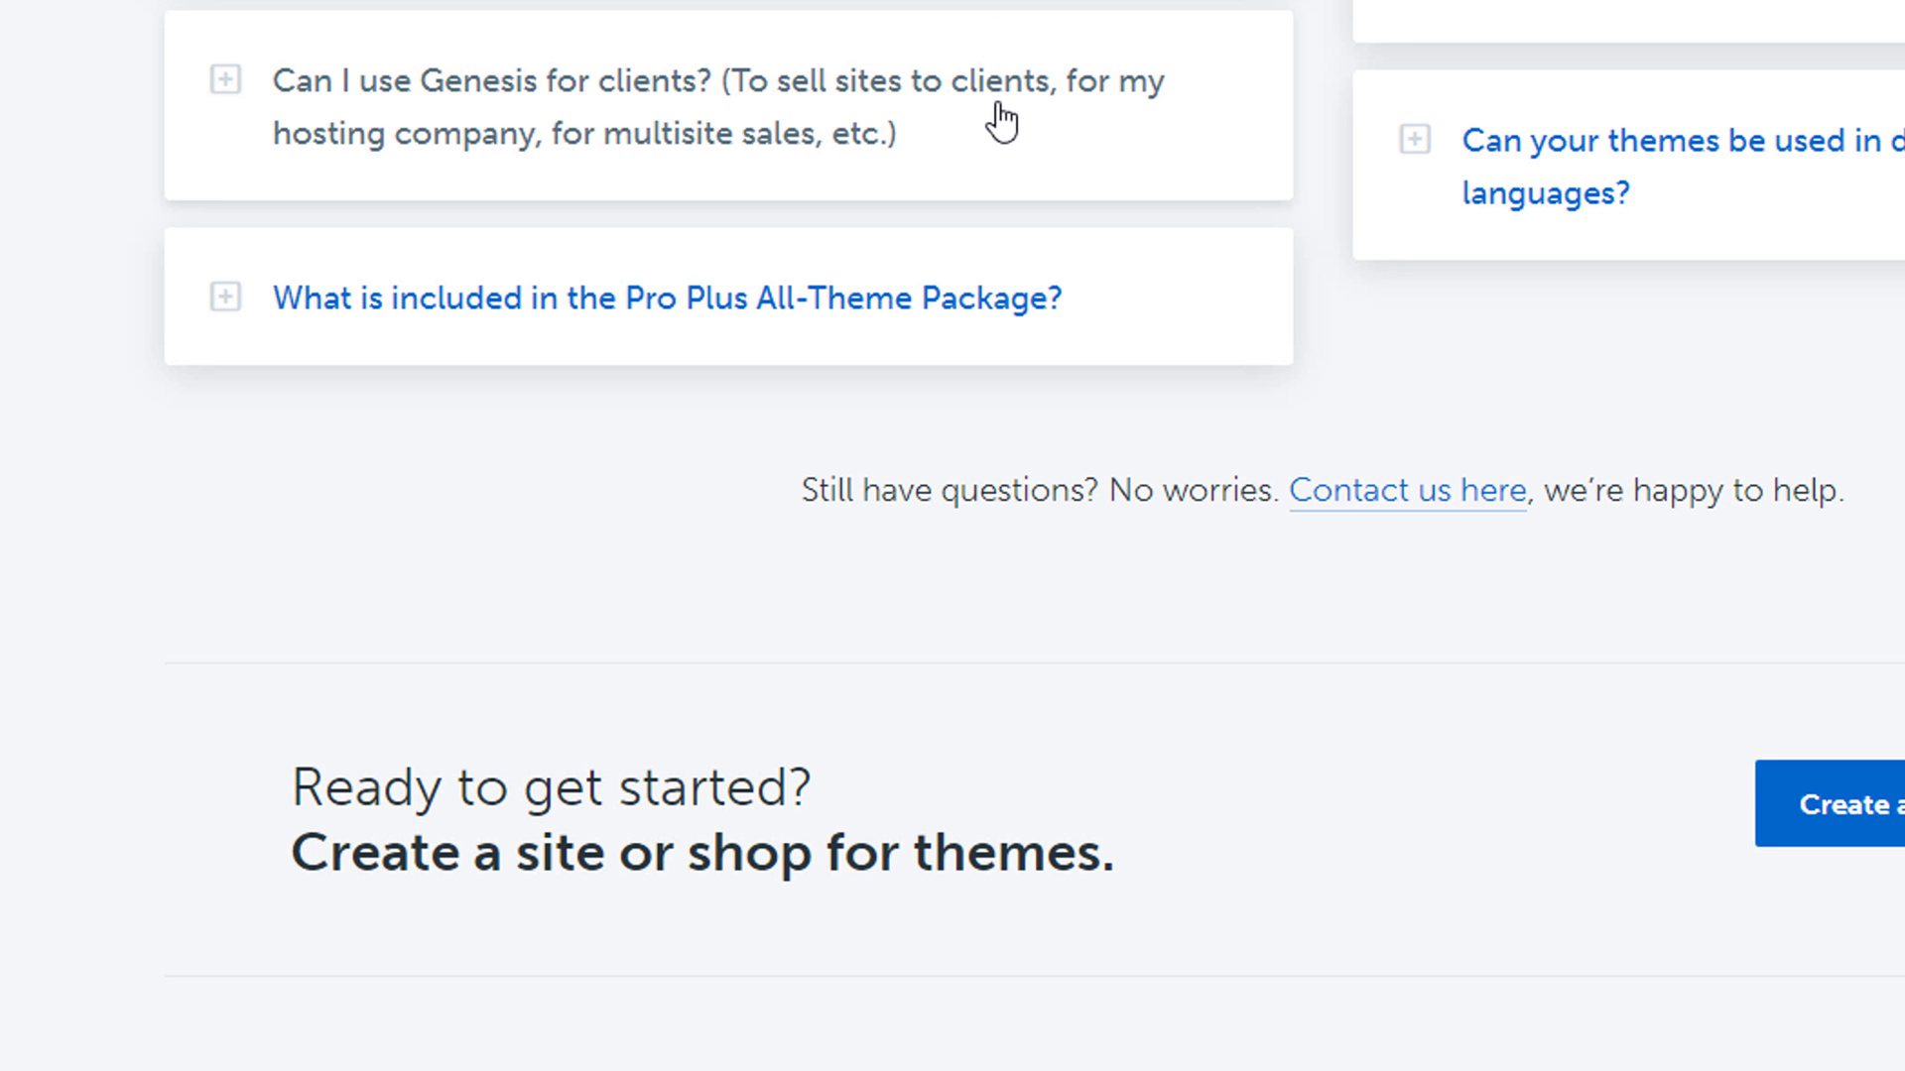
{"action": "mouse_move", "coordinate": [612, 175]}
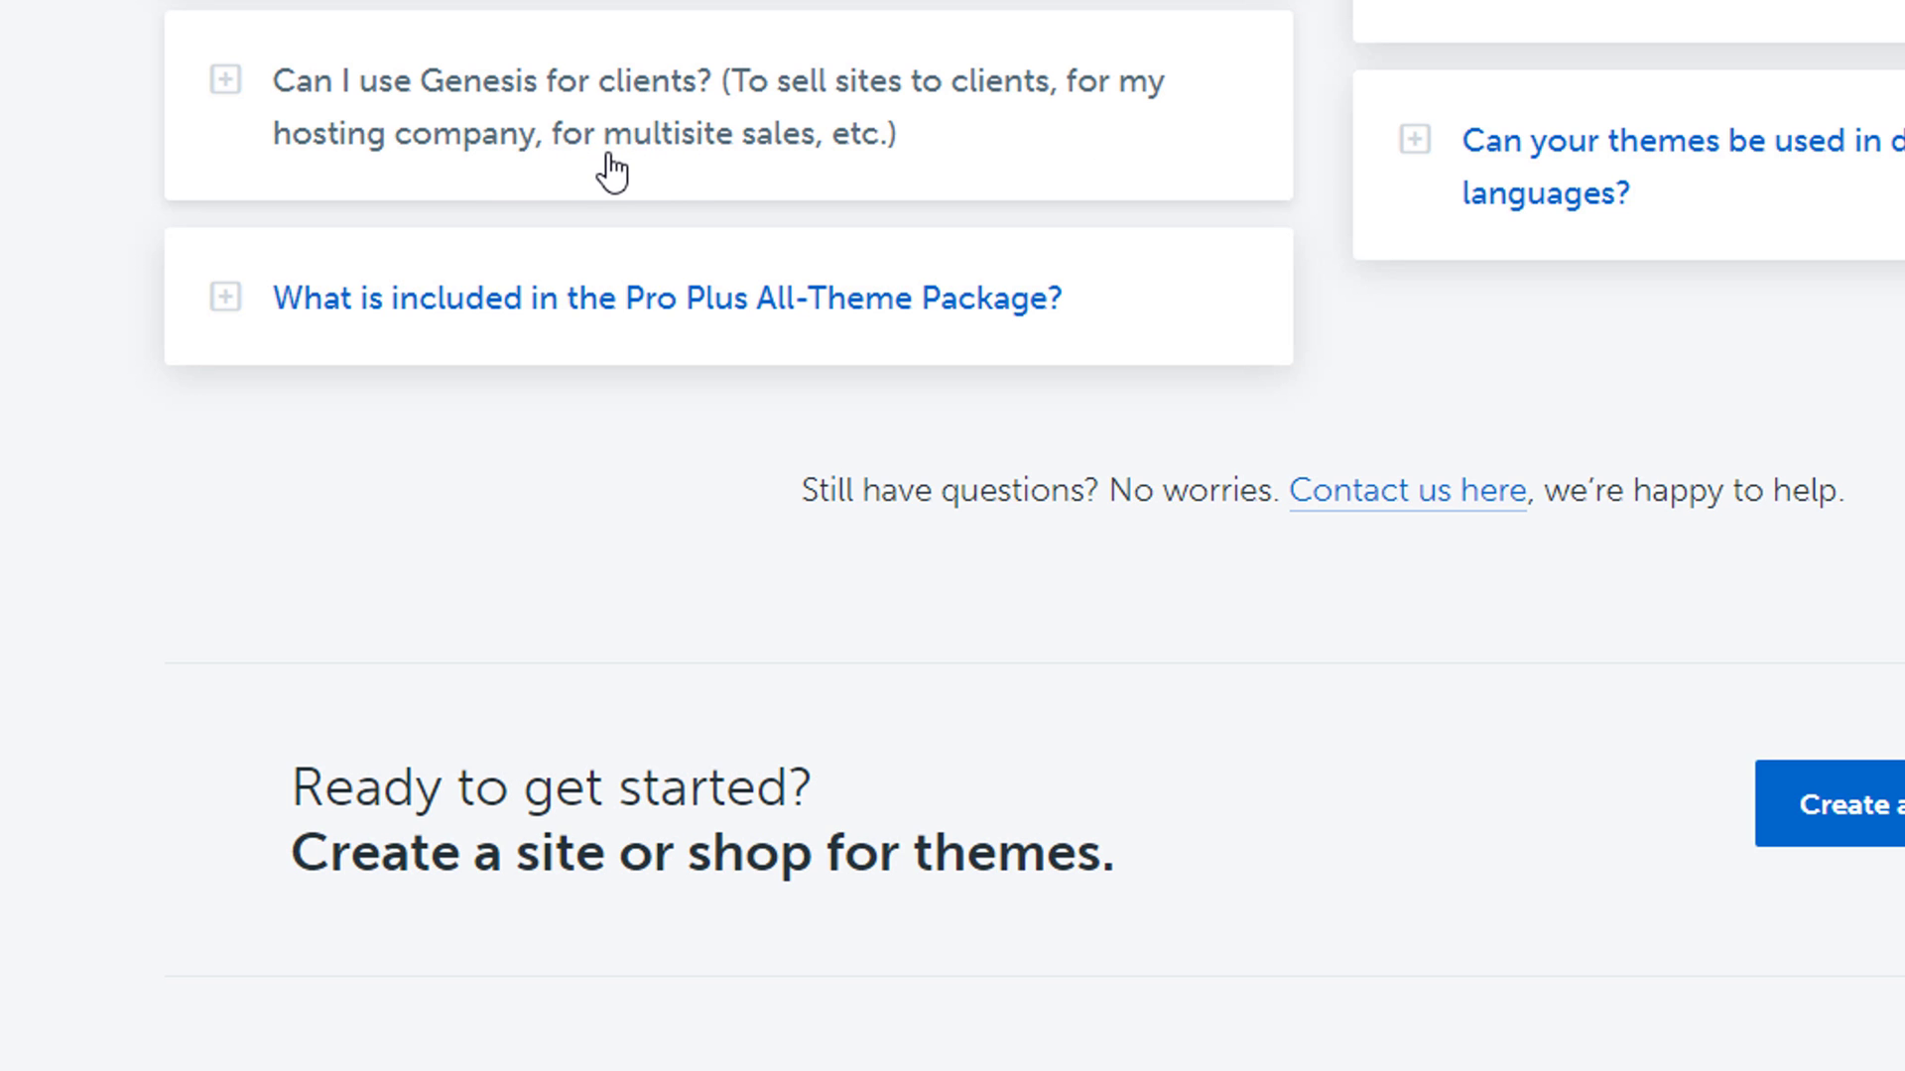
{"action": "mouse_move", "coordinate": [551, 133]}
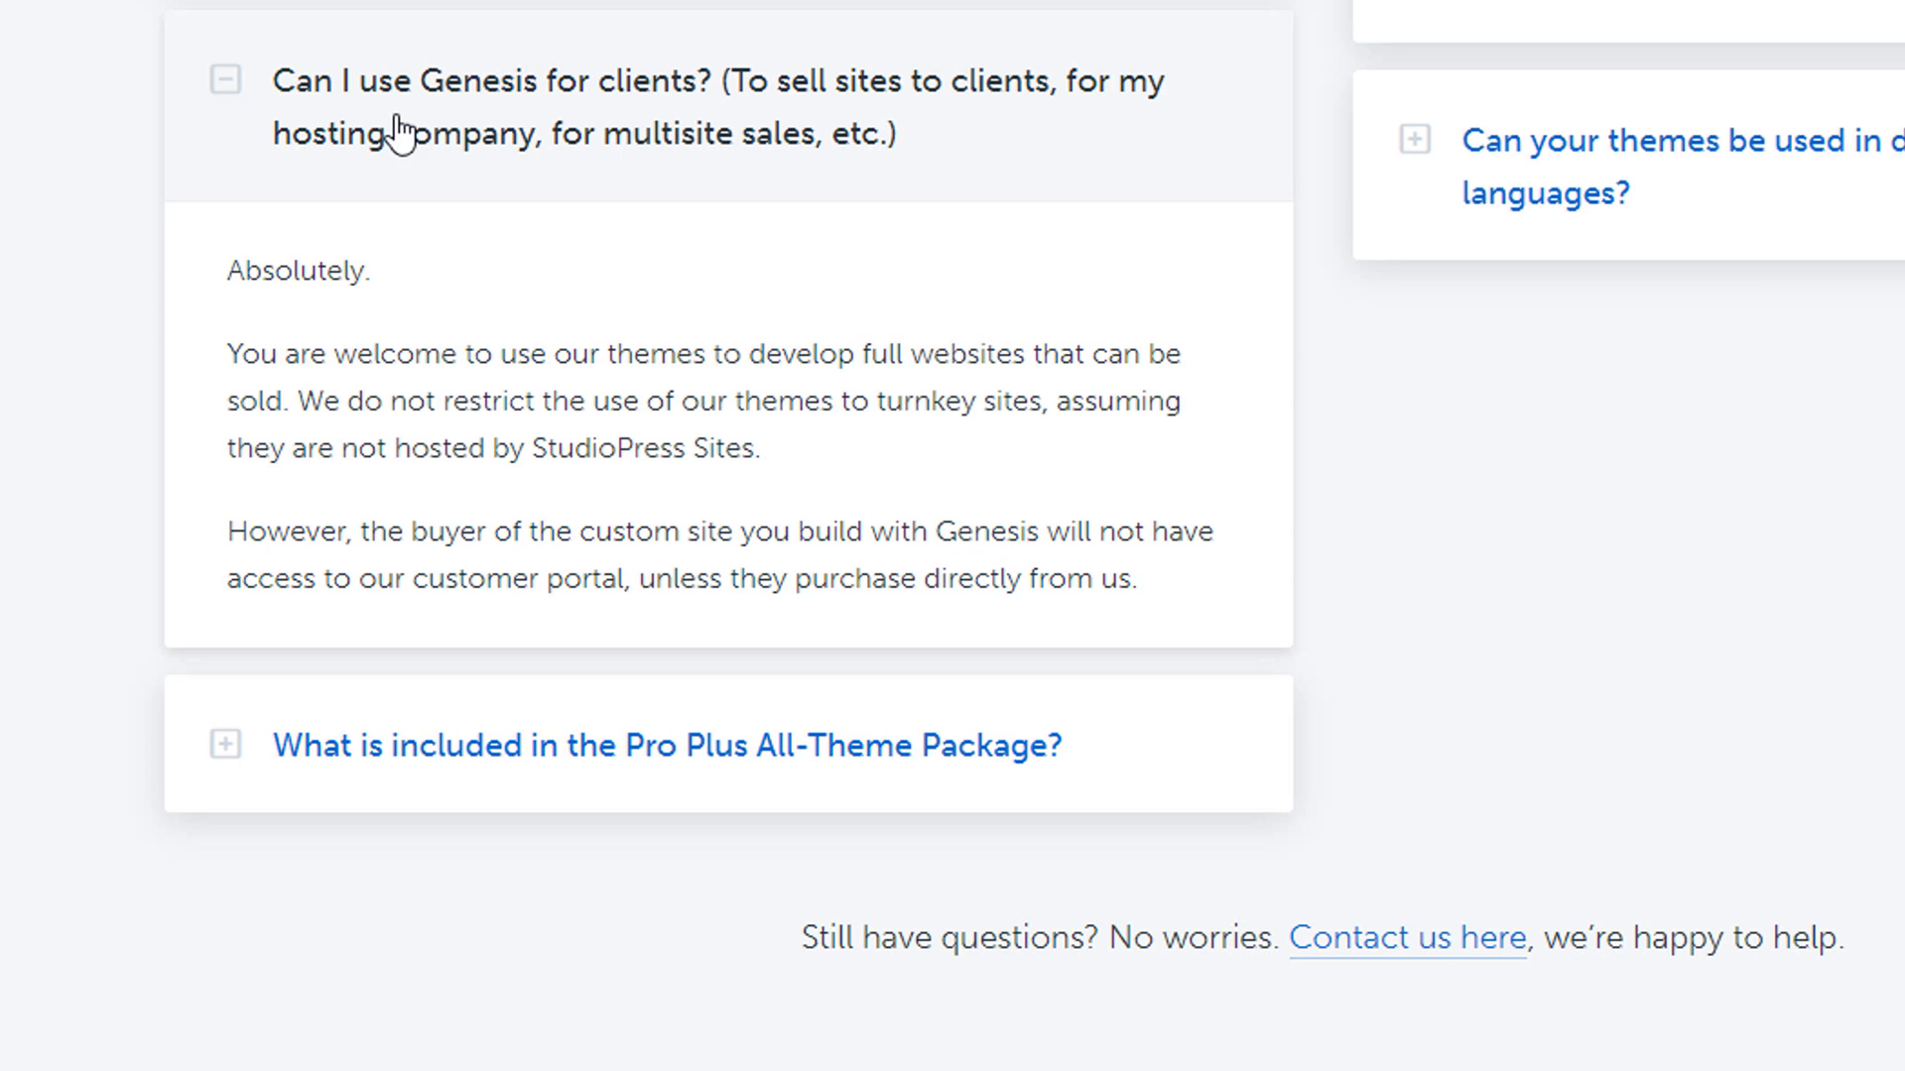
{"action": "left_click", "coordinate": [226, 81]}
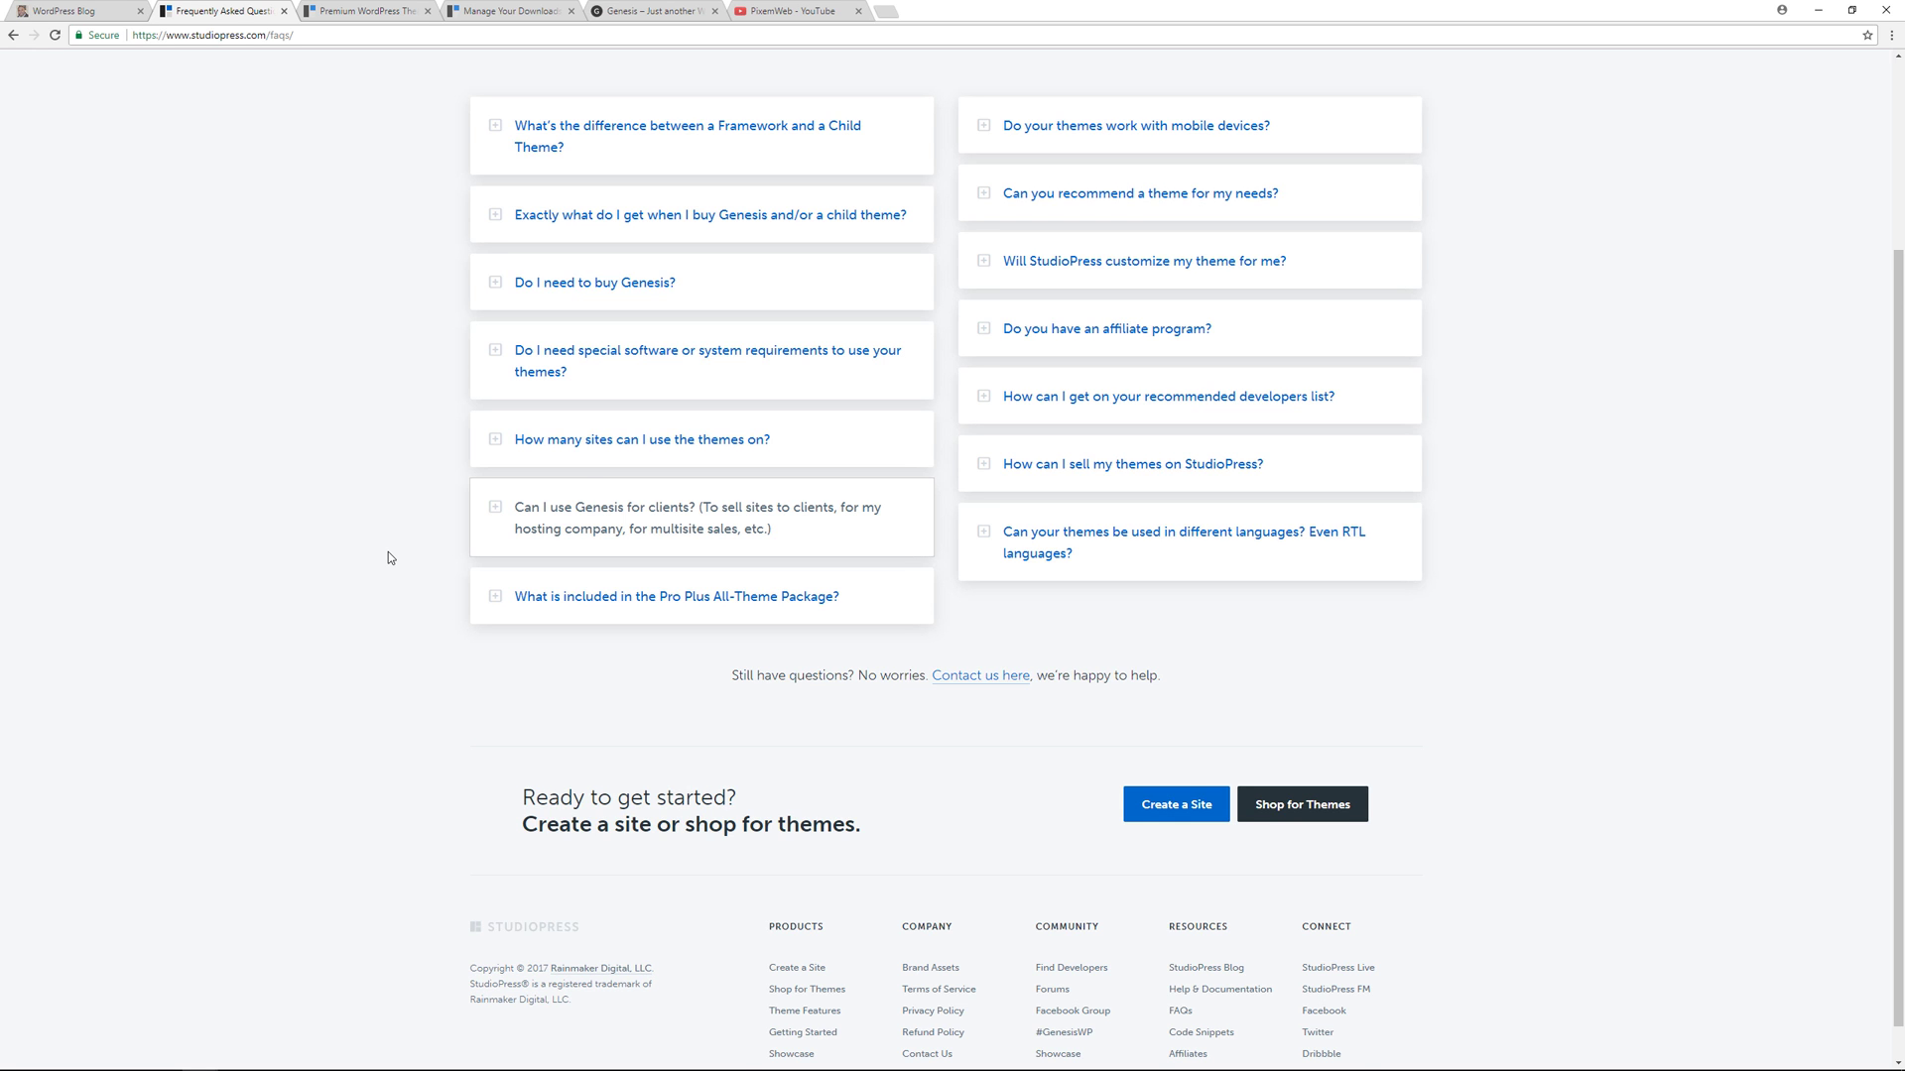
{"action": "scroll", "scroll_direction": "up", "scroll_amount": 3}
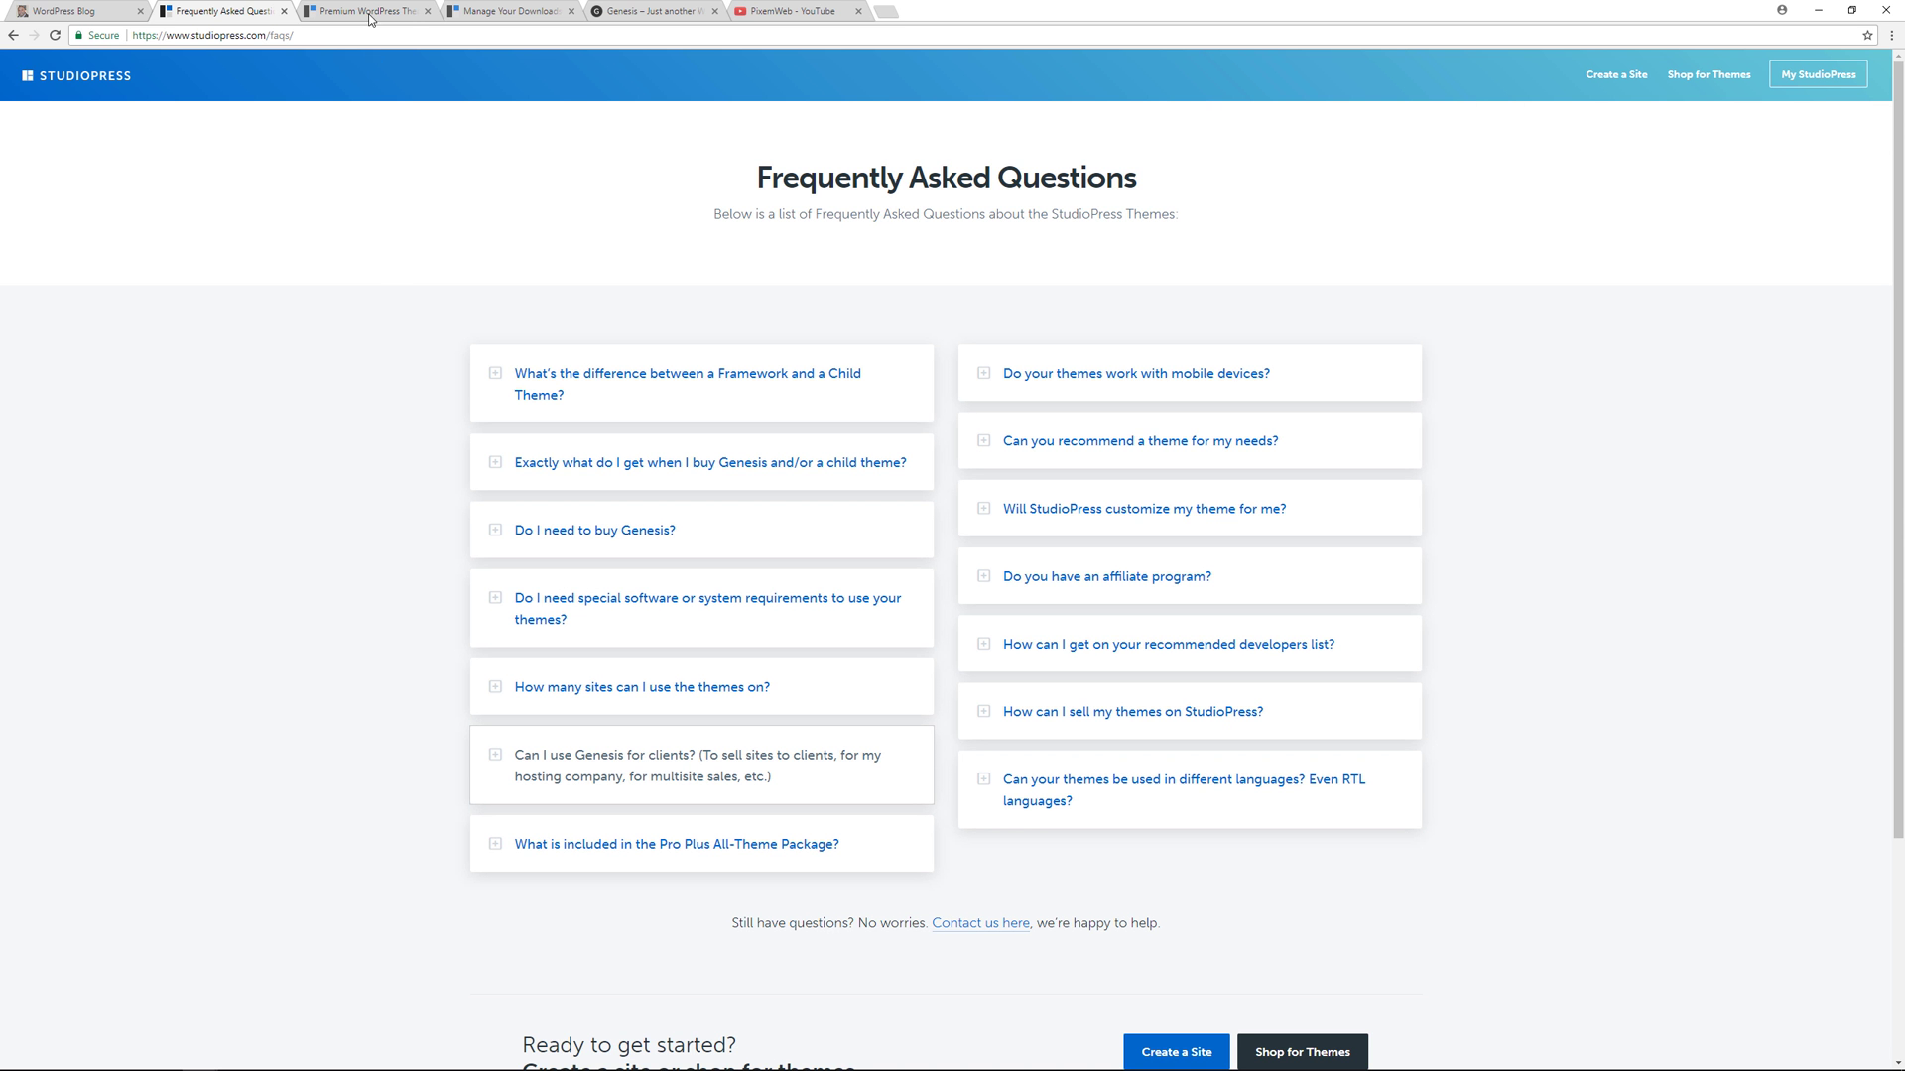
{"action": "left_click", "coordinate": [365, 11]}
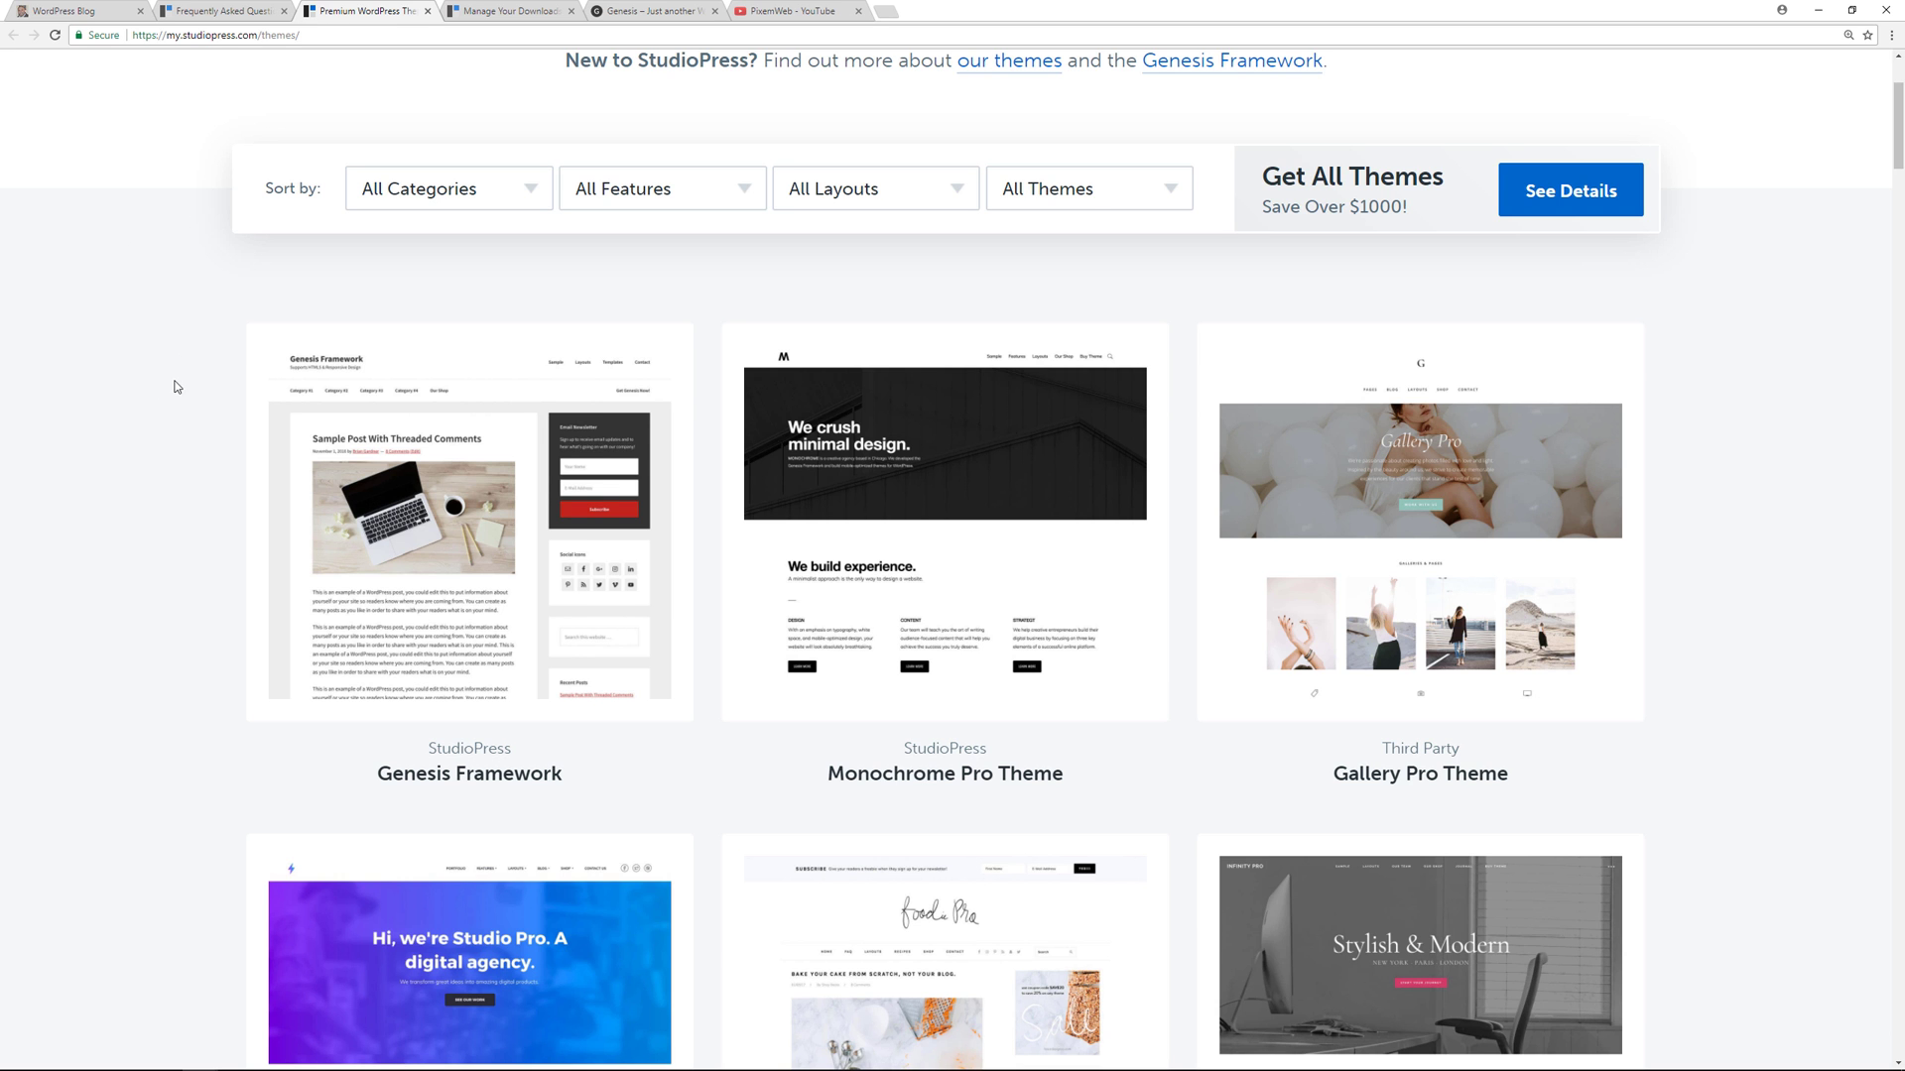
{"action": "mouse_move", "coordinate": [530, 448]}
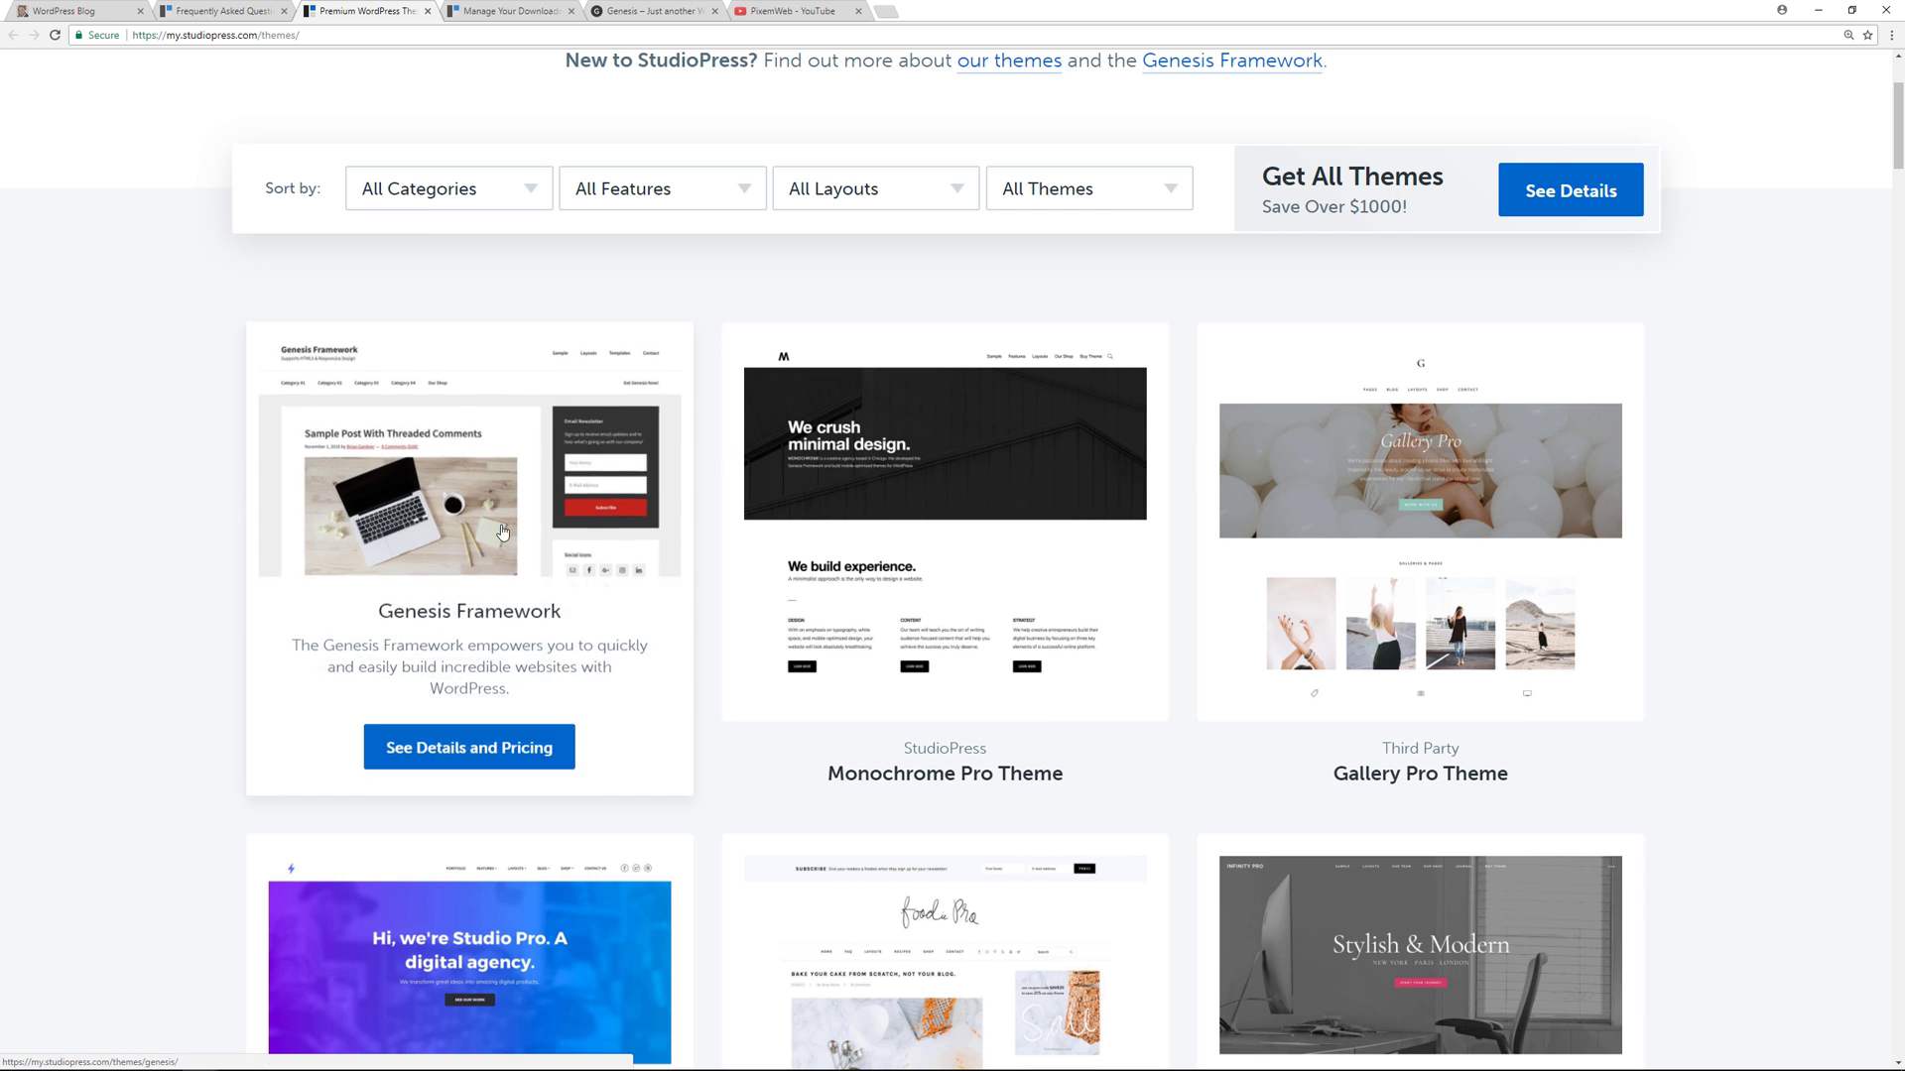
{"action": "scroll", "scroll_direction": "down", "scroll_amount": 3}
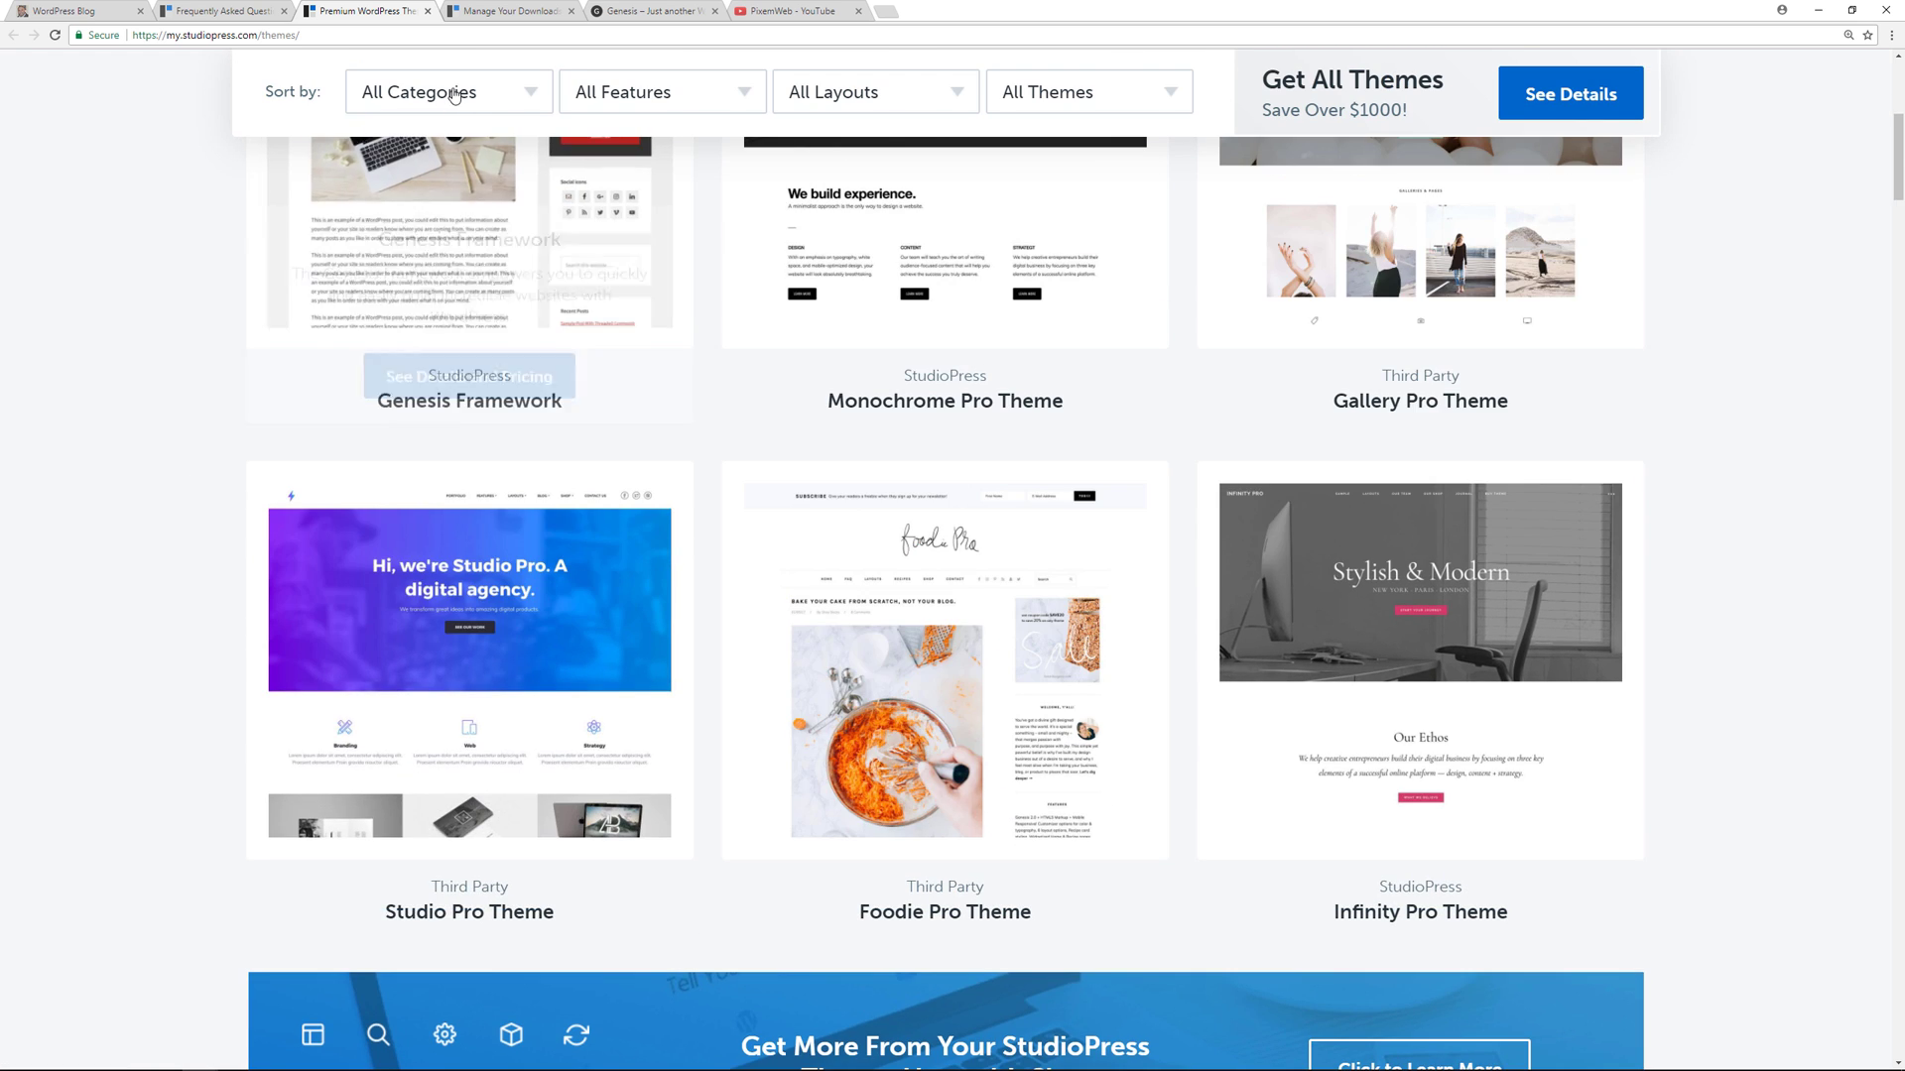
{"action": "left_click", "coordinate": [447, 91]}
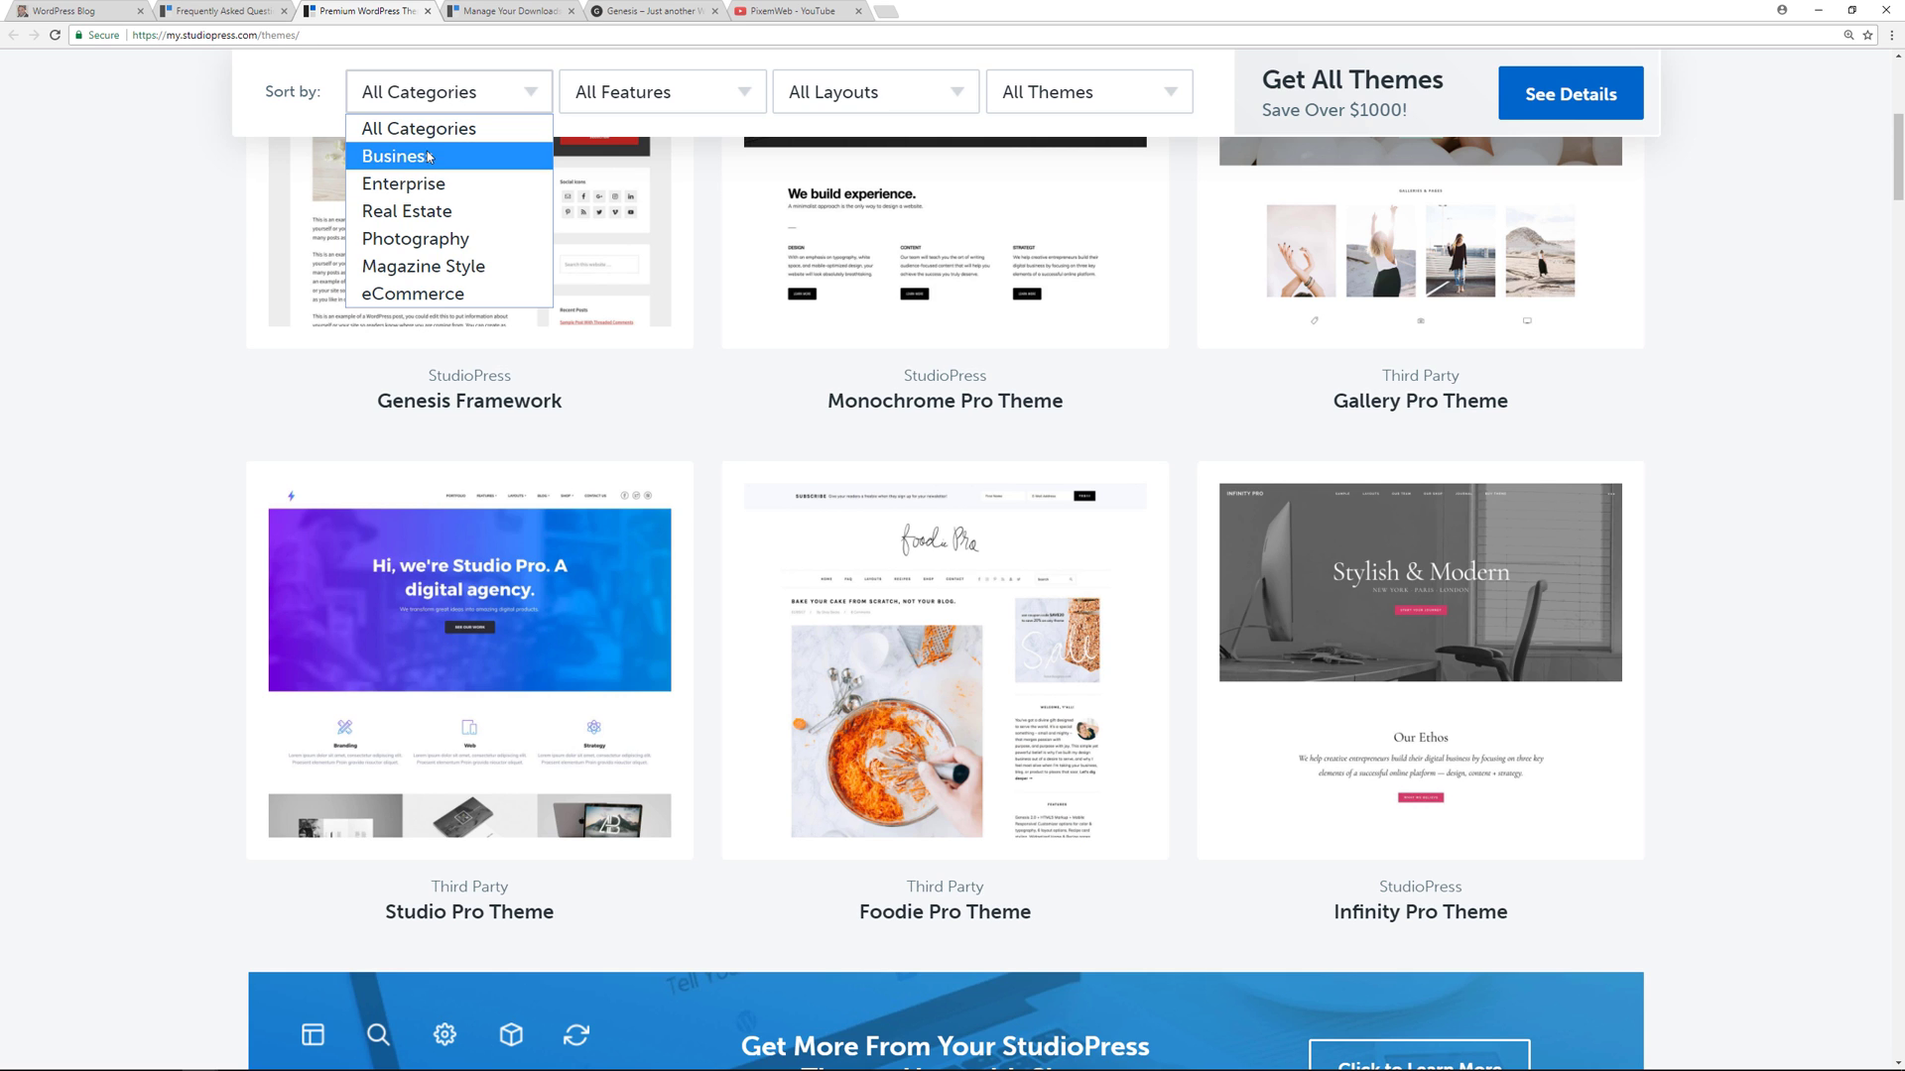
{"action": "mouse_move", "coordinate": [406, 211]}
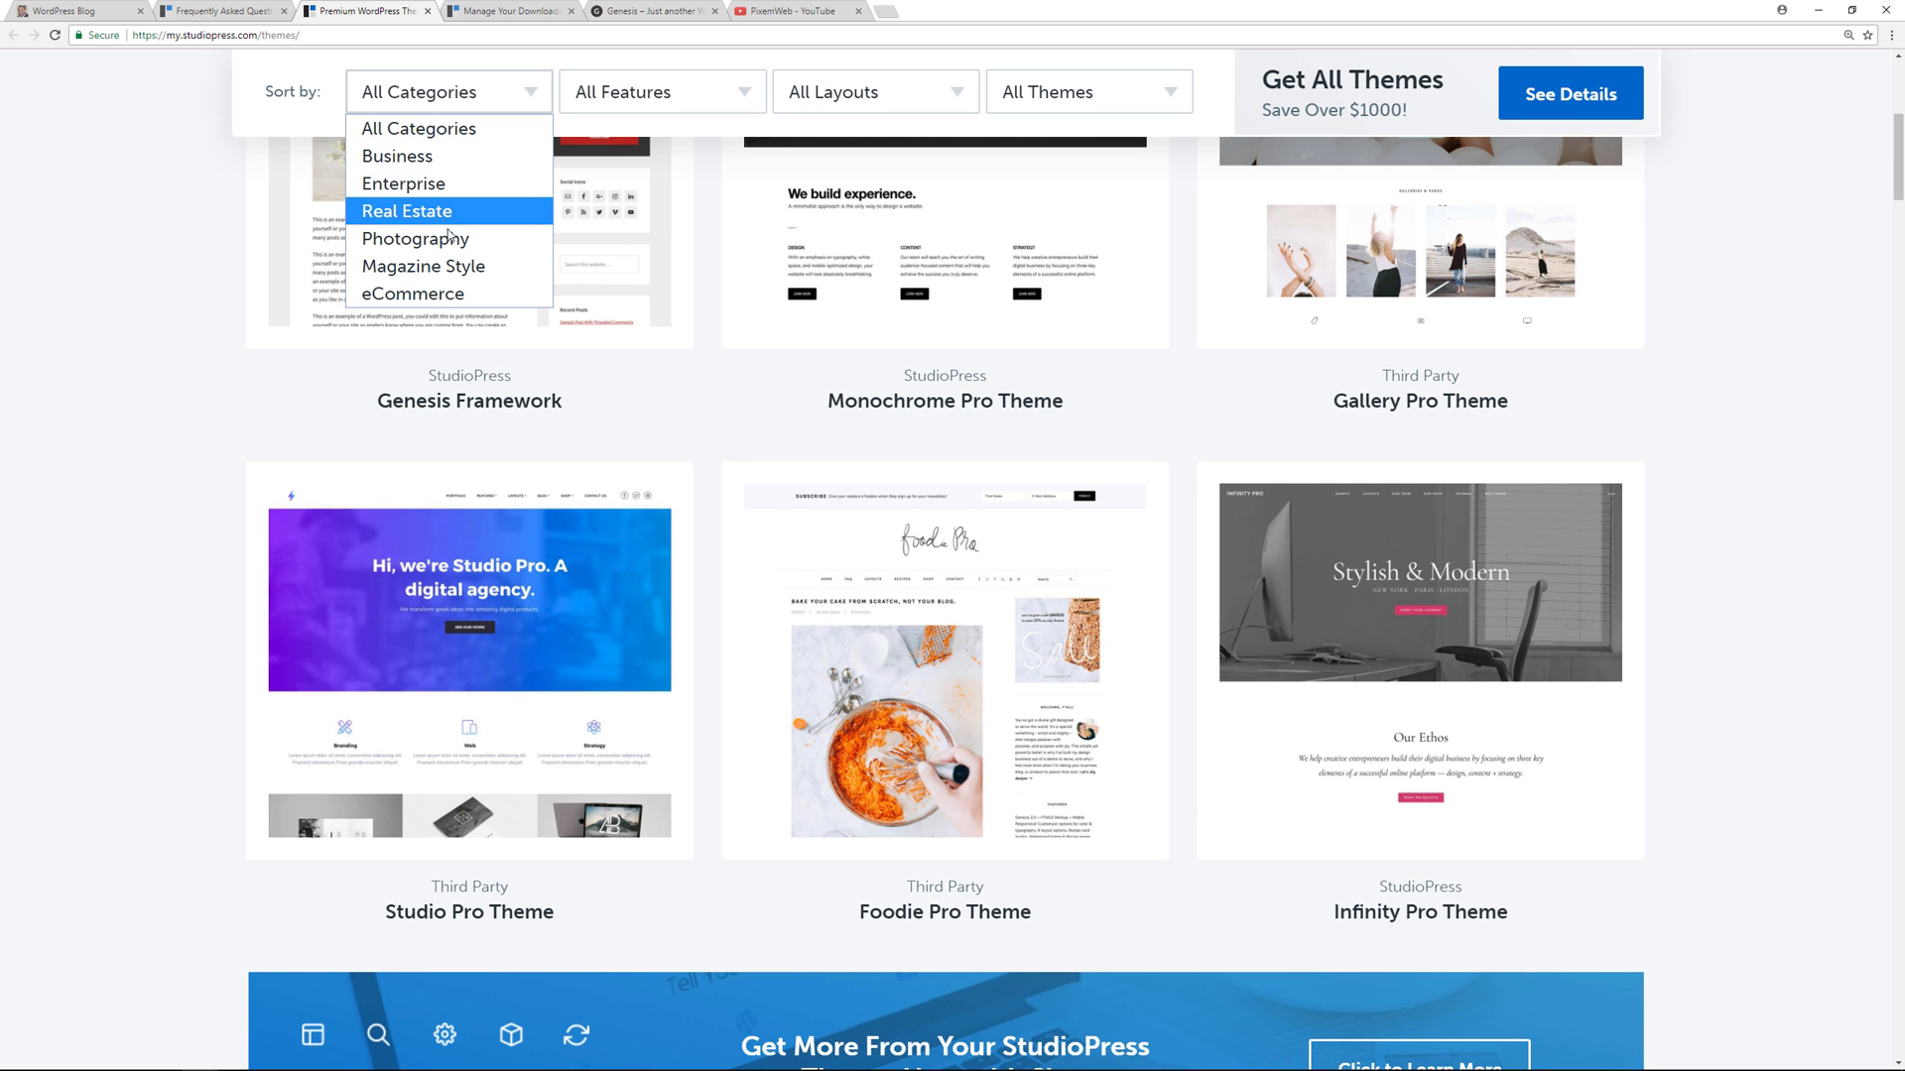
{"action": "mouse_move", "coordinate": [426, 265]}
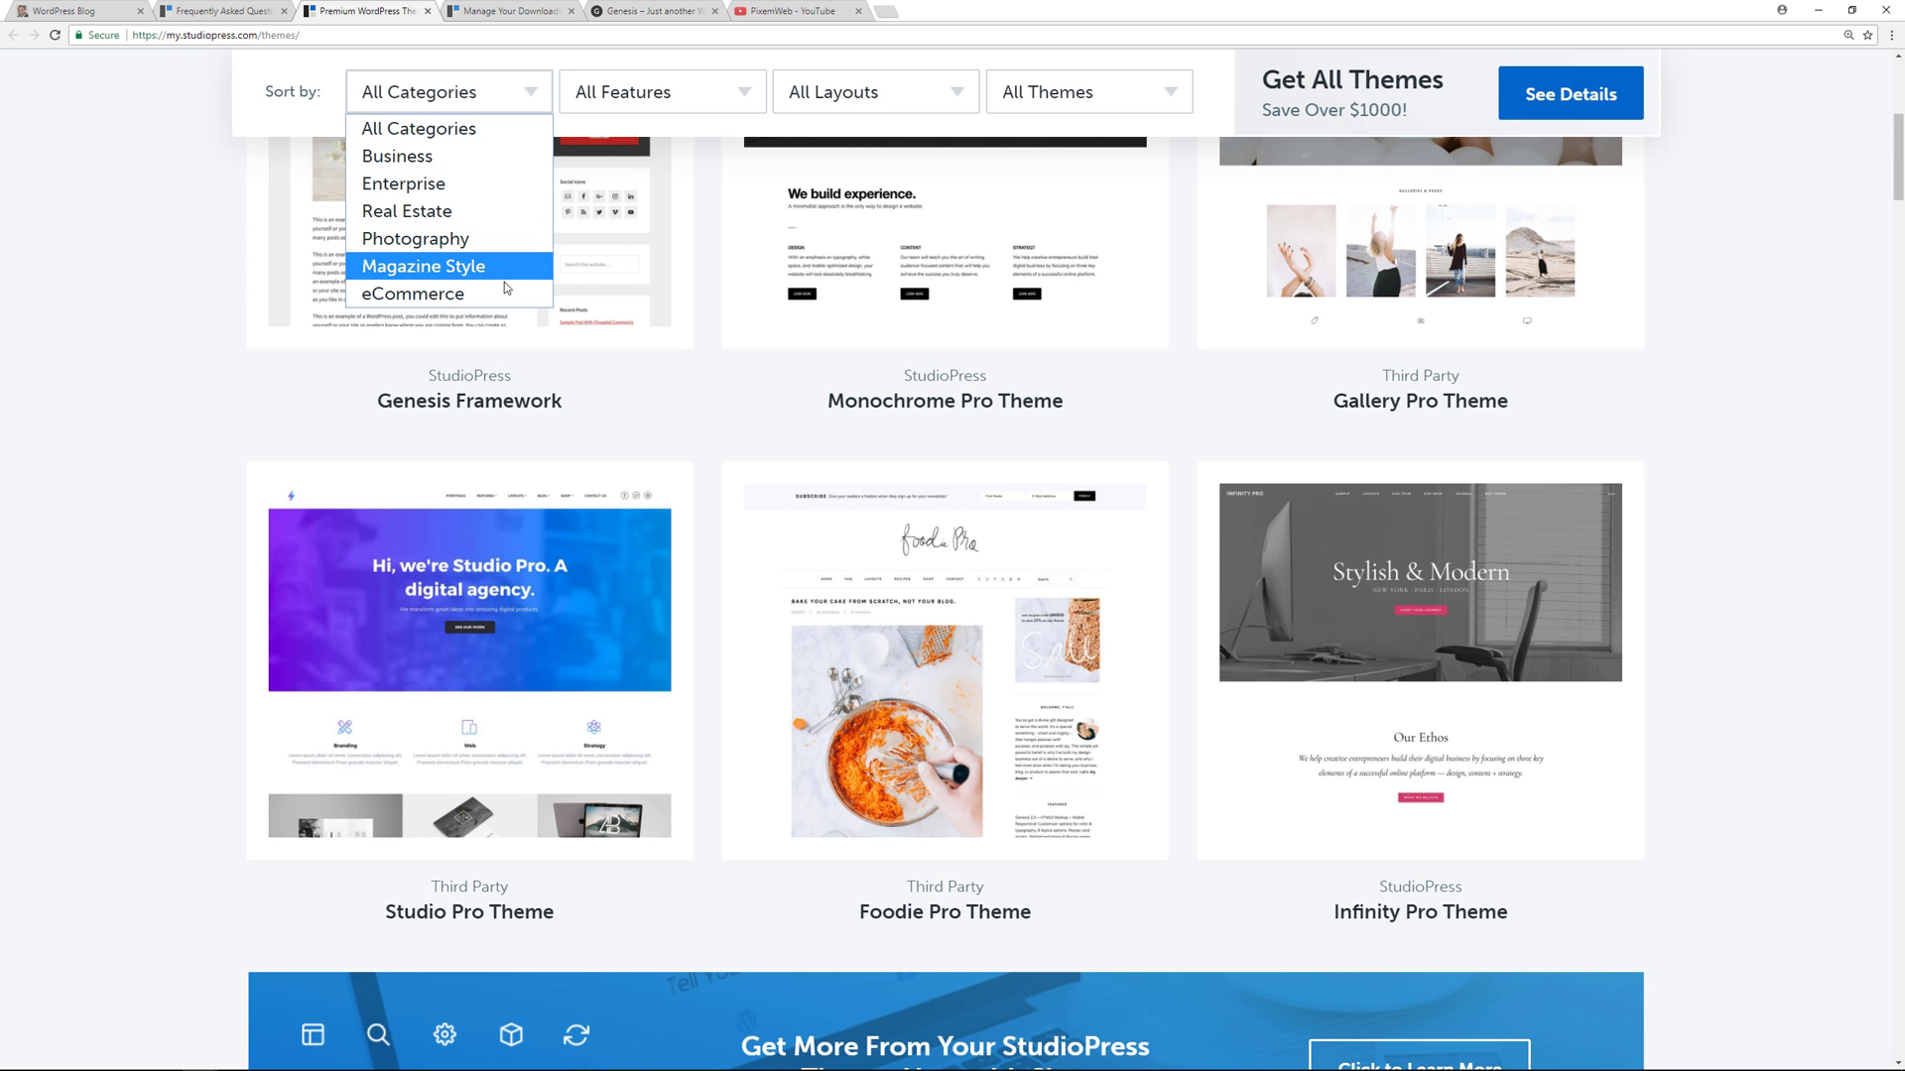
{"action": "left_click", "coordinate": [660, 91]}
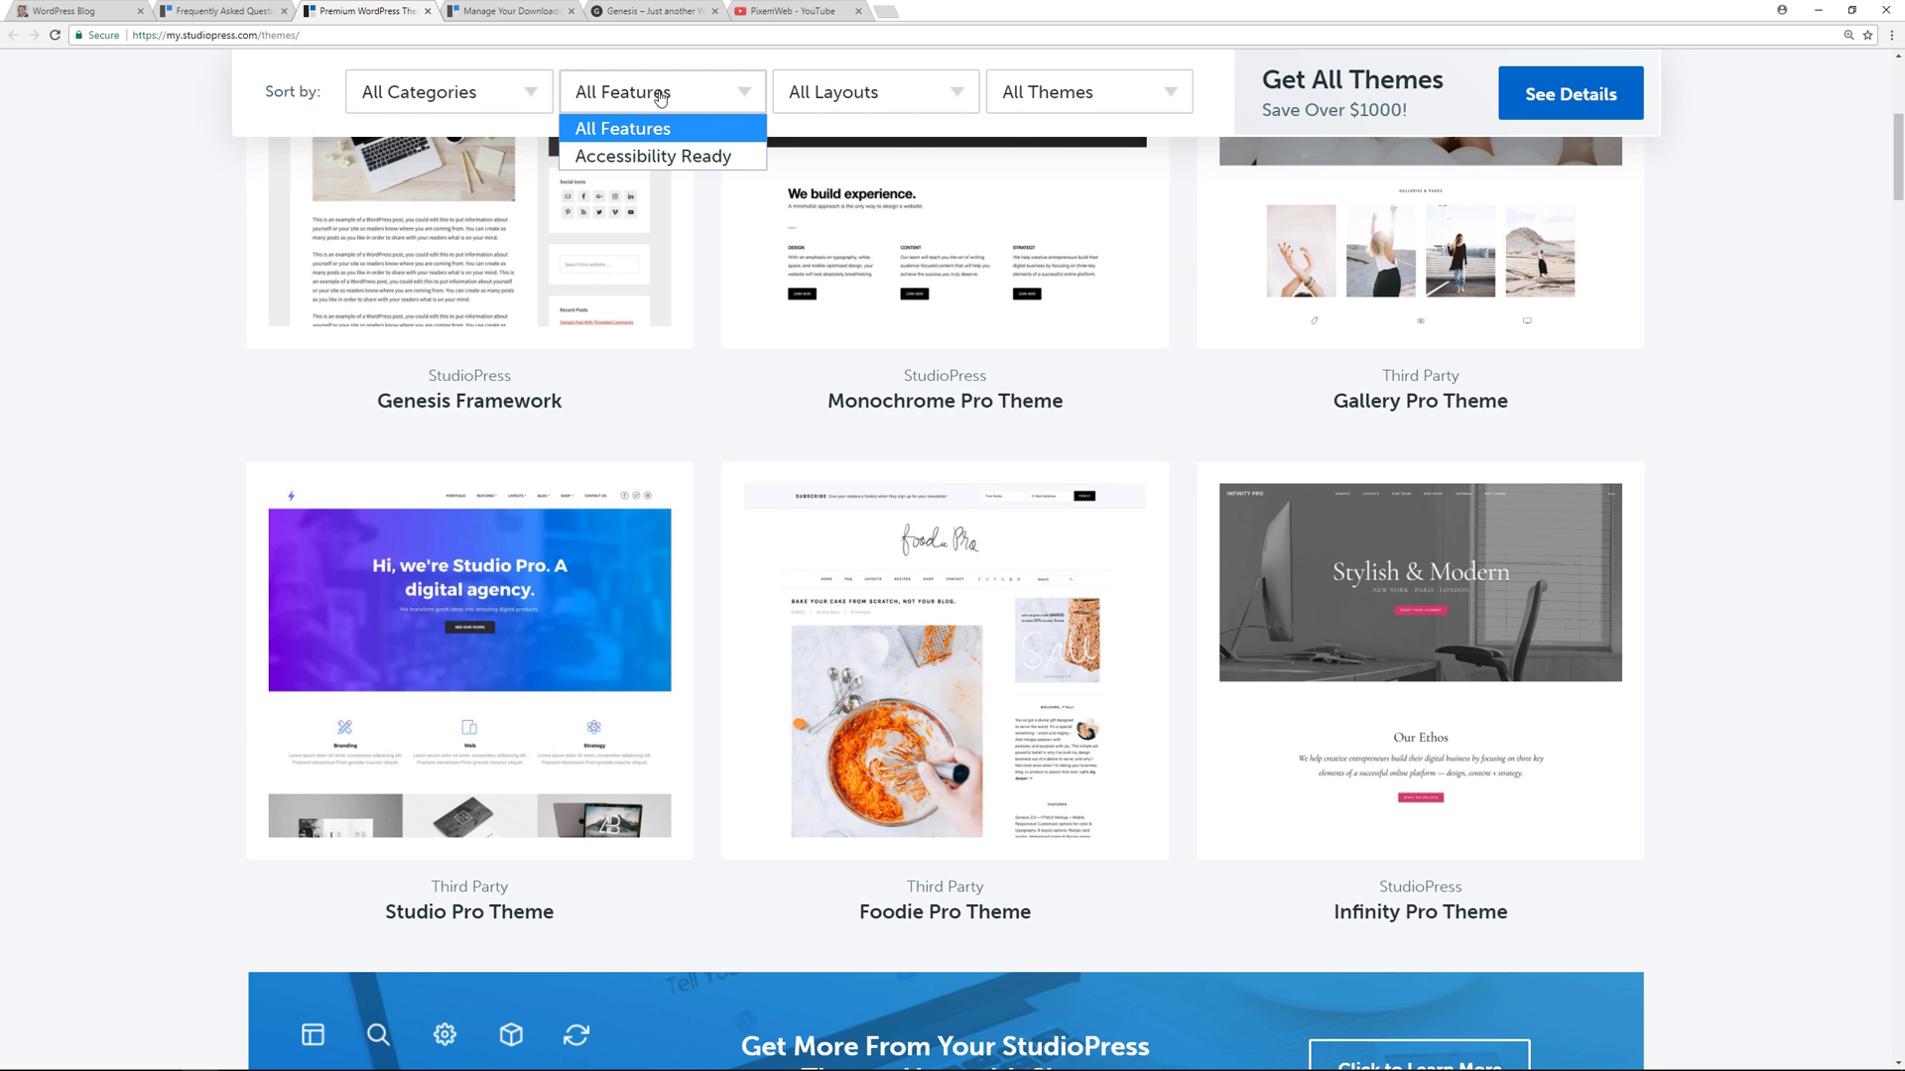
{"action": "left_click", "coordinate": [1086, 91]}
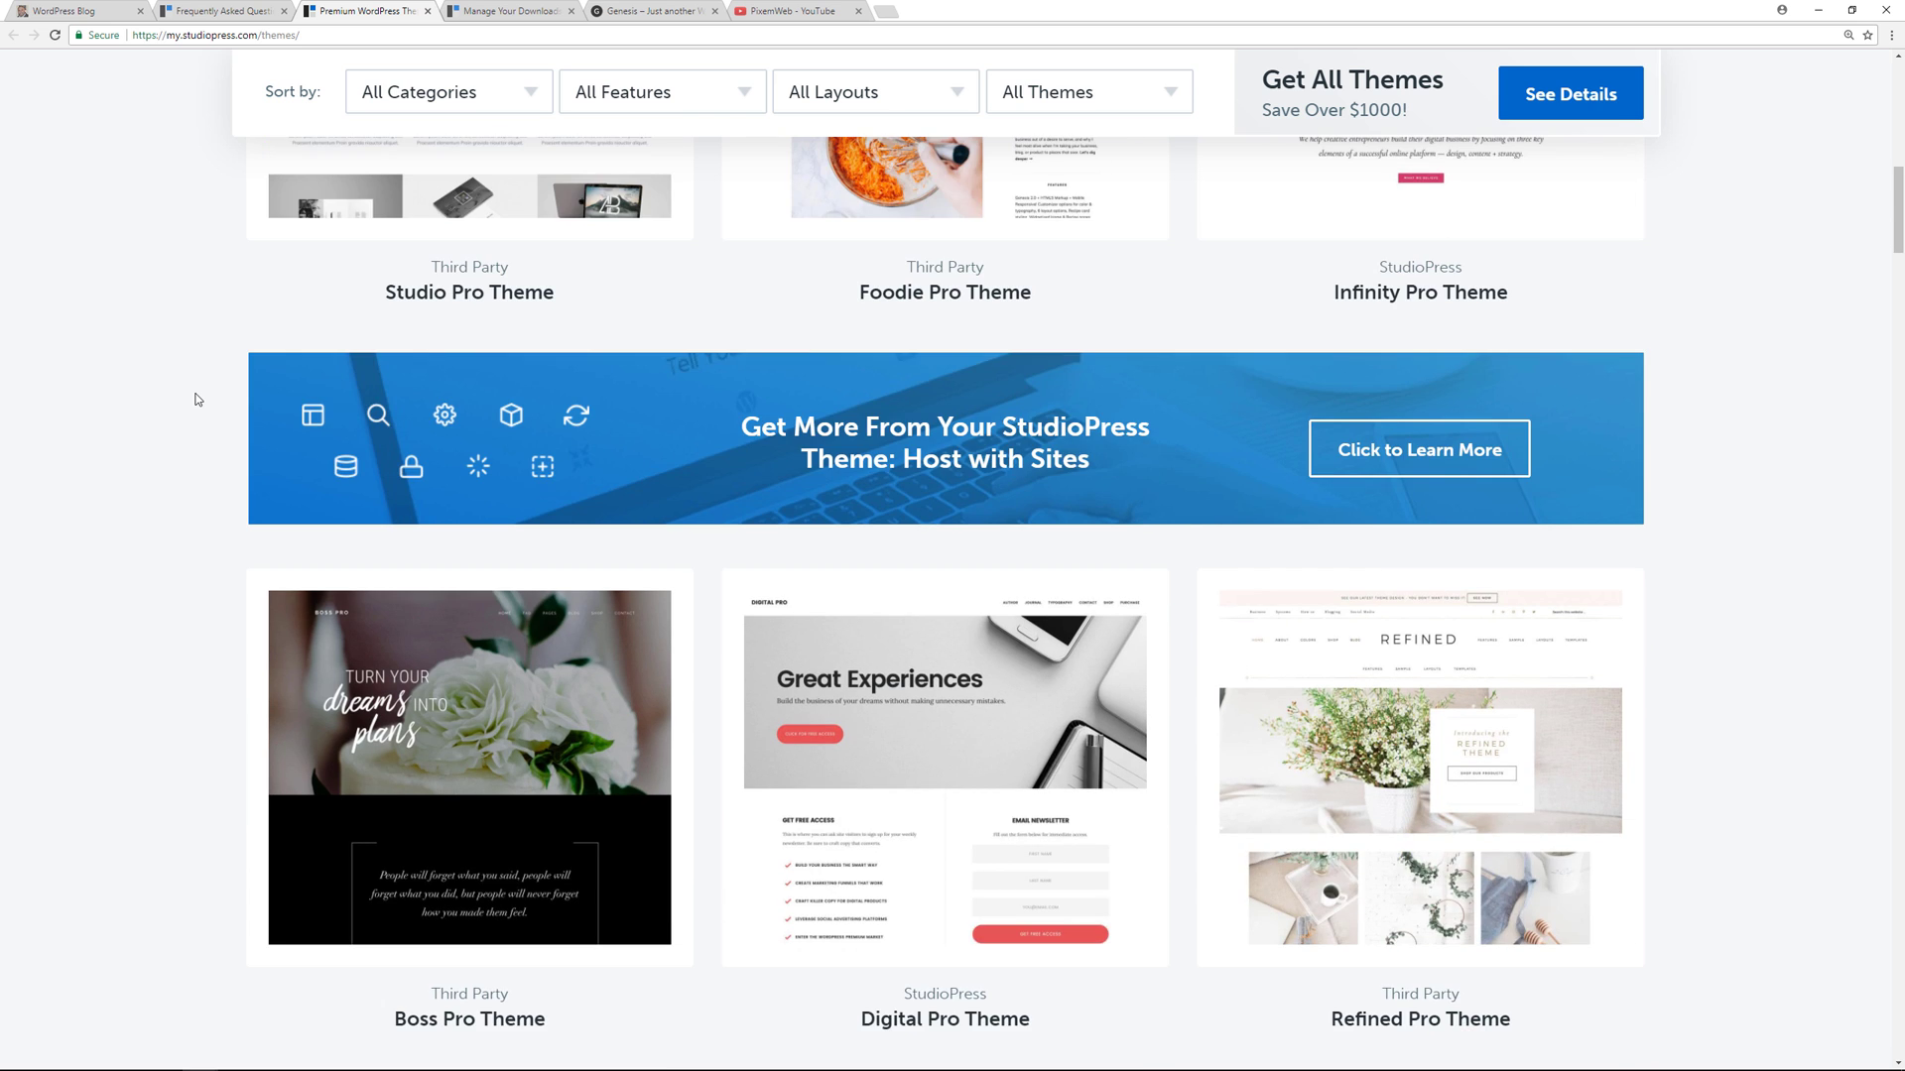
{"action": "scroll", "scroll_direction": "down", "scroll_amount": 3}
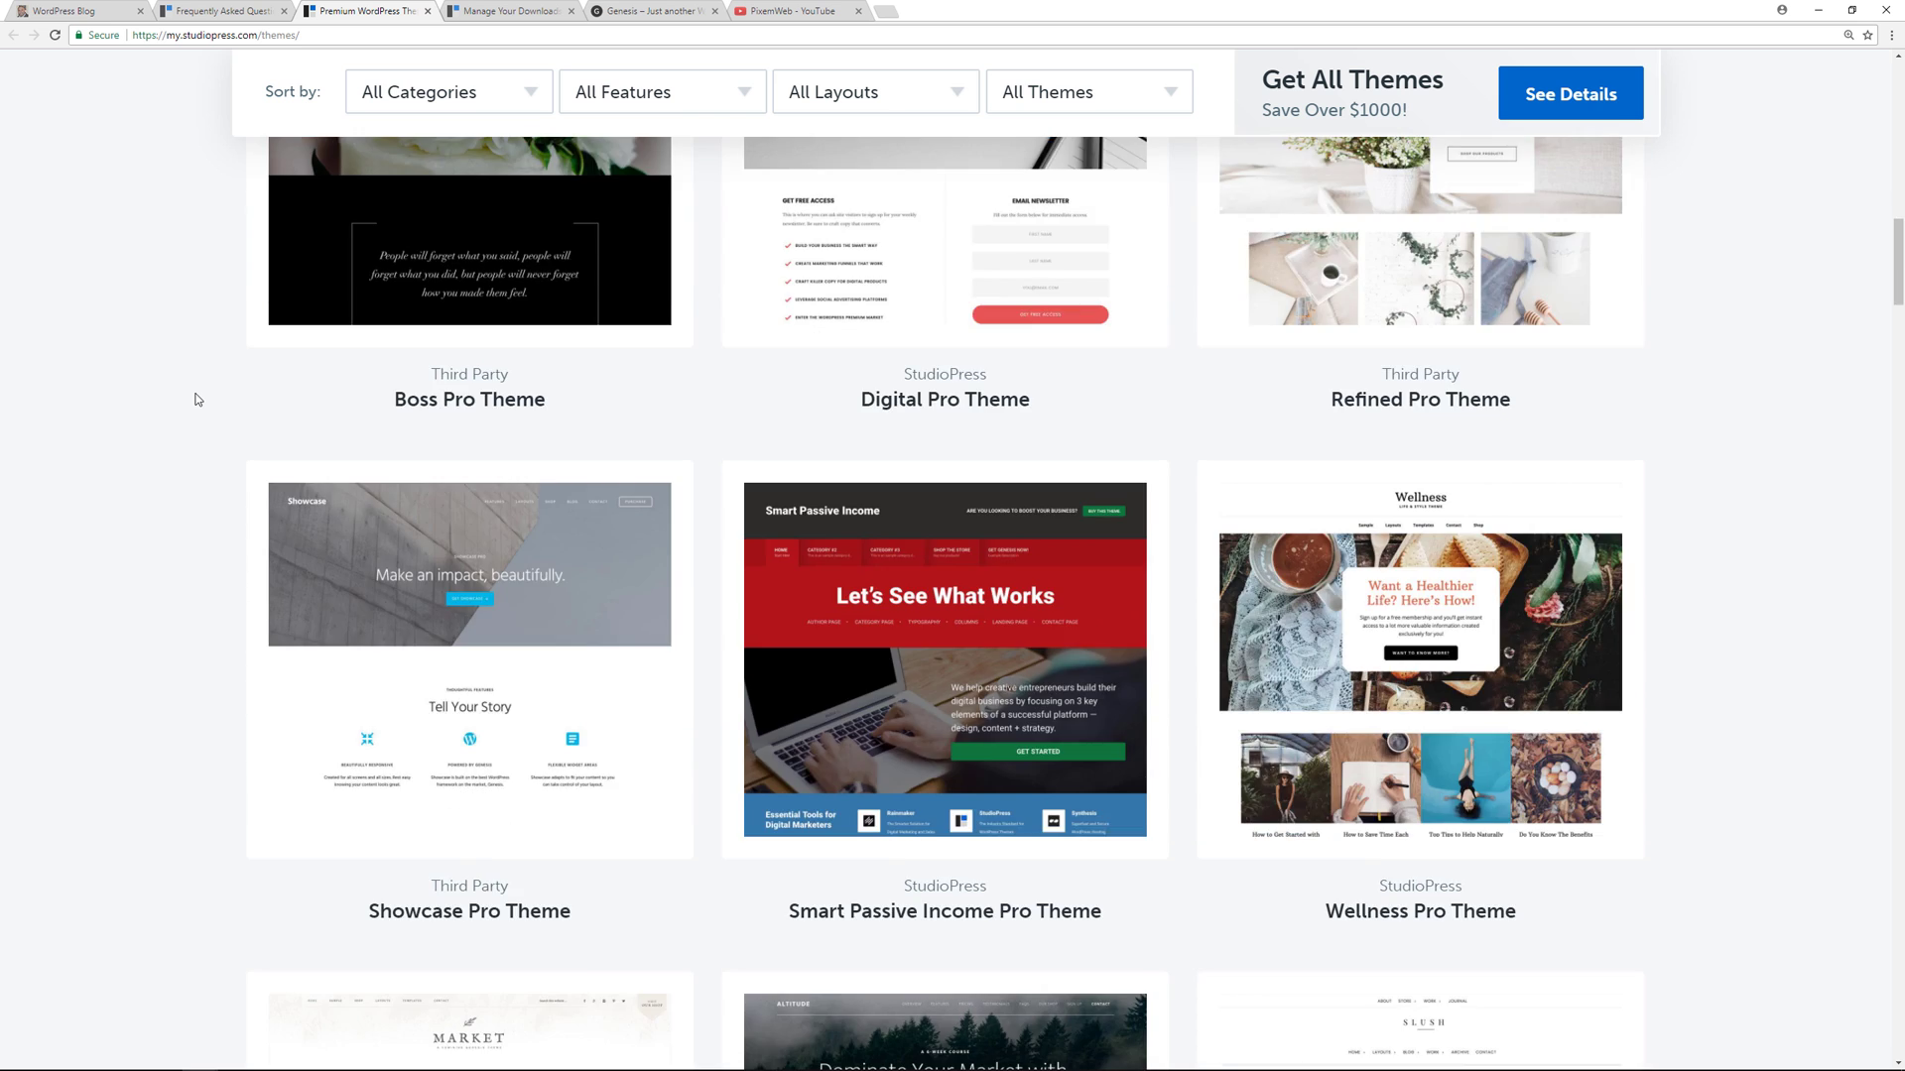
{"action": "scroll", "scroll_direction": "down", "scroll_amount": 3}
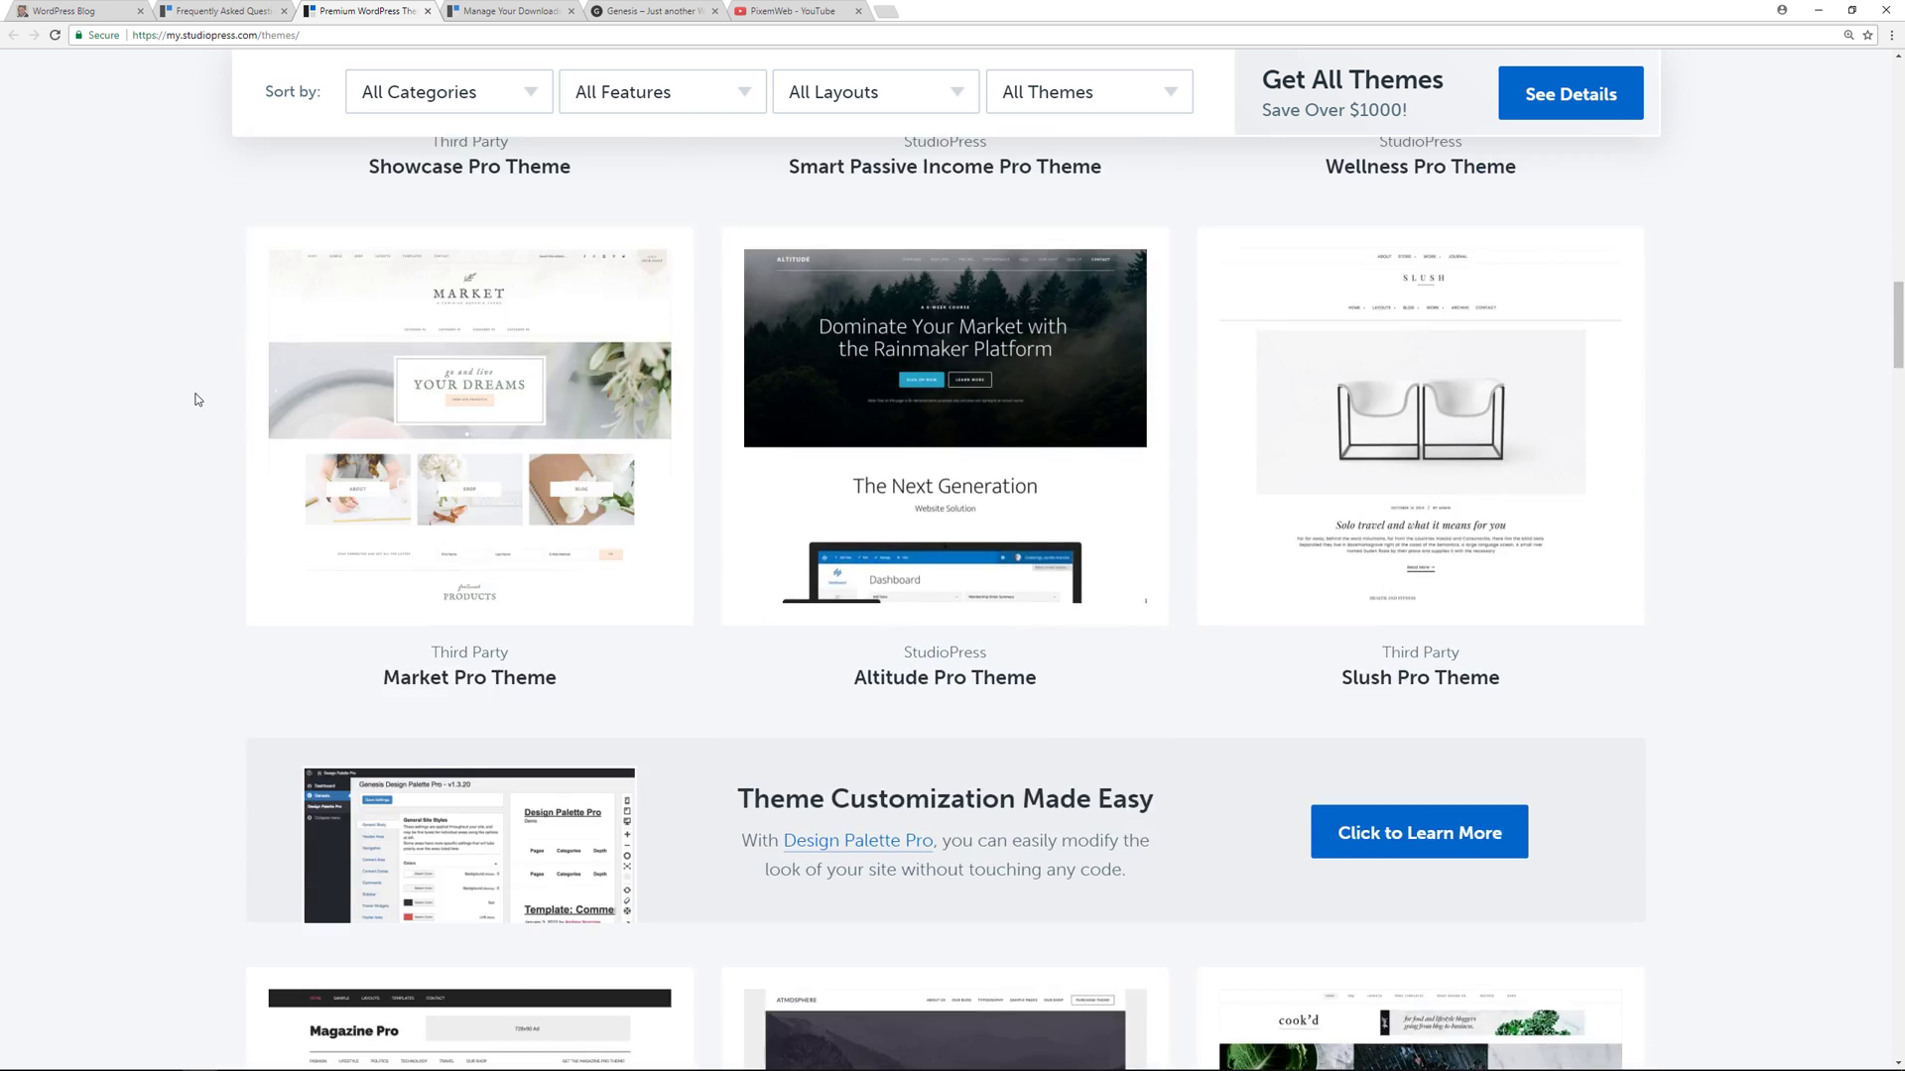
{"action": "scroll", "scroll_direction": "down", "scroll_amount": 3}
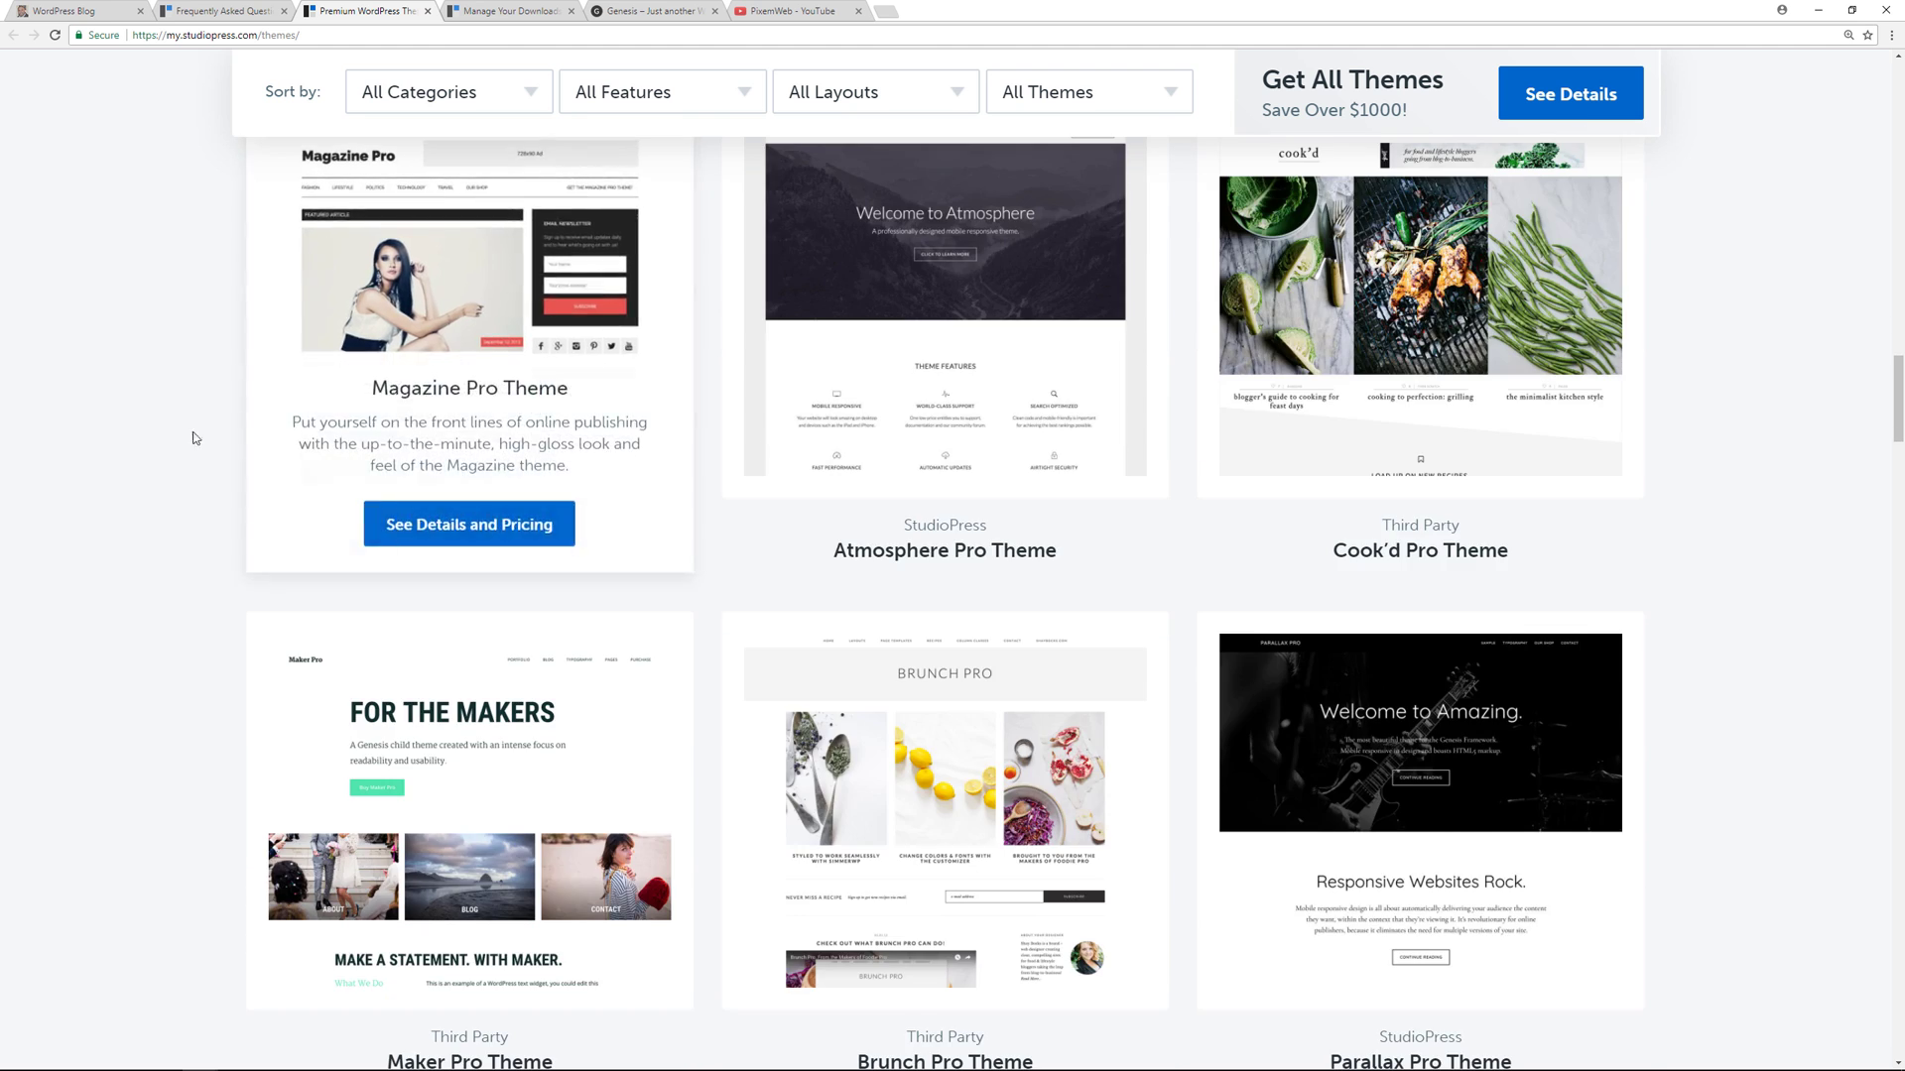
{"action": "scroll", "scroll_direction": "down", "scroll_amount": 3}
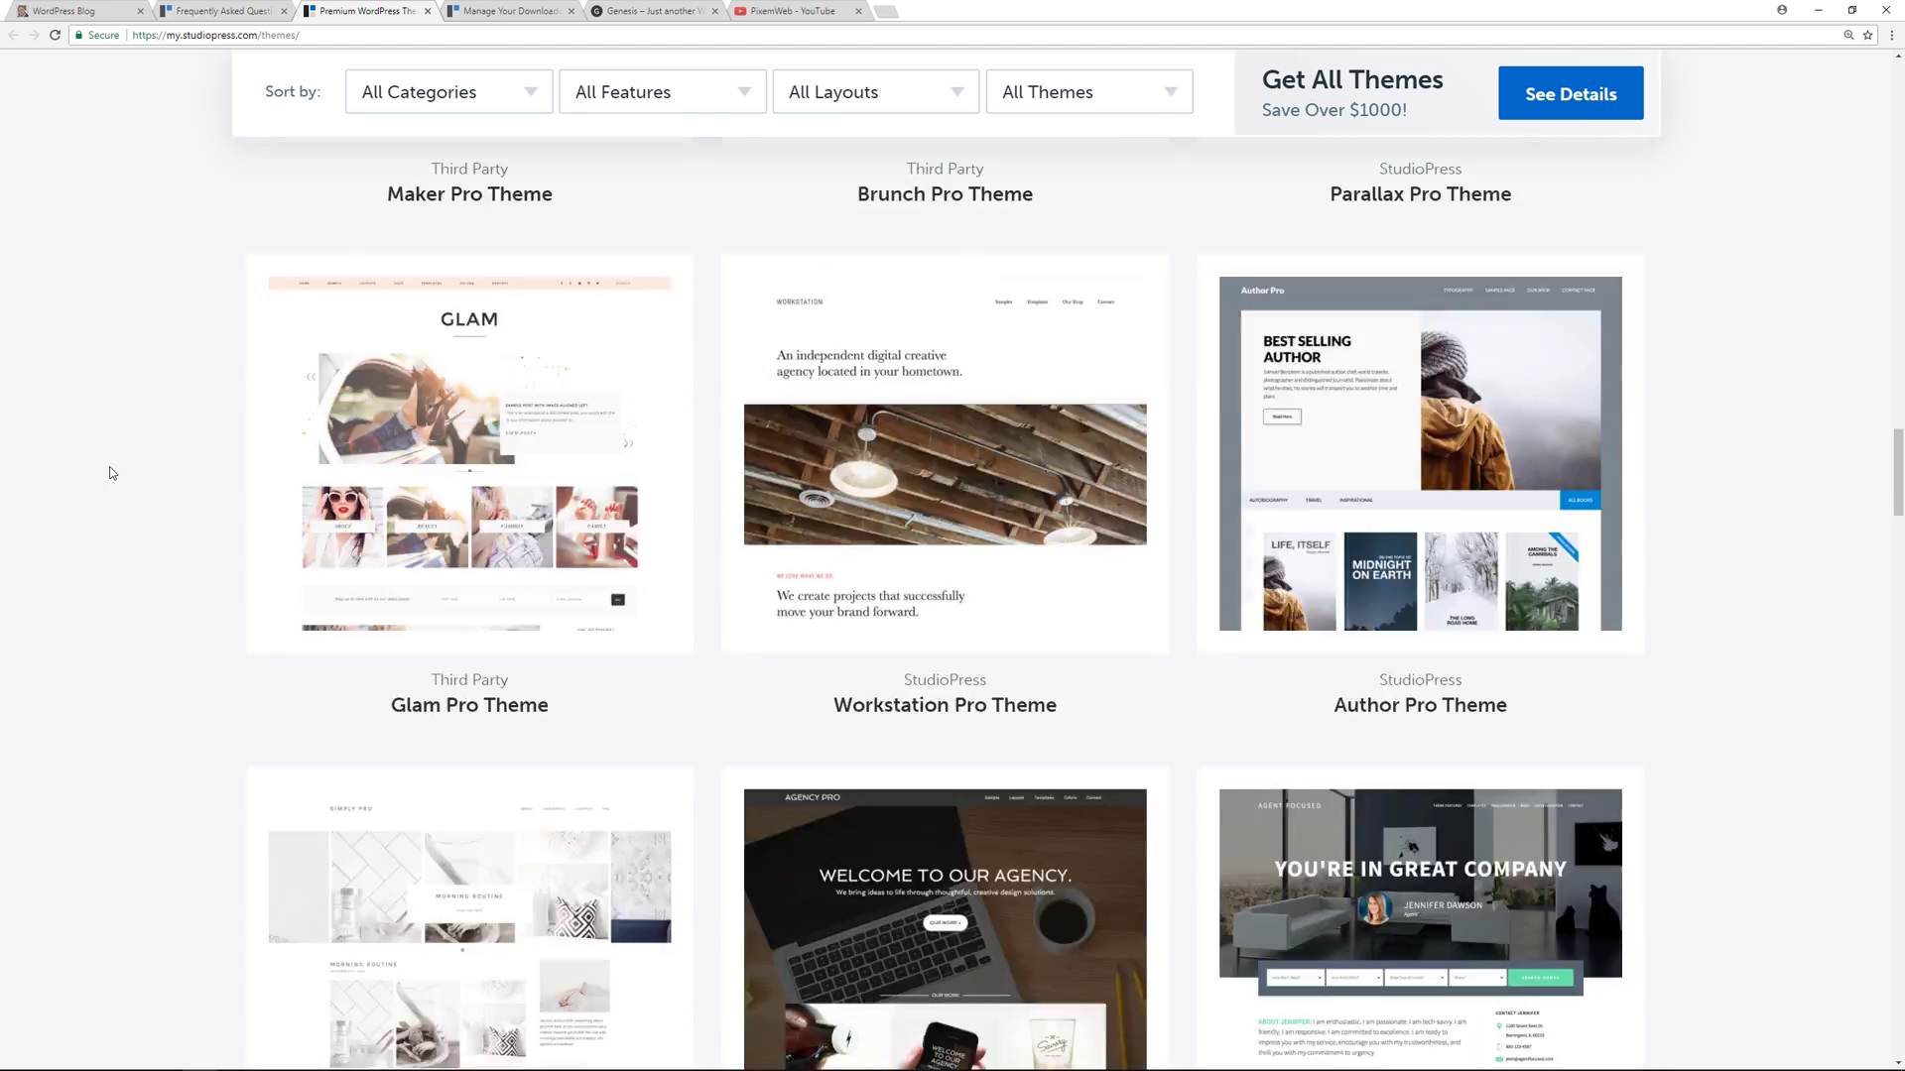
{"action": "scroll", "scroll_direction": "down", "scroll_amount": 3}
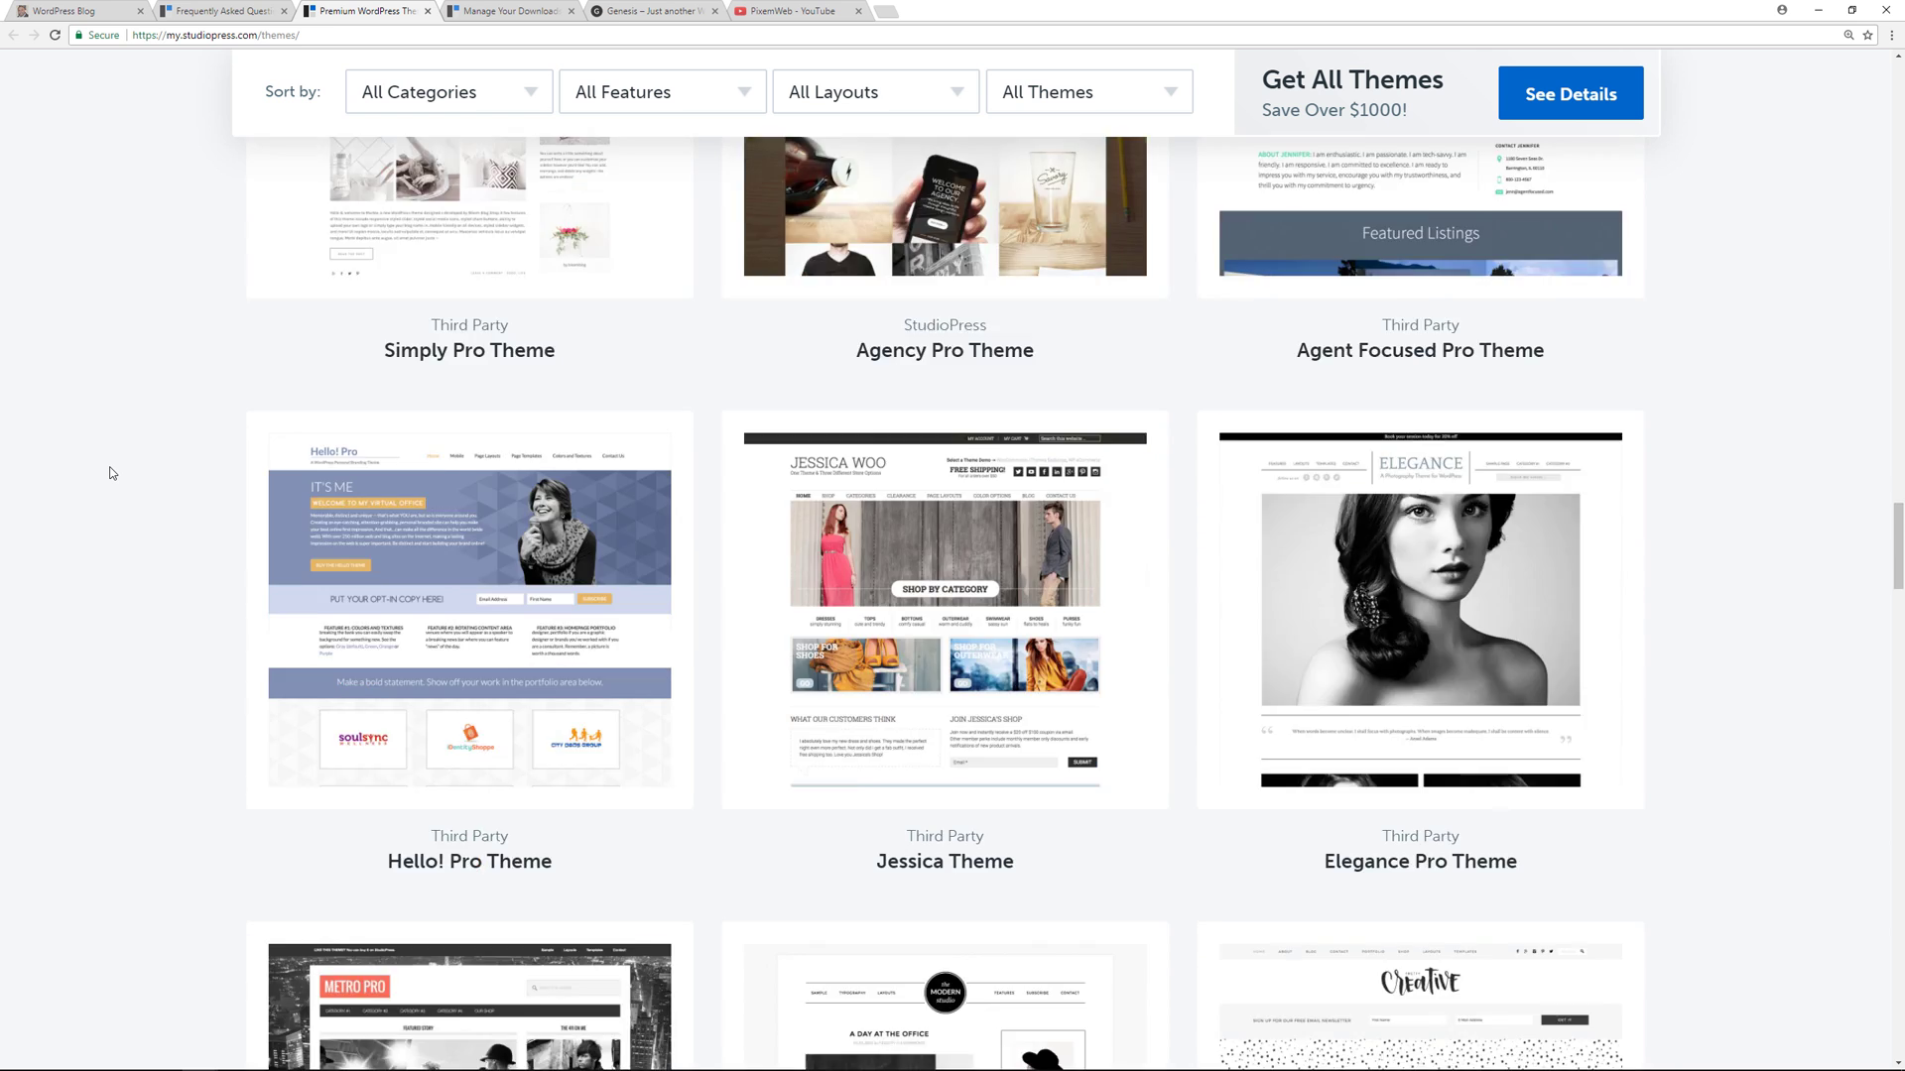
{"action": "scroll", "scroll_direction": "down", "scroll_amount": 3}
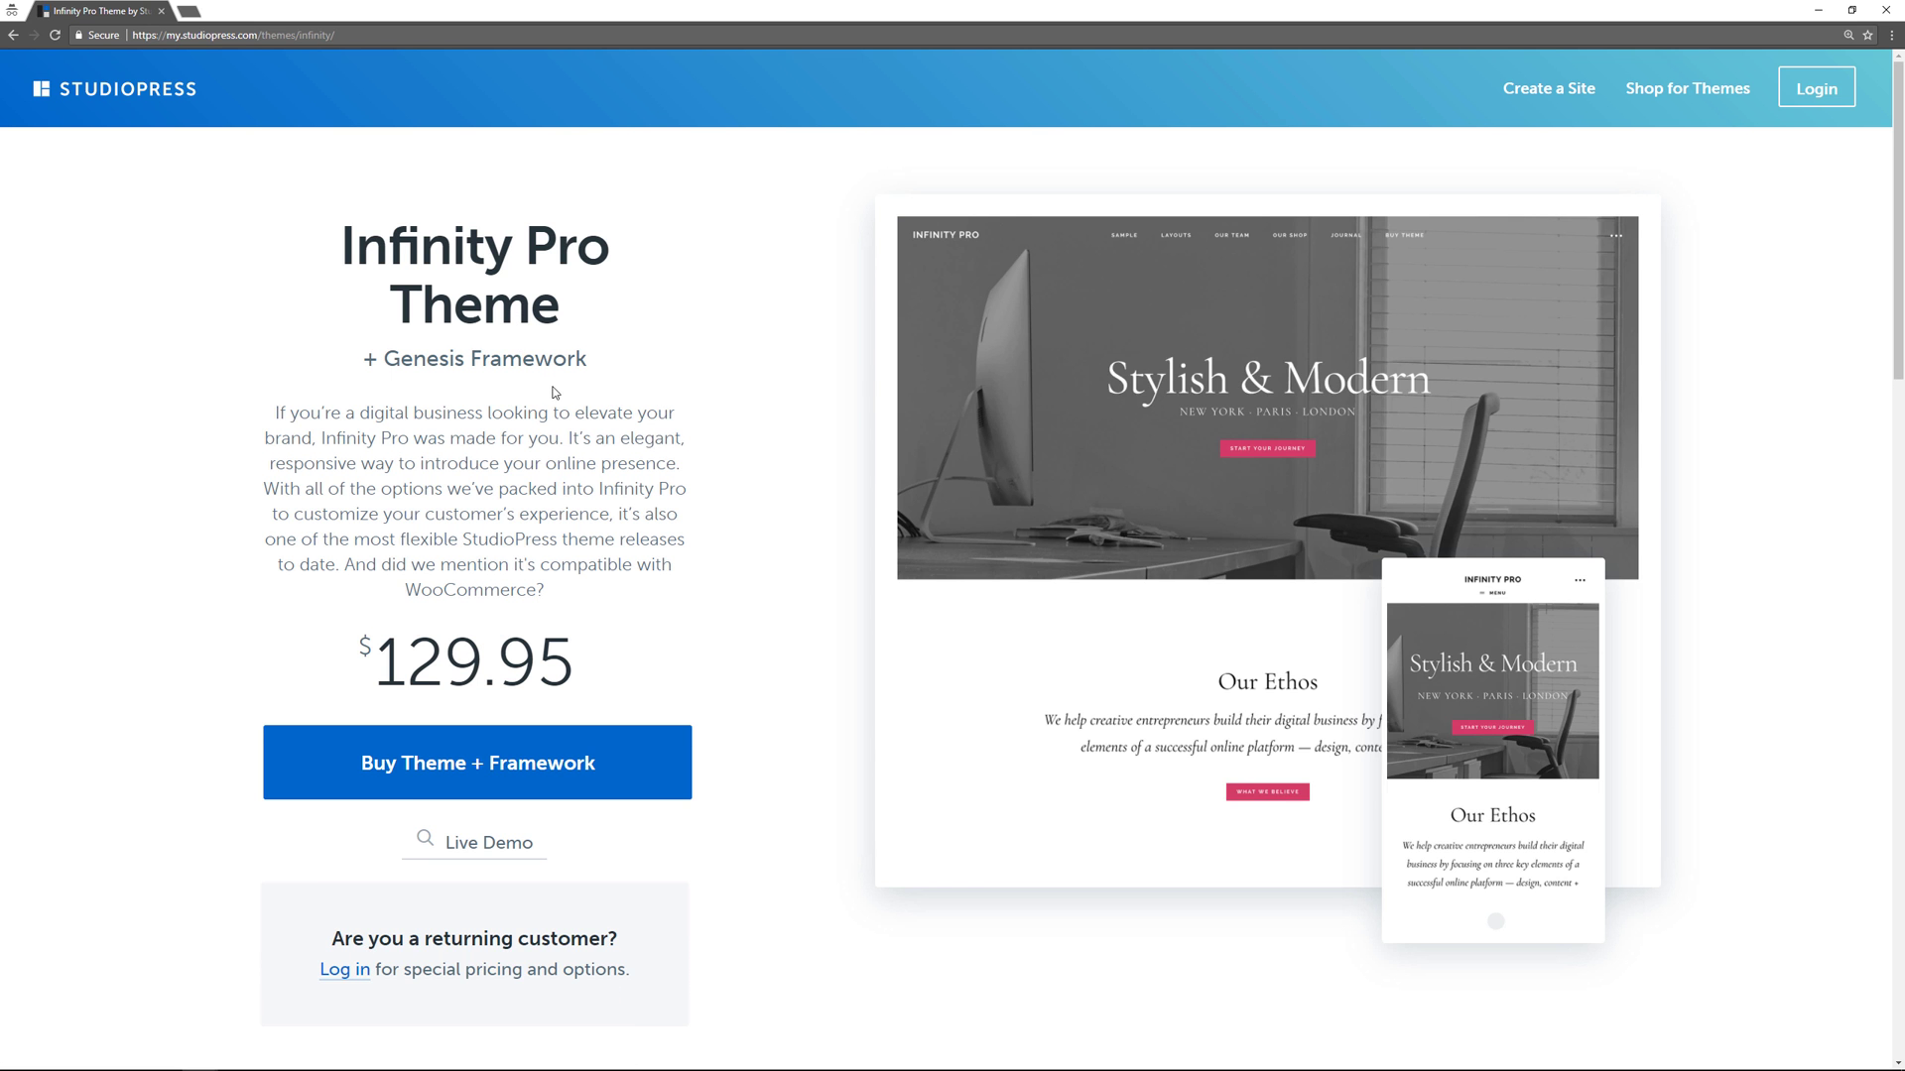
{"action": "mouse_move", "coordinate": [812, 665]}
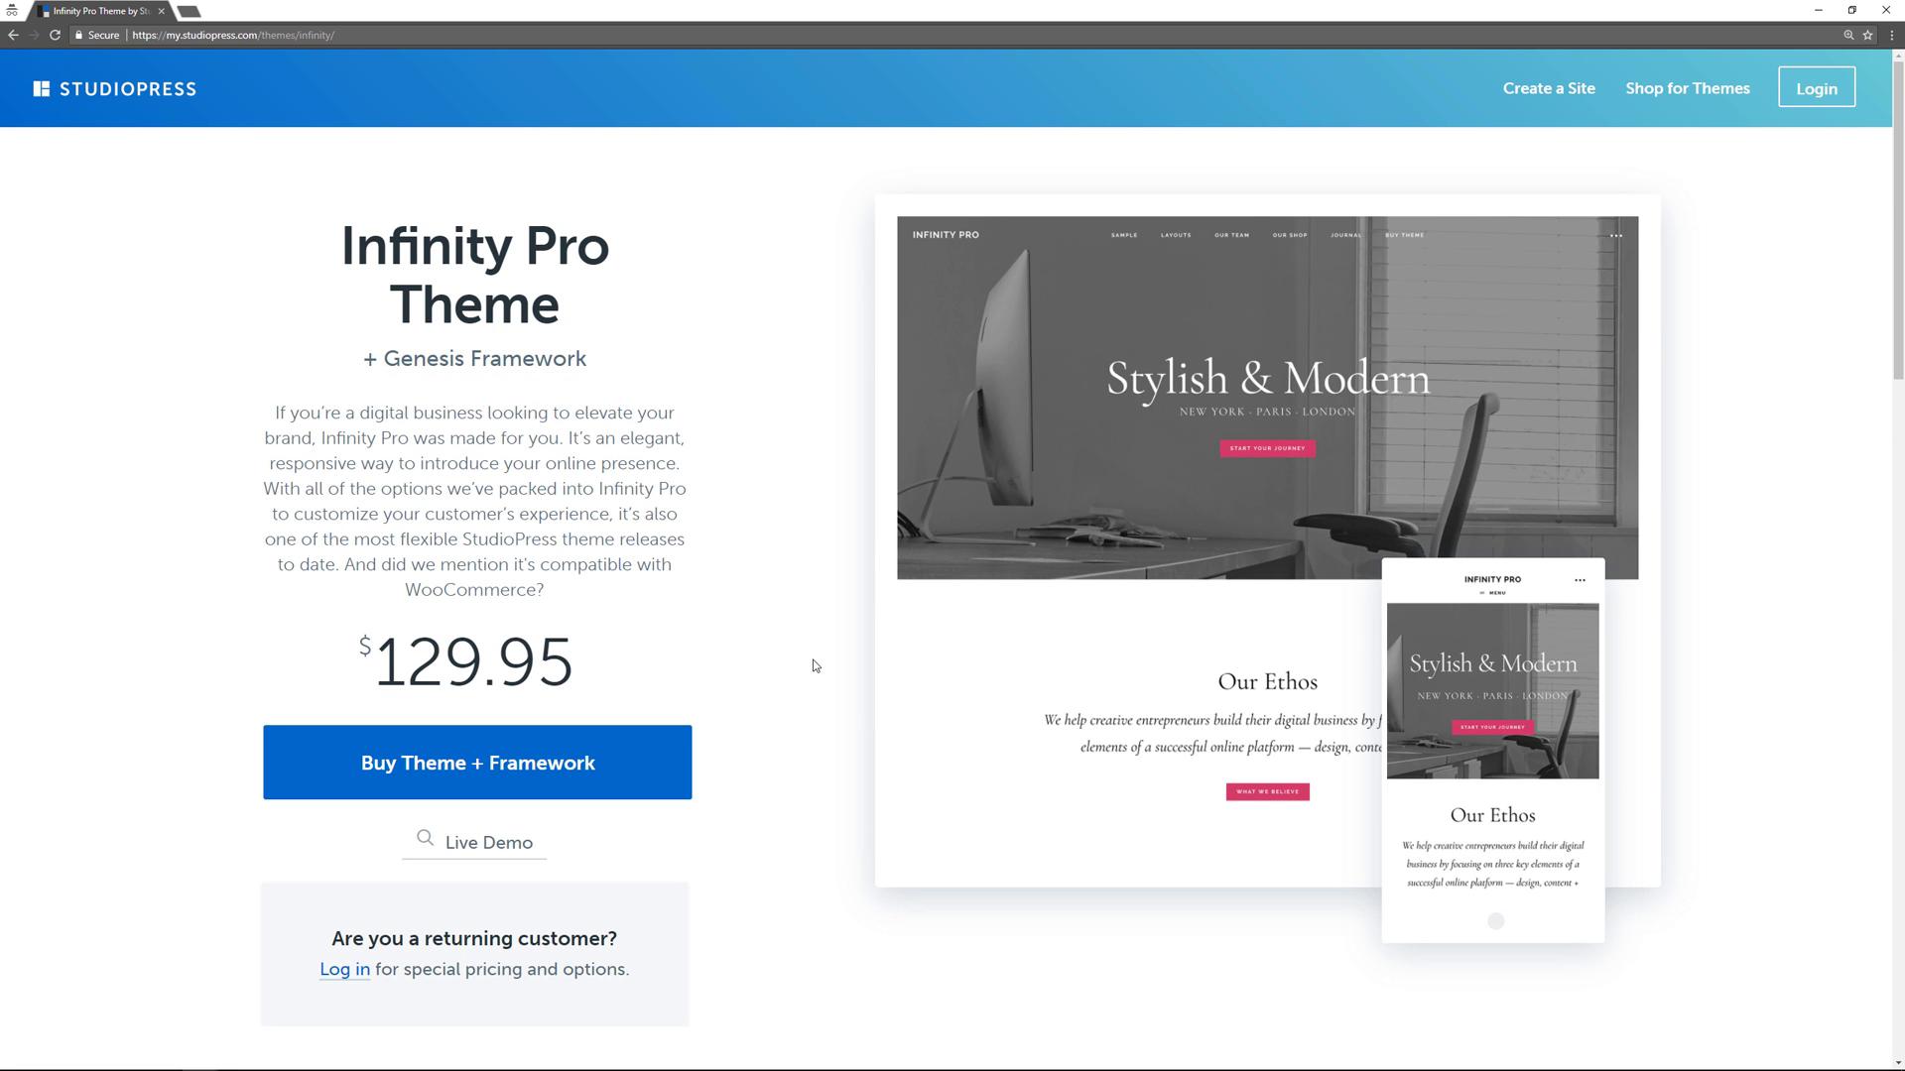
{"action": "mouse_move", "coordinate": [880, 430]}
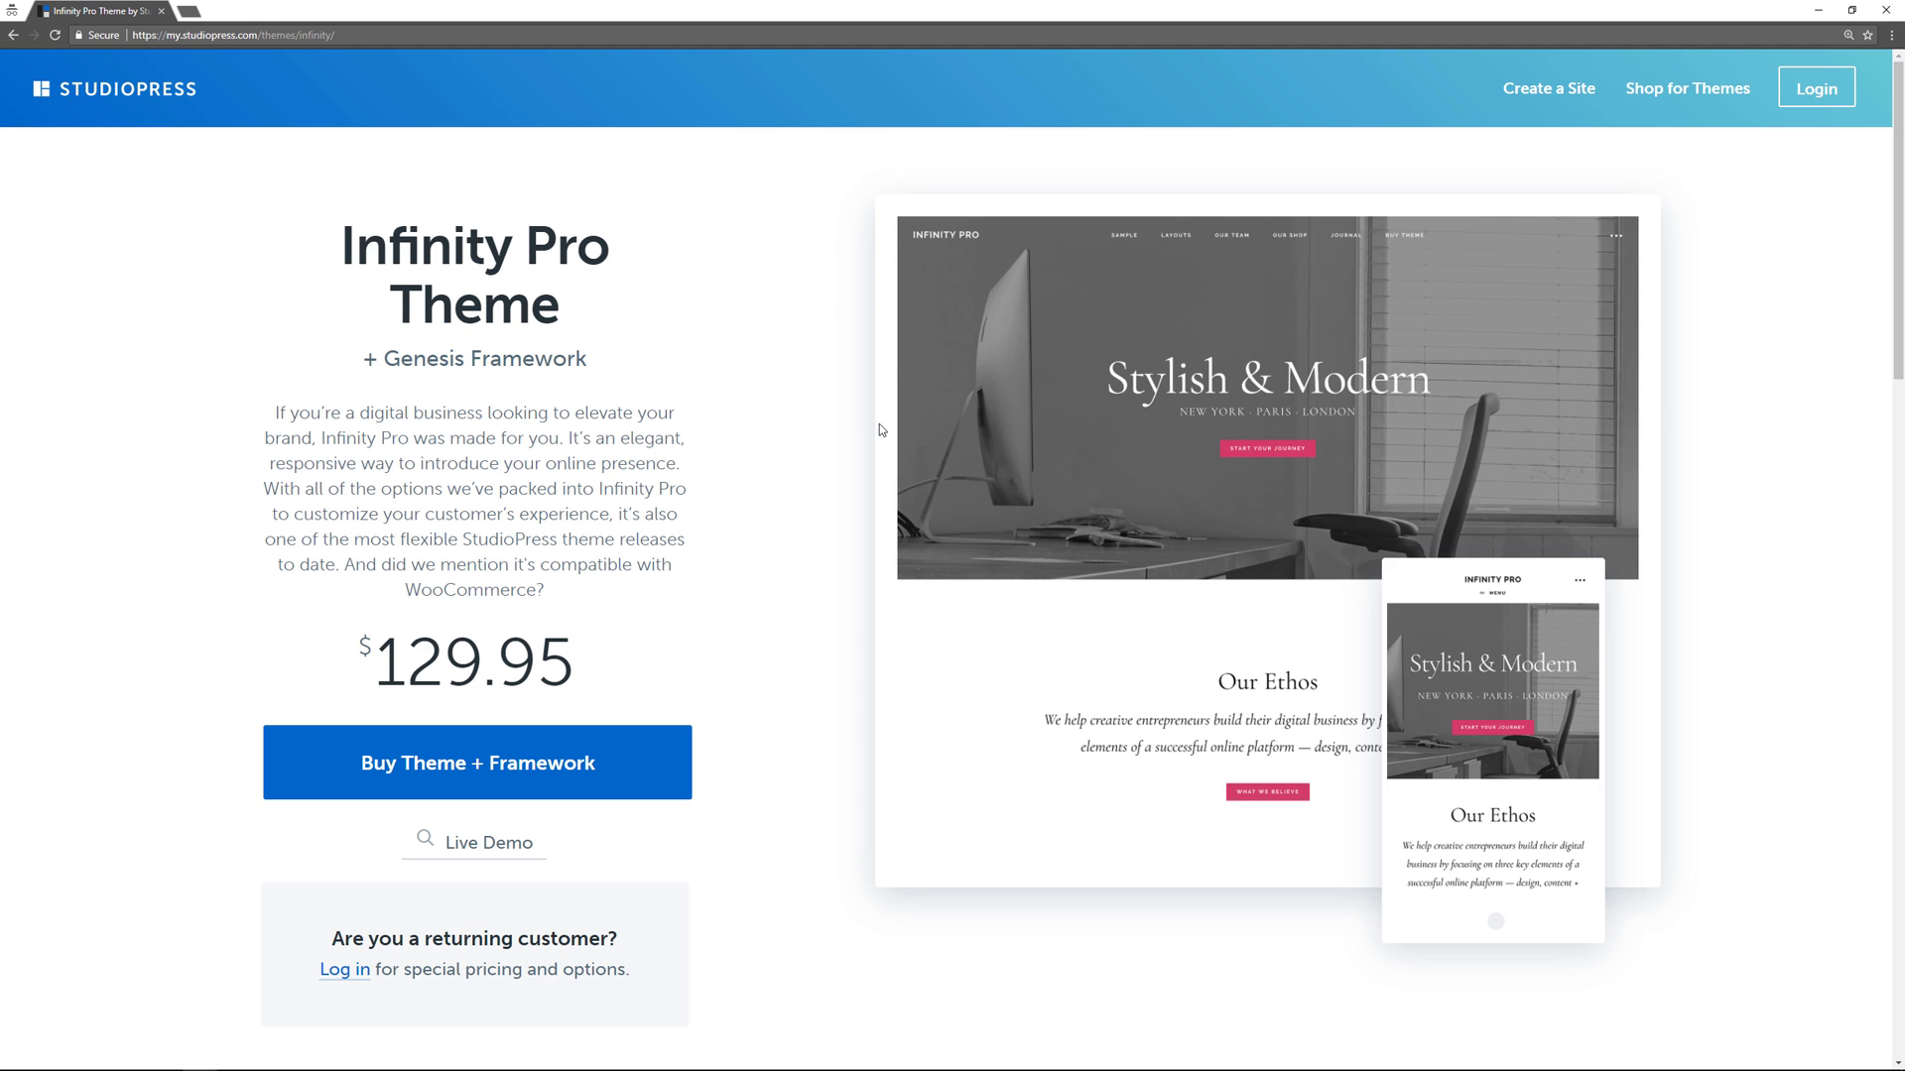
{"action": "mouse_move", "coordinate": [806, 472]}
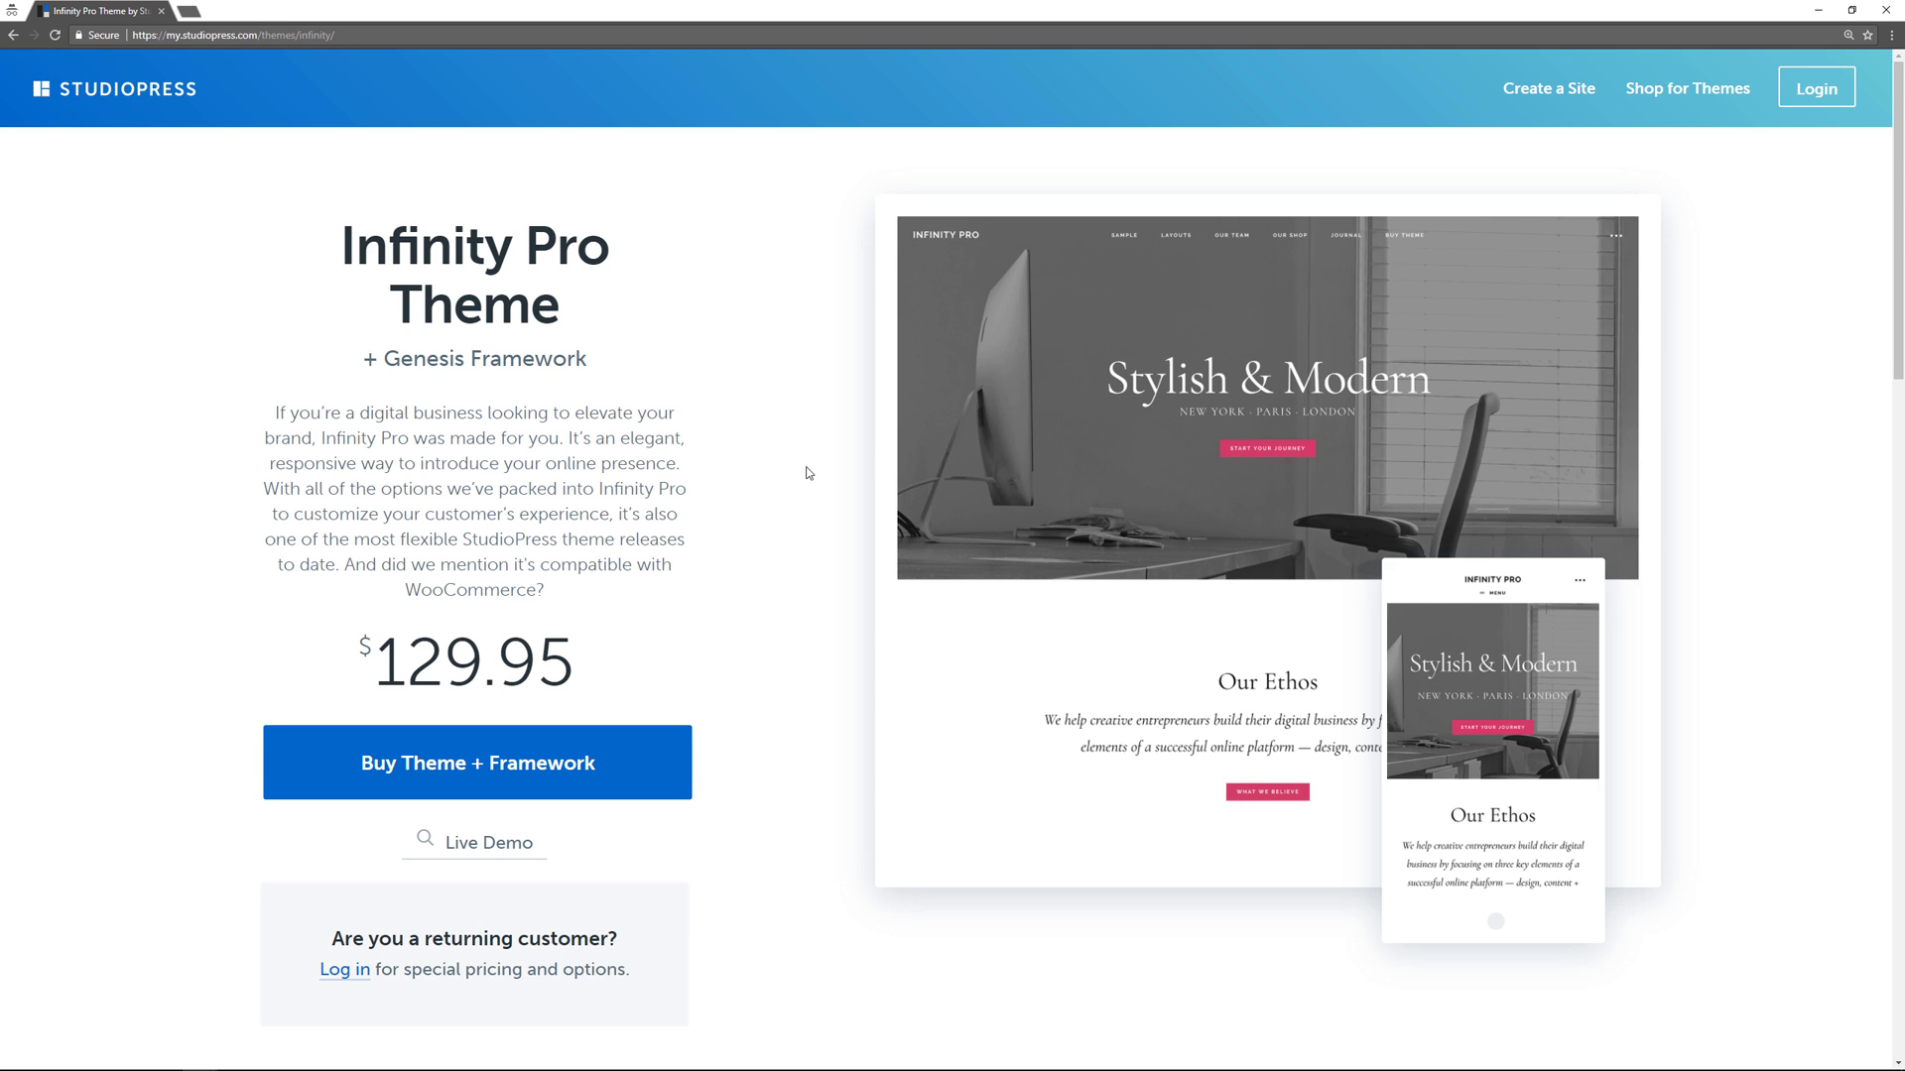
{"action": "mouse_move", "coordinate": [817, 522]}
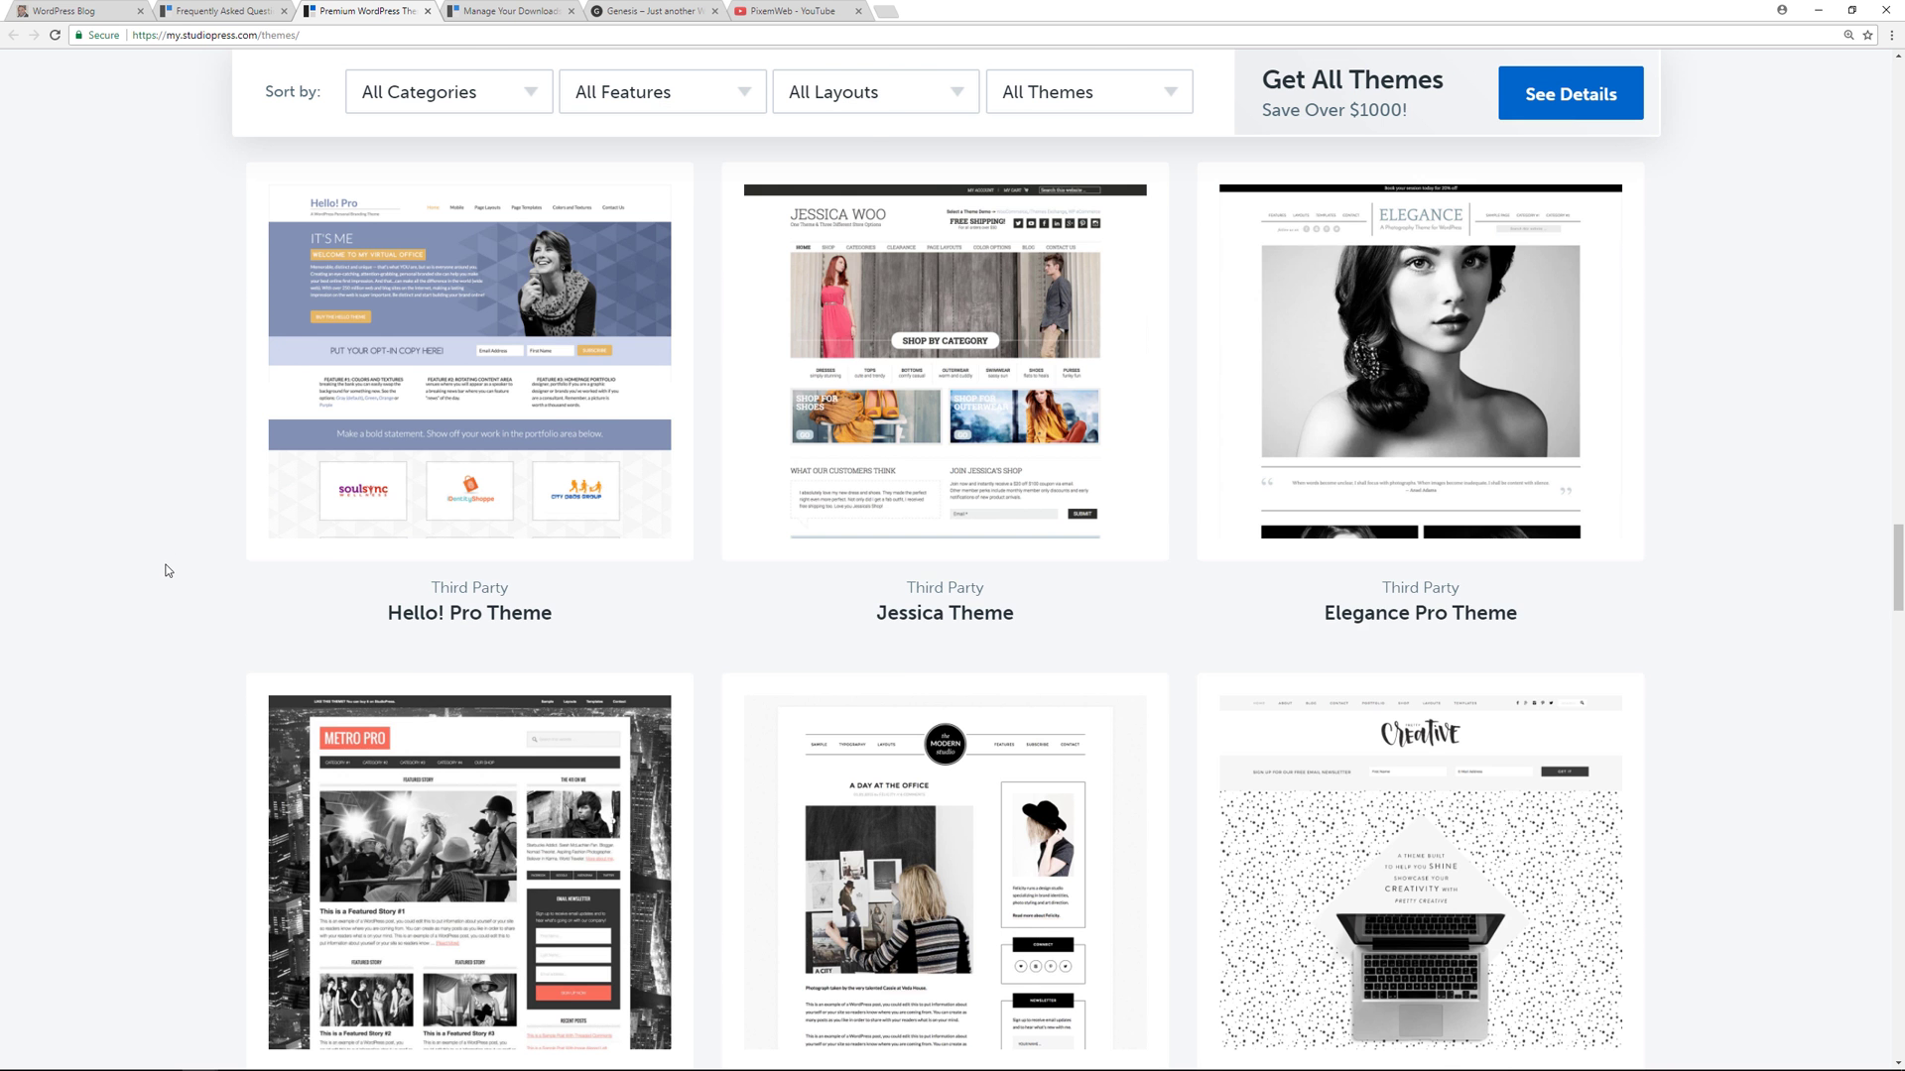
{"action": "scroll", "scroll_direction": "up", "scroll_amount": 3}
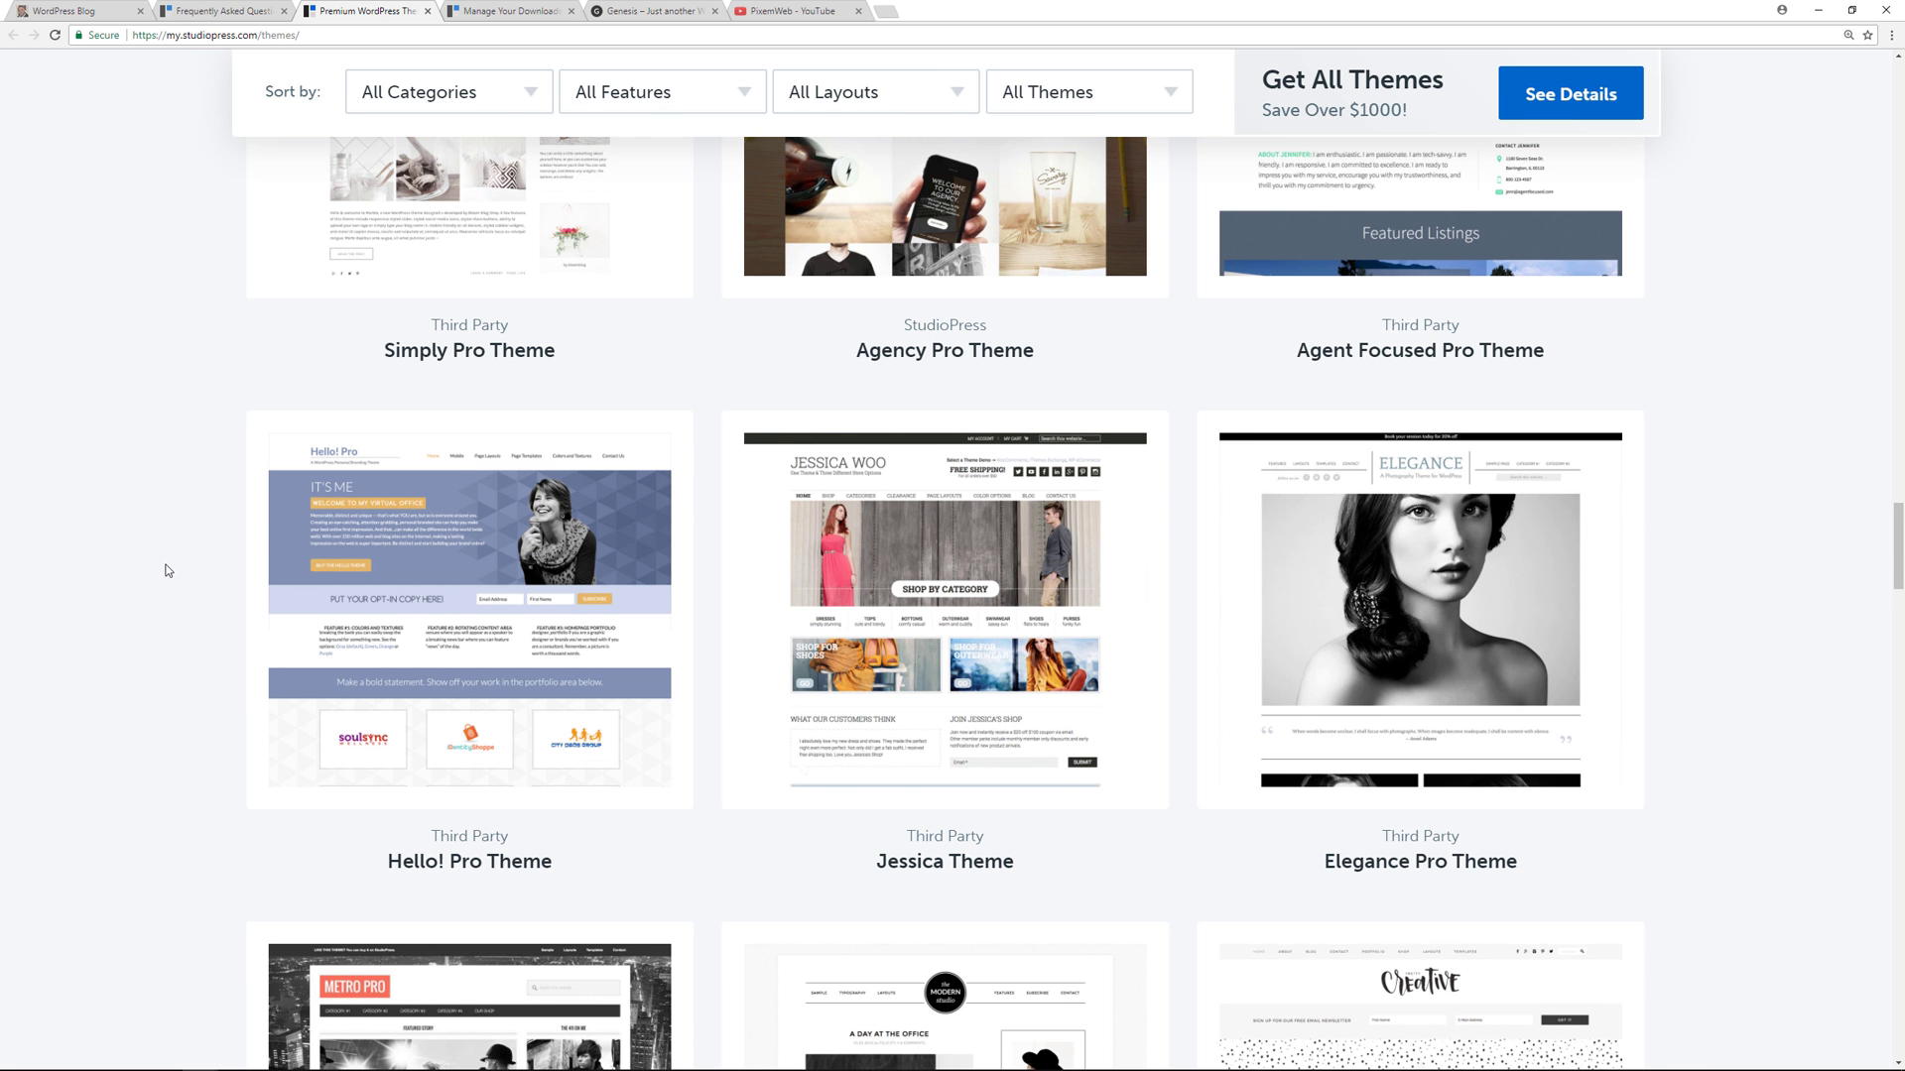
{"action": "scroll", "scroll_direction": "down", "scroll_amount": 3}
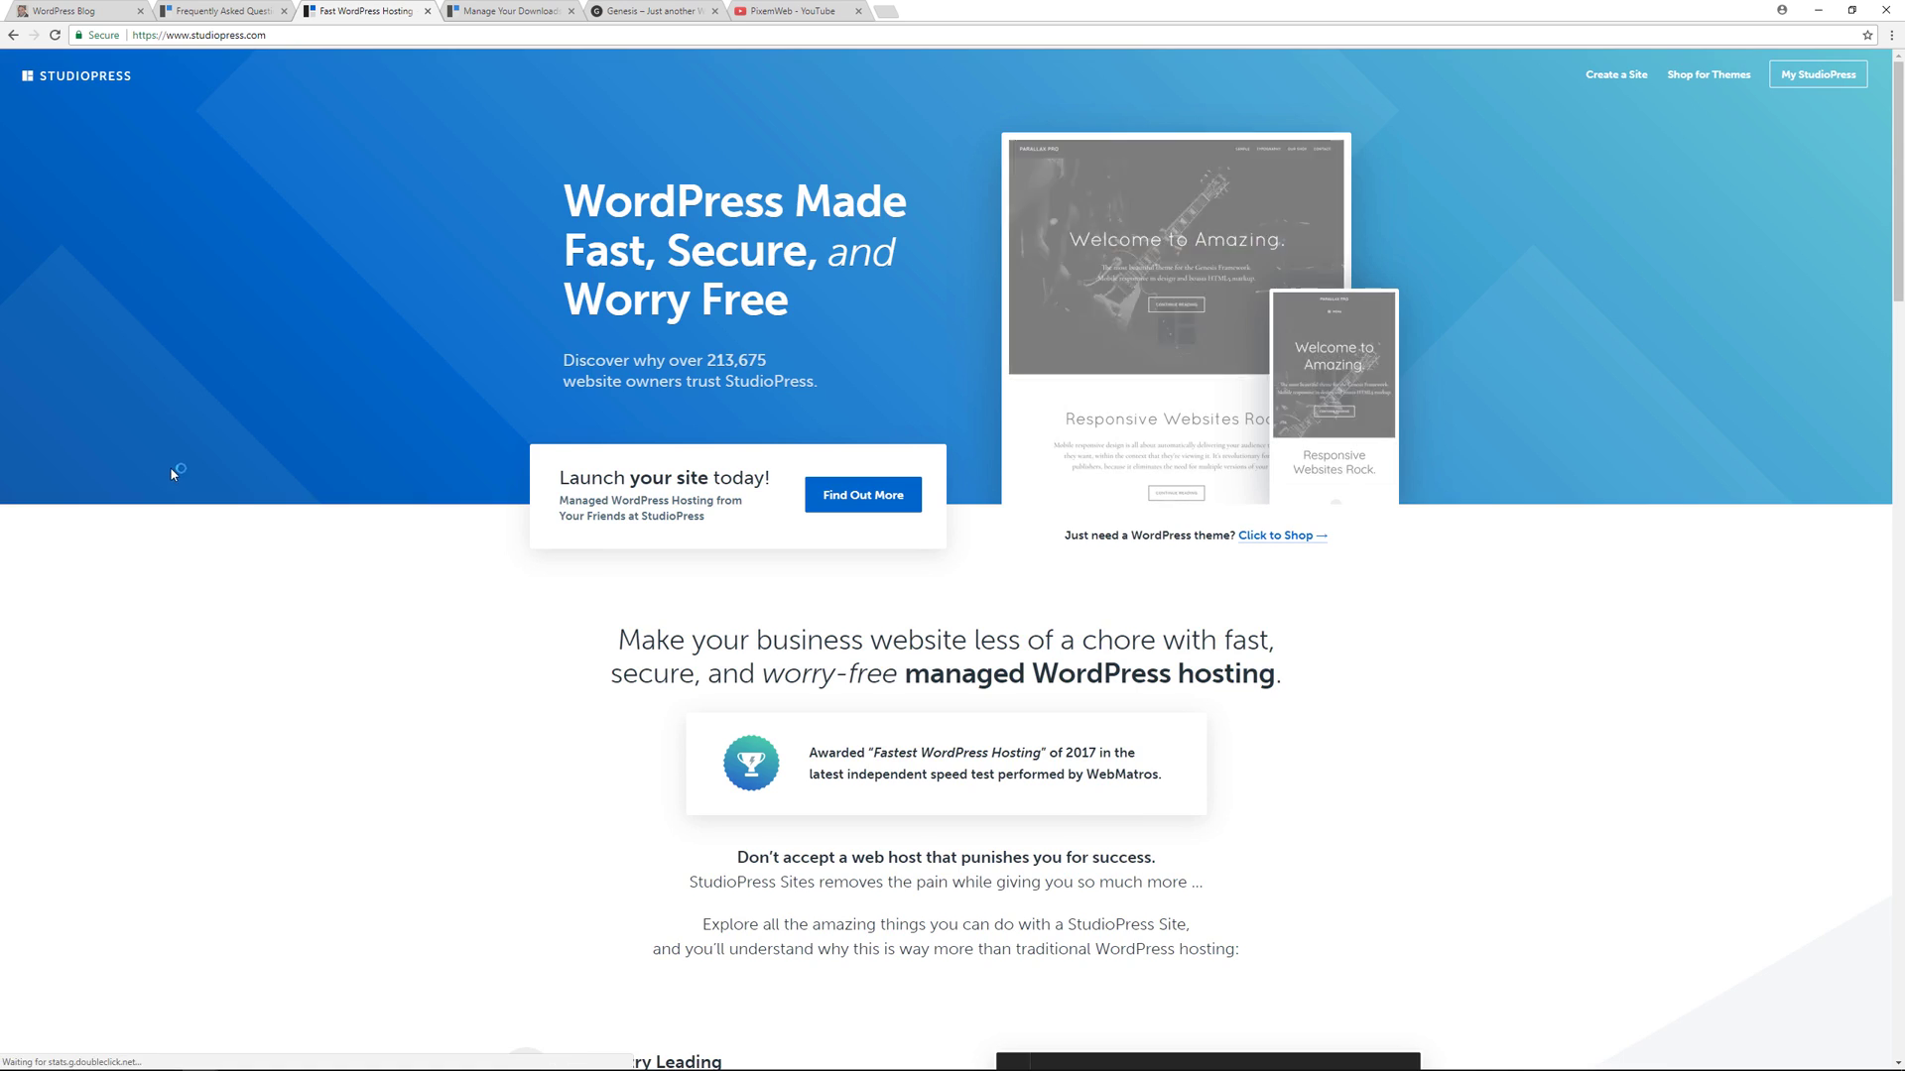
Scroll the StudioPress homepage through support, SEO, plugins and setup sections to the footer
{"action": "scroll", "scroll_direction": "down", "scroll_amount": 3}
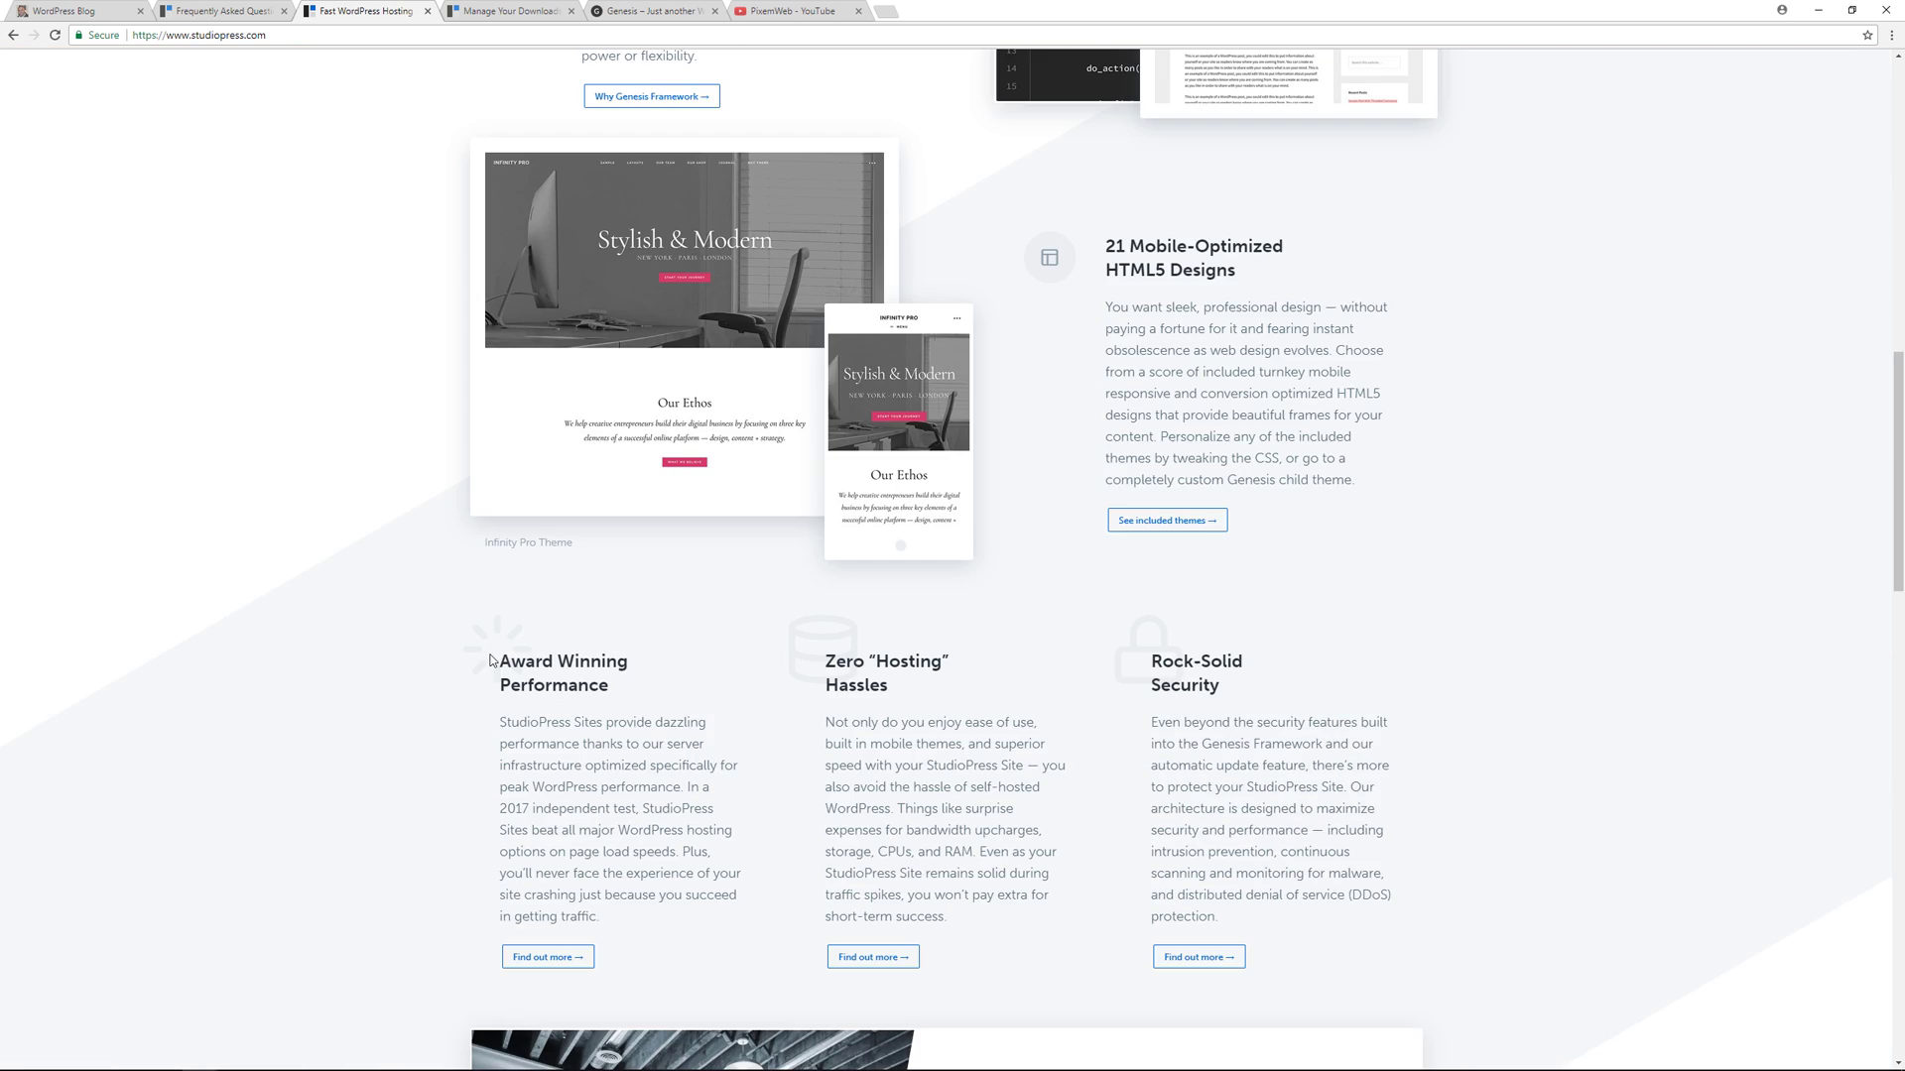
{"action": "mouse_move", "coordinate": [1434, 772]}
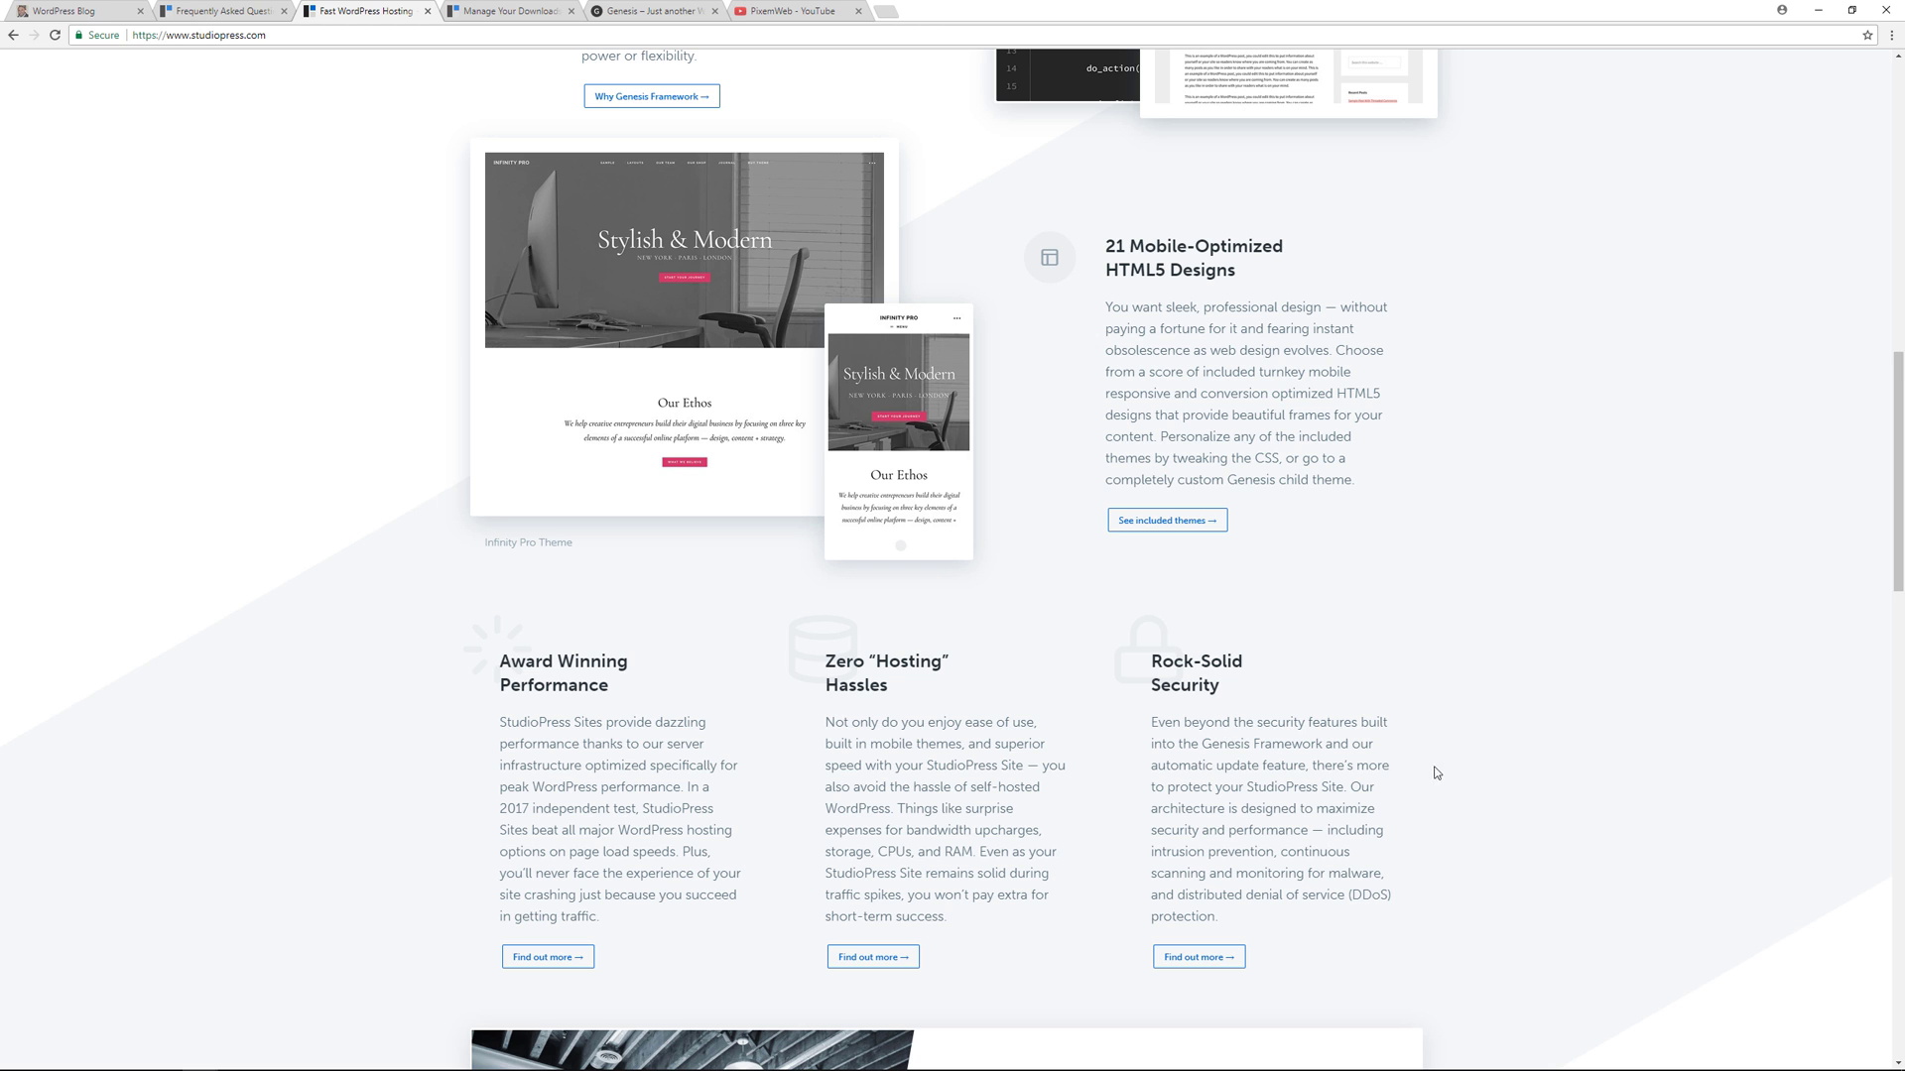
{"action": "scroll", "scroll_direction": "down", "scroll_amount": 3}
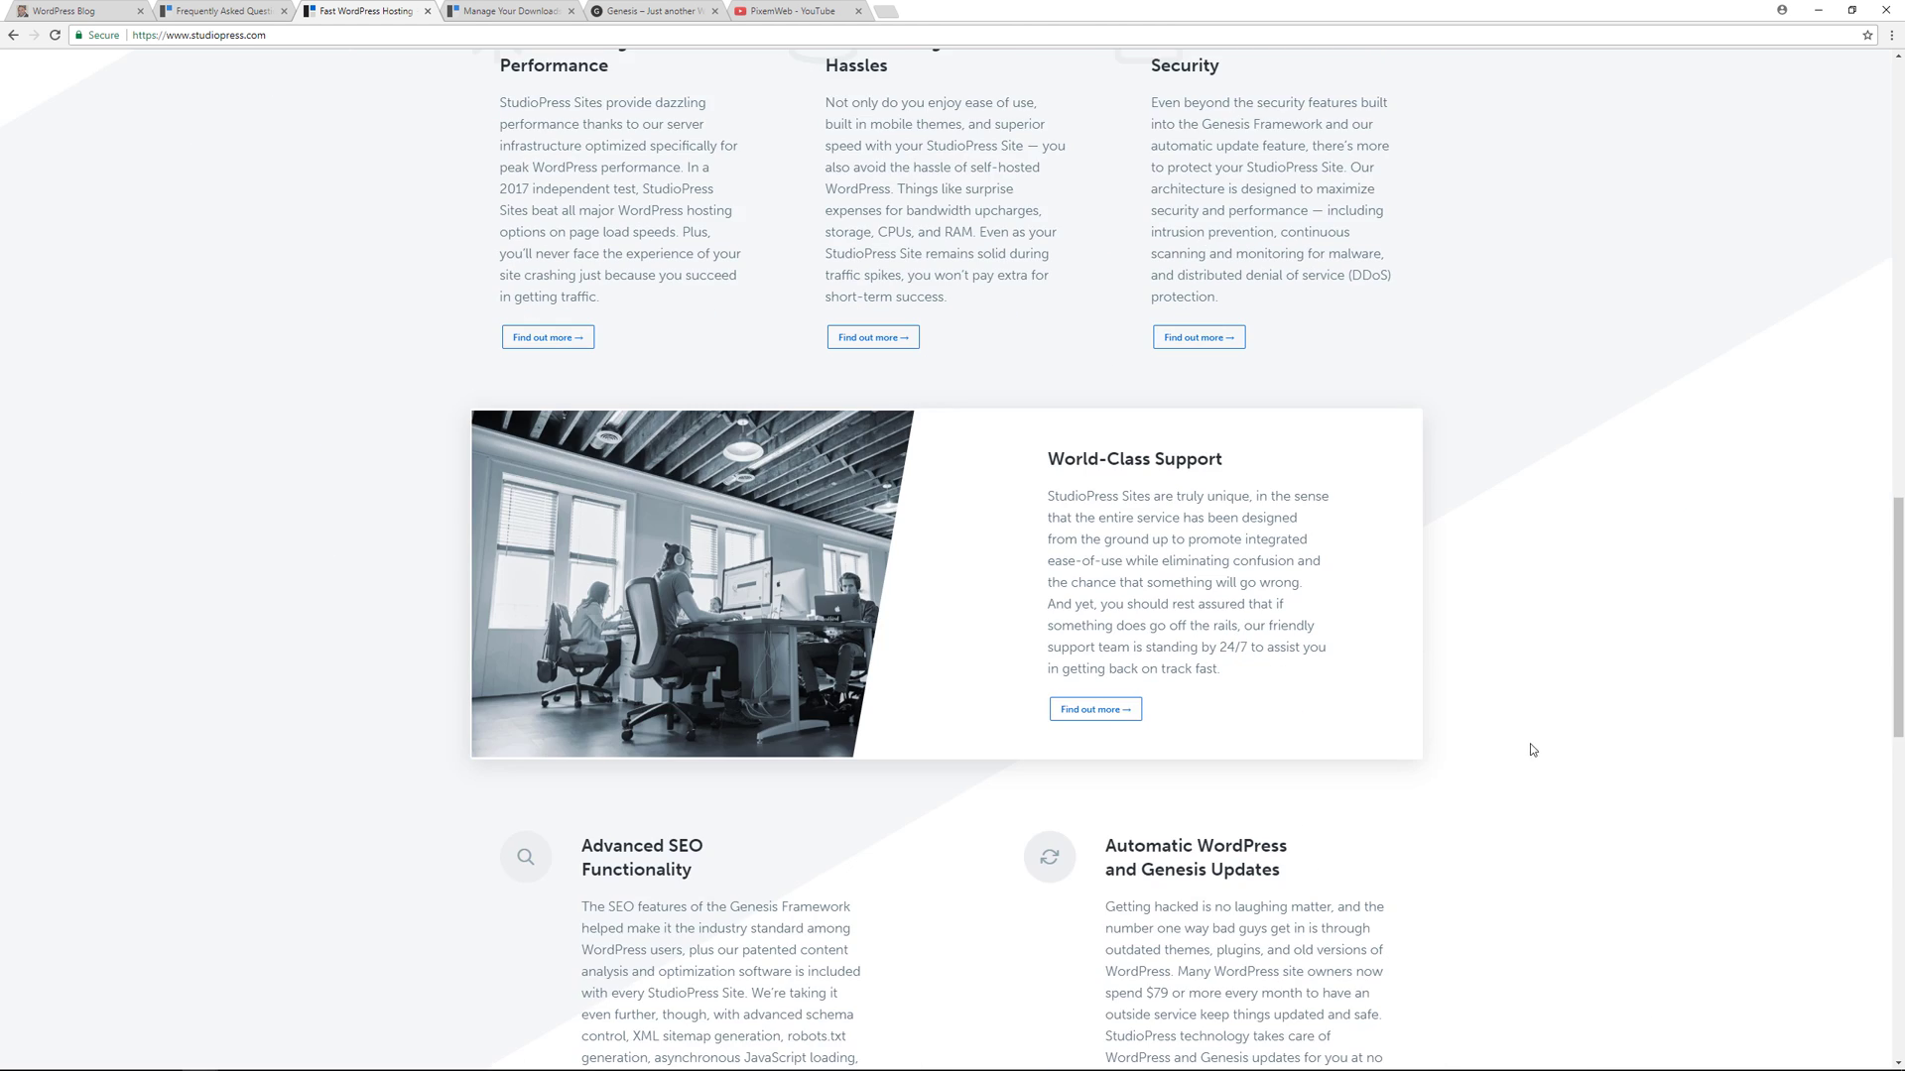
{"action": "scroll", "scroll_direction": "down", "scroll_amount": 3}
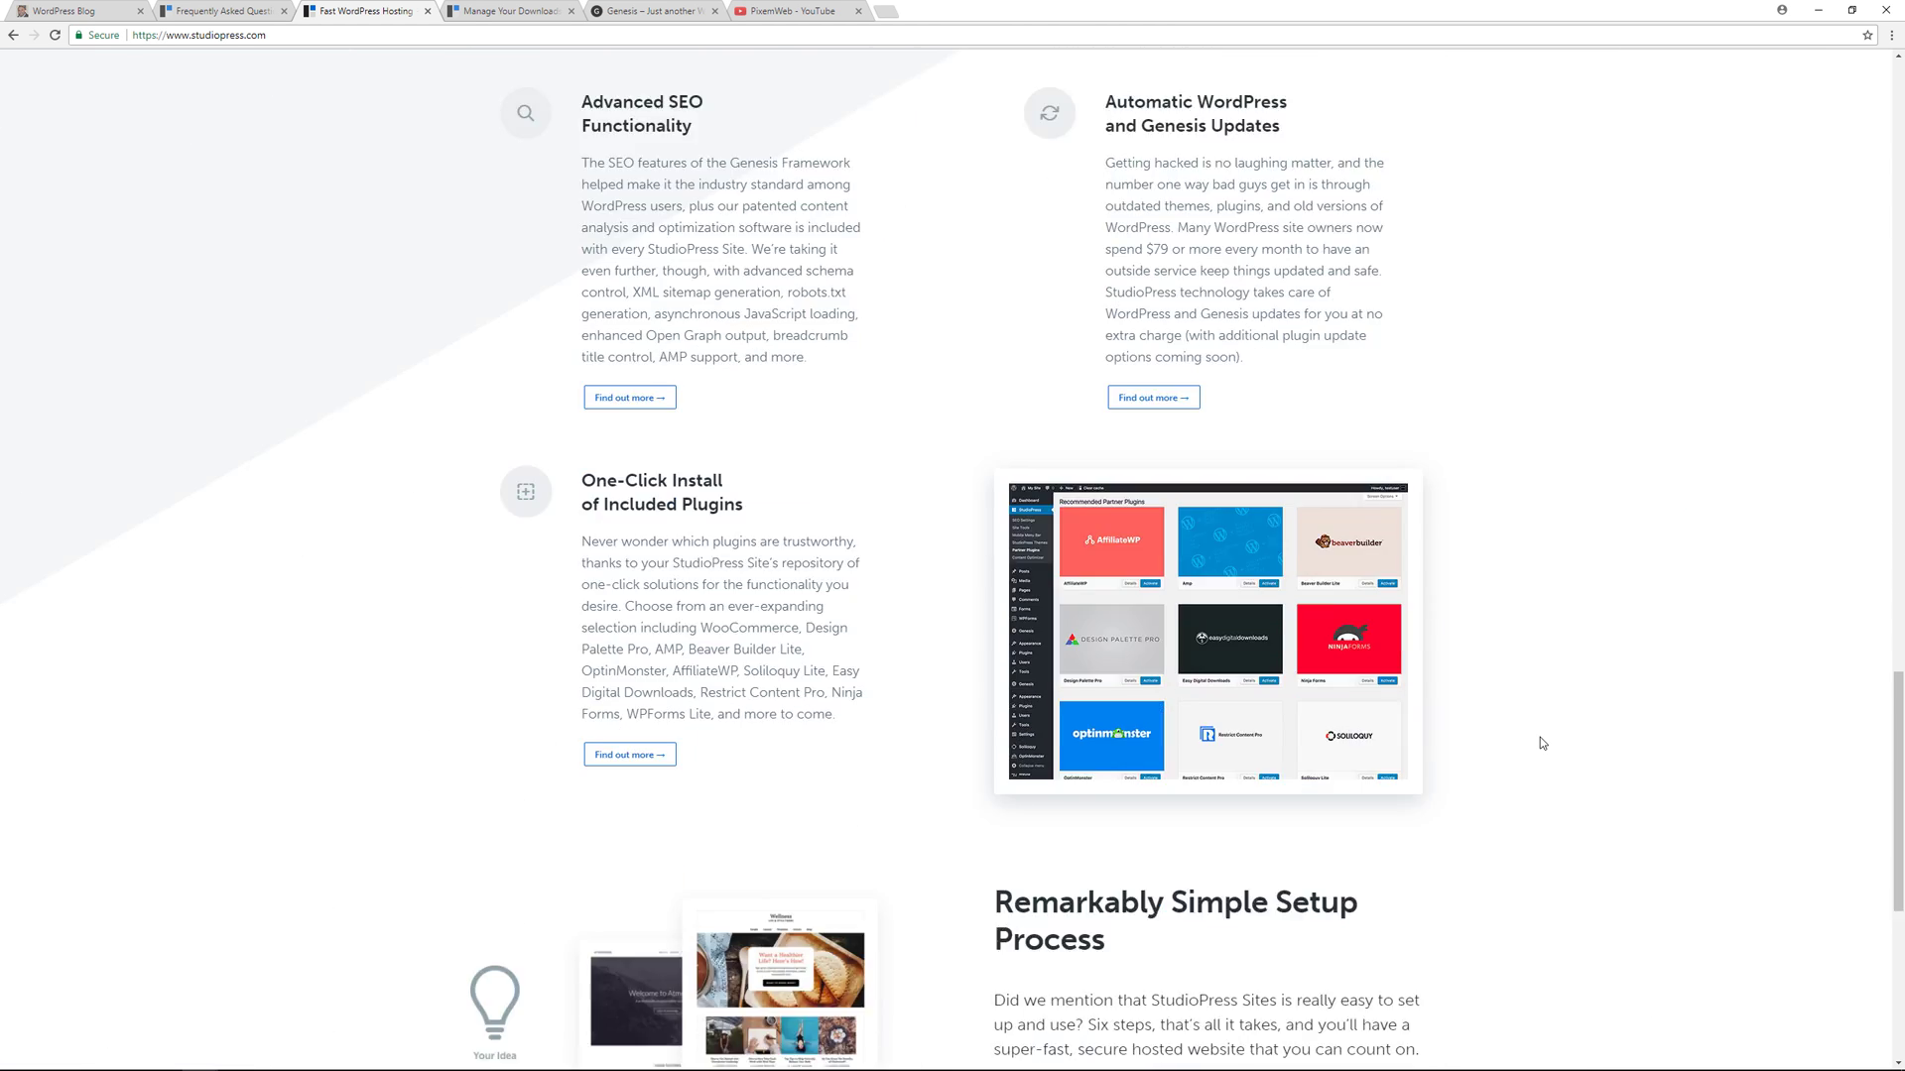
{"action": "scroll", "scroll_direction": "down", "scroll_amount": 3}
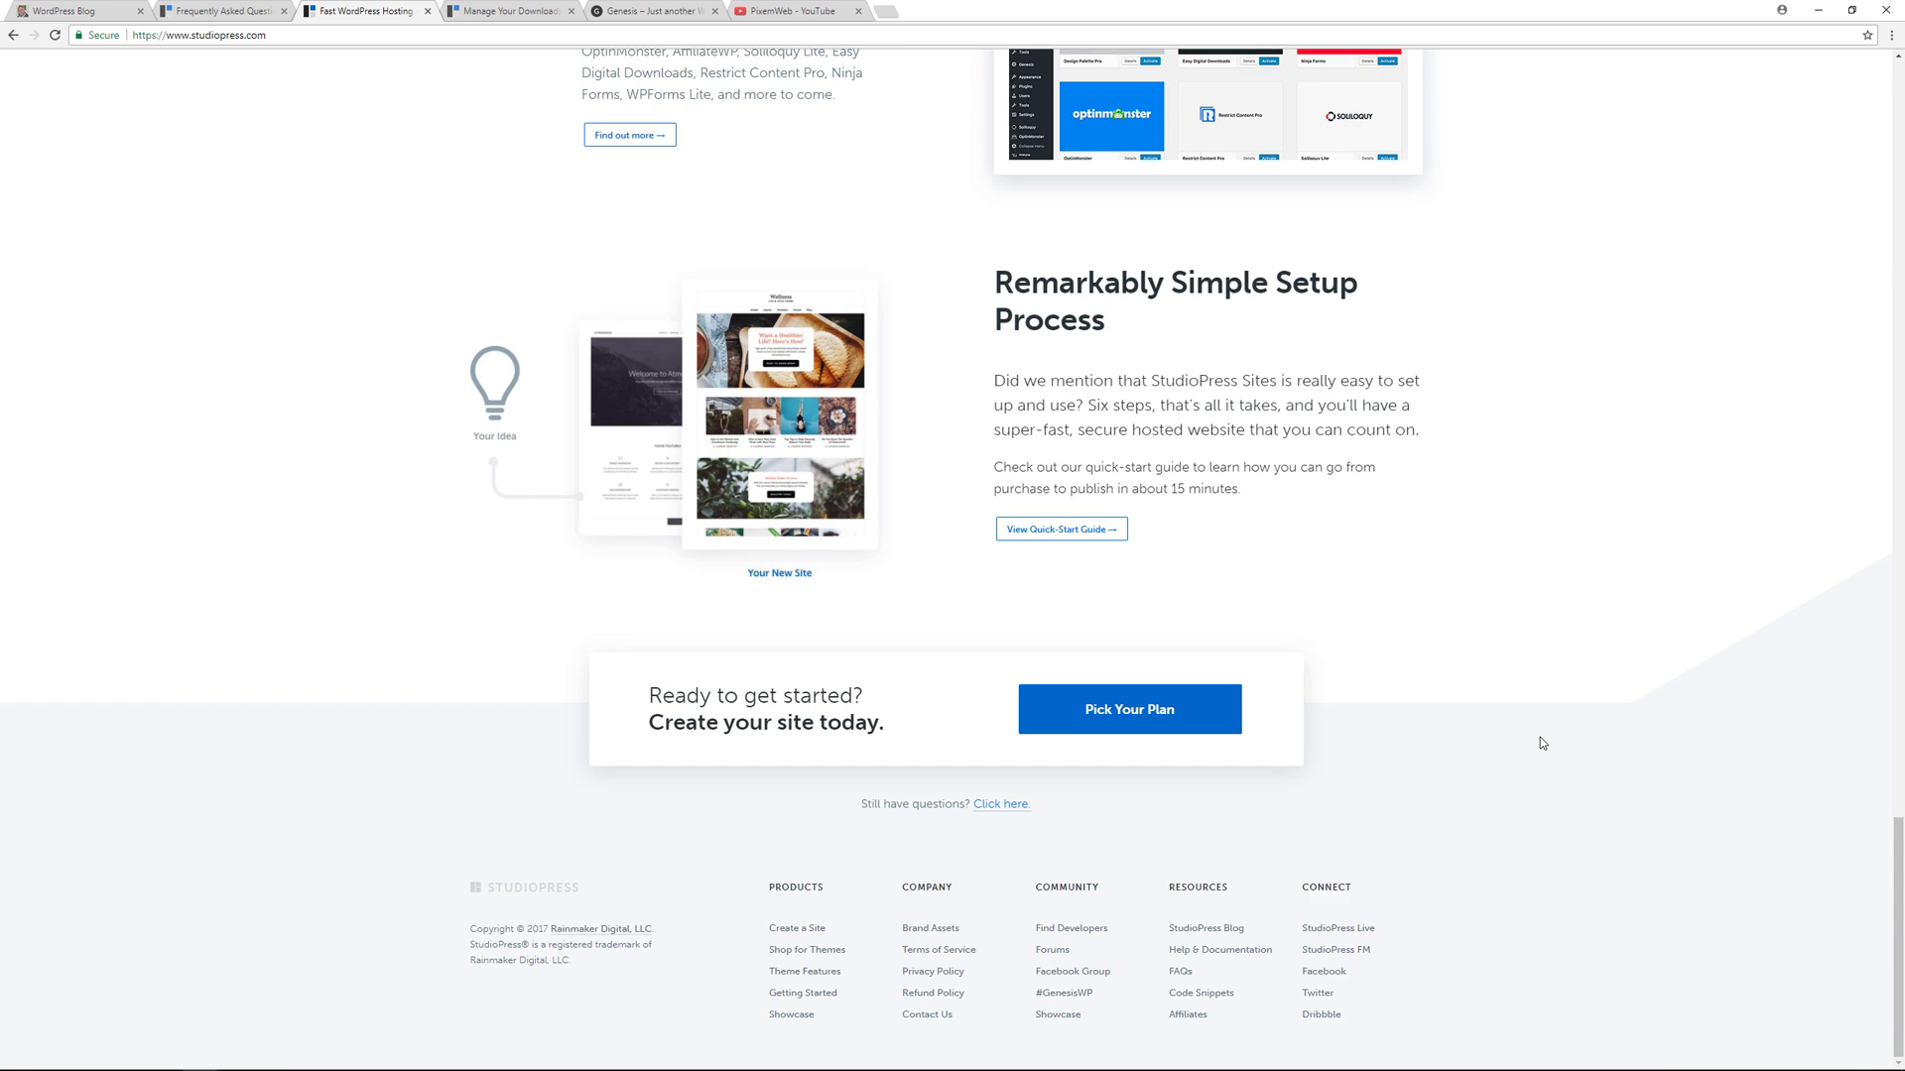
{"action": "scroll", "scroll_direction": "up", "scroll_amount": 3}
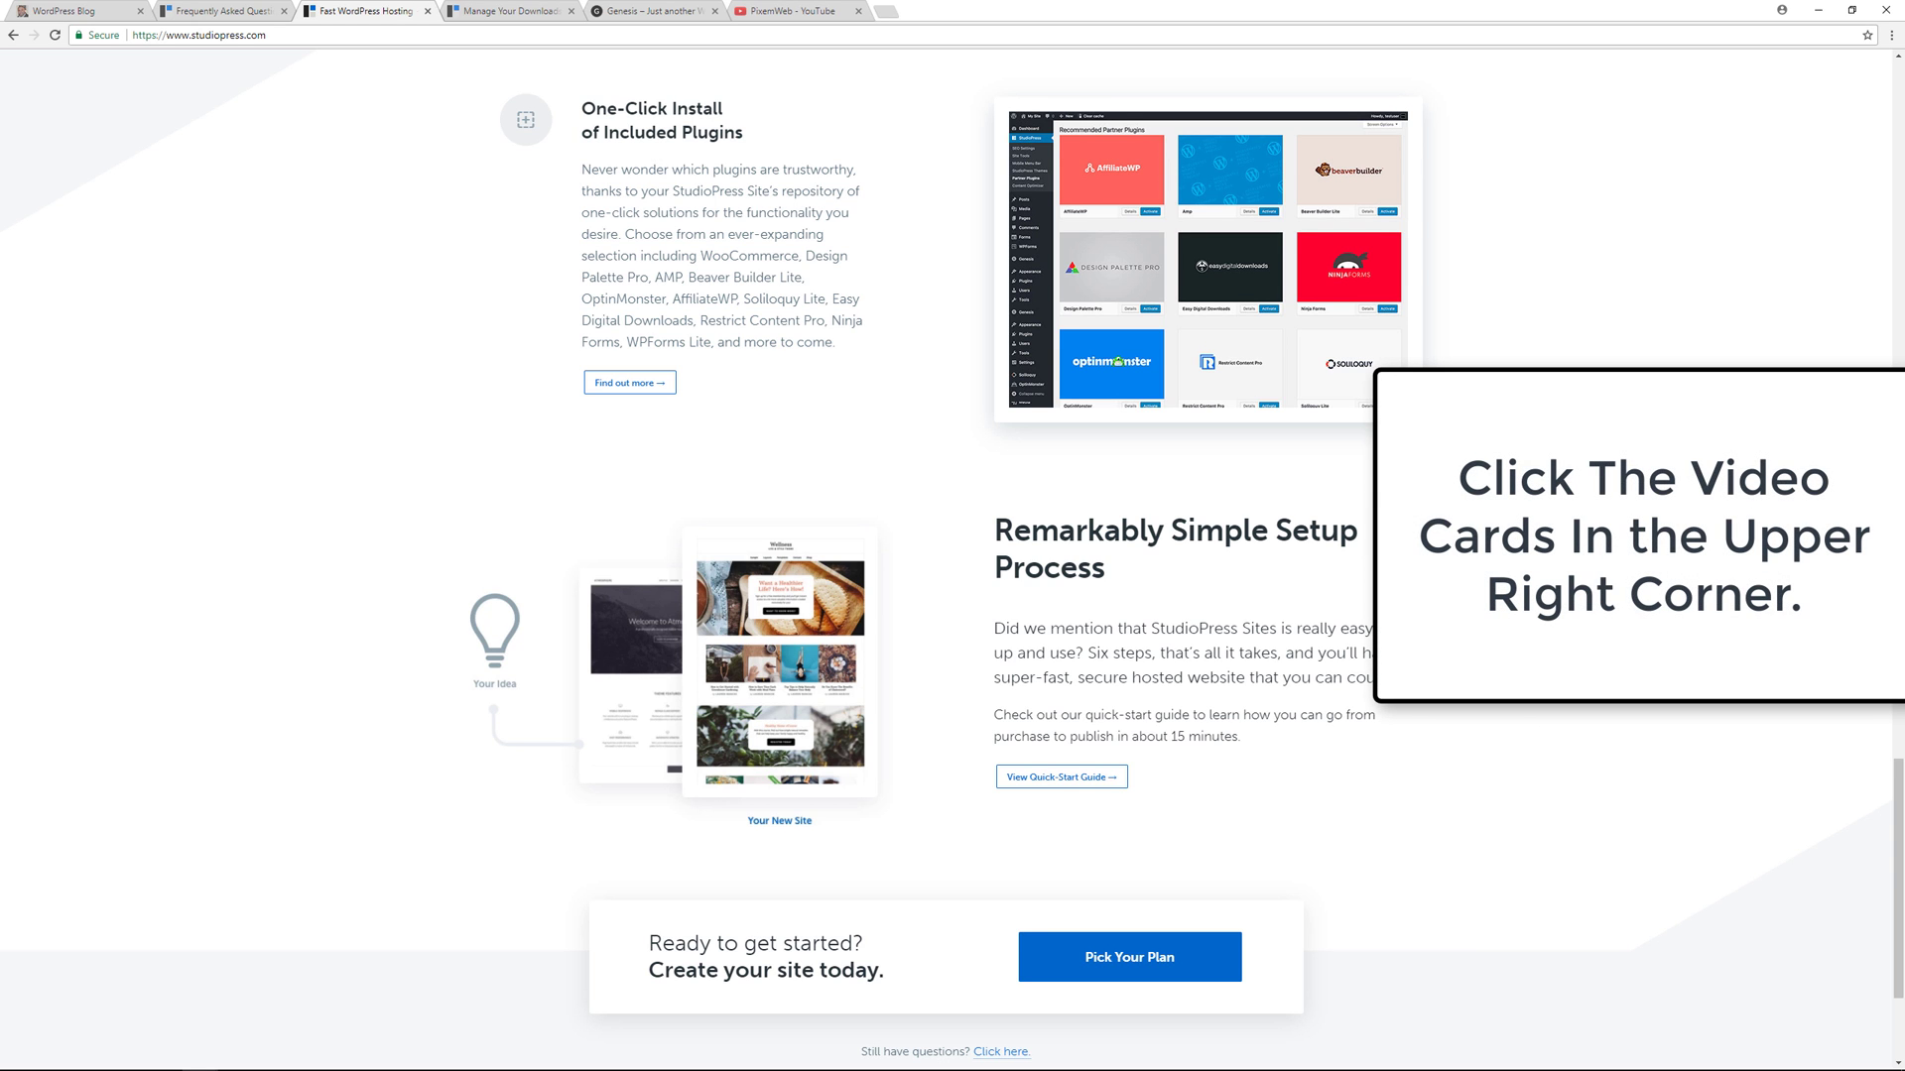
{"action": "mouse_move", "coordinate": [932, 508]}
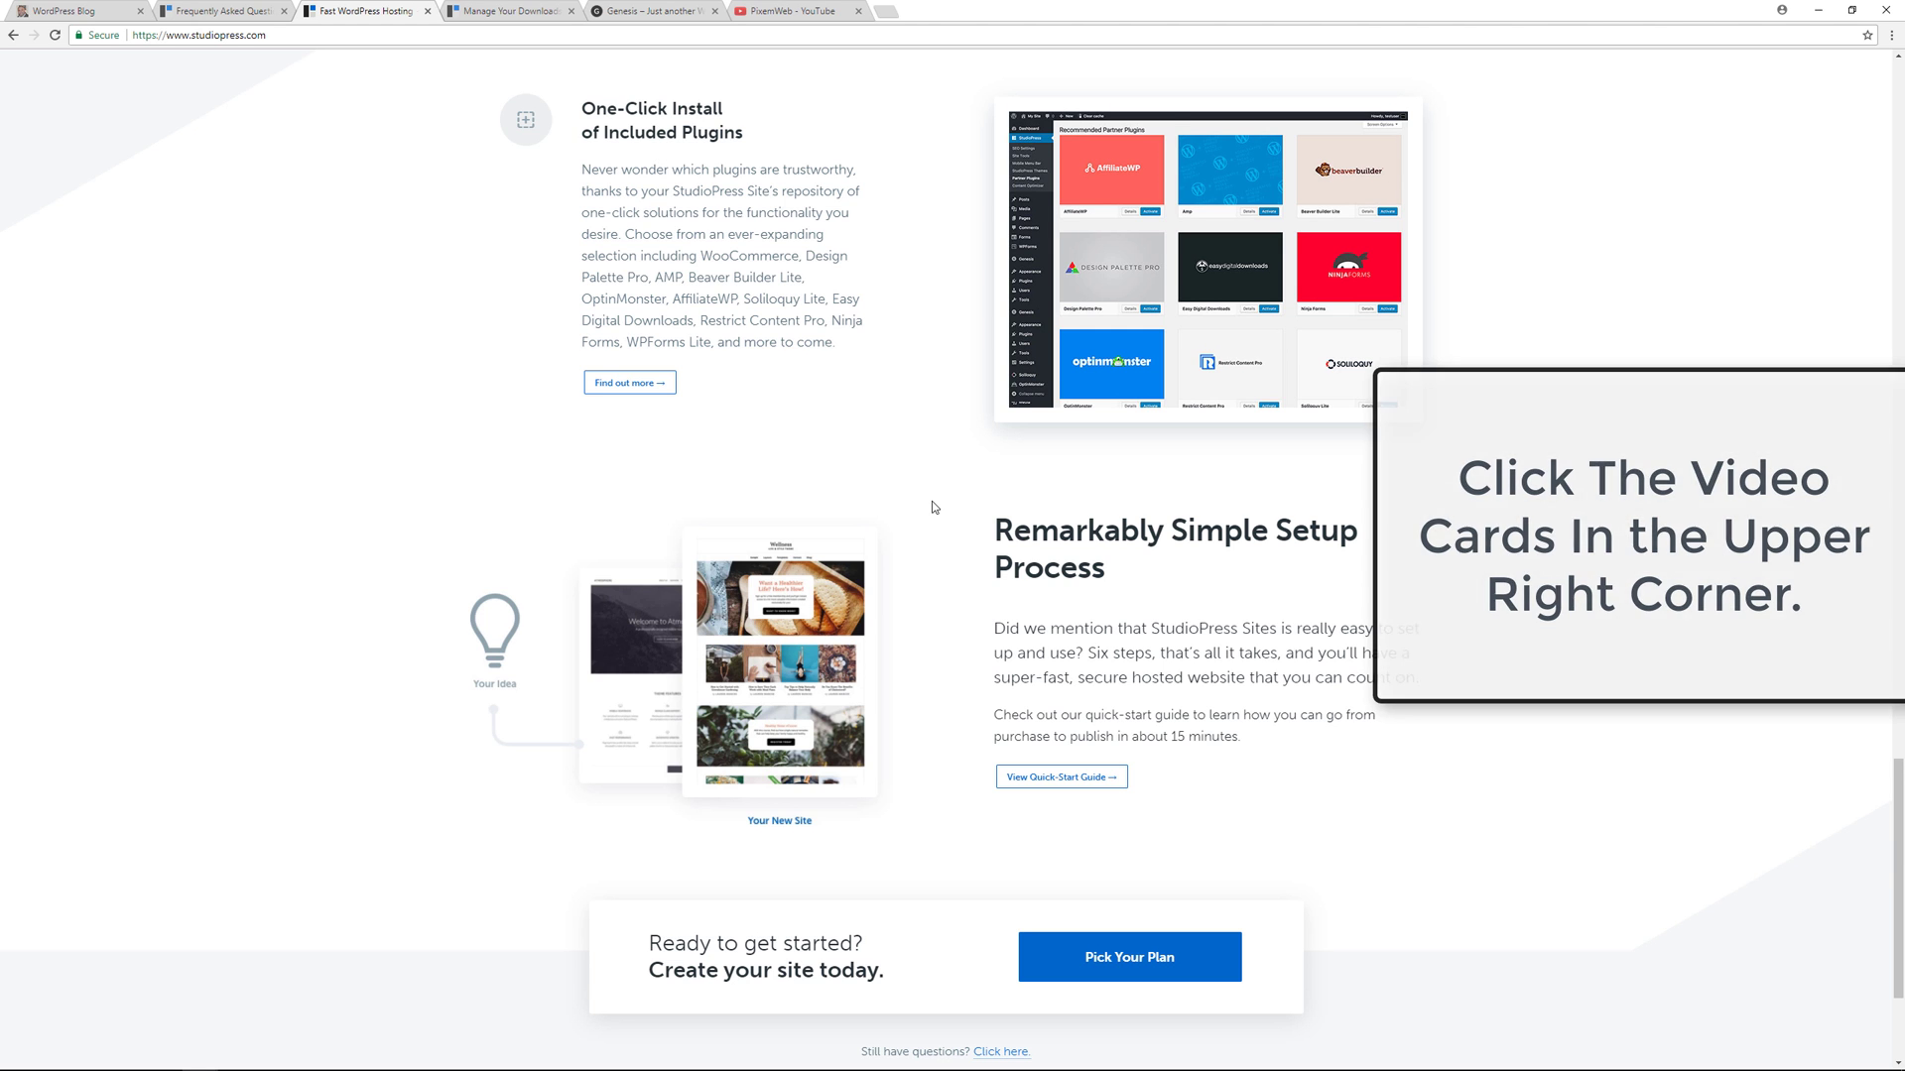
{"action": "scroll", "scroll_direction": "down", "scroll_amount": 3}
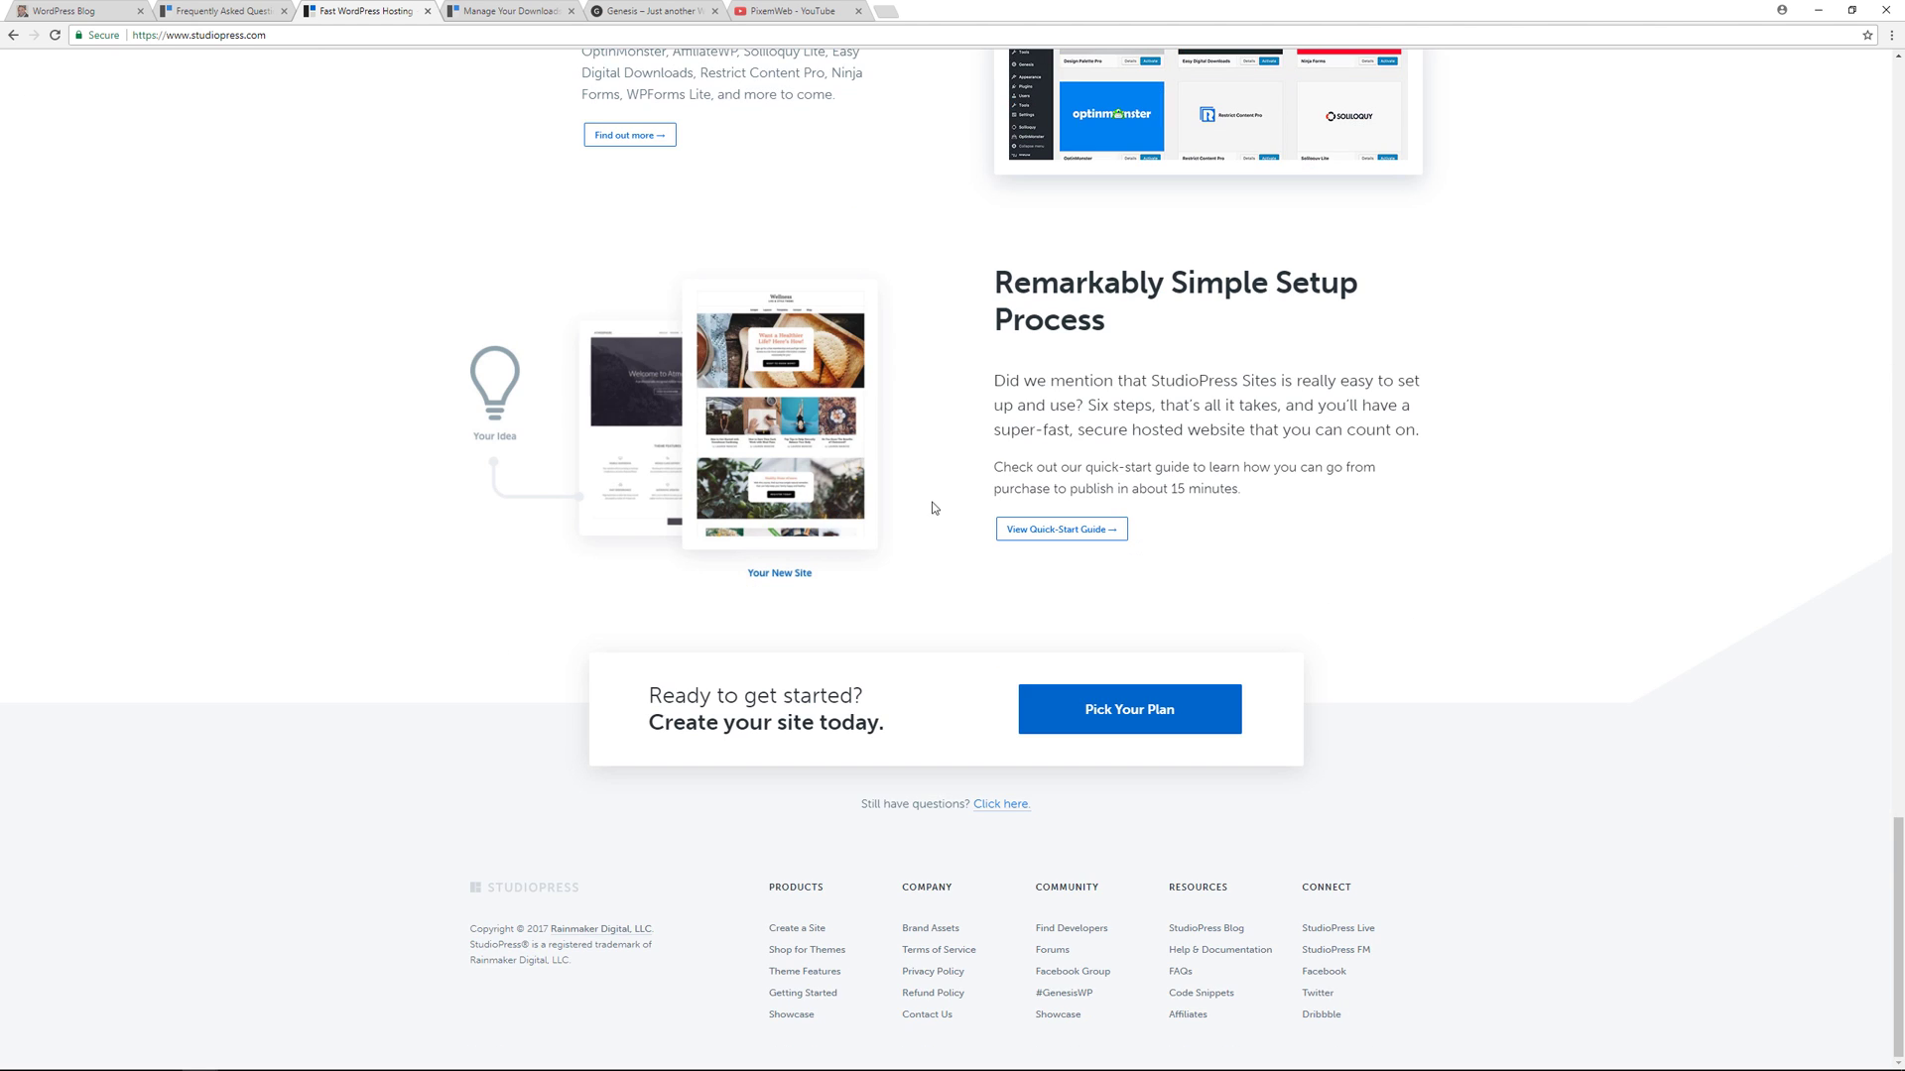
{"action": "mouse_move", "coordinate": [936, 527]}
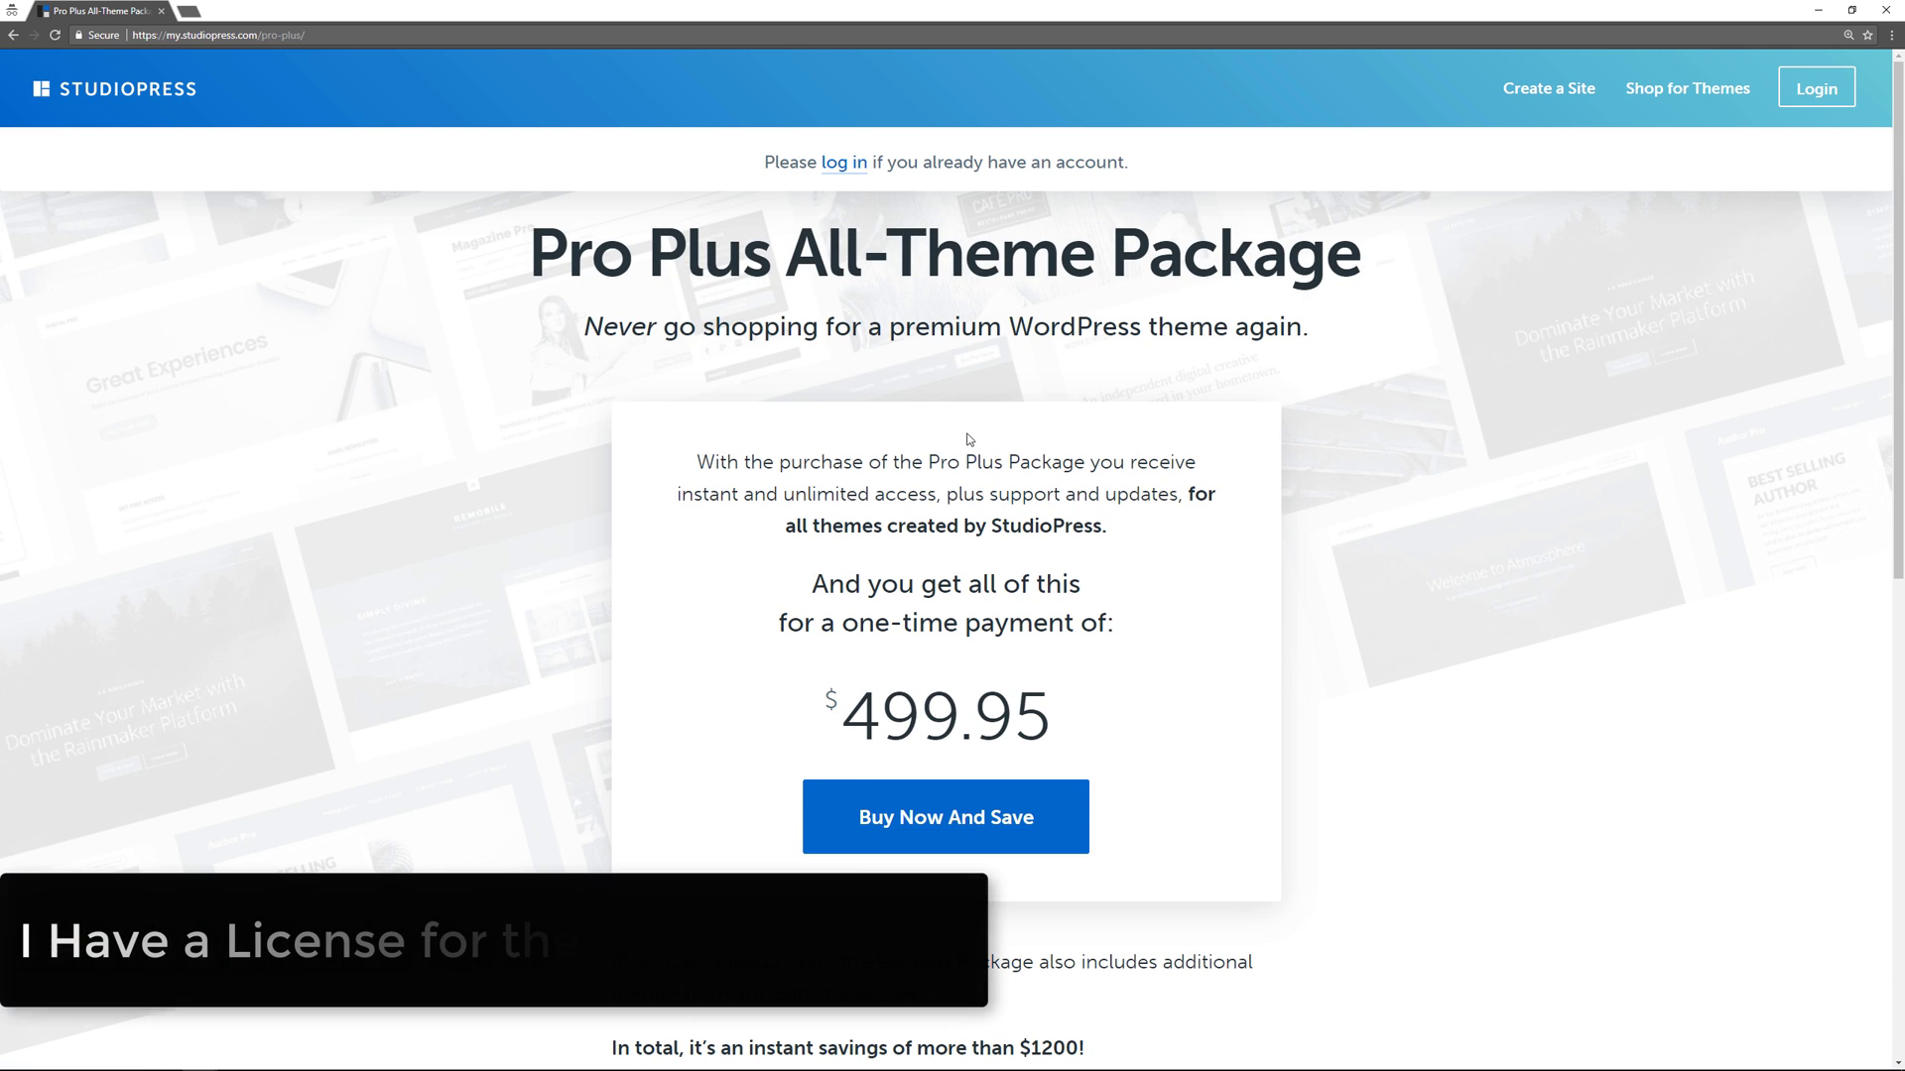
{"action": "mouse_move", "coordinate": [1259, 468]}
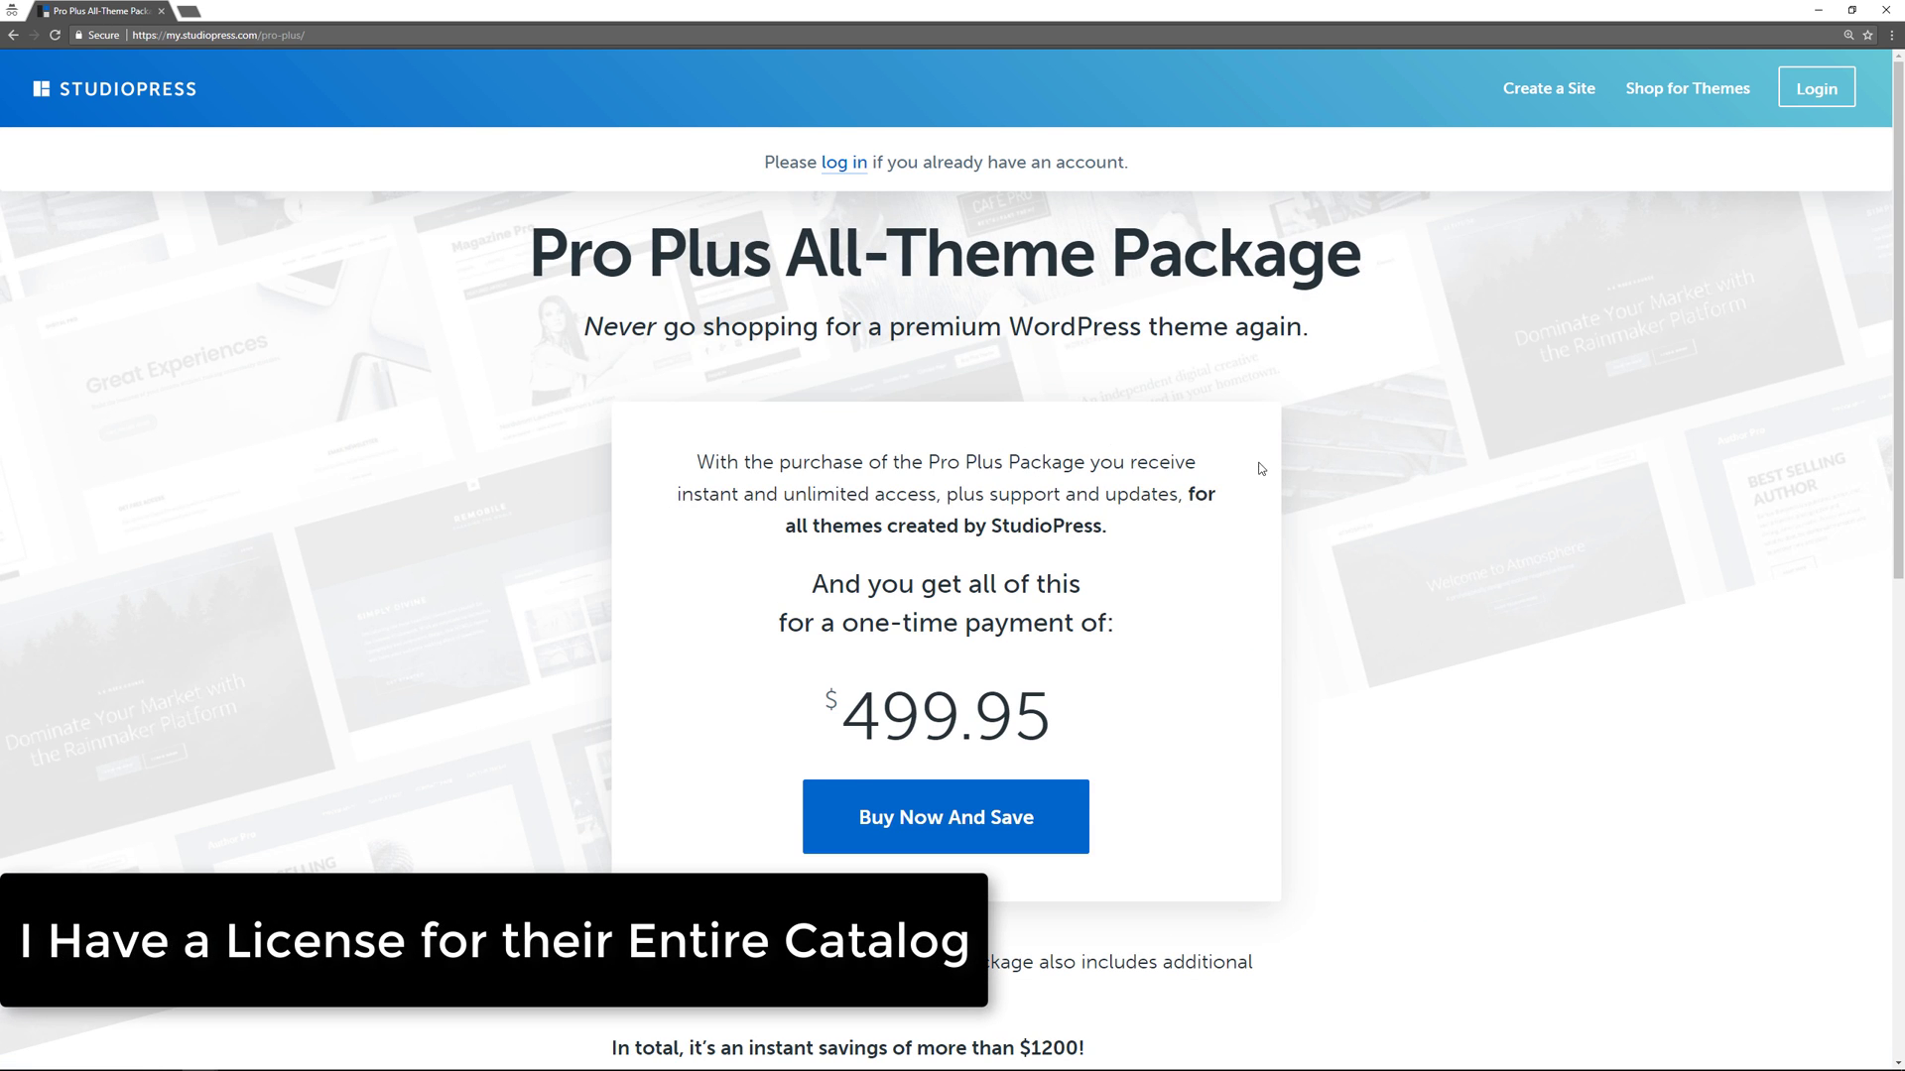
{"action": "mouse_move", "coordinate": [1260, 470]}
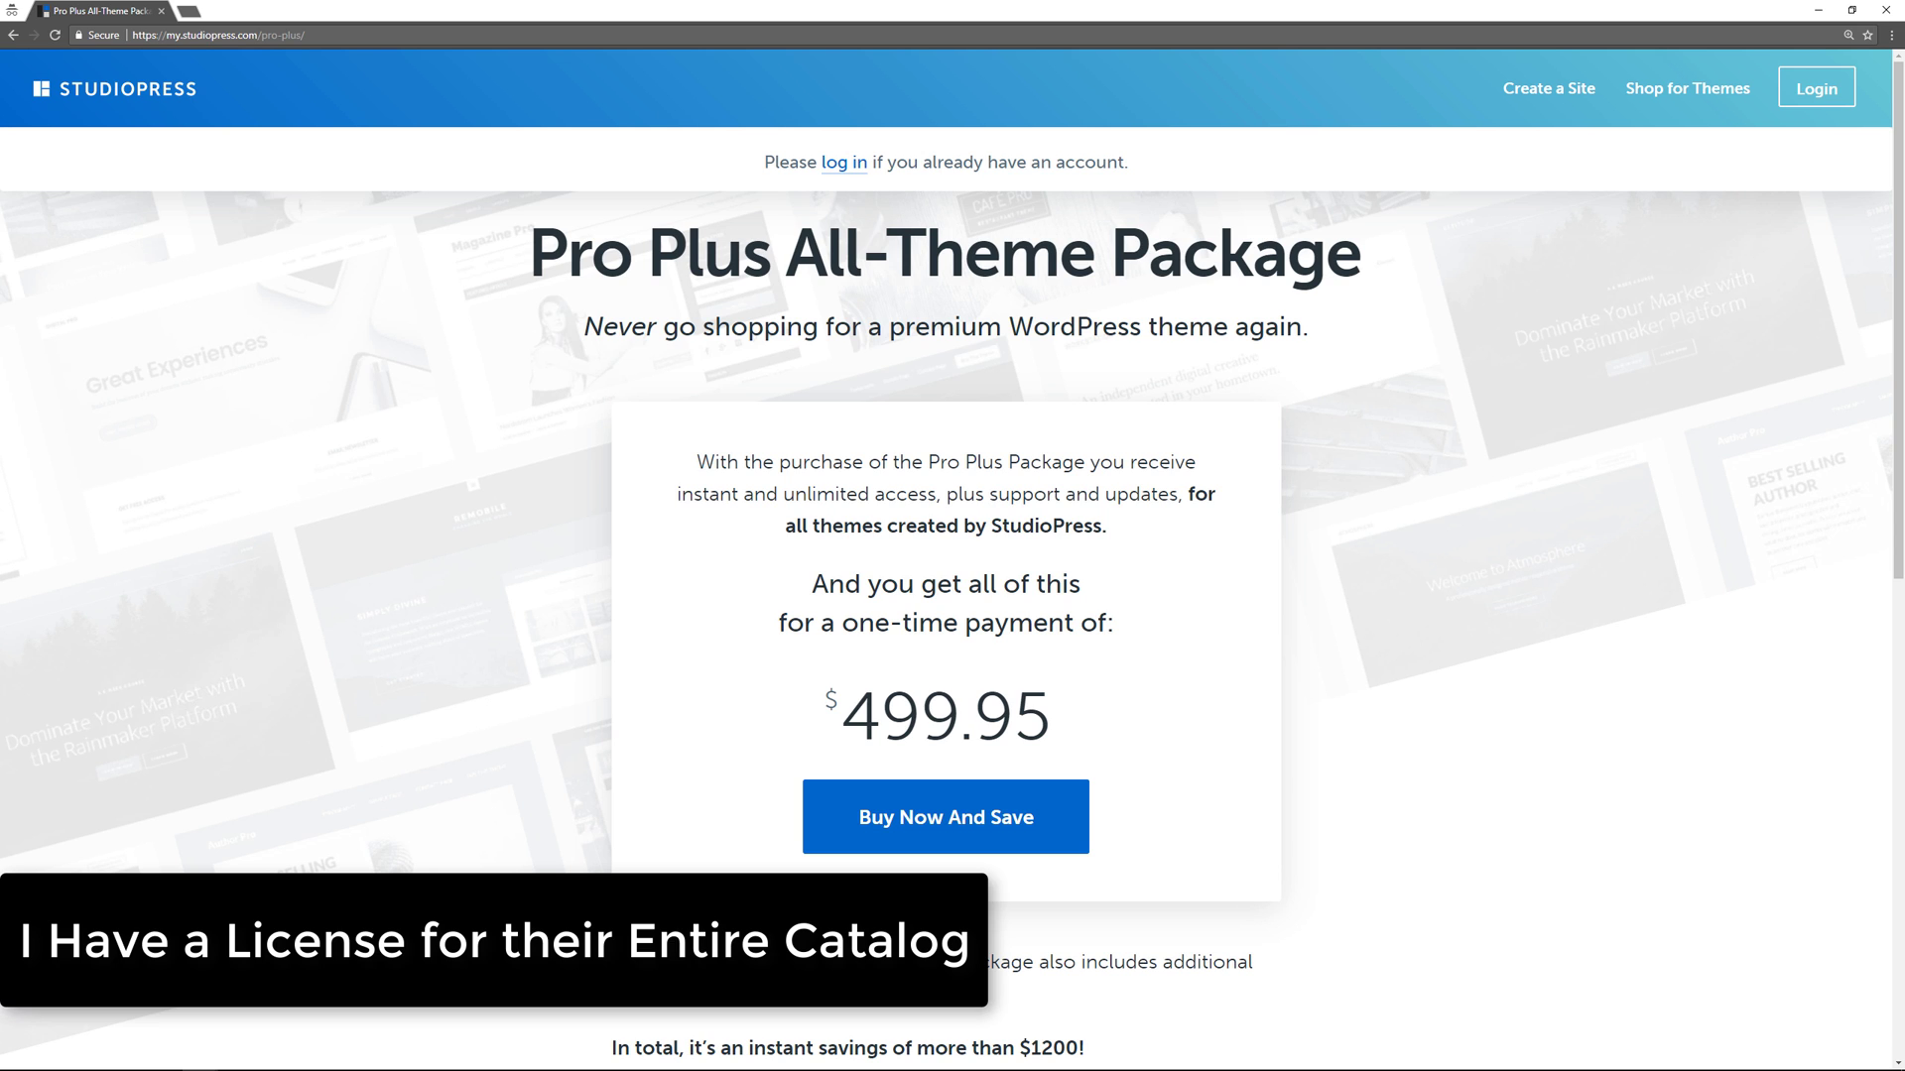
{"action": "mouse_move", "coordinate": [514, 696]}
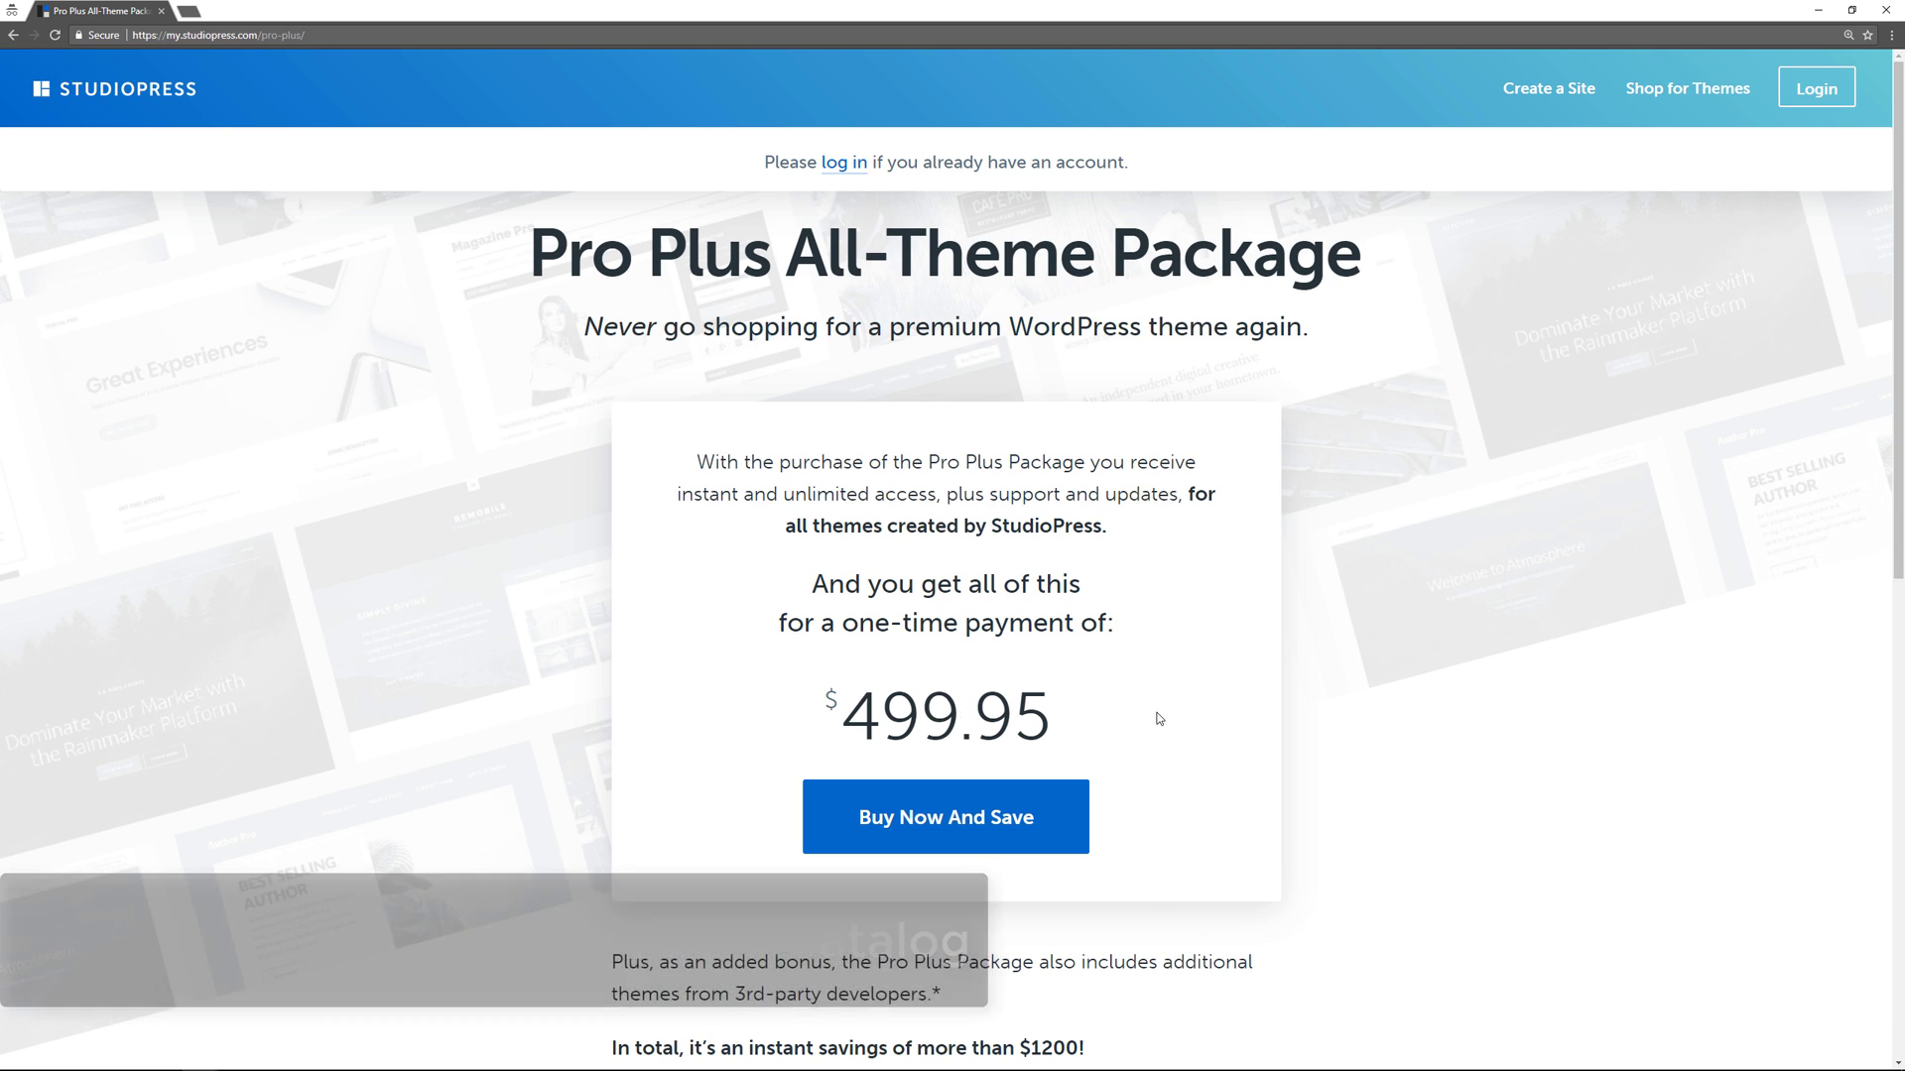
Scroll the $499.95 Pro Plus package page past Buy Now And Save to the footer
{"action": "scroll", "scroll_direction": "down", "scroll_amount": 3}
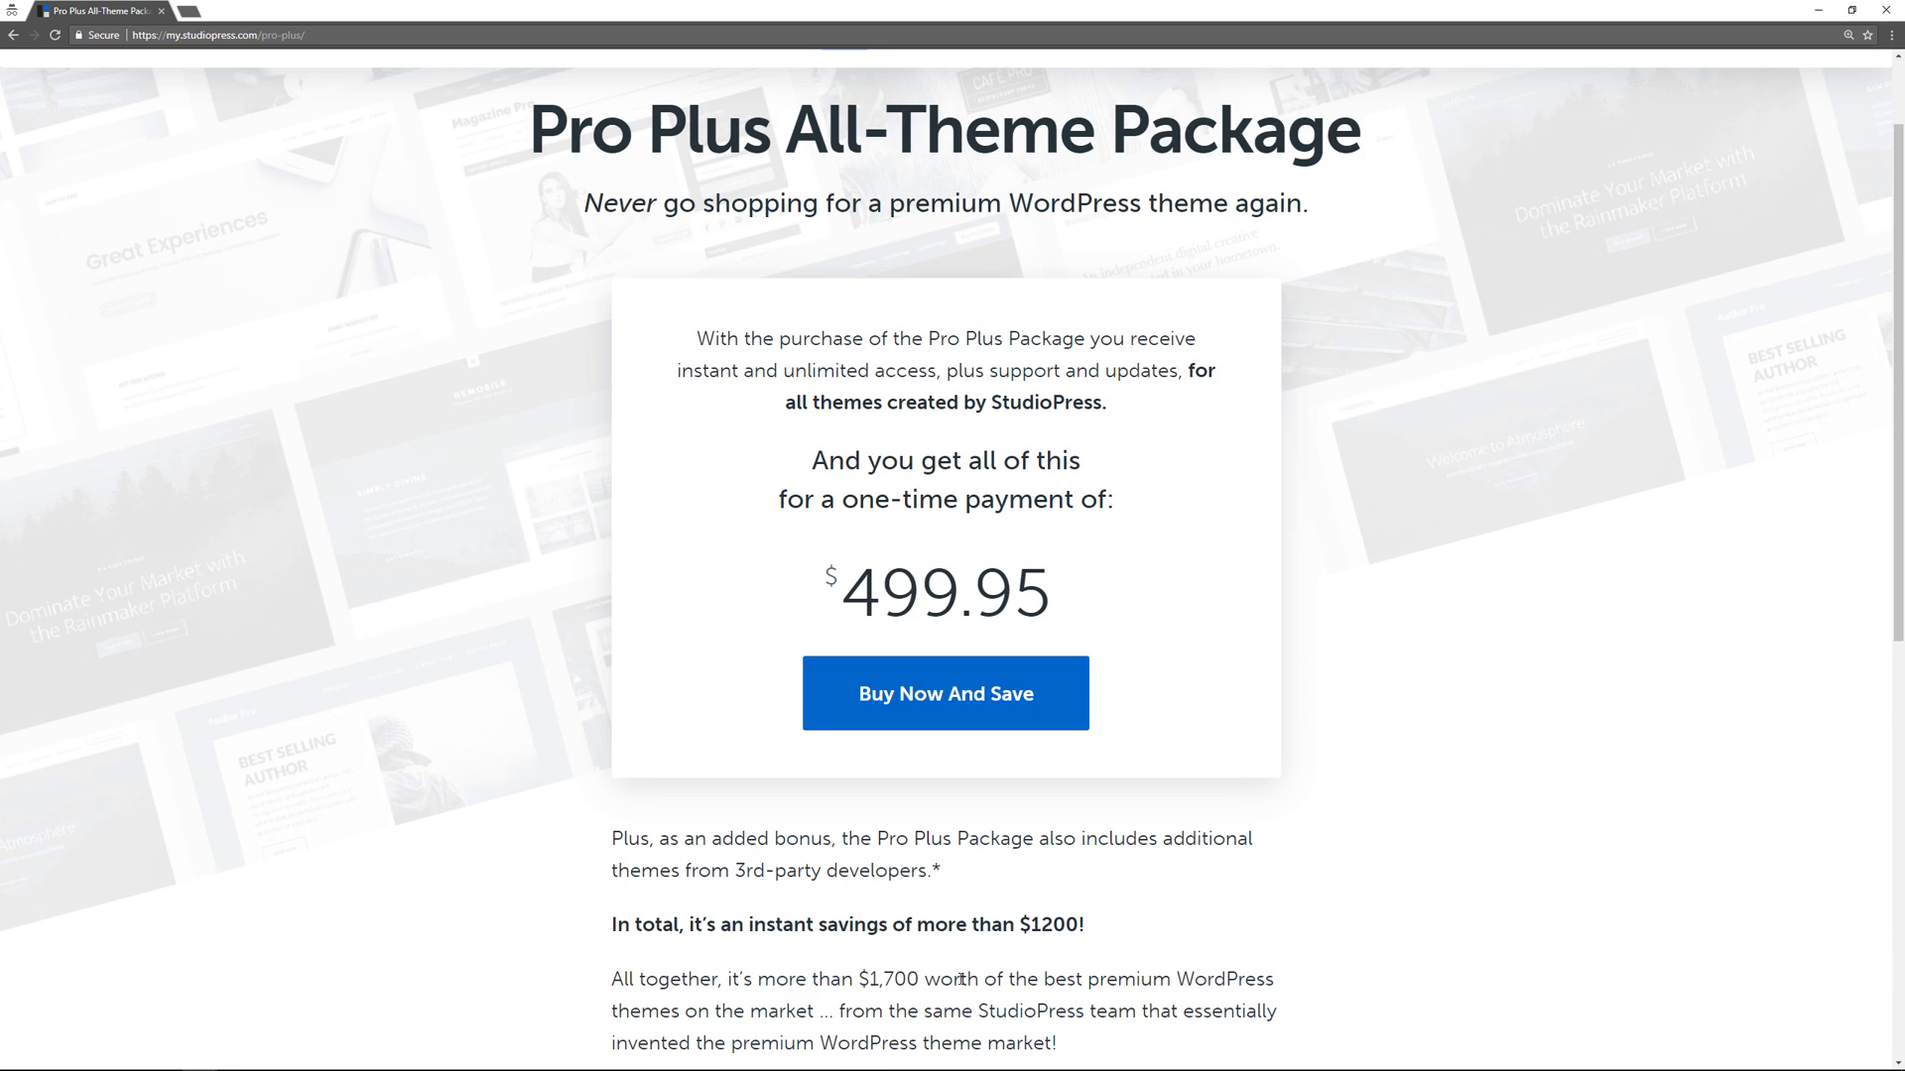
{"action": "mouse_move", "coordinate": [1332, 757]}
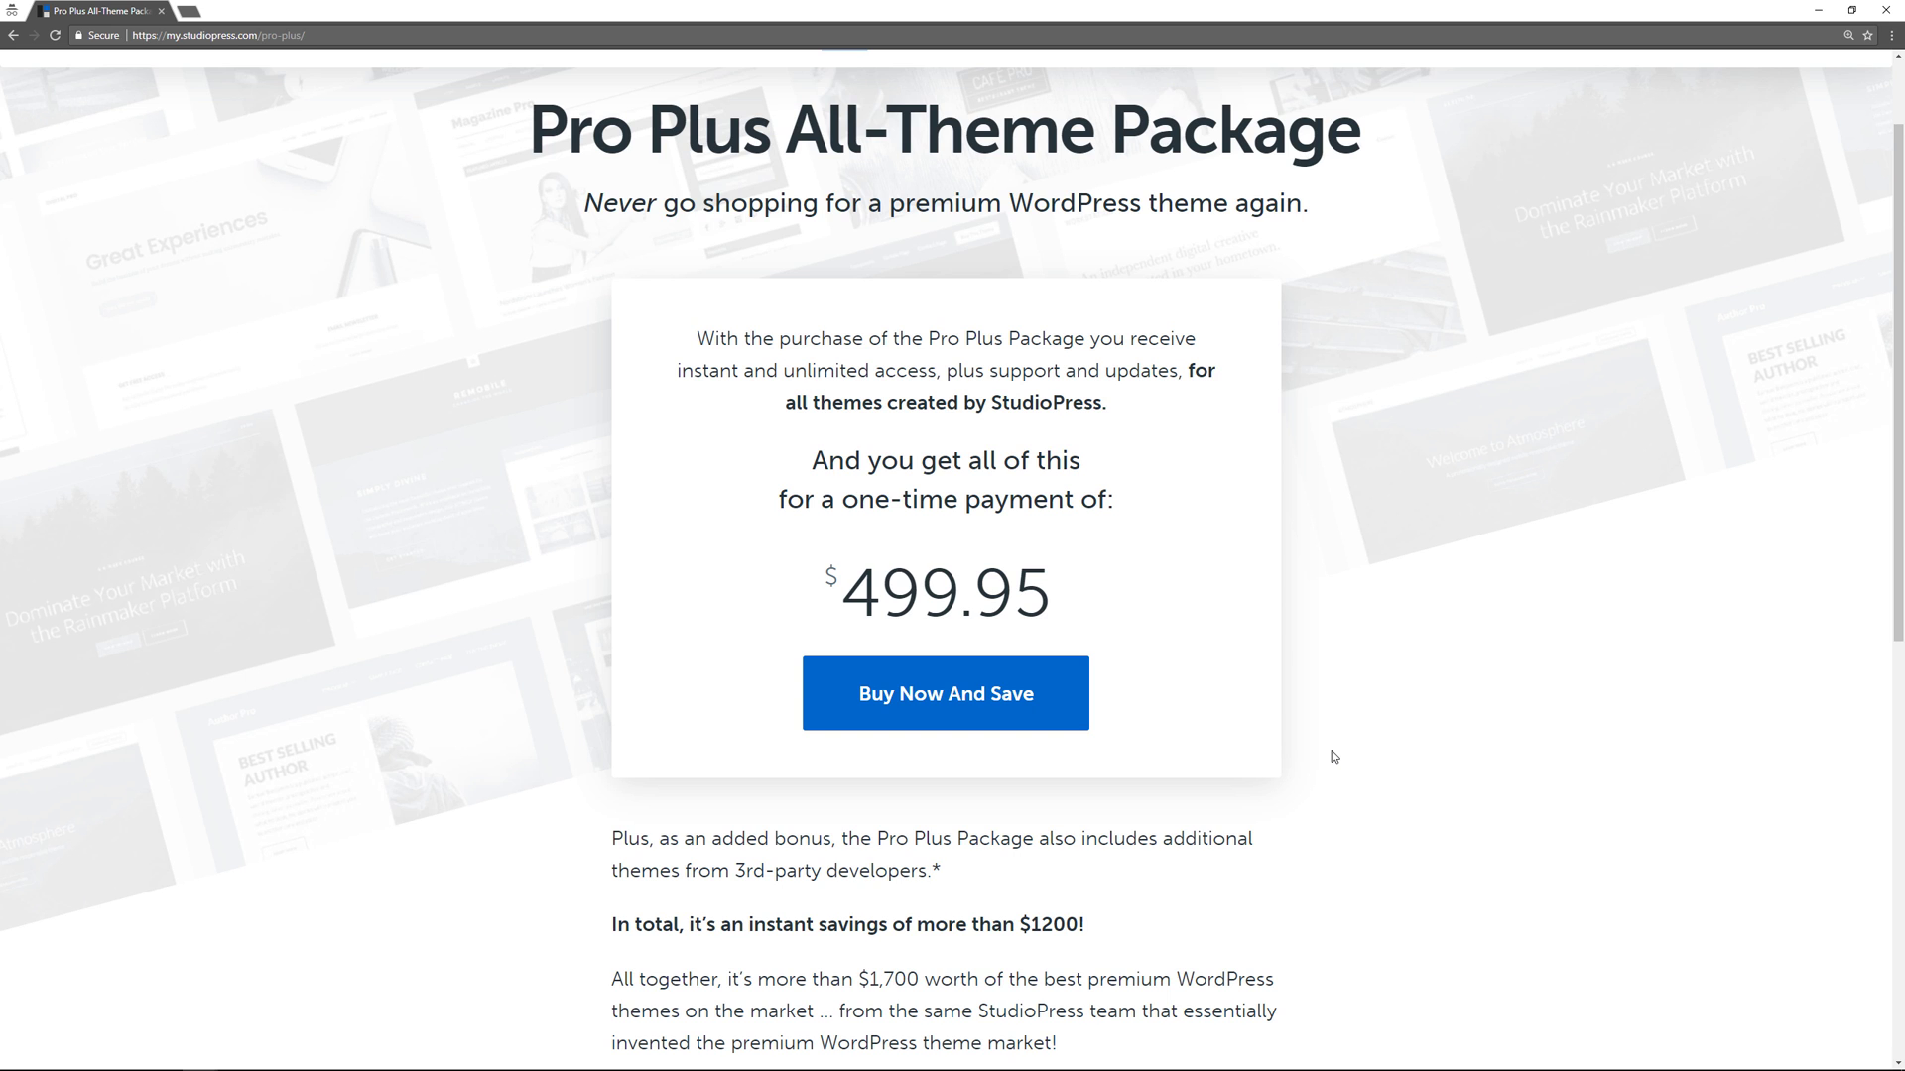
{"action": "mouse_move", "coordinate": [1343, 772]}
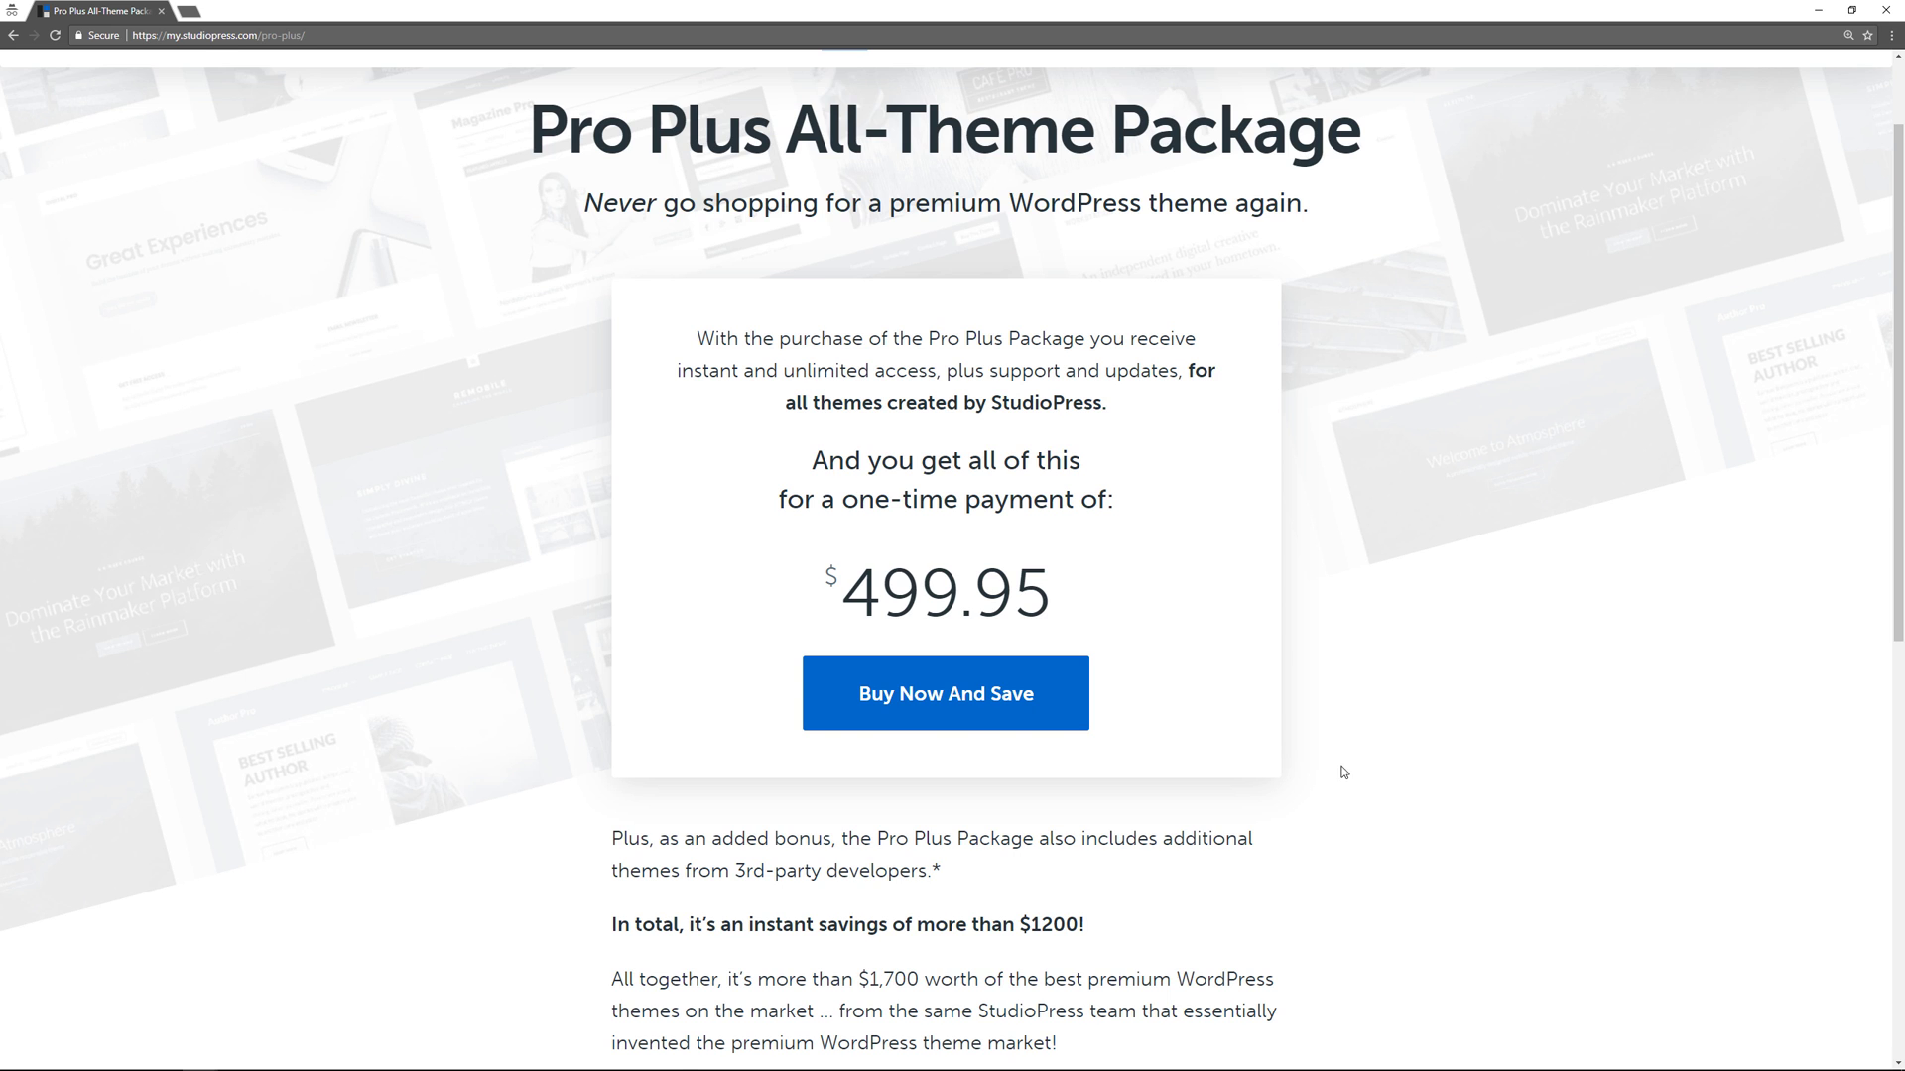
{"action": "scroll", "scroll_direction": "down", "scroll_amount": 3}
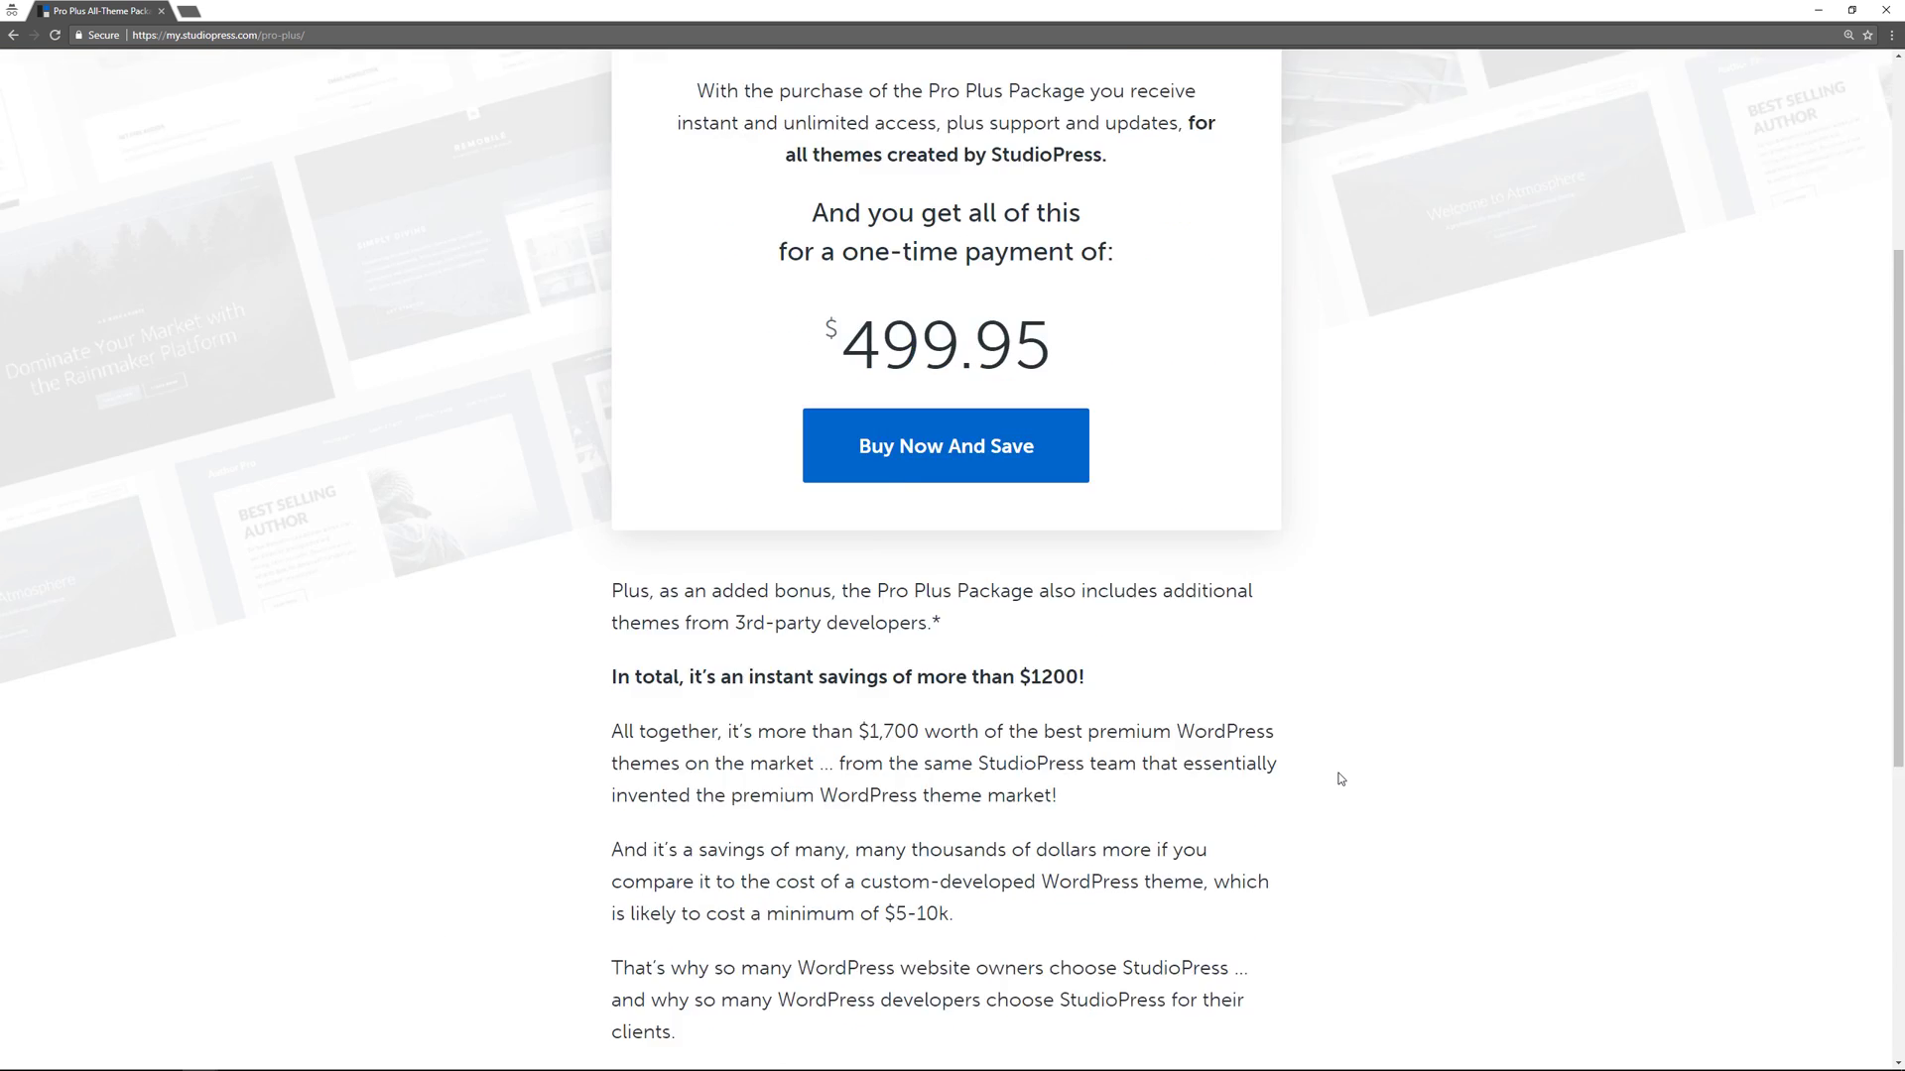
{"action": "scroll", "scroll_direction": "down", "scroll_amount": 3}
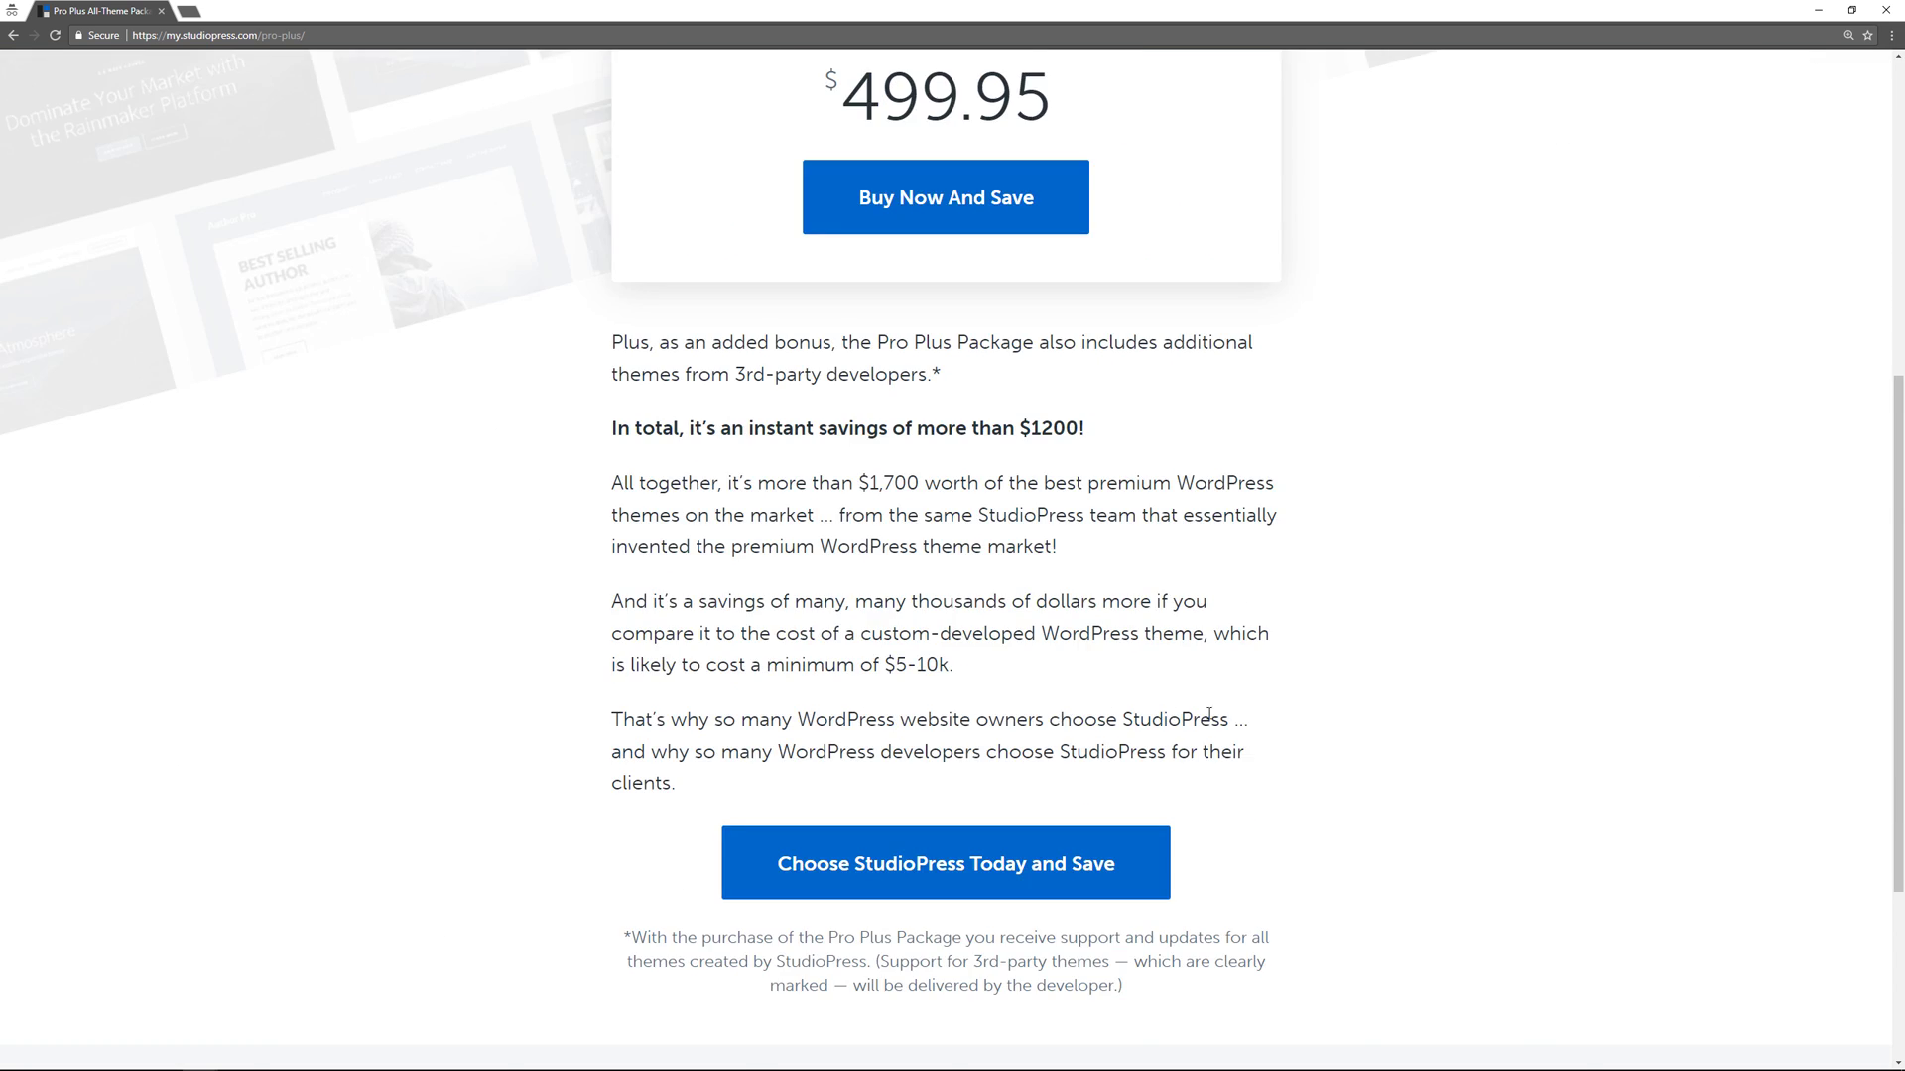
{"action": "scroll", "scroll_direction": "down", "scroll_amount": 3}
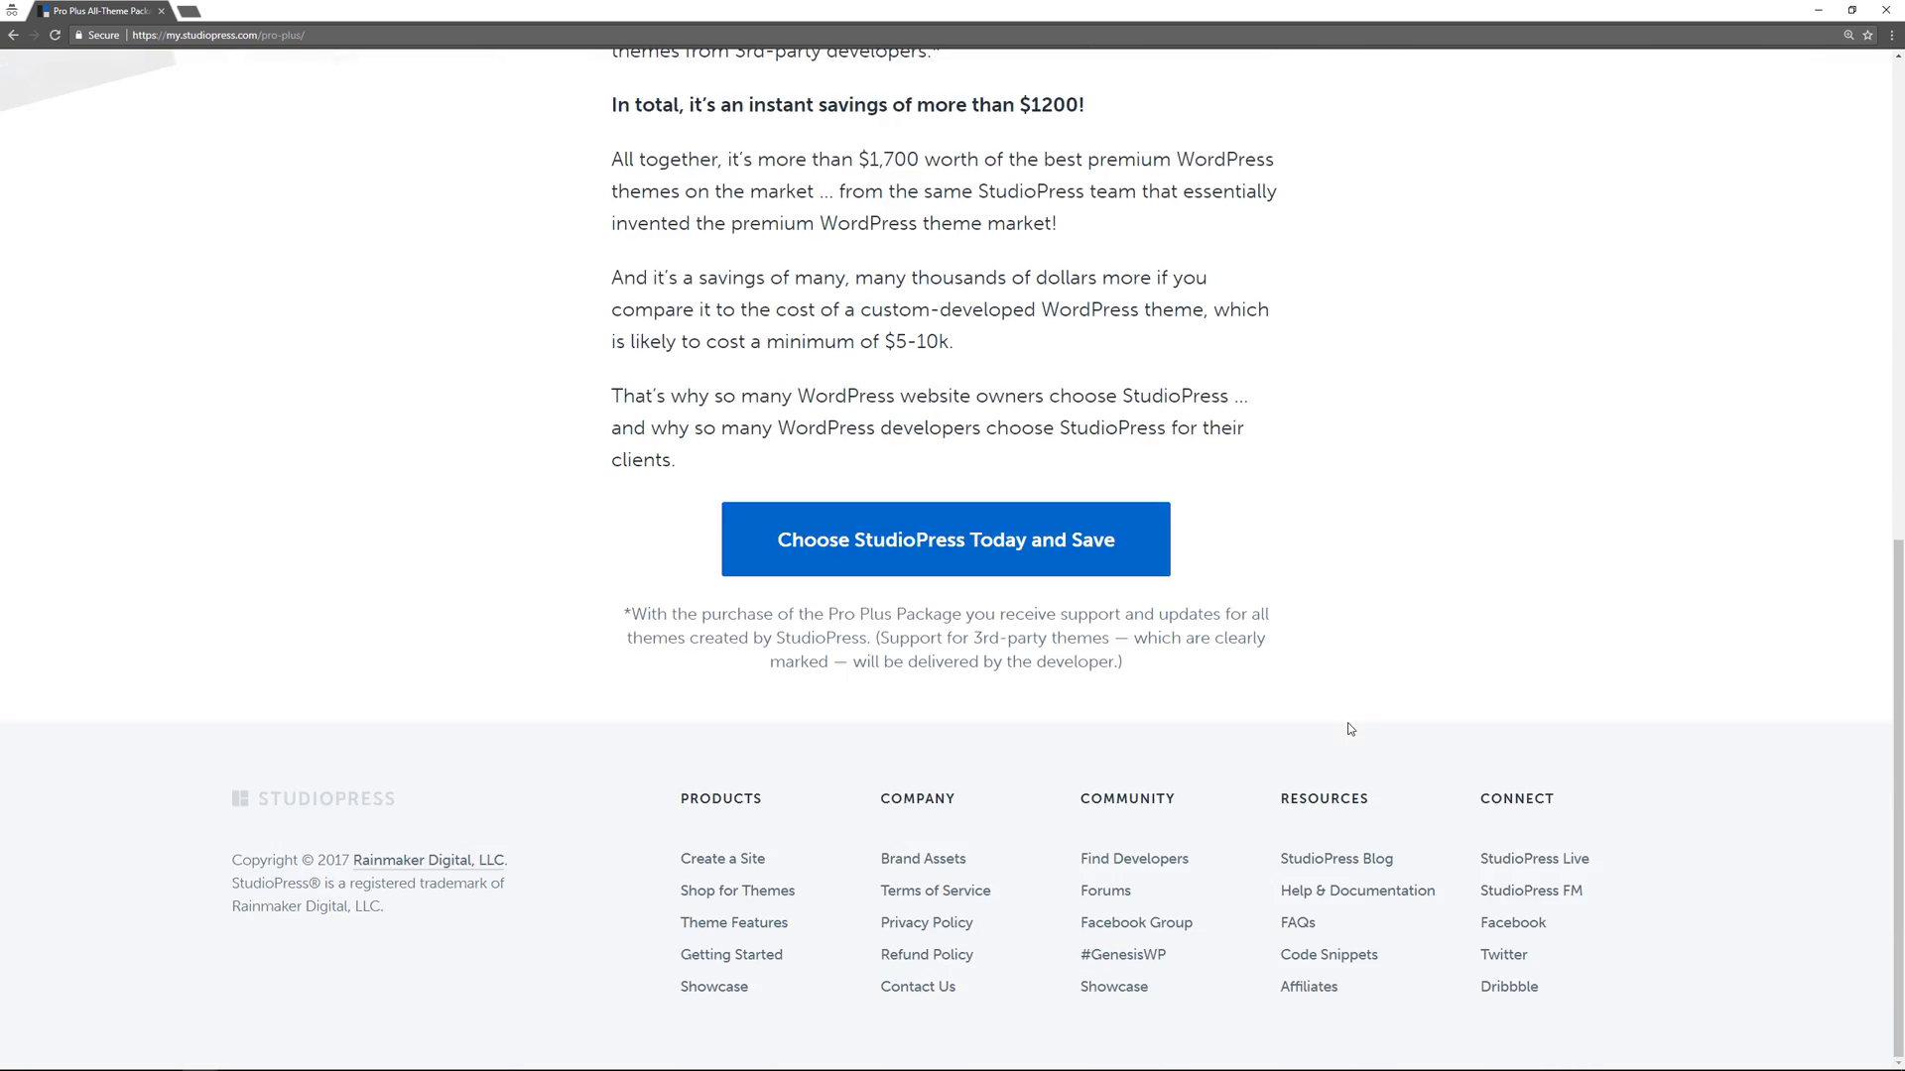
{"action": "scroll", "scroll_direction": "up", "scroll_amount": 3}
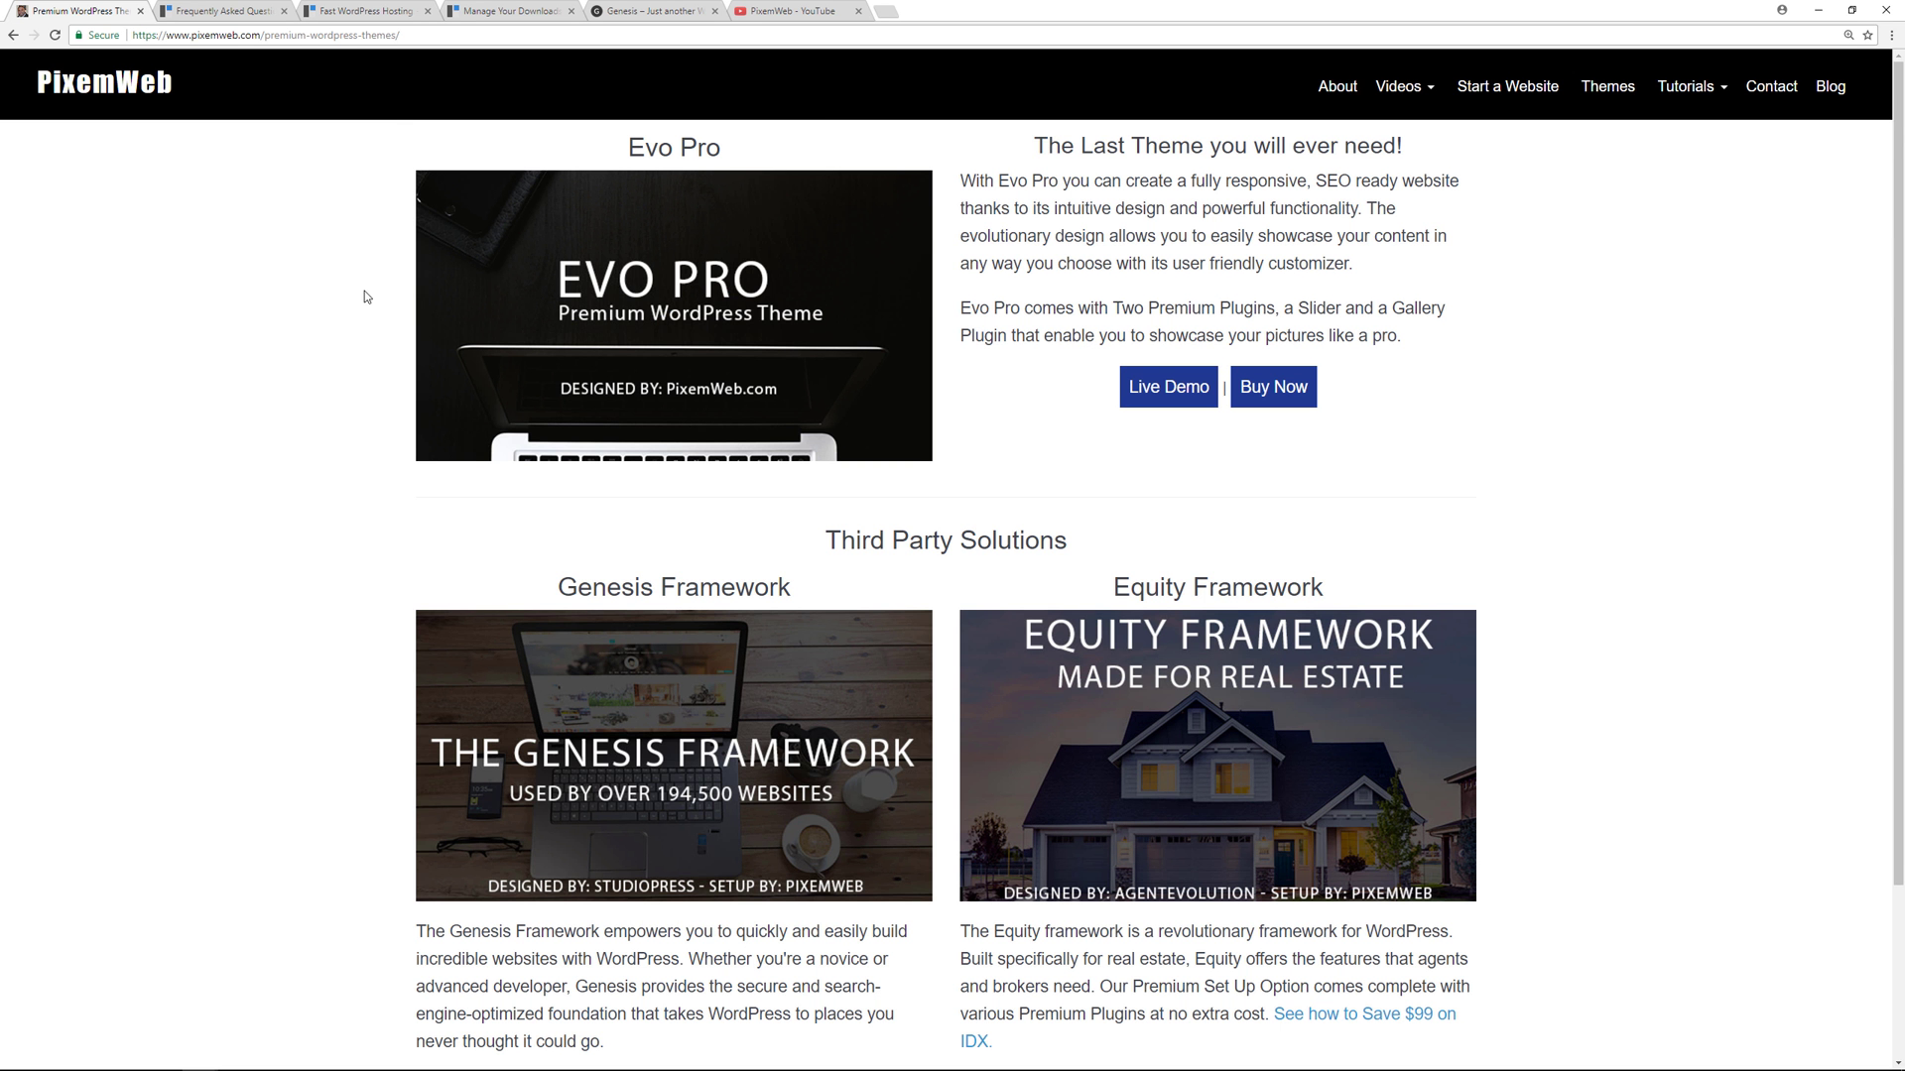
{"action": "mouse_move", "coordinate": [628, 206]}
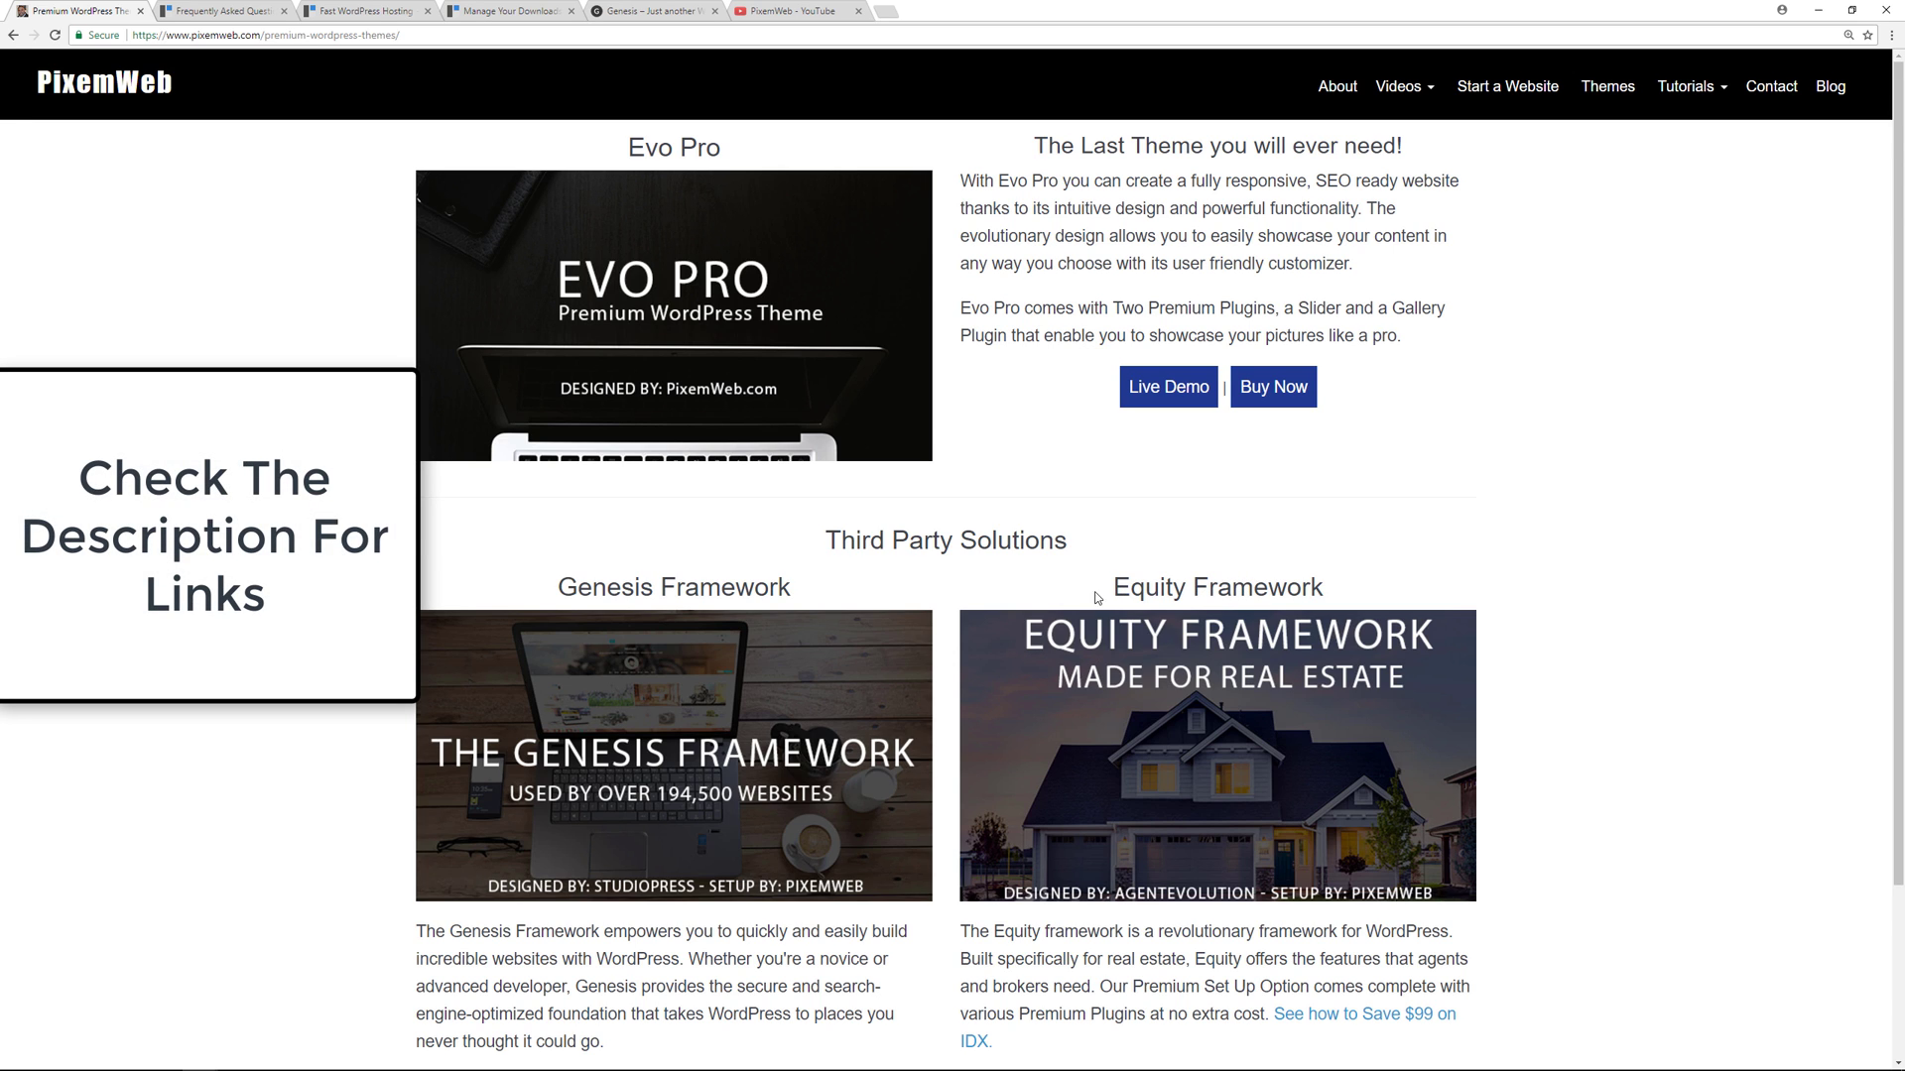
{"action": "mouse_move", "coordinate": [1683, 714]}
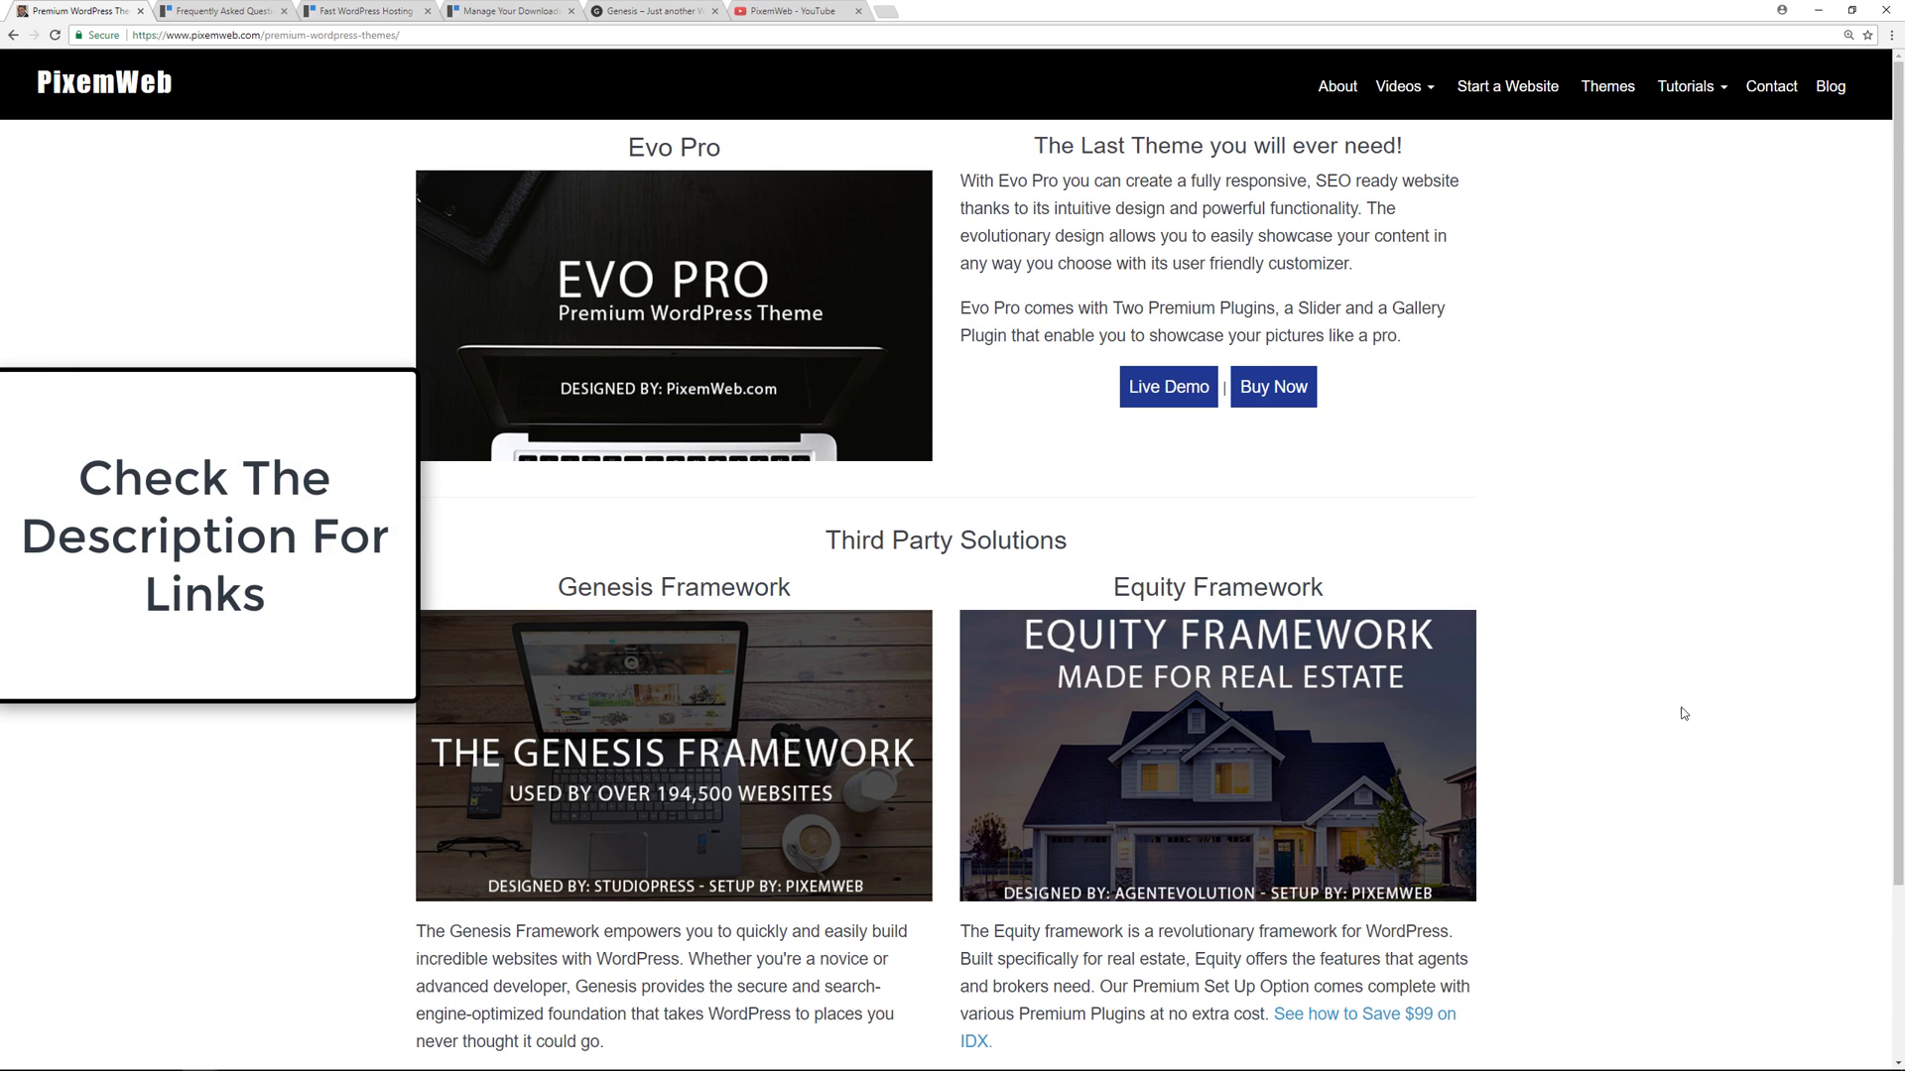
{"action": "mouse_move", "coordinate": [544, 709]}
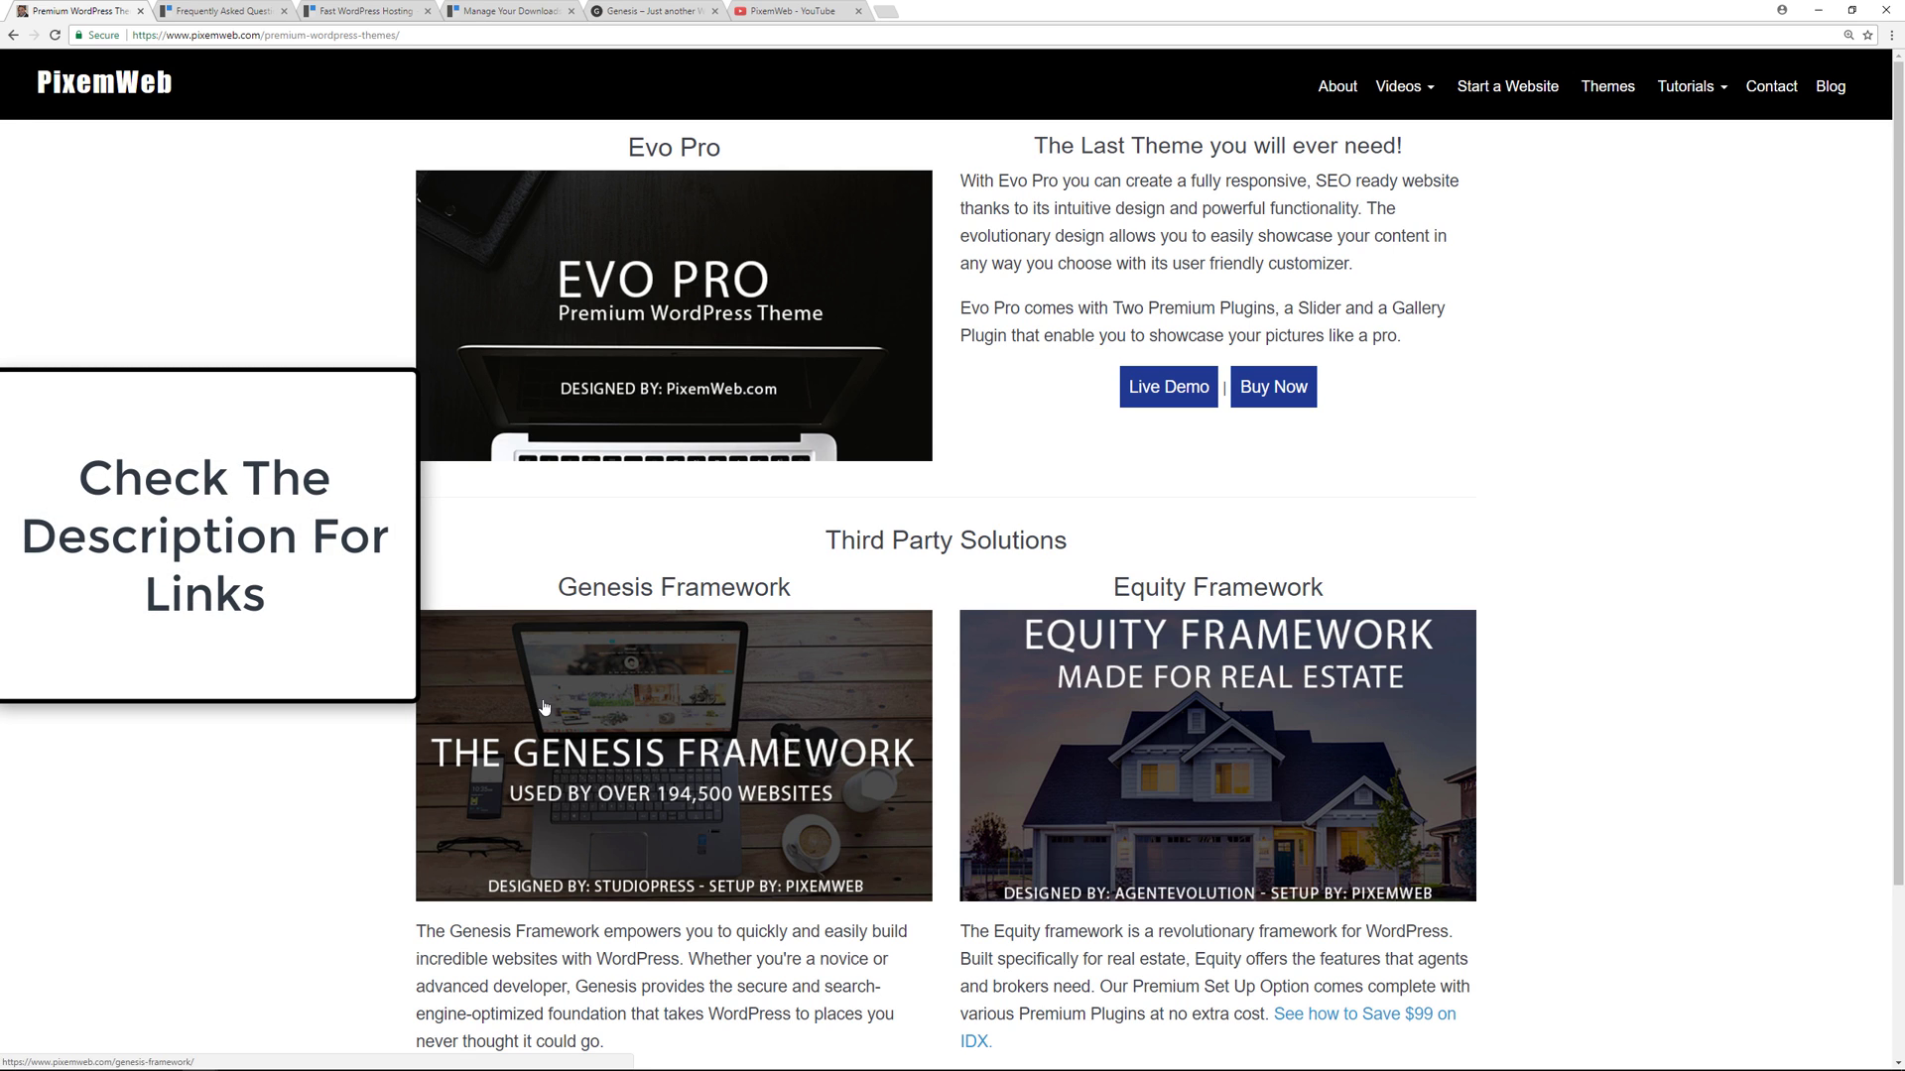
Browse PixemWeb's Genesis Framework child themes list, then switch to the PixemWeb YouTube channel
{"action": "left_click", "coordinate": [673, 753]}
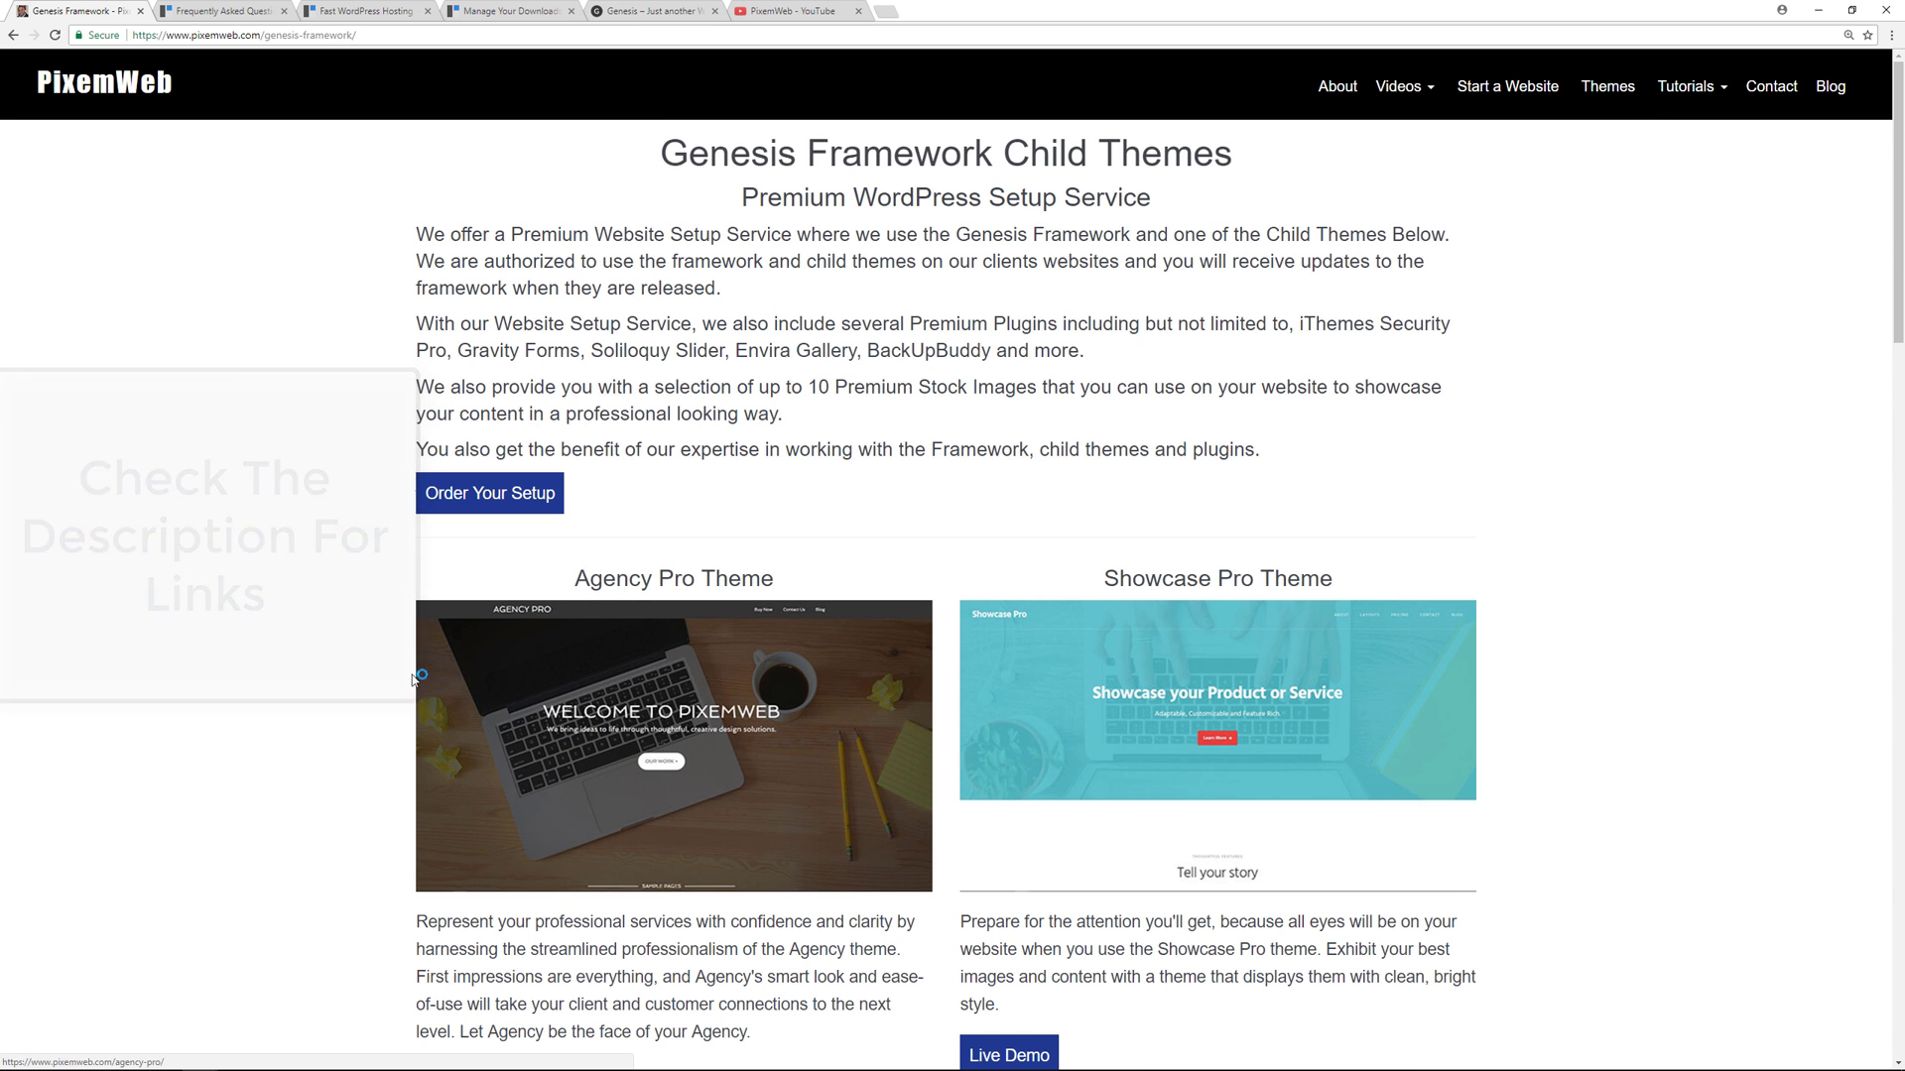
{"action": "scroll", "scroll_direction": "down", "scroll_amount": 3}
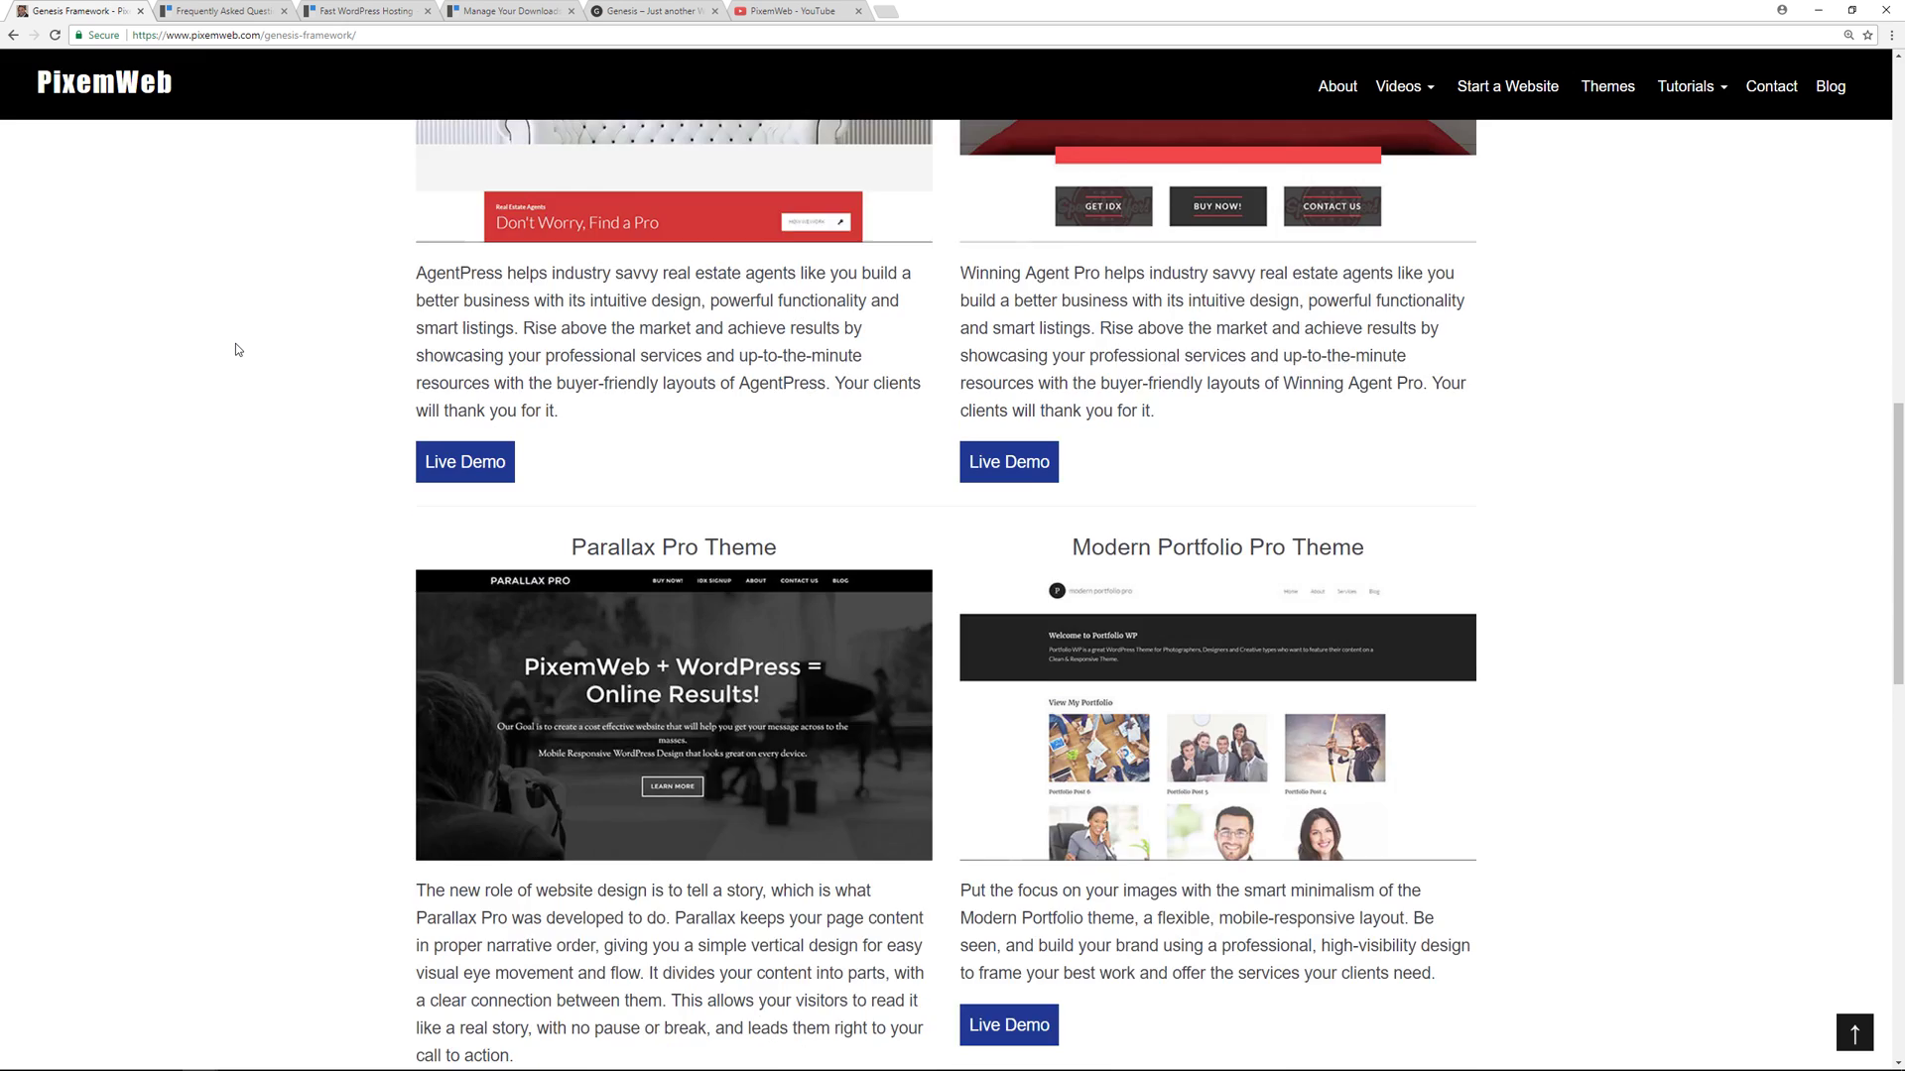
{"action": "scroll", "scroll_direction": "down", "scroll_amount": 3}
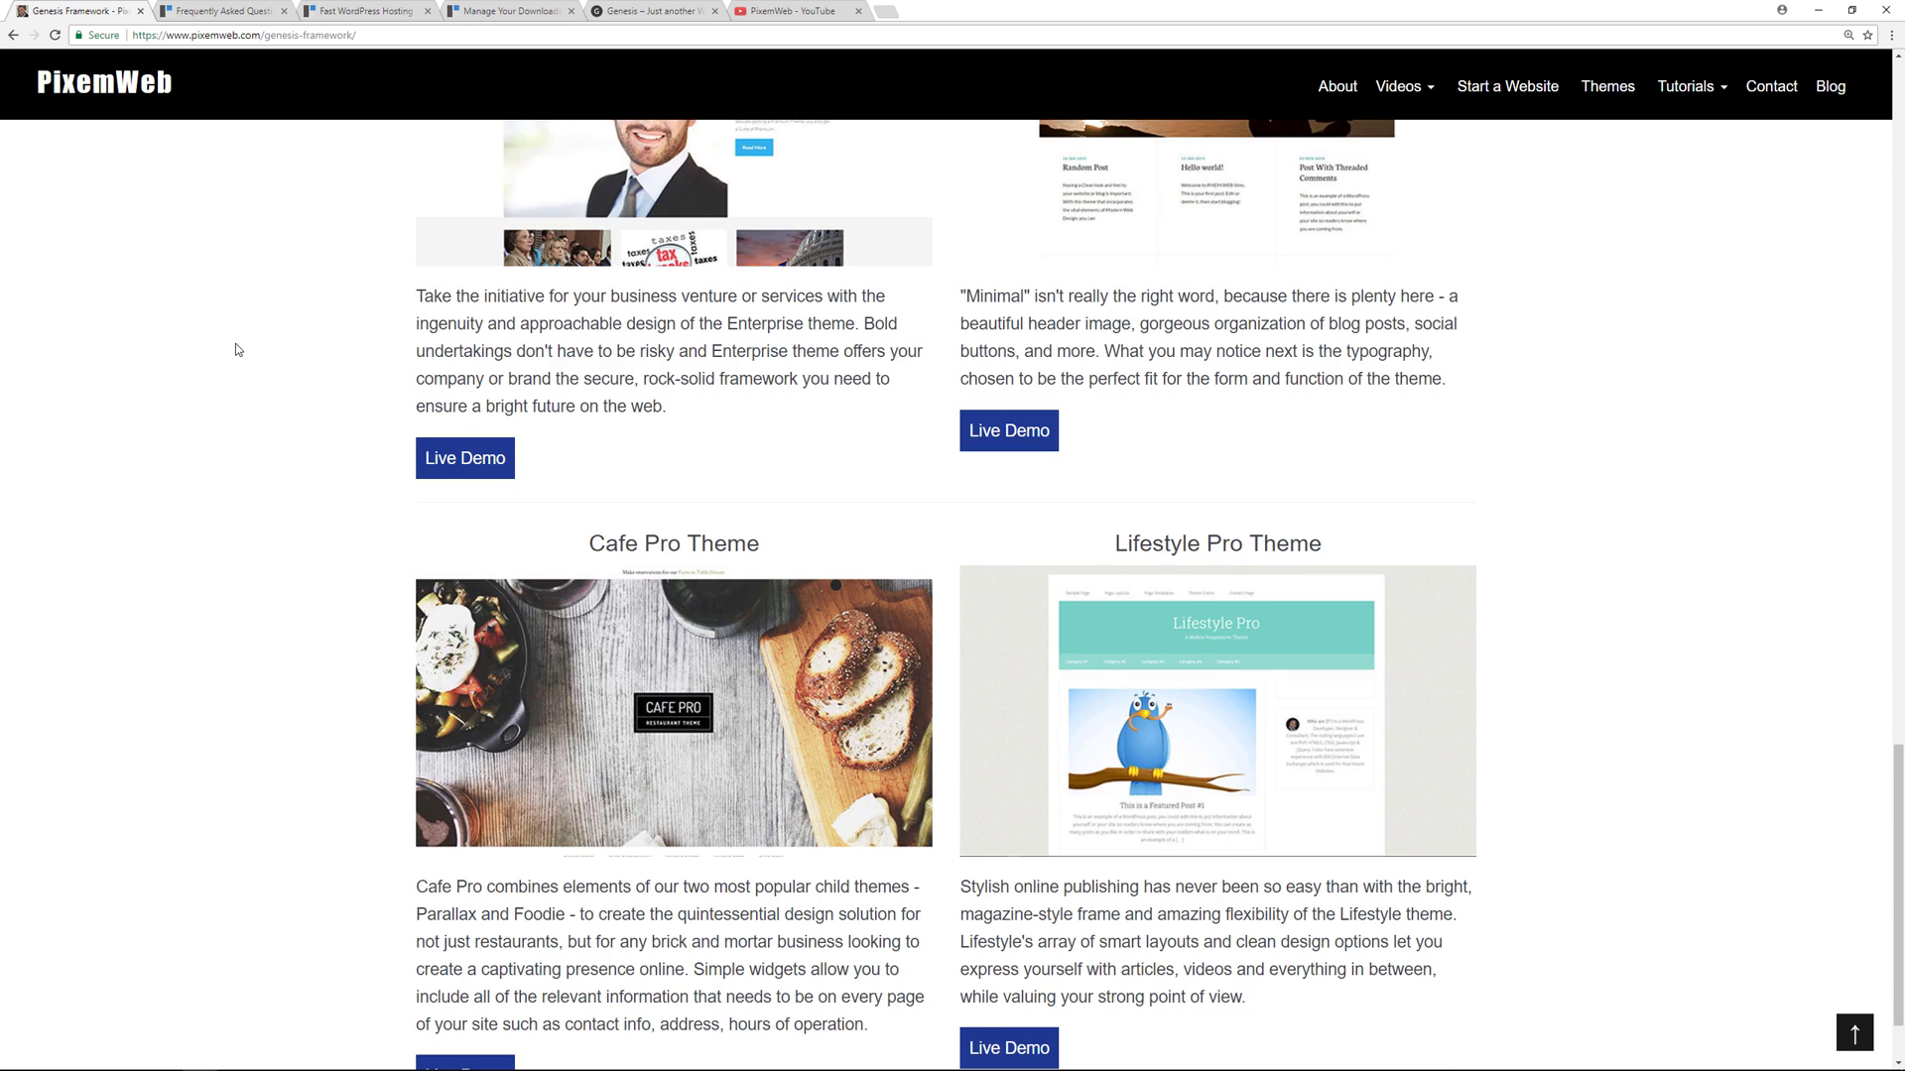
{"action": "scroll", "scroll_direction": "up", "scroll_amount": 3}
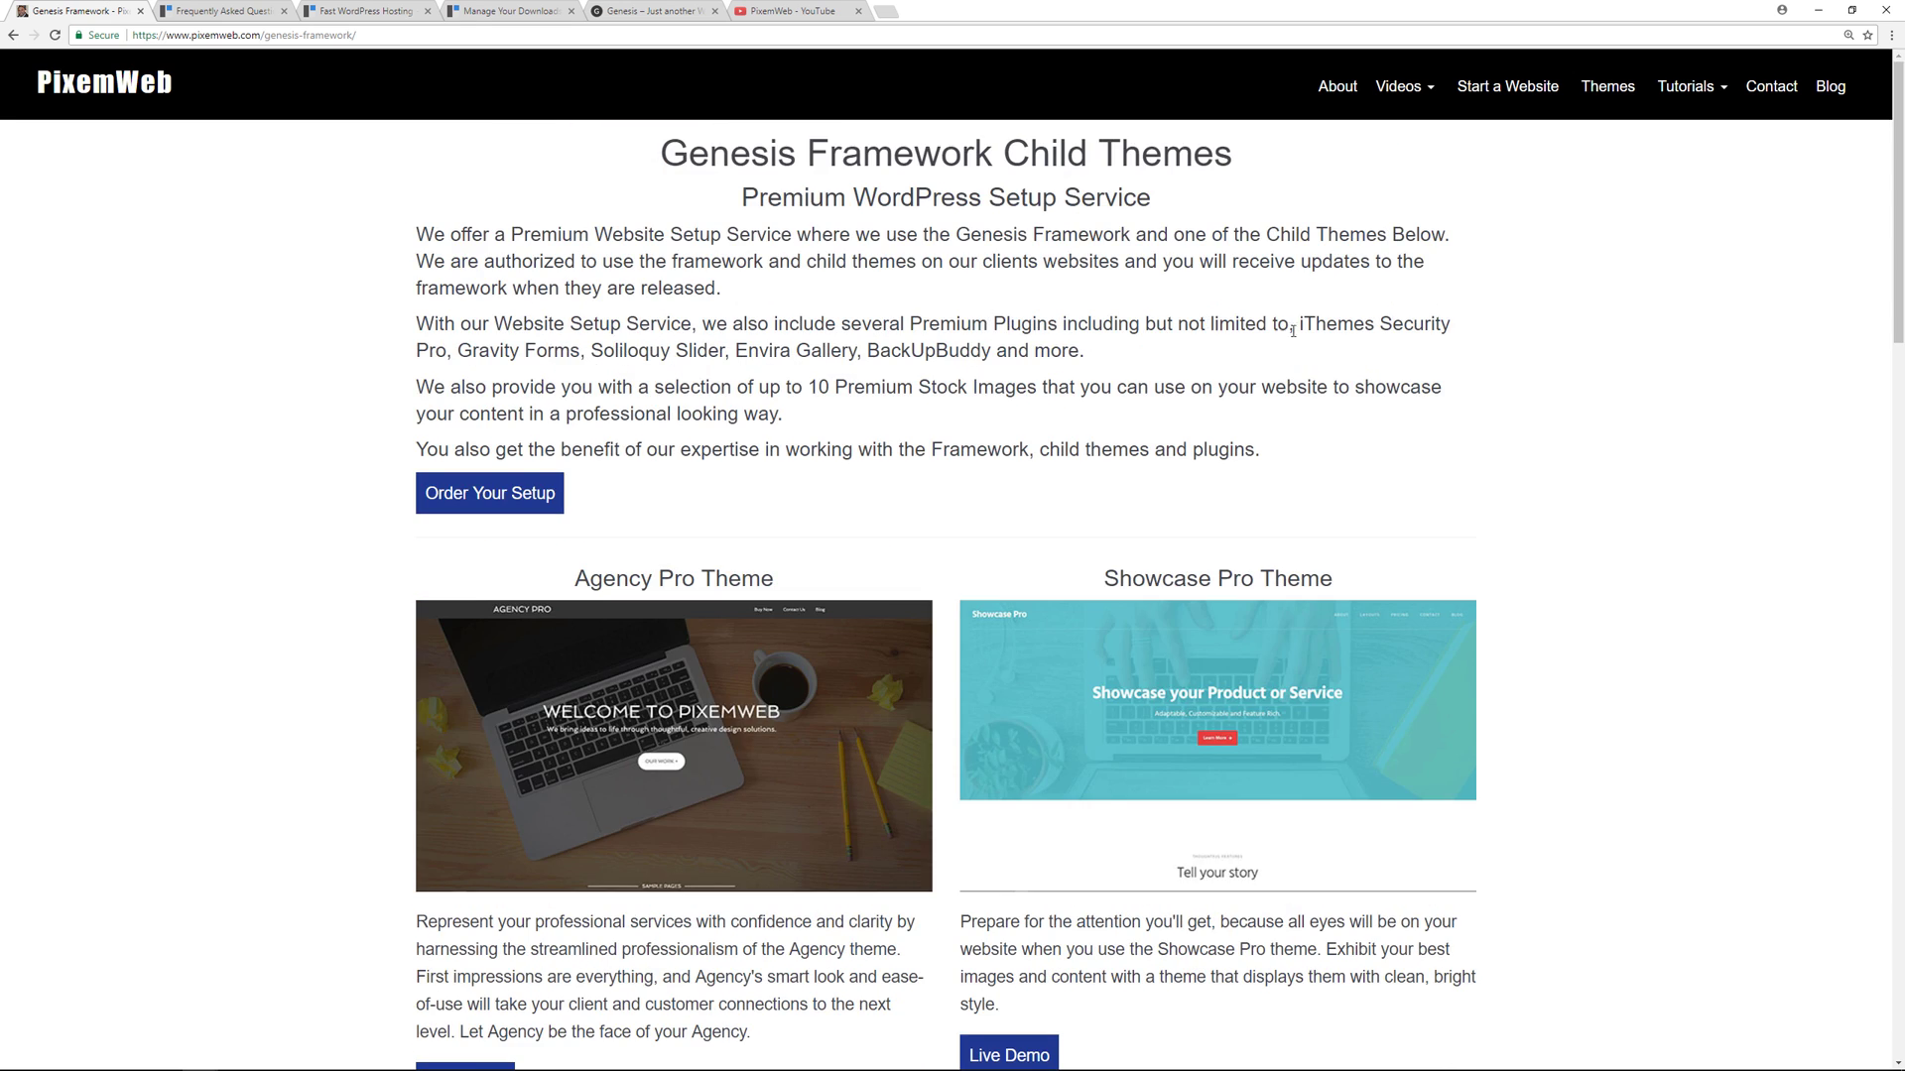
{"action": "mouse_move", "coordinate": [834, 378]}
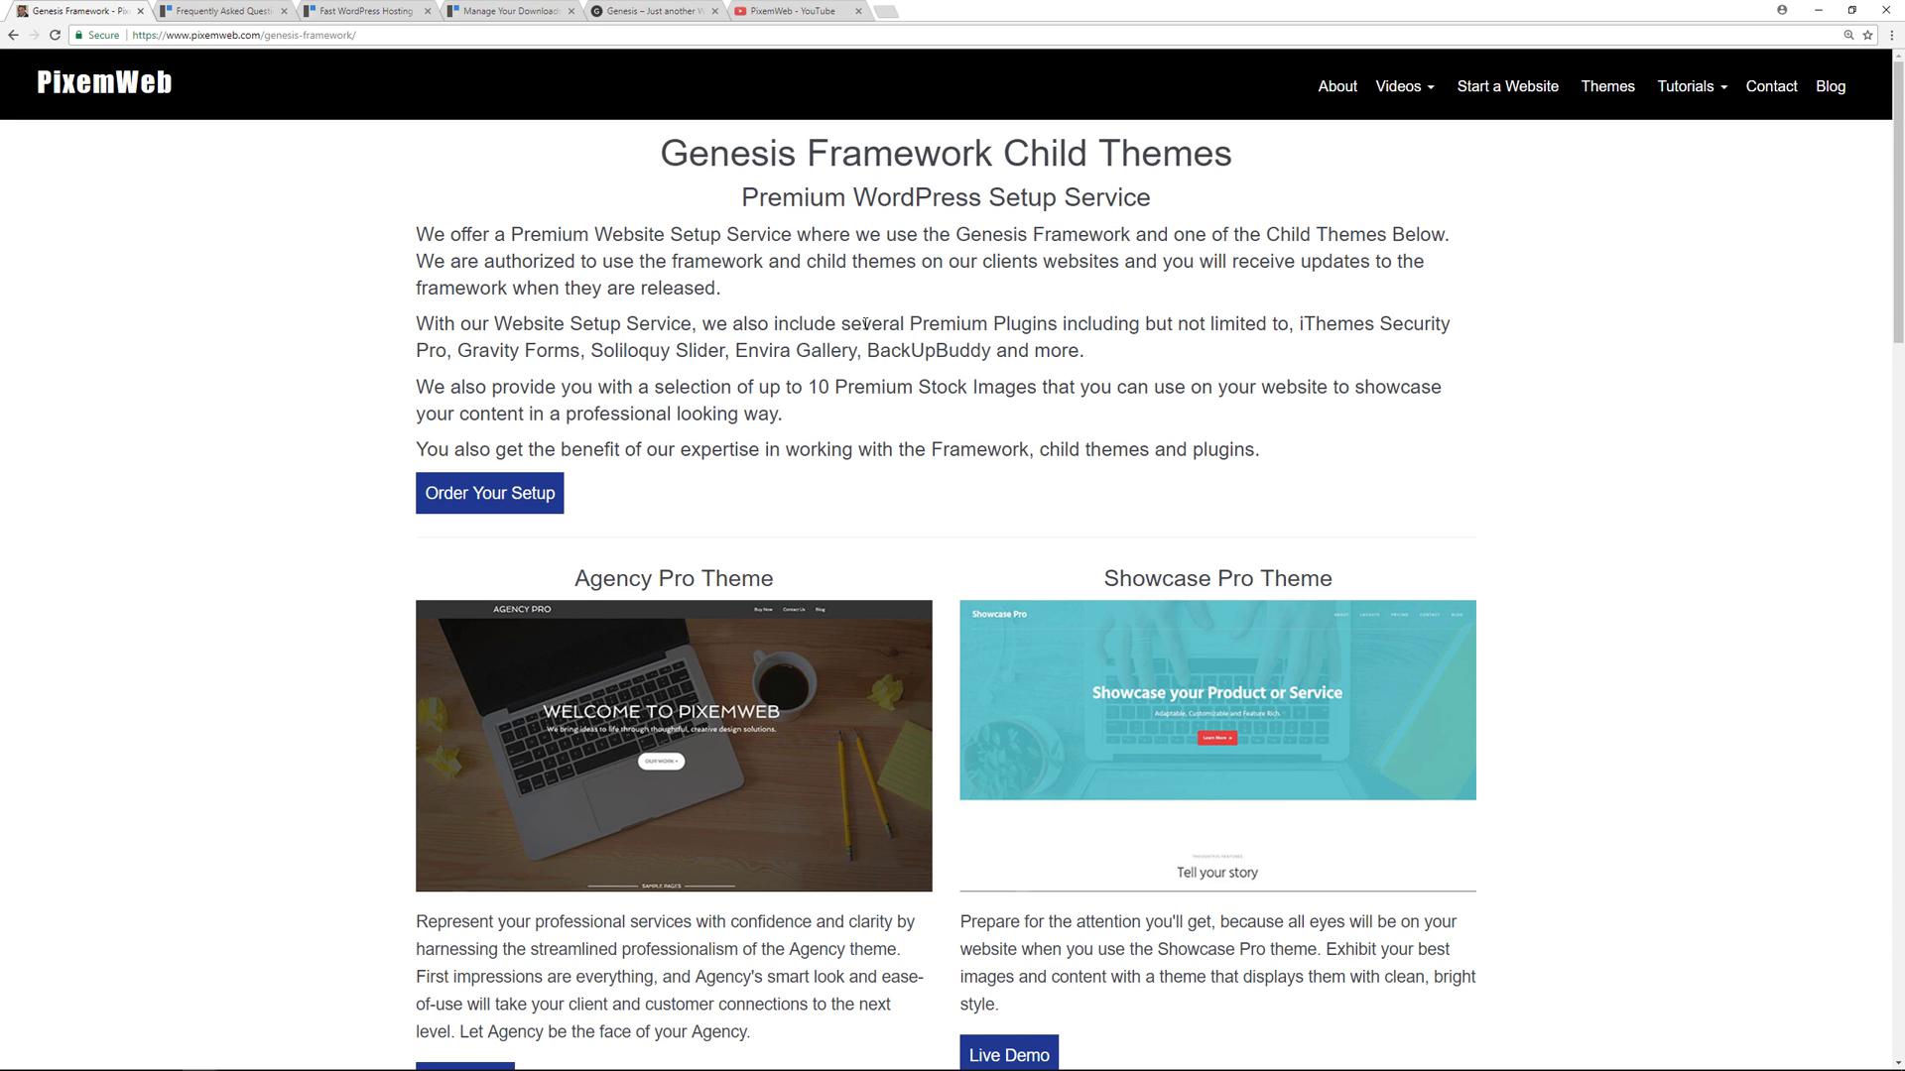
{"action": "mouse_move", "coordinate": [774, 353]}
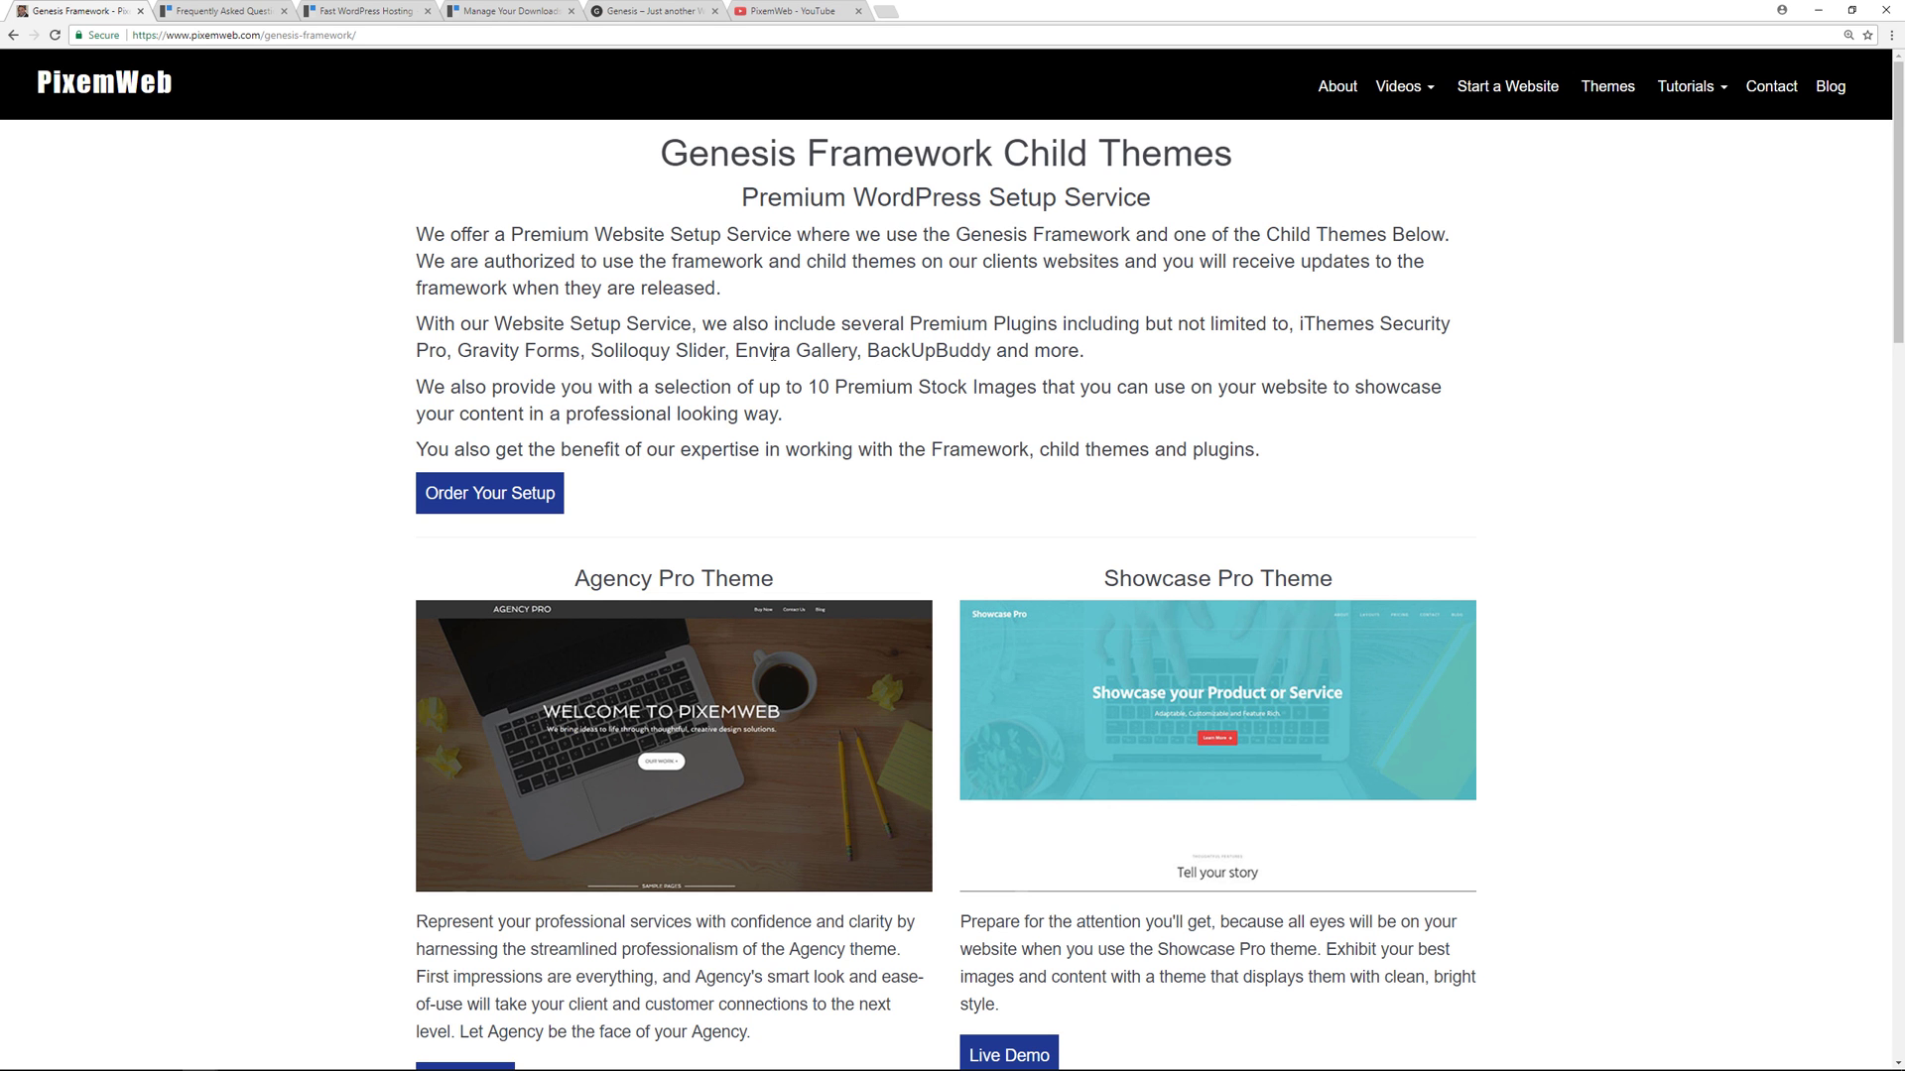
{"action": "left_click", "coordinate": [796, 11]}
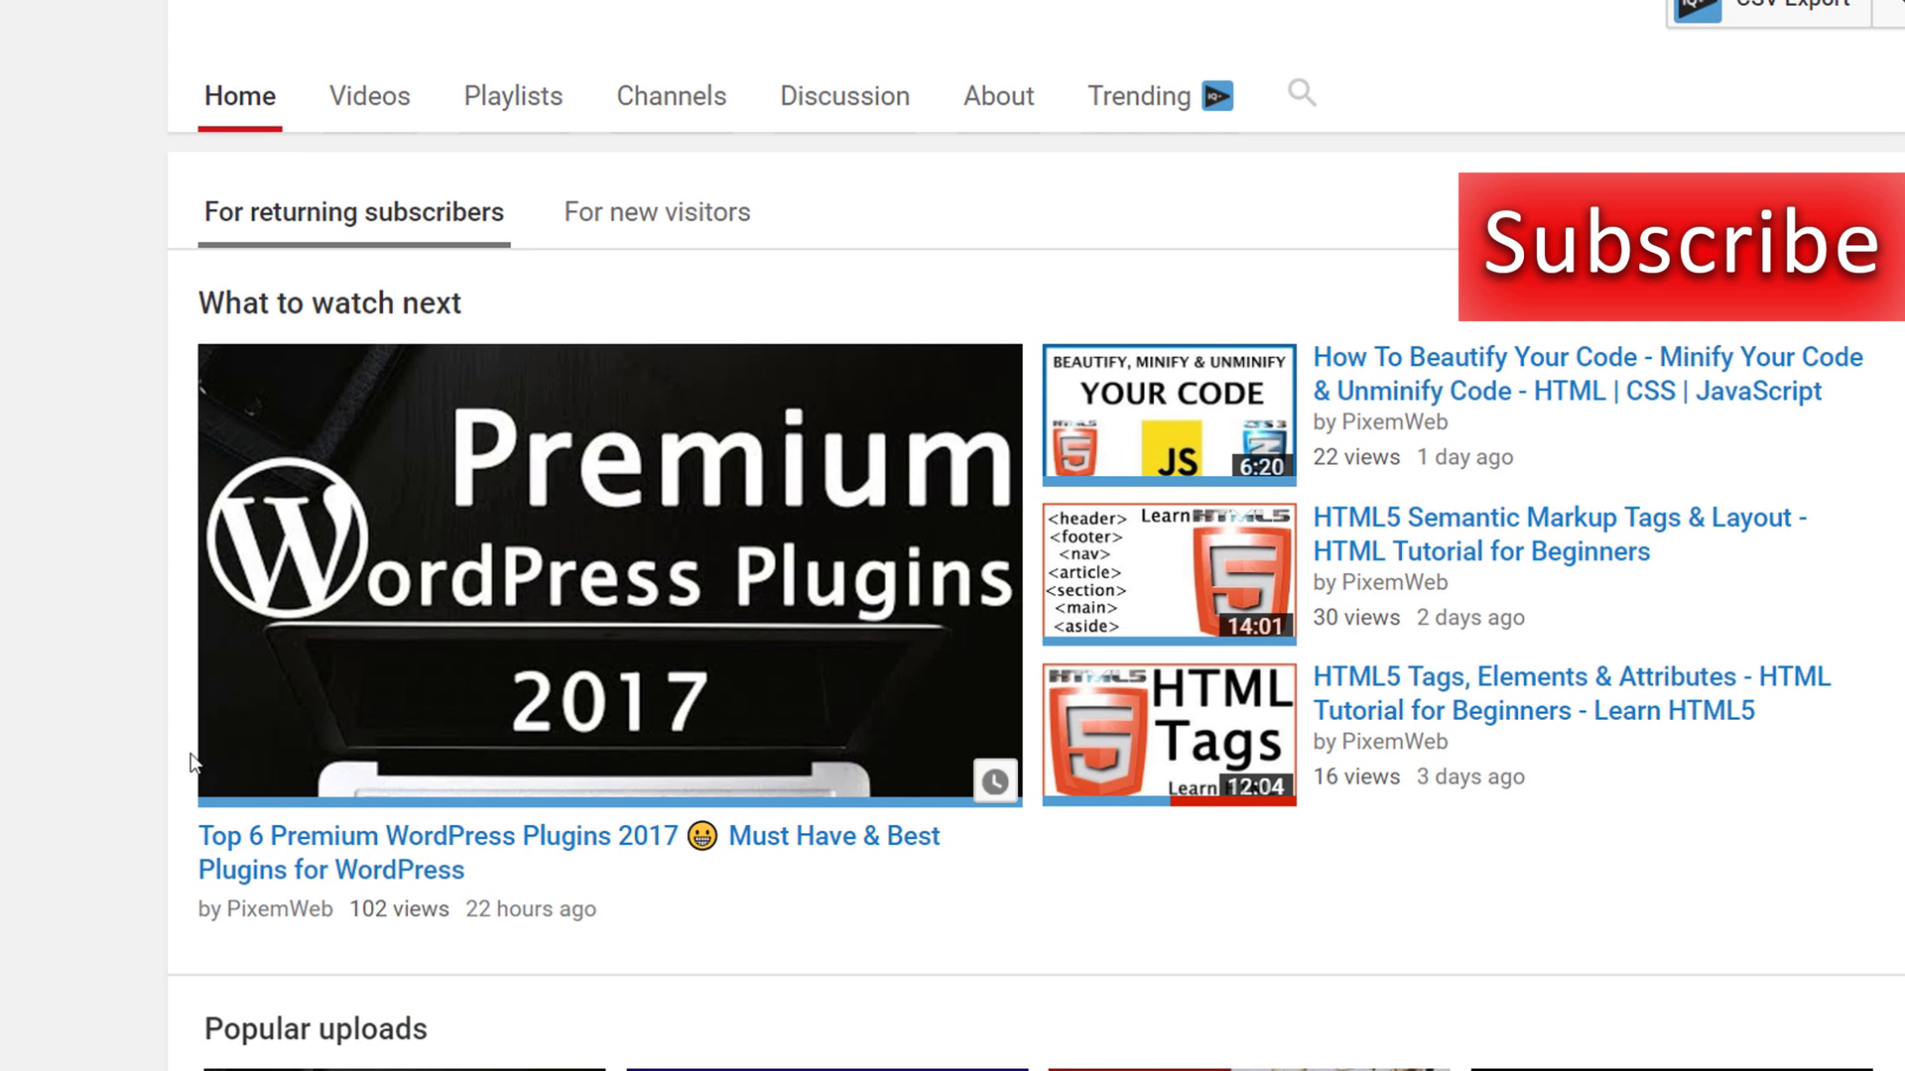
{"action": "mouse_move", "coordinate": [110, 716]}
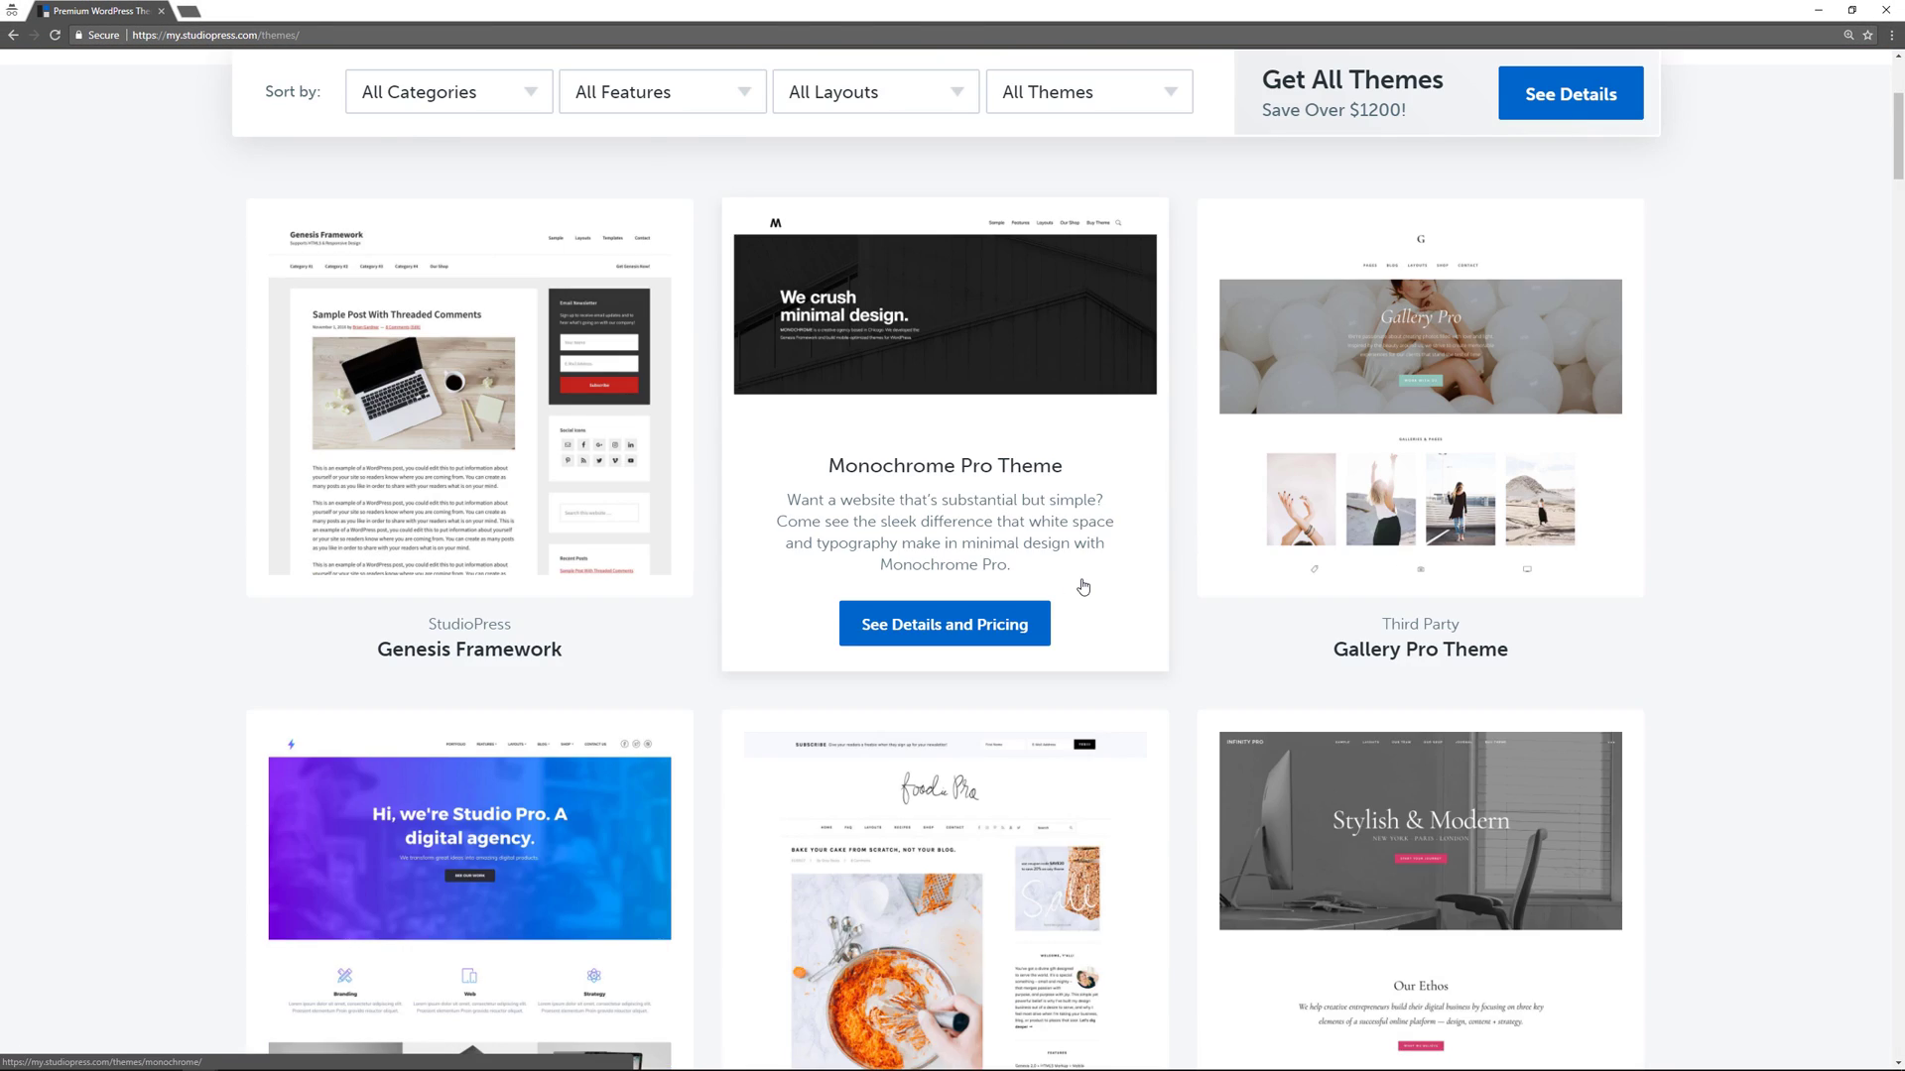
Return to PixemWeb's Premium WordPress Themes page showing Evo Pro and the Genesis framework
{"action": "left_click", "coordinate": [1419, 831]}
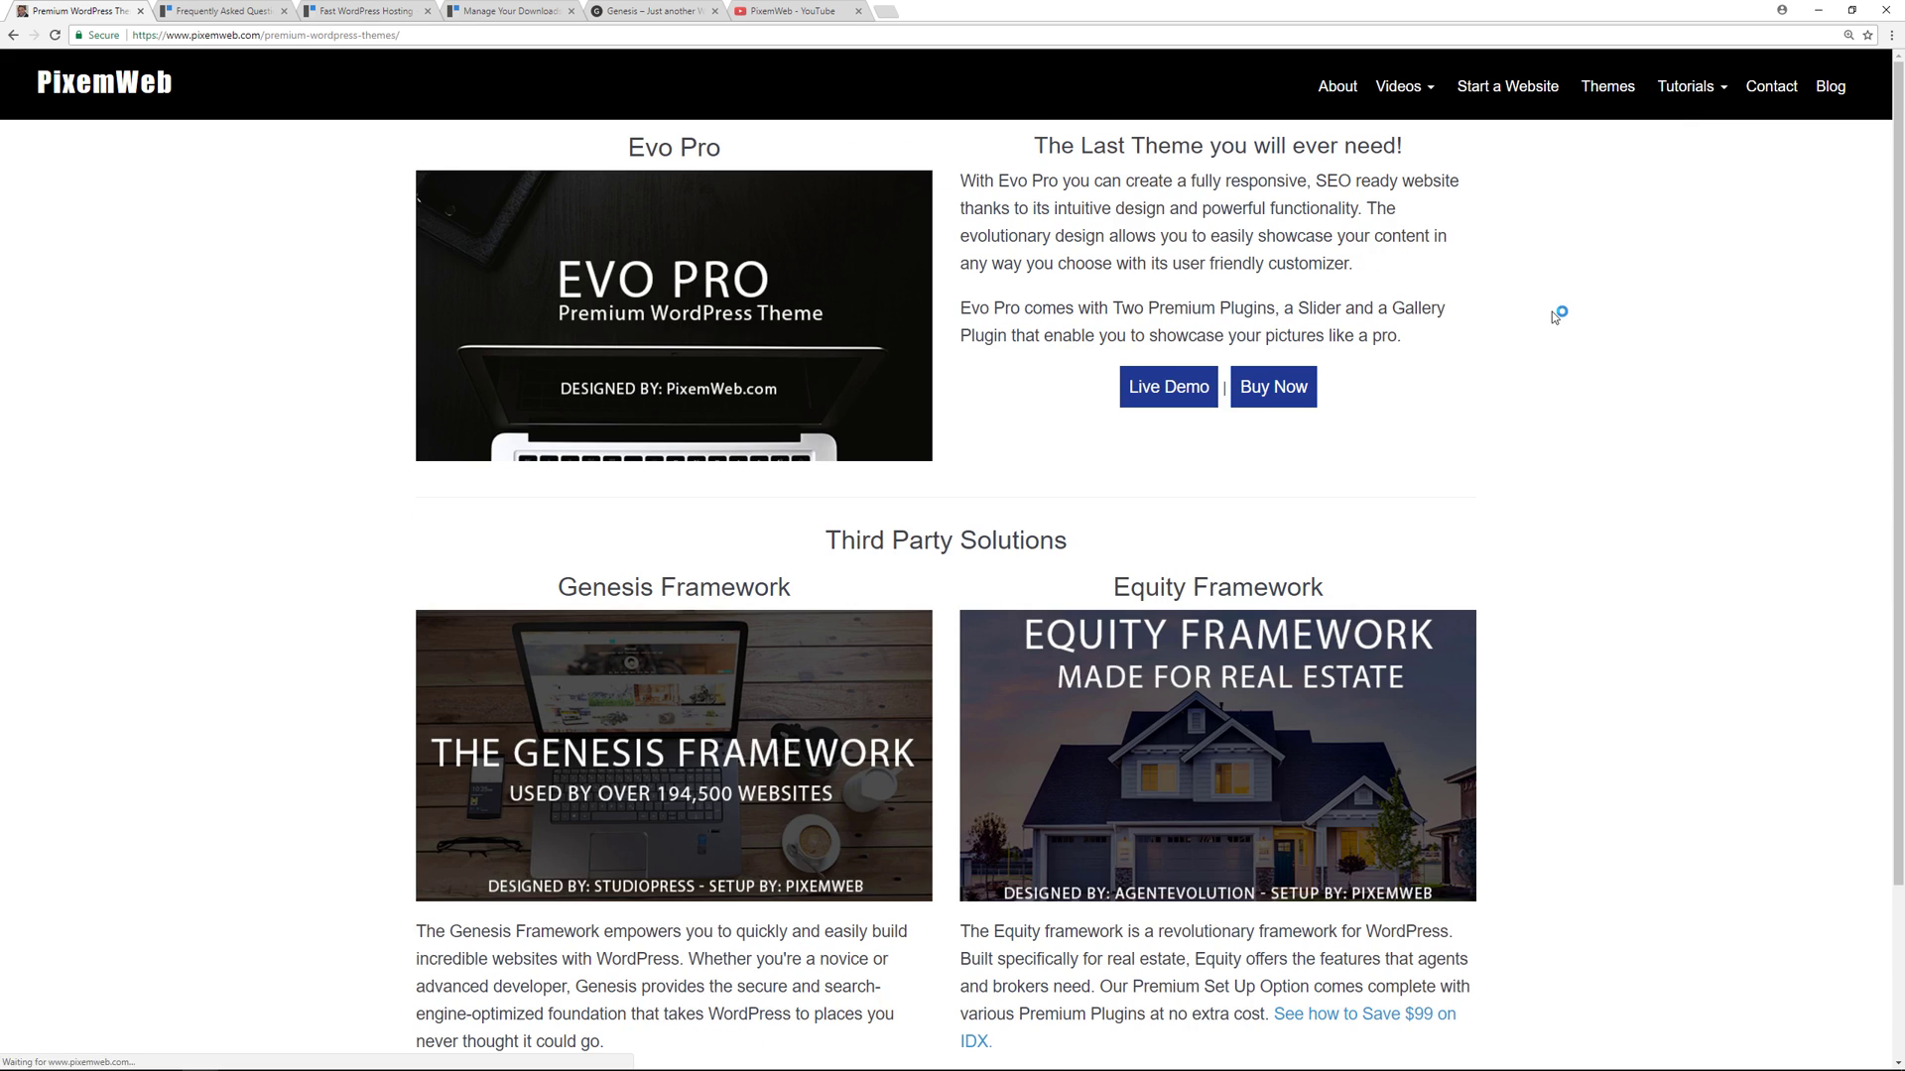
Open the $300 Premium WordPress Theme Setup order form via the Genesis setup link
{"action": "left_click", "coordinate": [1272, 386]}
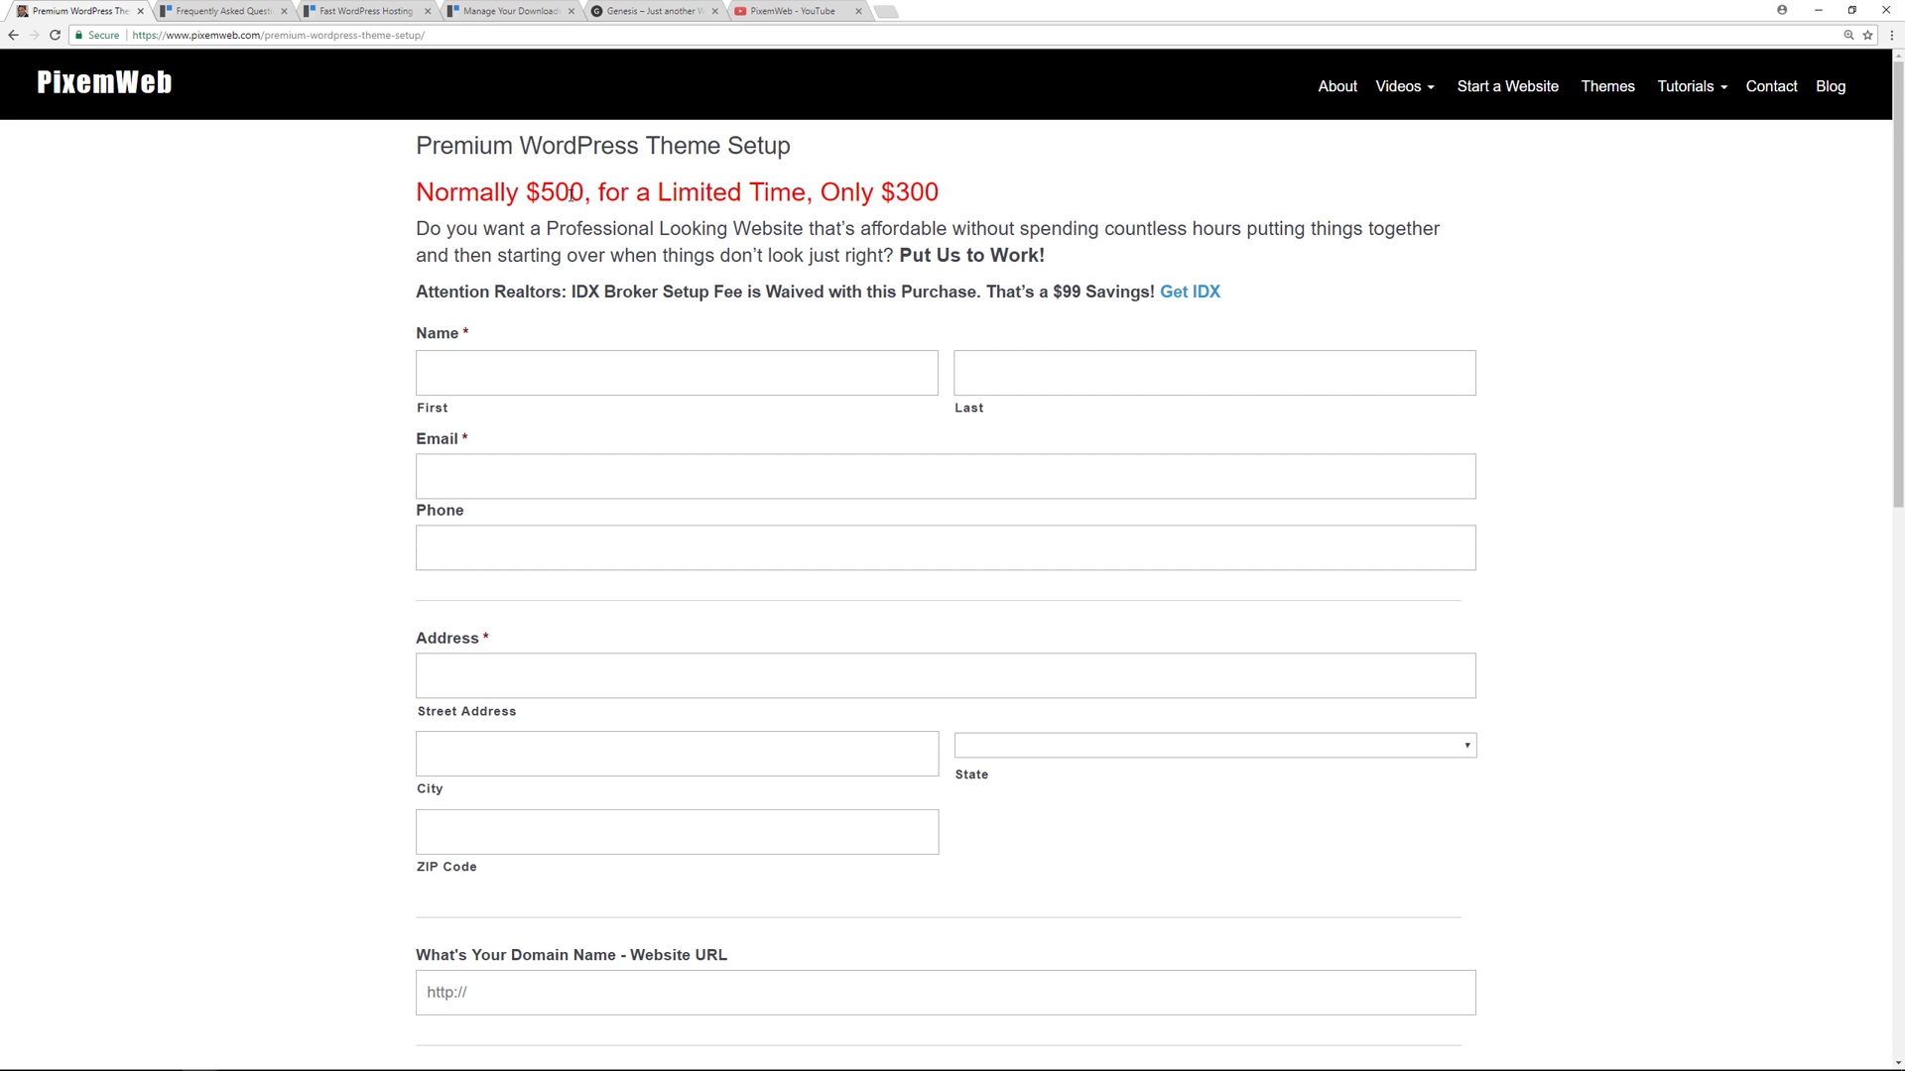
{"action": "mouse_move", "coordinate": [784, 248]}
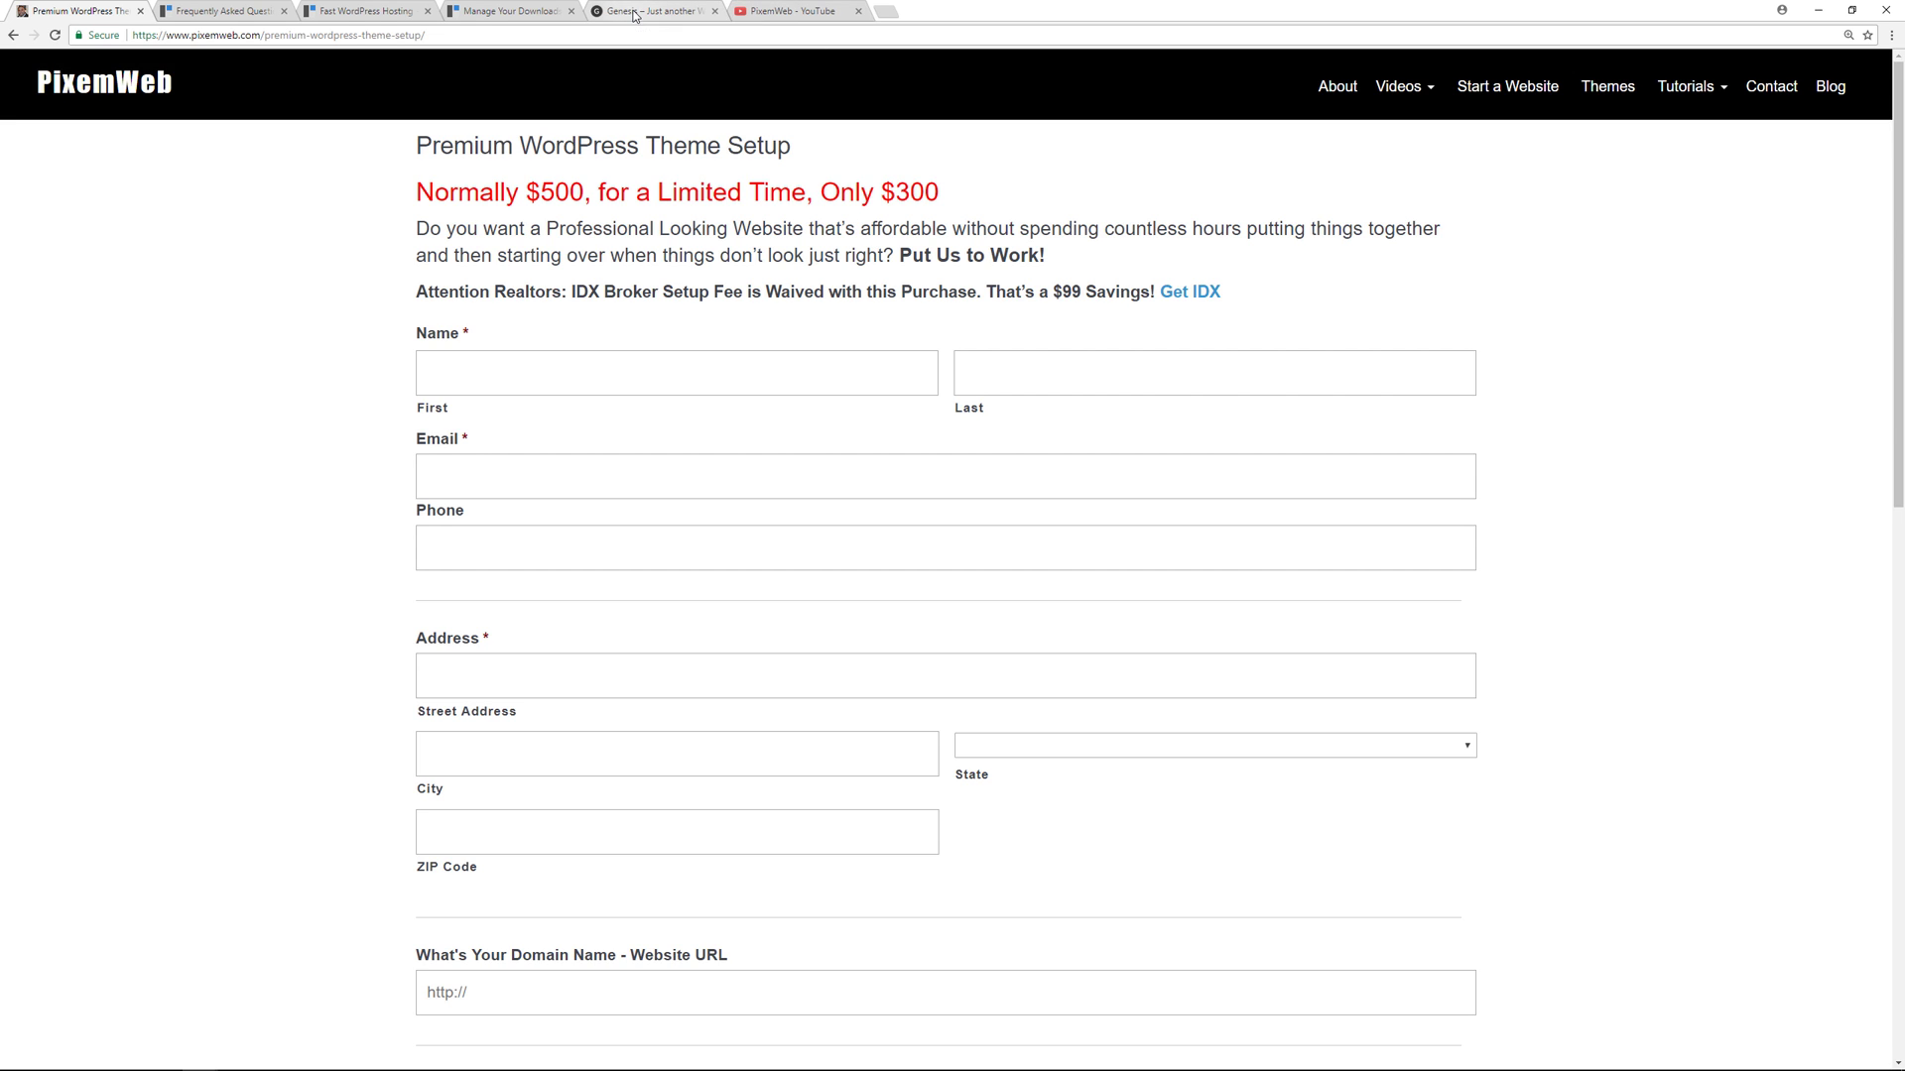
Switch to the local WordPress Themes screen with Genesis Sample active
{"action": "left_click", "coordinate": [654, 11]}
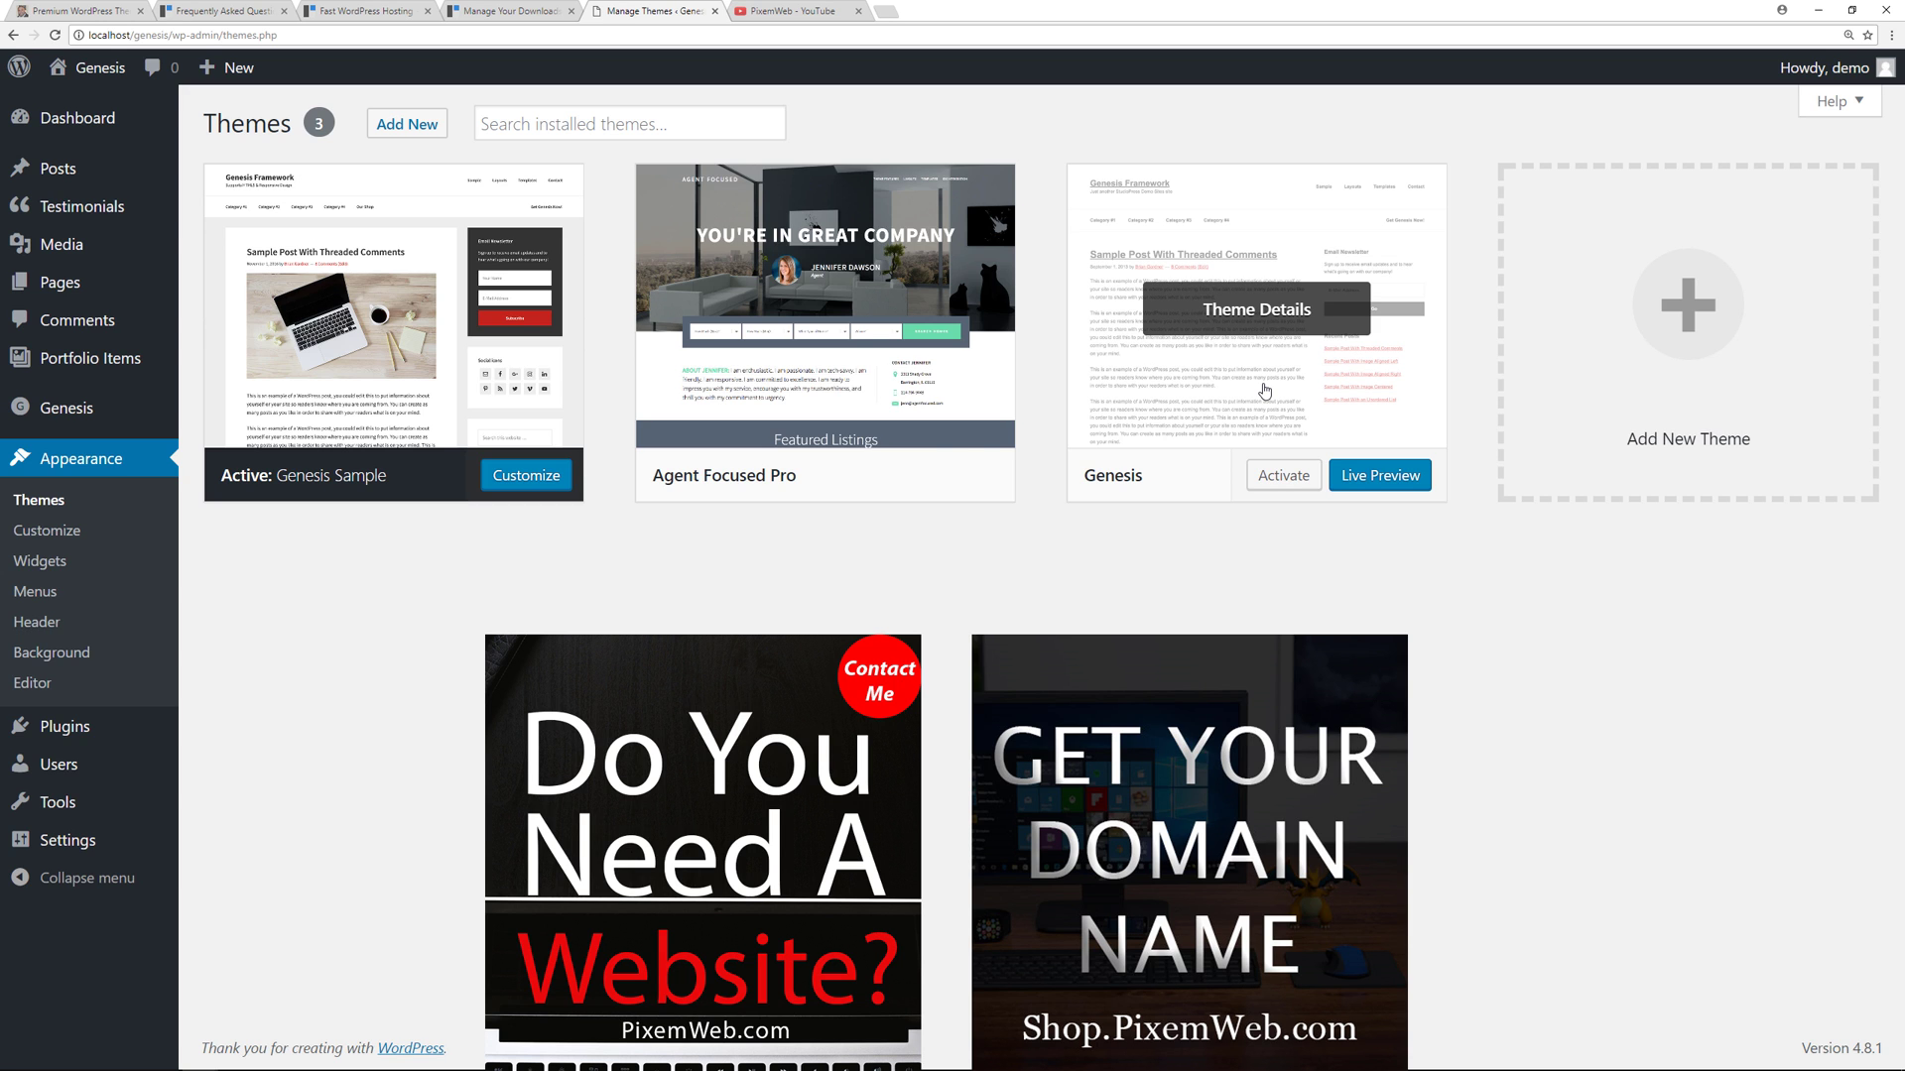
{"action": "mouse_move", "coordinate": [594, 391]}
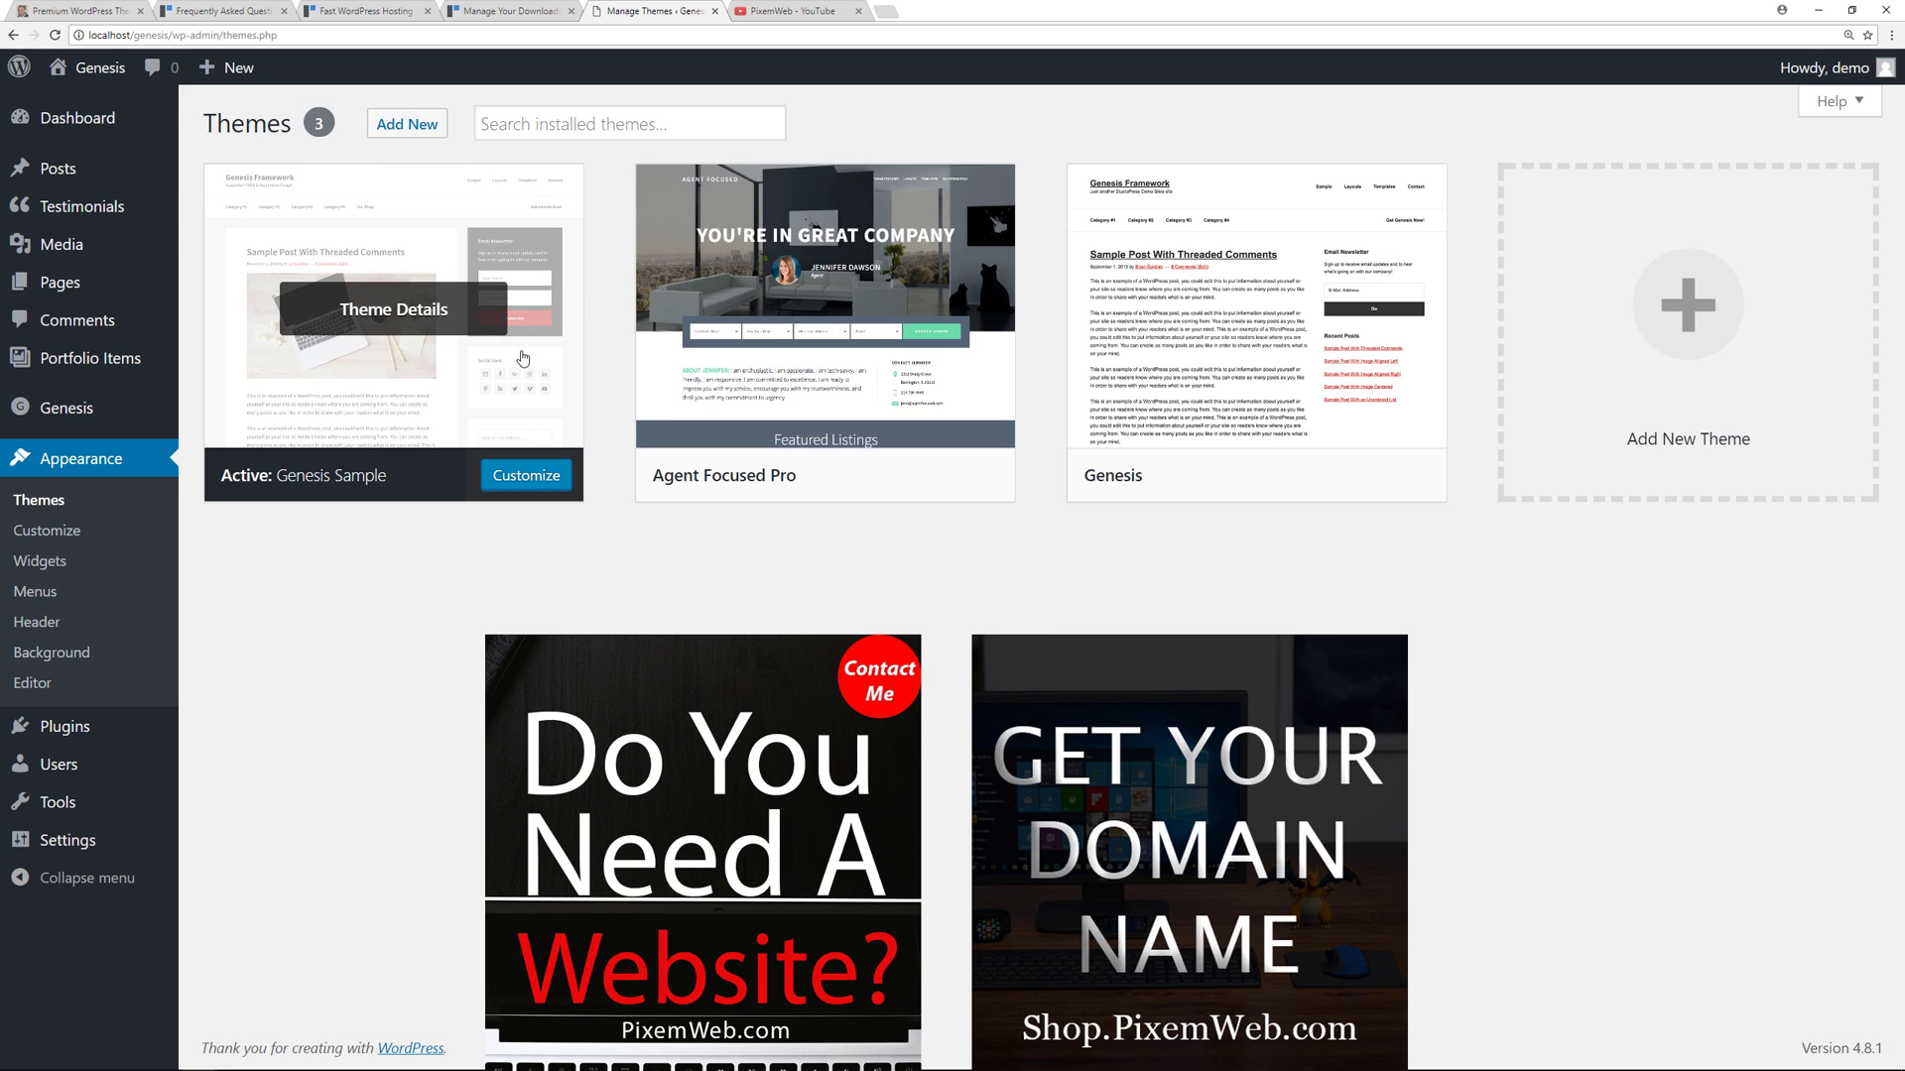
{"action": "mouse_move", "coordinate": [824, 236]}
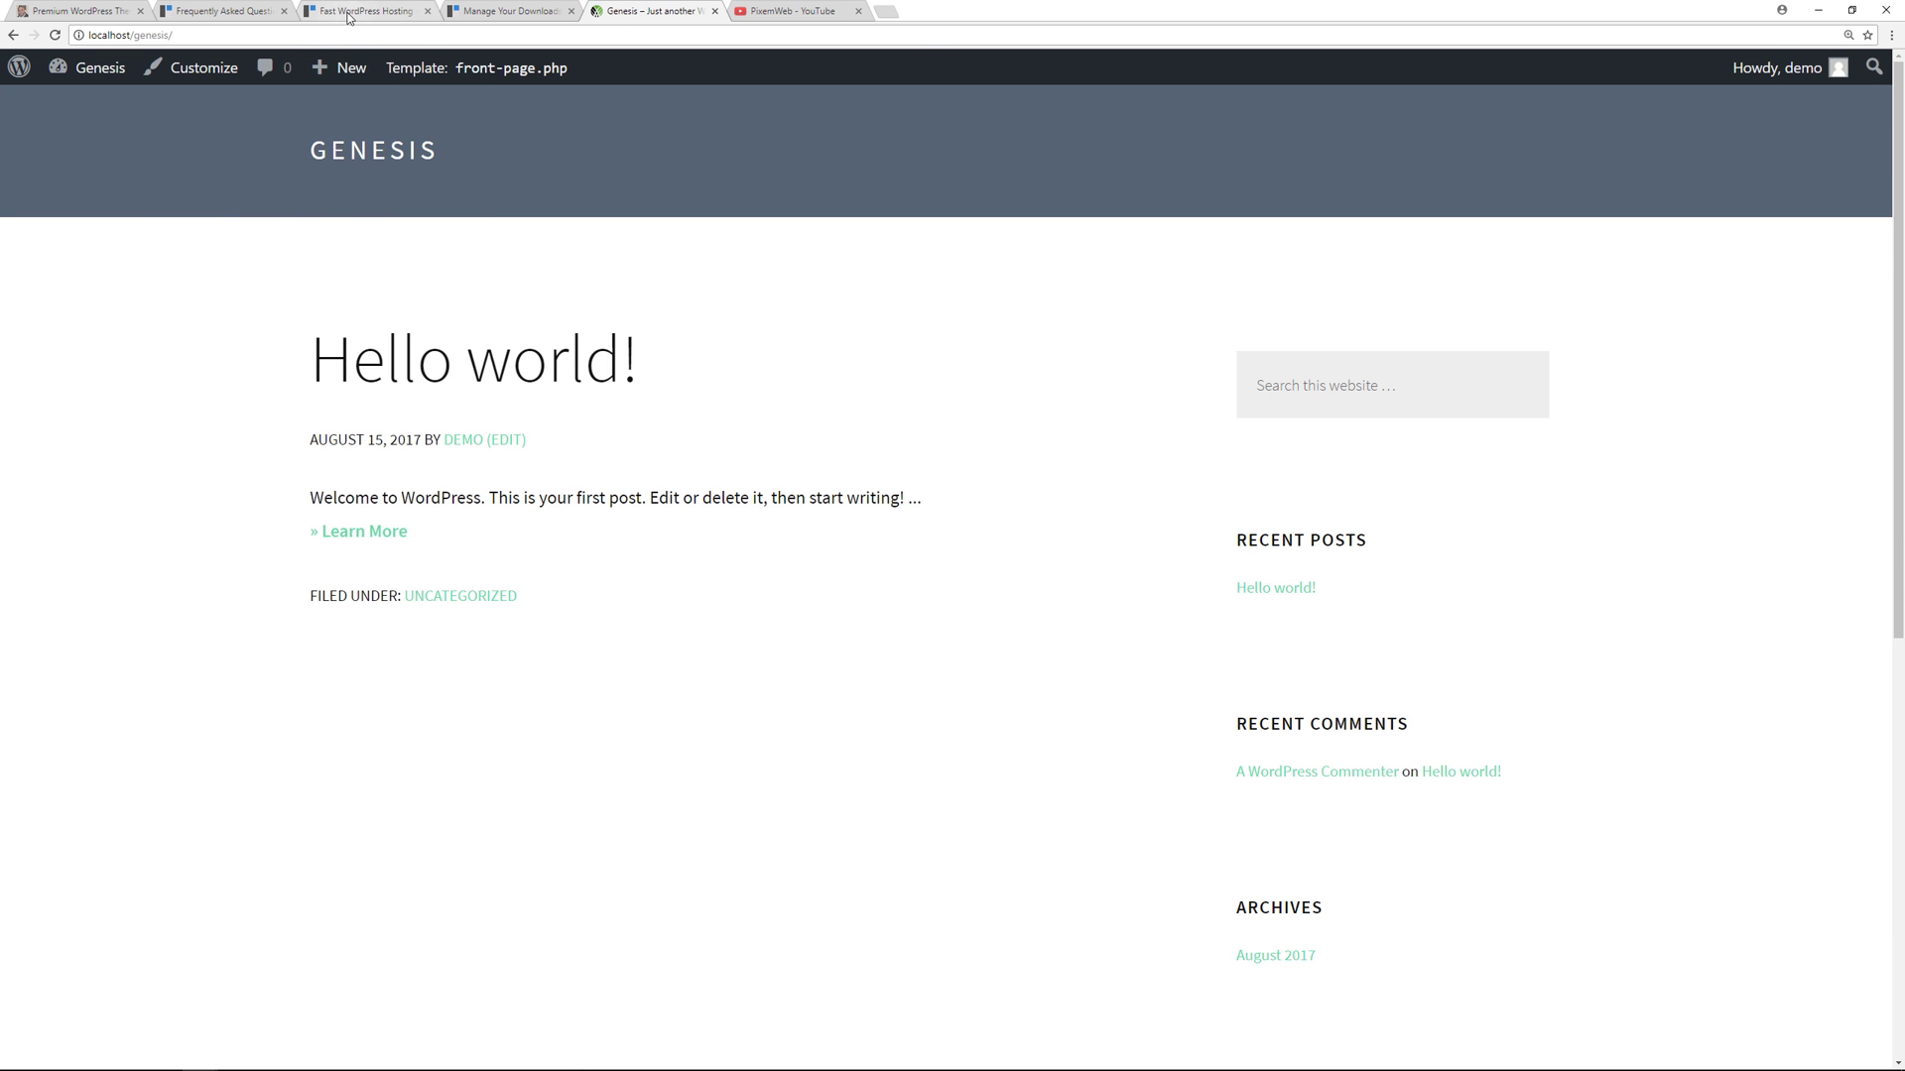
View Agent Focused Pro's setup guide, go back to Manage Your Downloads, then open the local Genesis site
{"action": "left_click", "coordinate": [504, 11]}
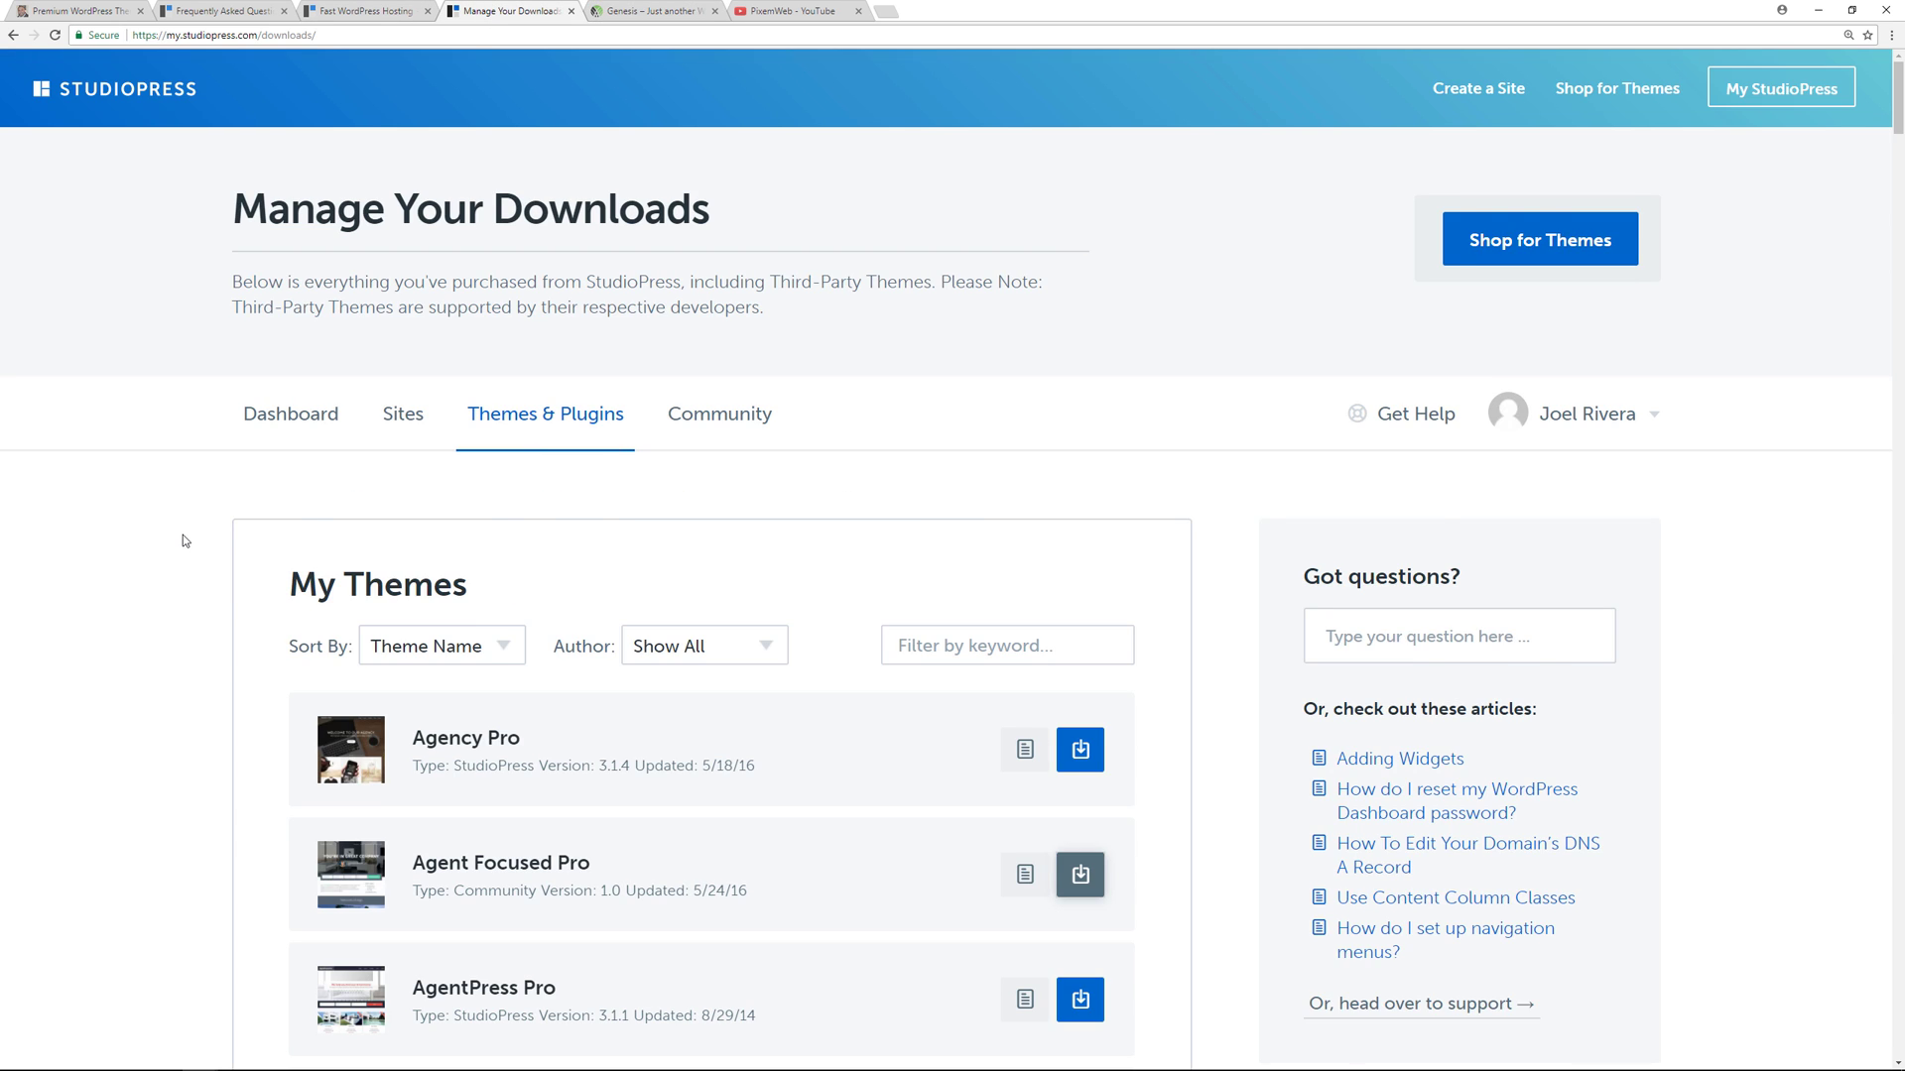
{"action": "left_click", "coordinate": [1078, 875]}
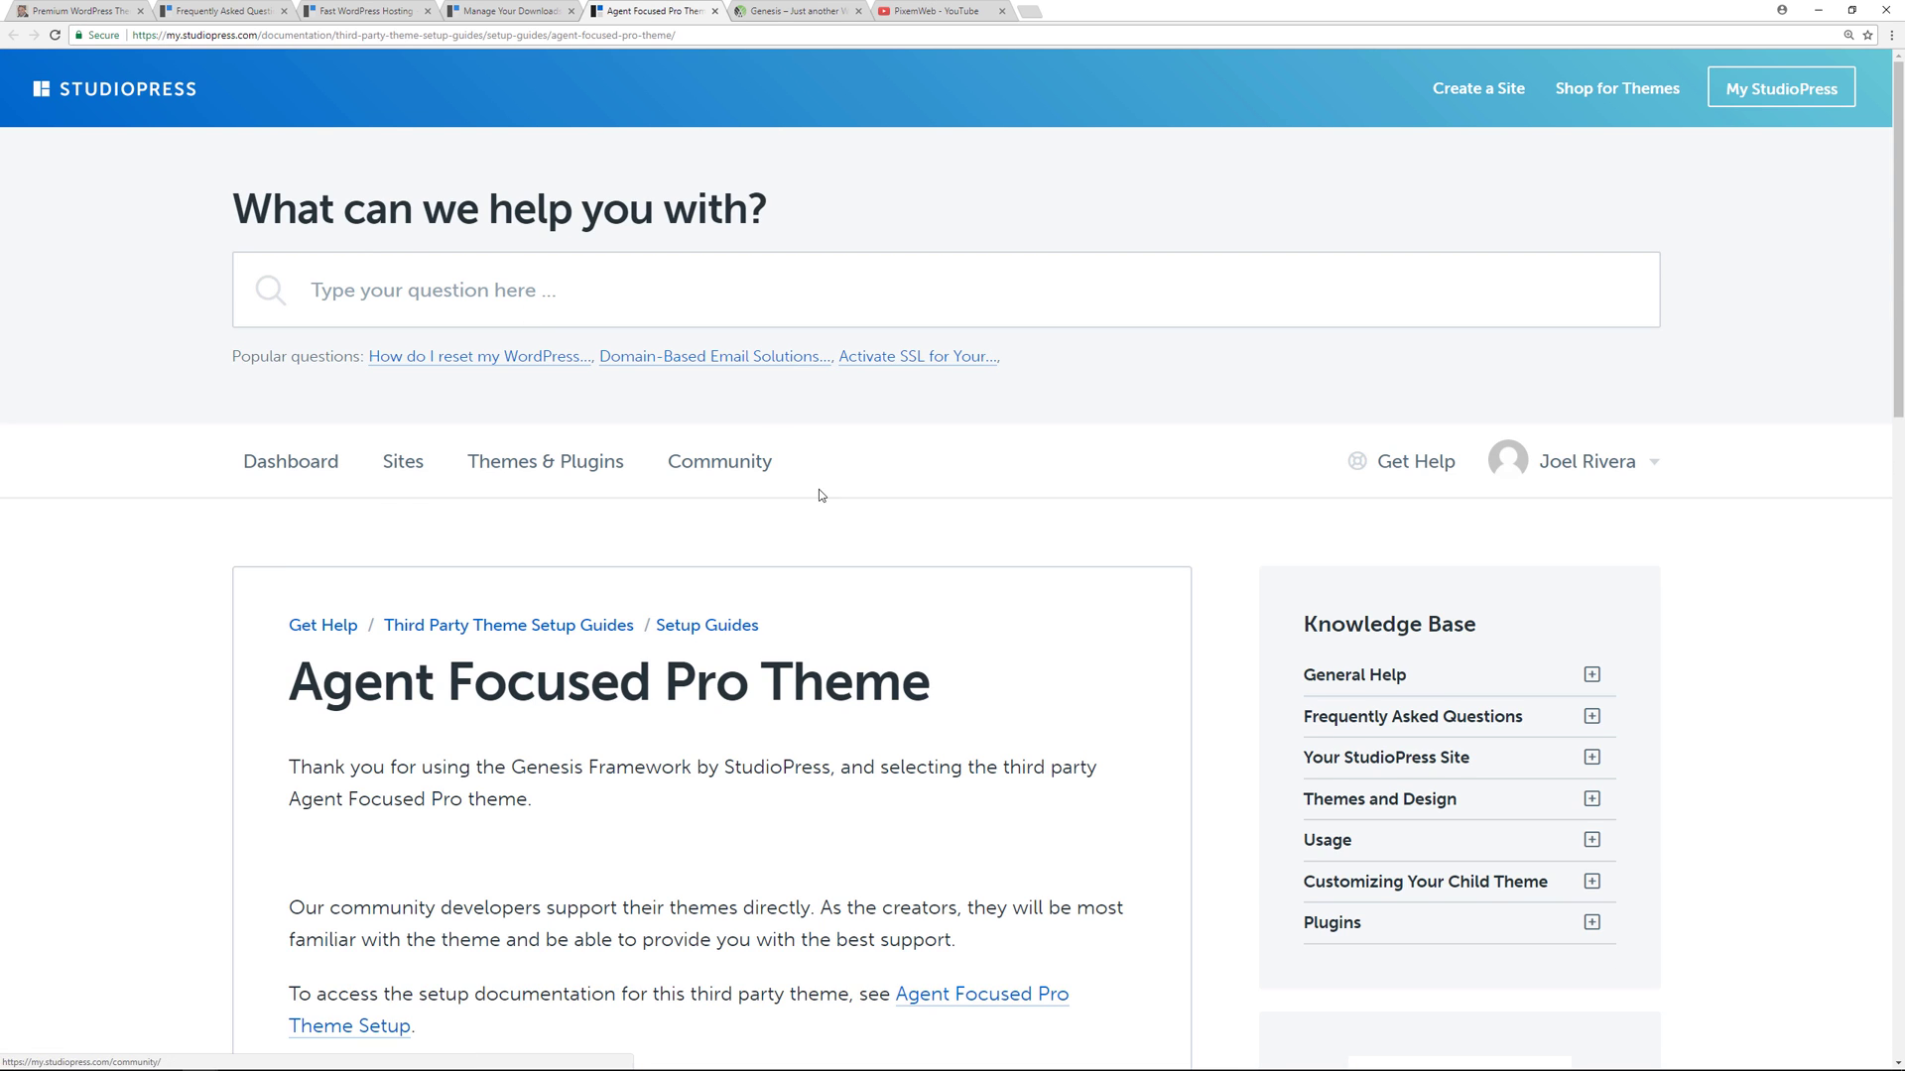
{"action": "mouse_move", "coordinate": [973, 462]}
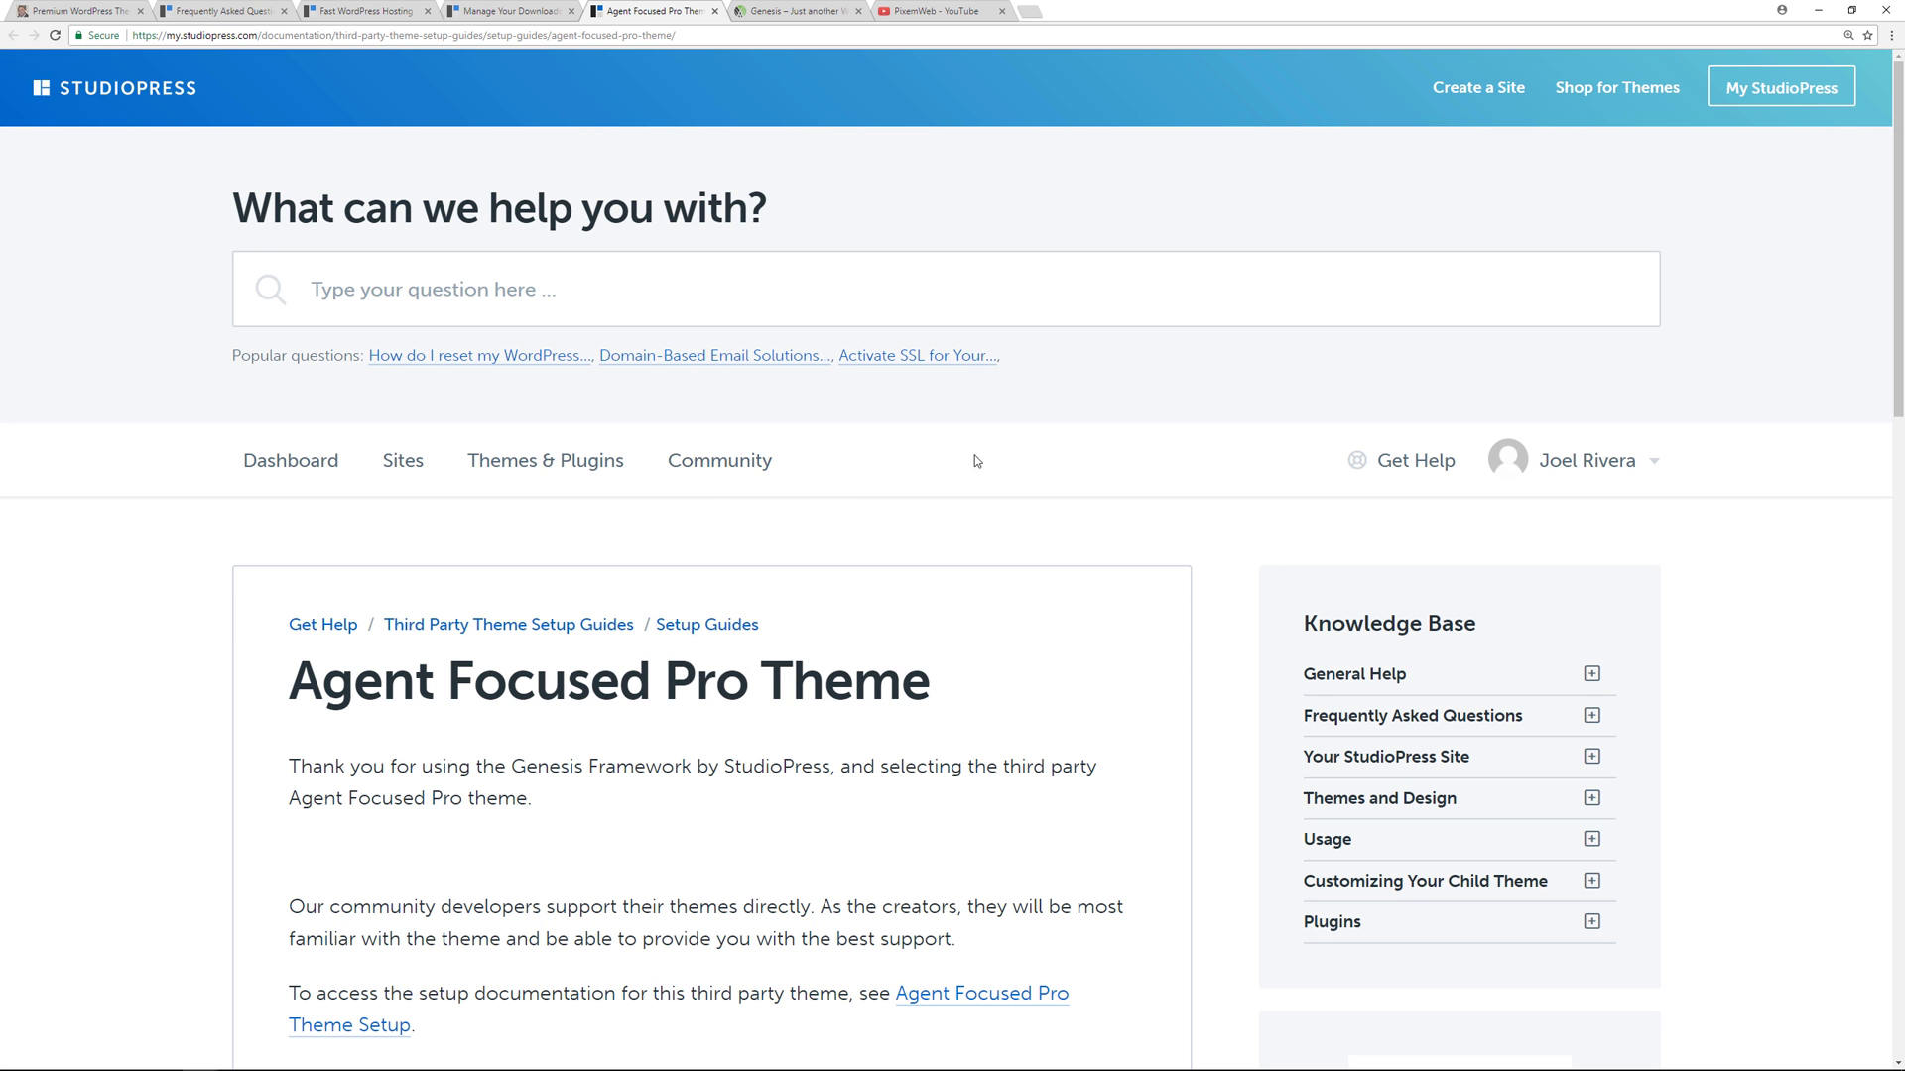
{"action": "left_click", "coordinate": [504, 11]}
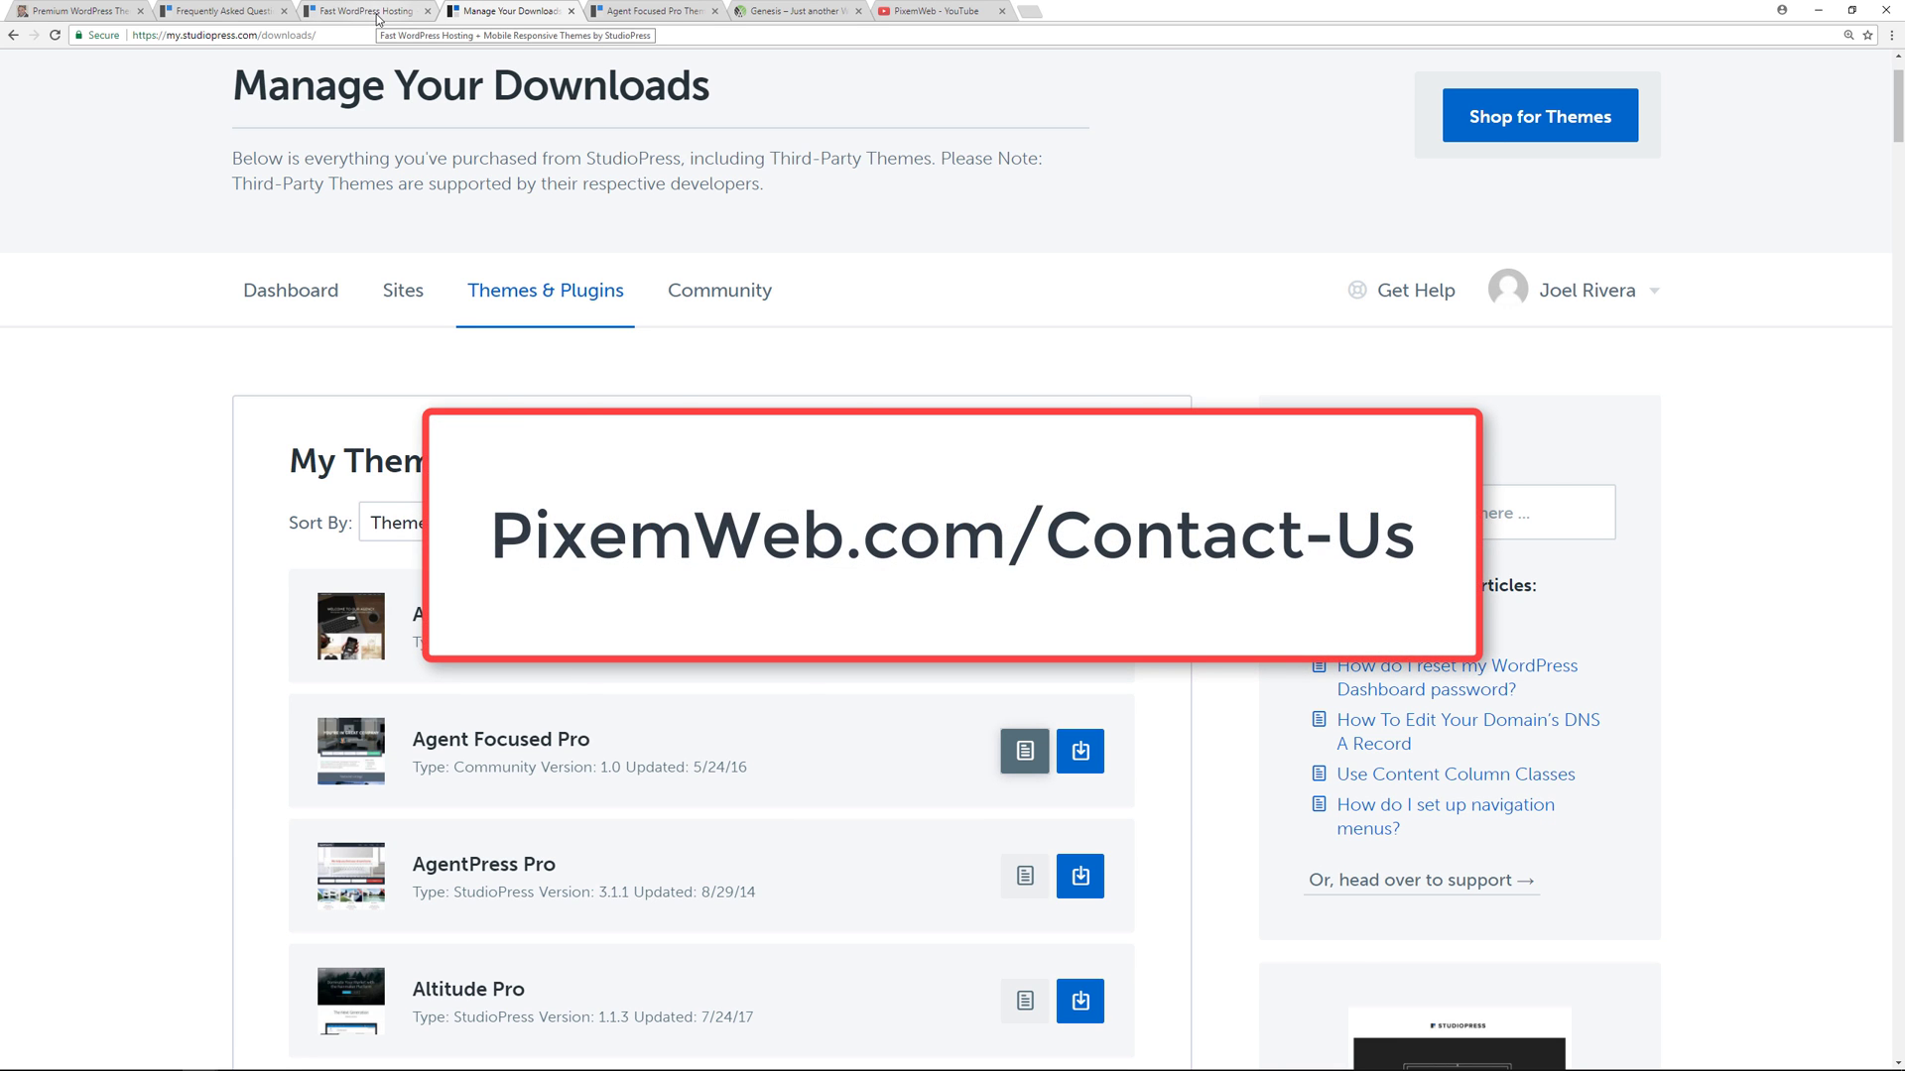
{"action": "left_click", "coordinate": [364, 11]}
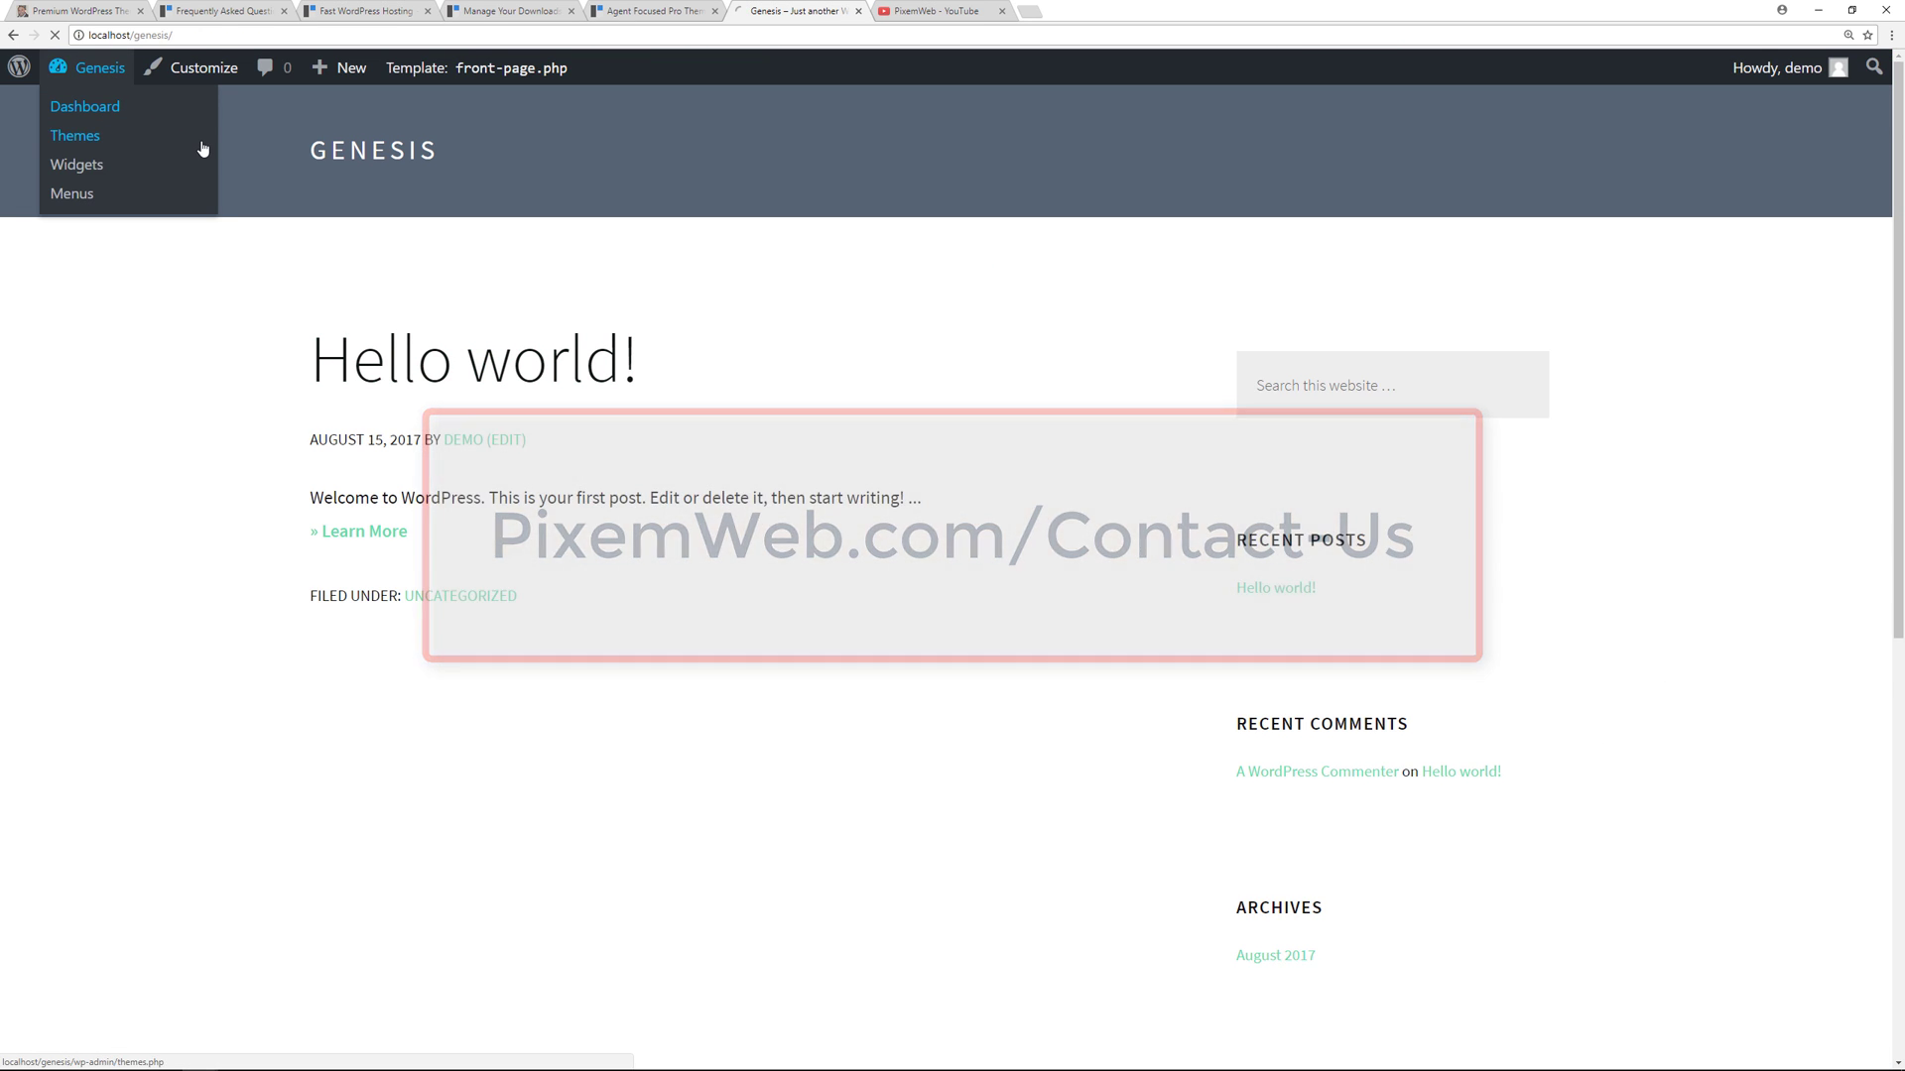
Browse the Genesis Theme Settings, Testimonial Settings and SEO Settings screens
{"action": "left_click", "coordinate": [85, 106]}
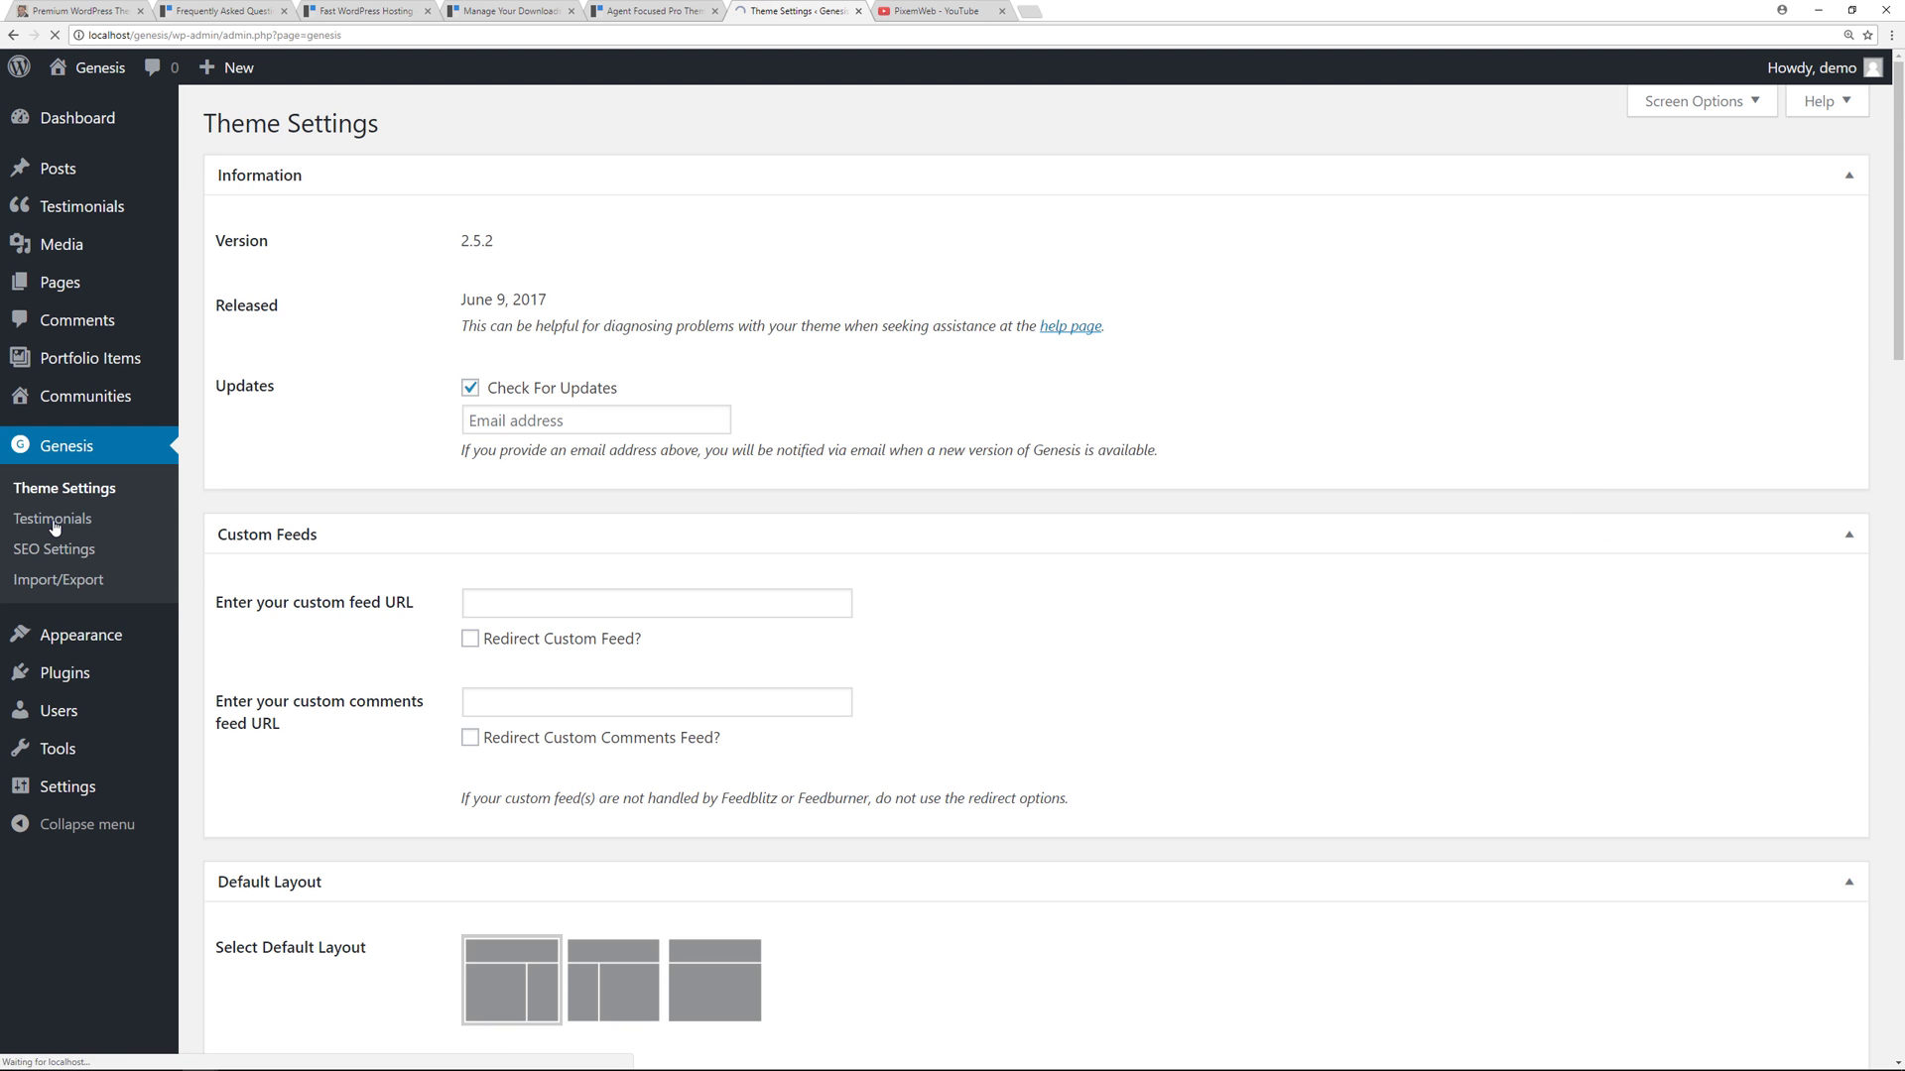
{"action": "scroll", "scroll_direction": "down", "scroll_amount": 3}
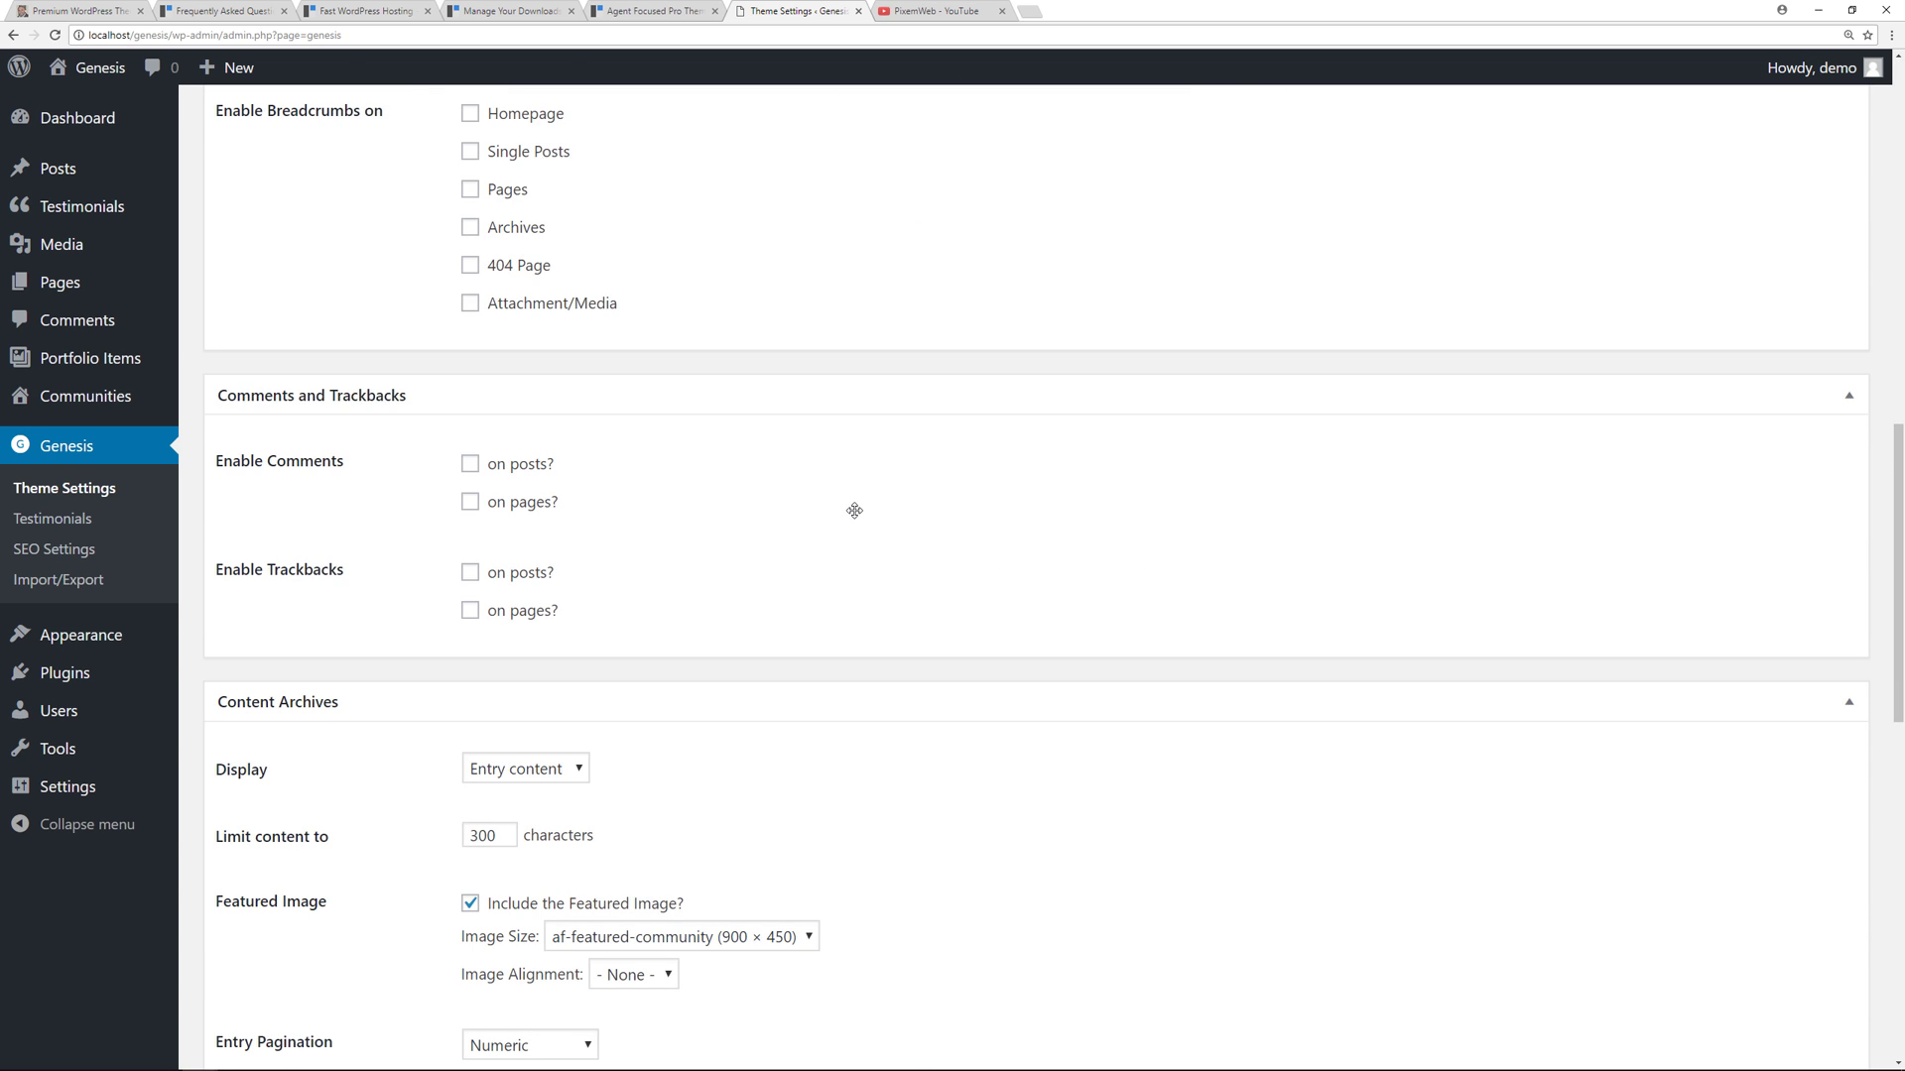
{"action": "scroll", "scroll_direction": "down", "scroll_amount": 3}
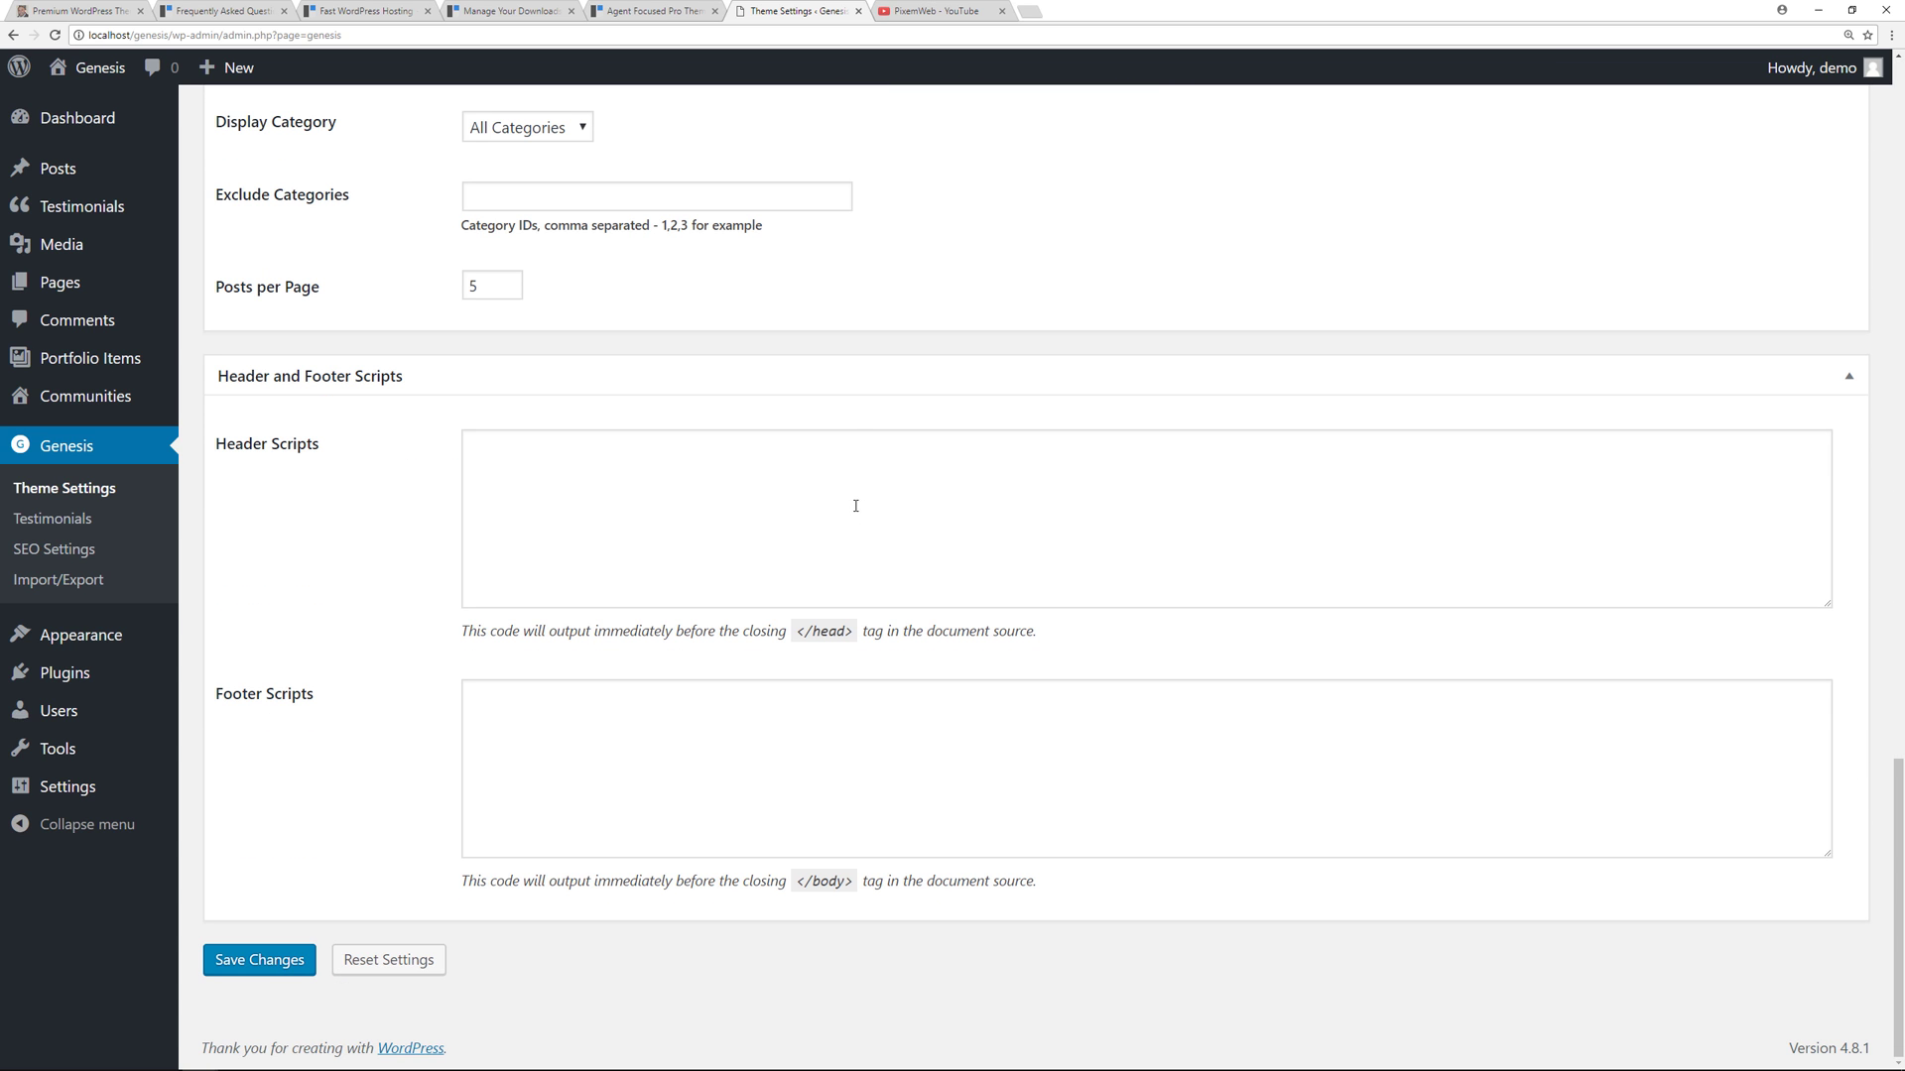
{"action": "left_click", "coordinate": [53, 519]}
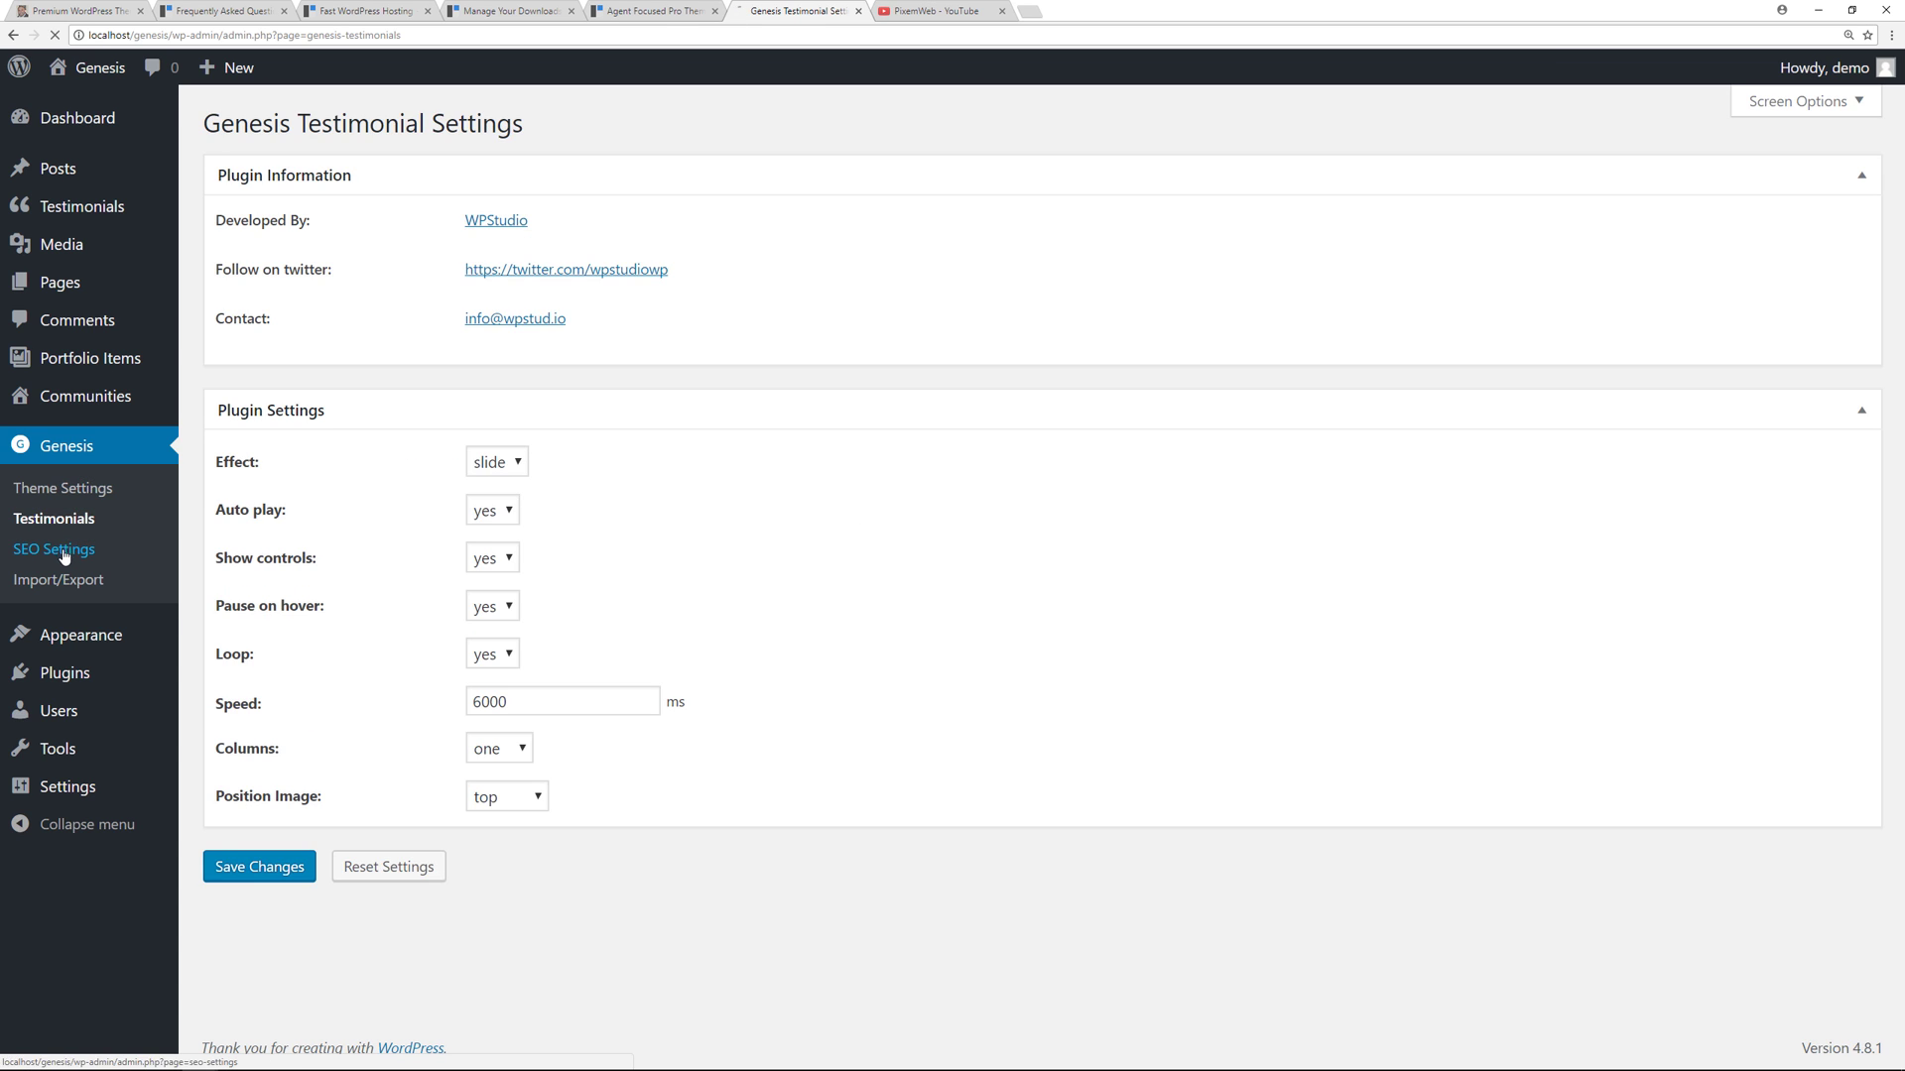
{"action": "left_click", "coordinate": [54, 549]}
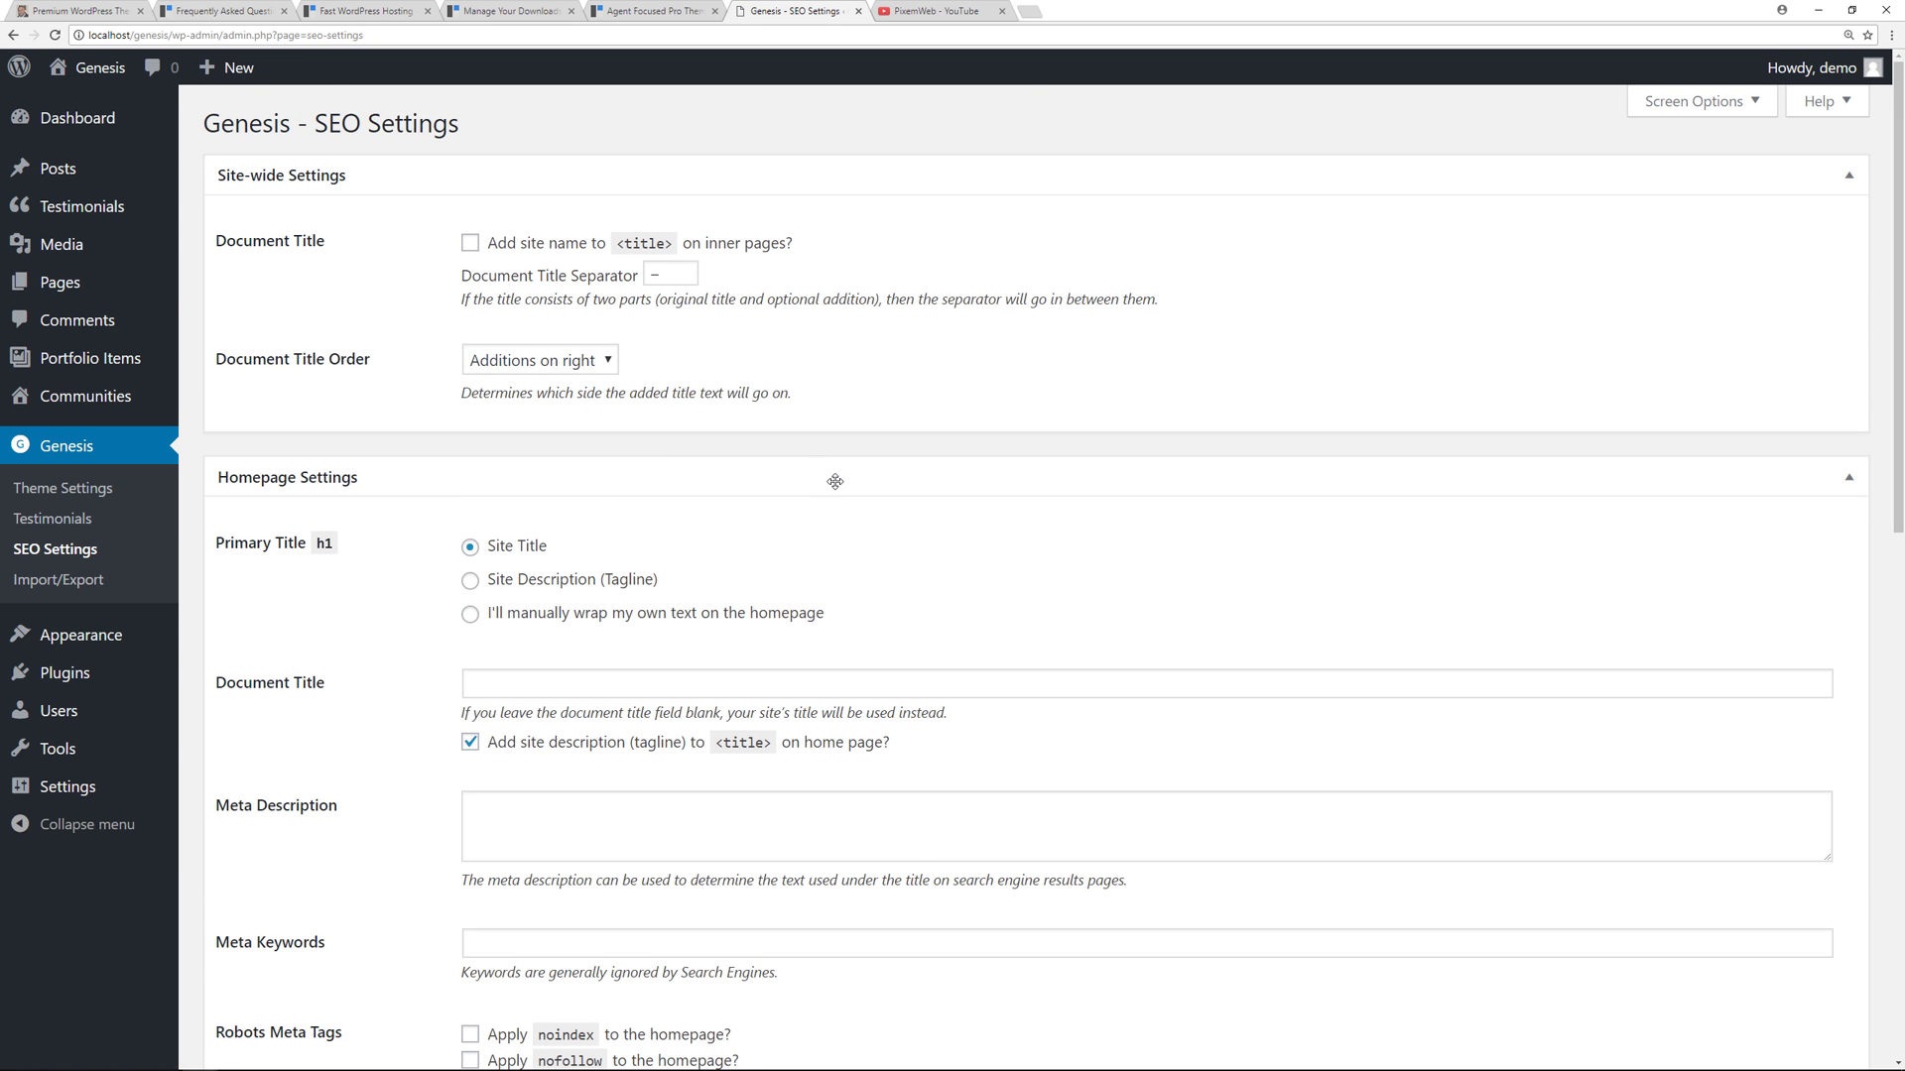
{"action": "left_click", "coordinate": [228, 66]}
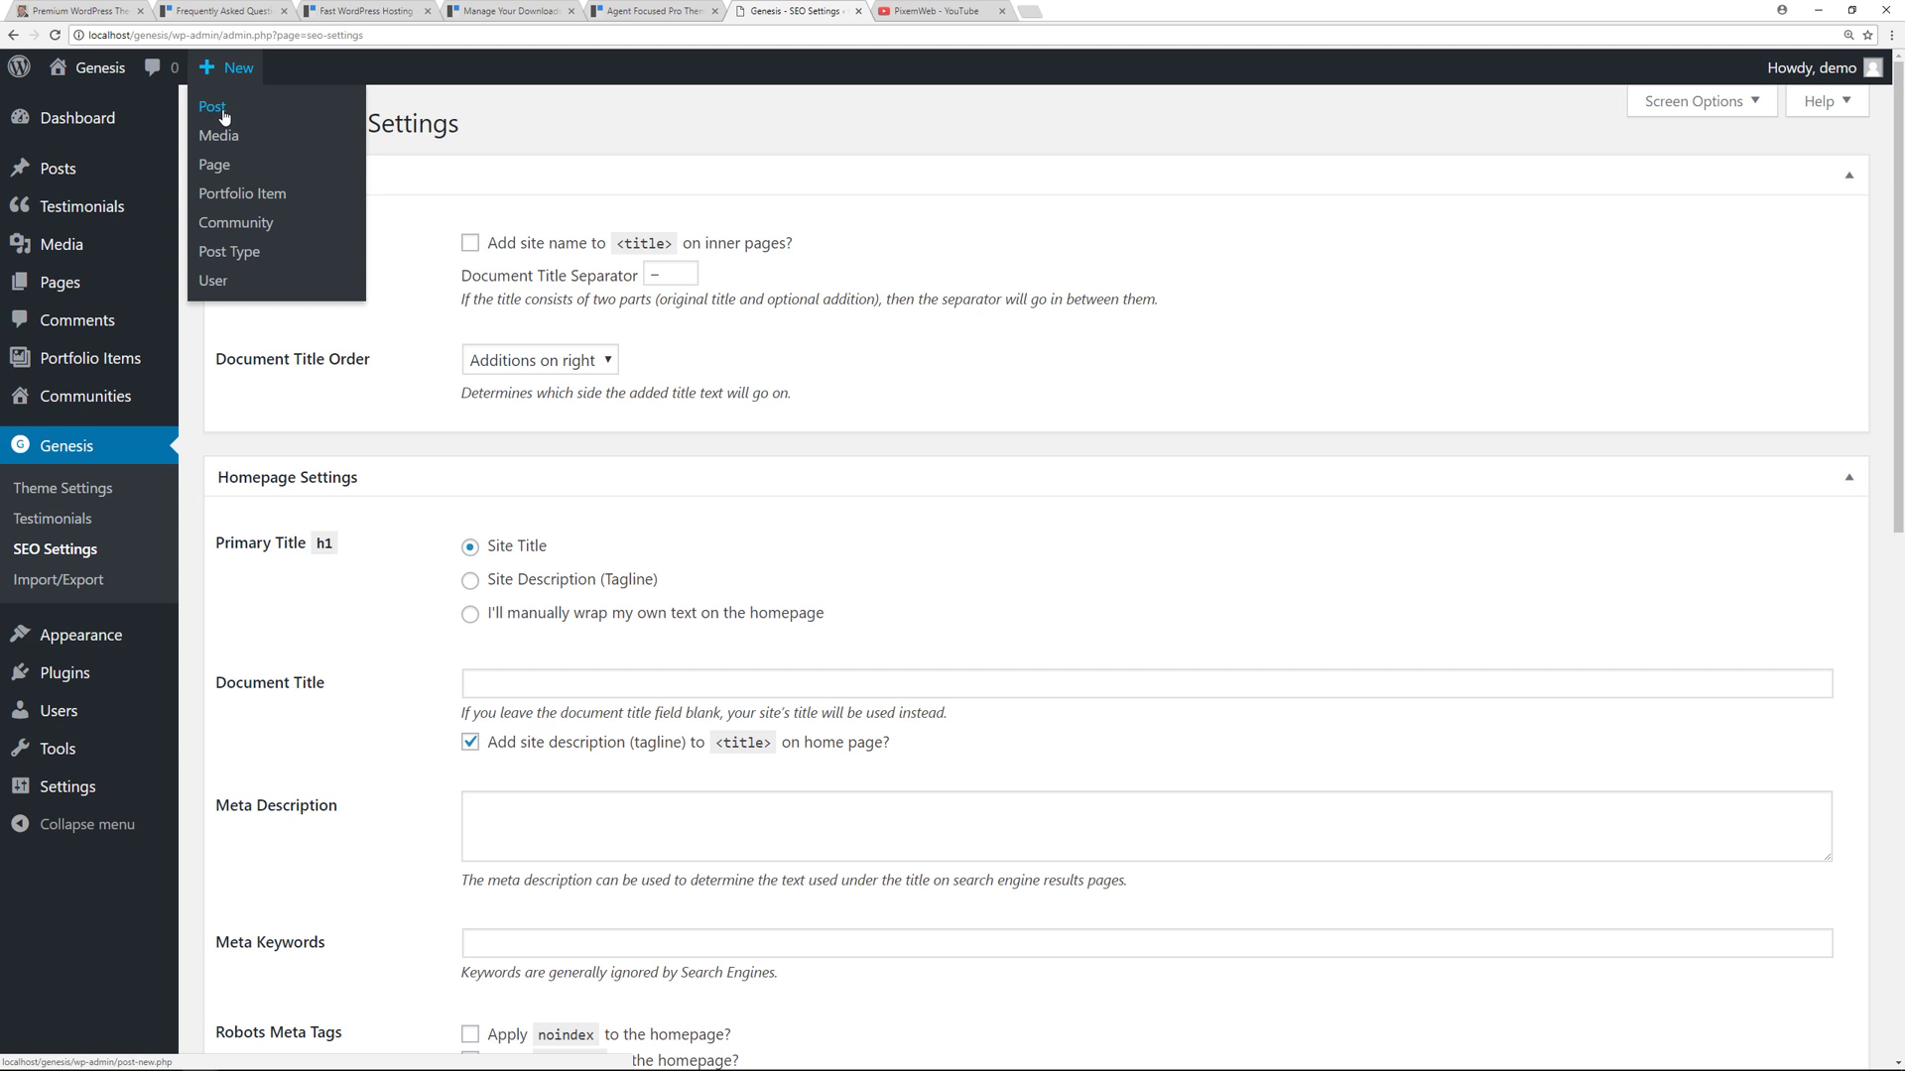
{"action": "mouse_move", "coordinate": [320, 115]}
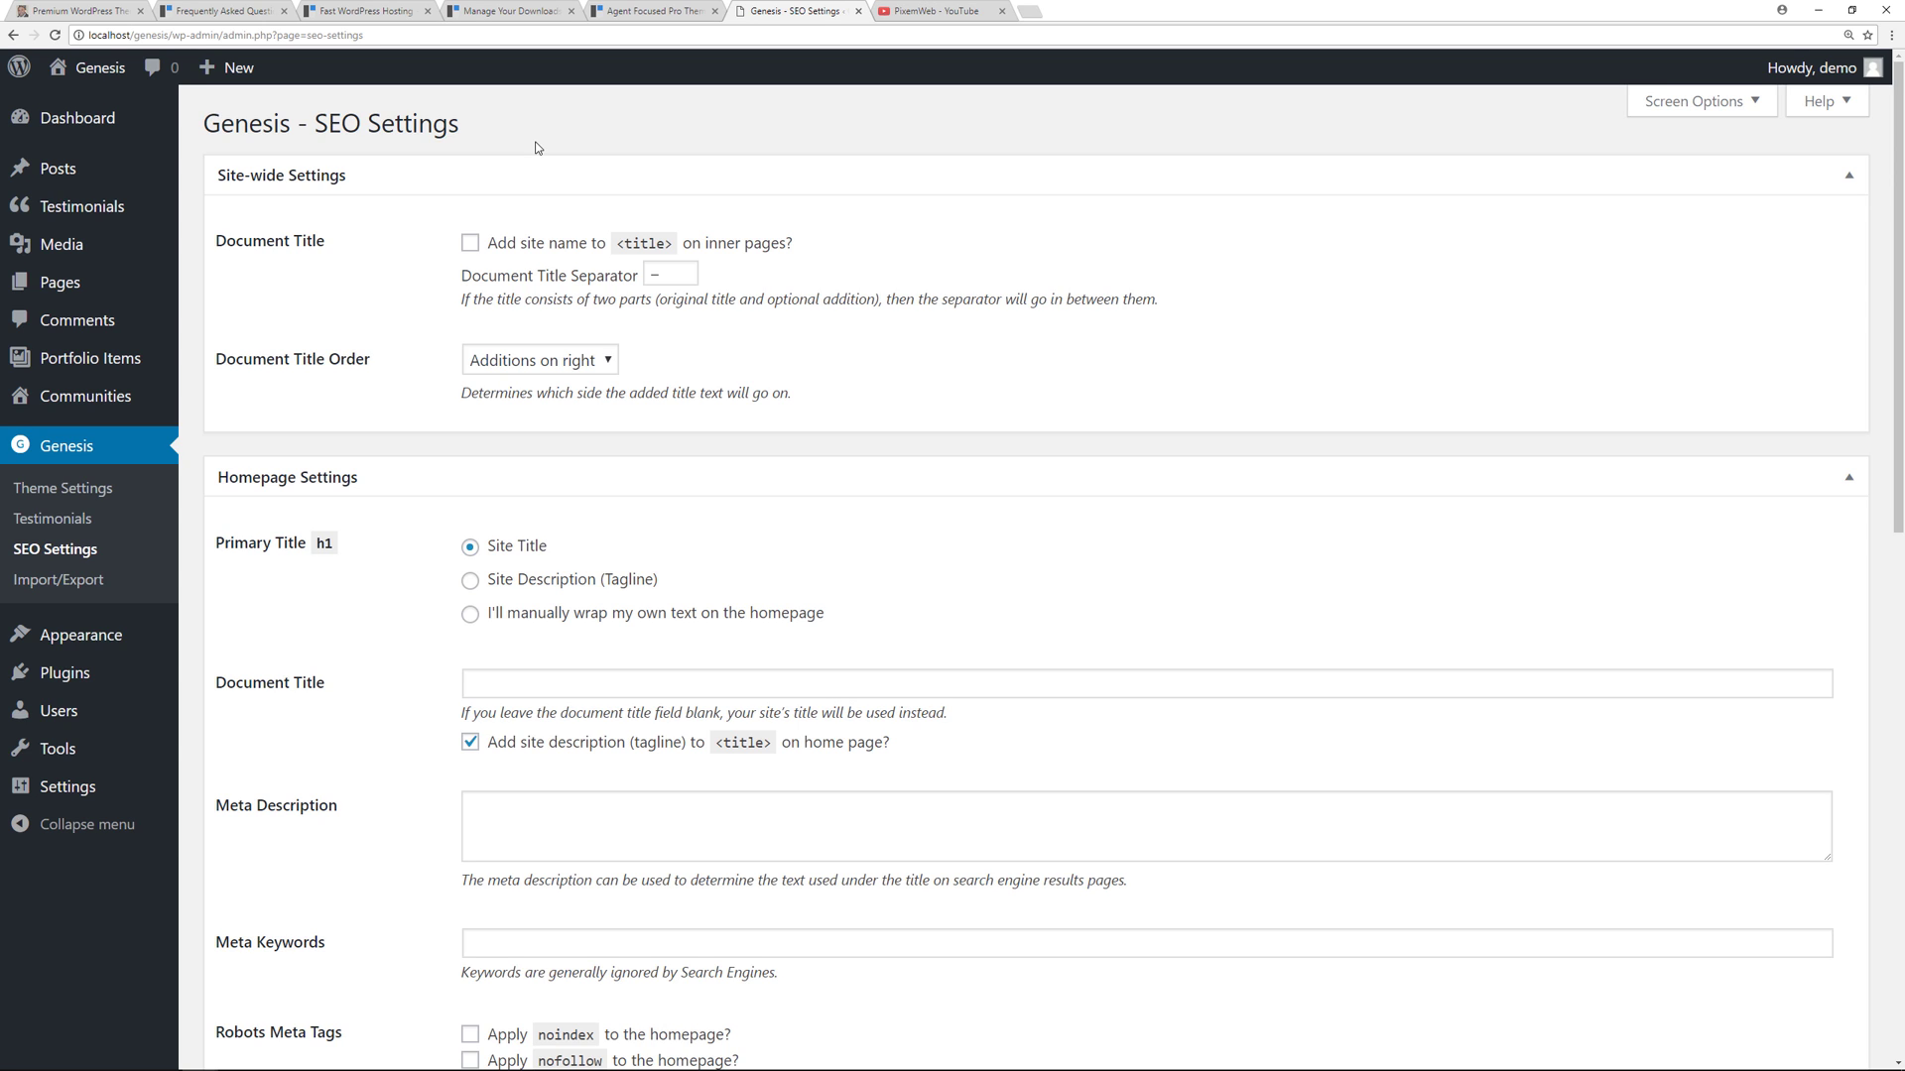
{"action": "mouse_move", "coordinate": [498, 154]}
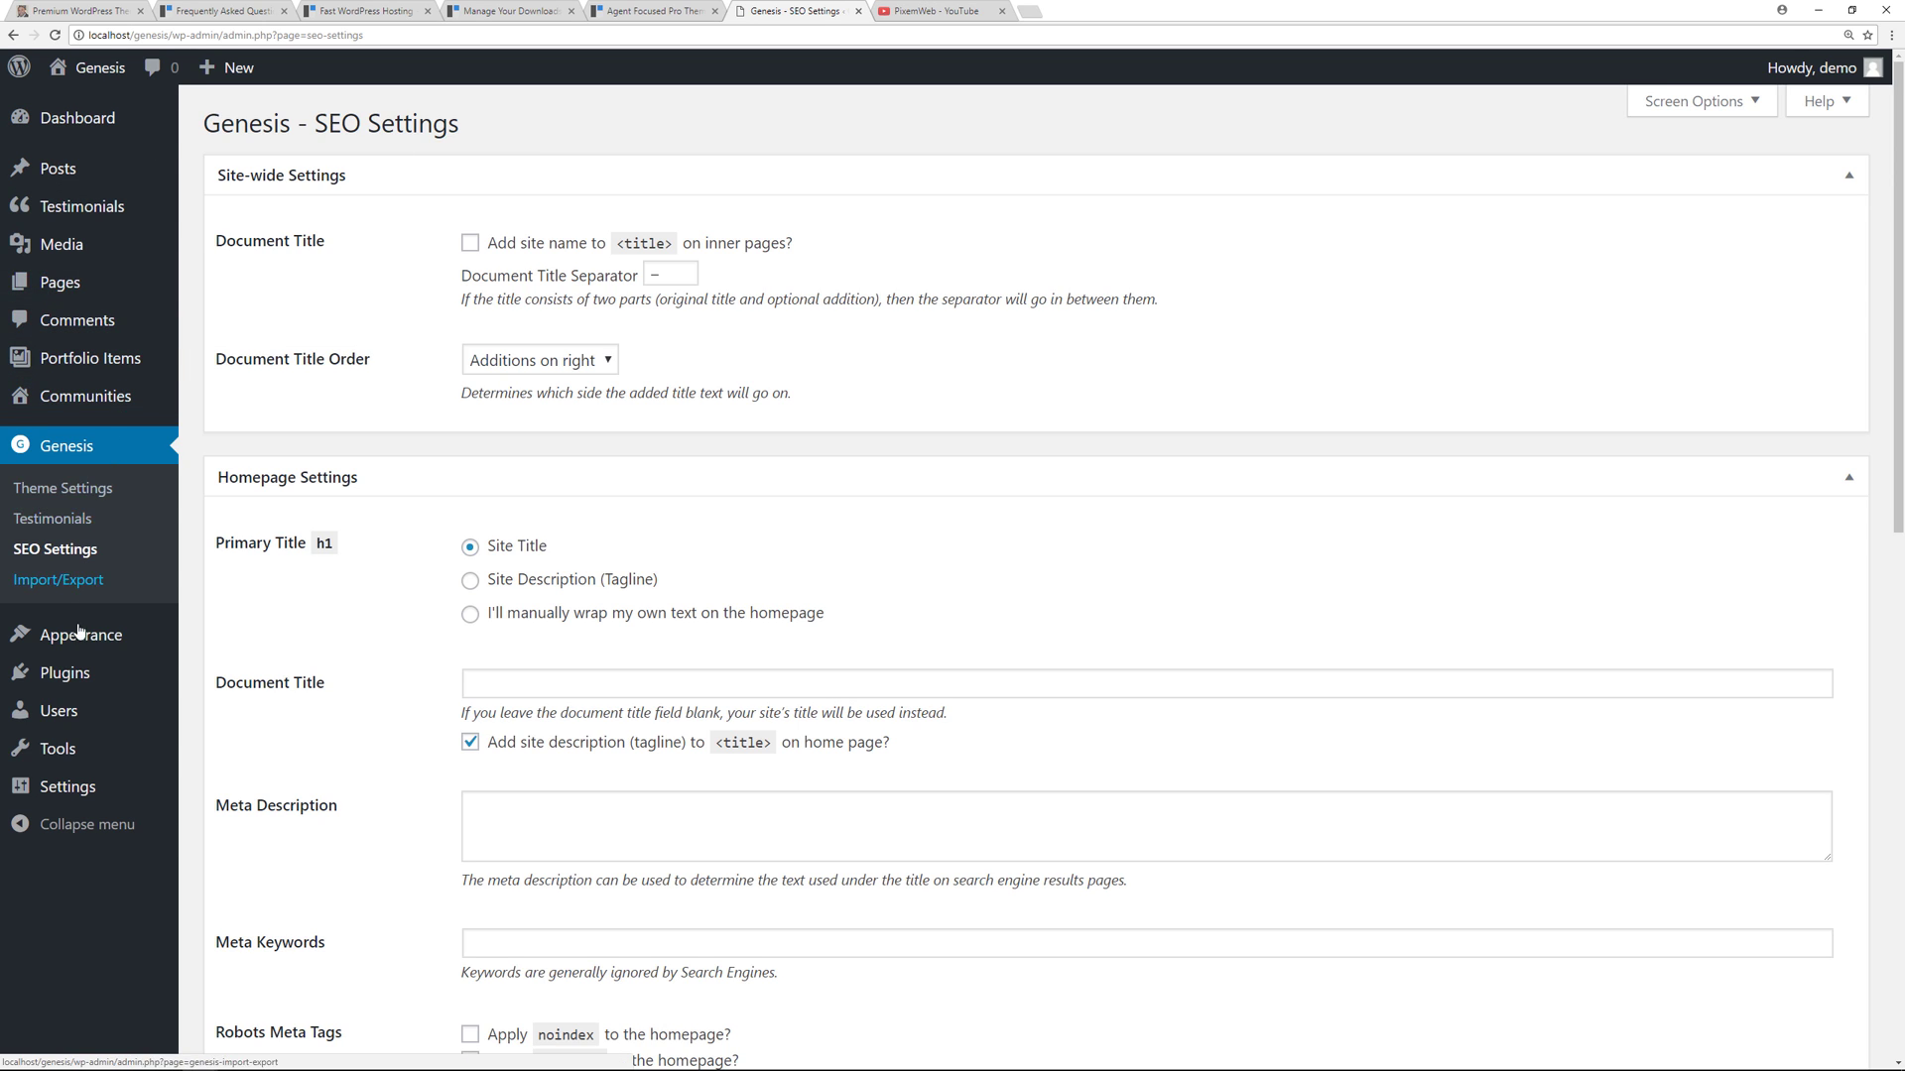
Show Appearance > Themes with Agent Focused Pro active beside Genesis and Genesis Sample
{"action": "left_click", "coordinate": [81, 633]}
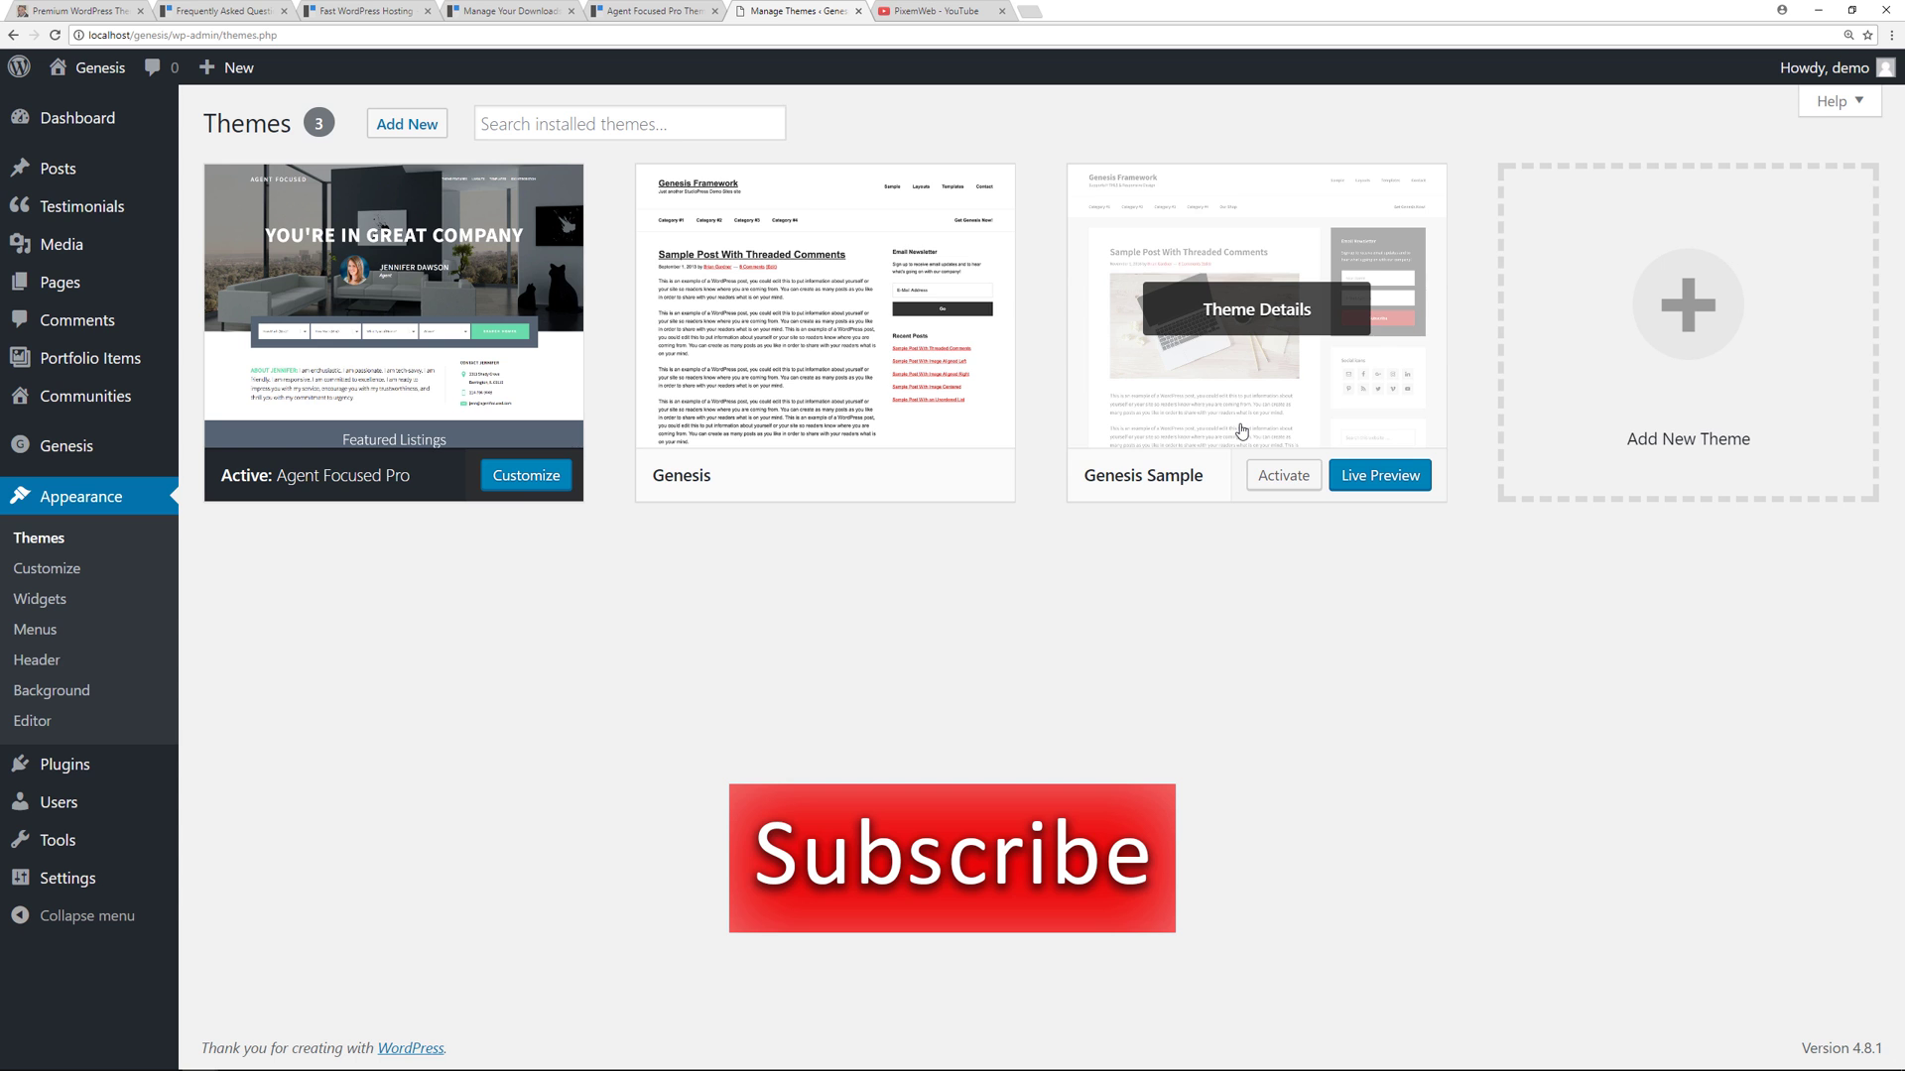
{"action": "mouse_move", "coordinate": [1241, 374]}
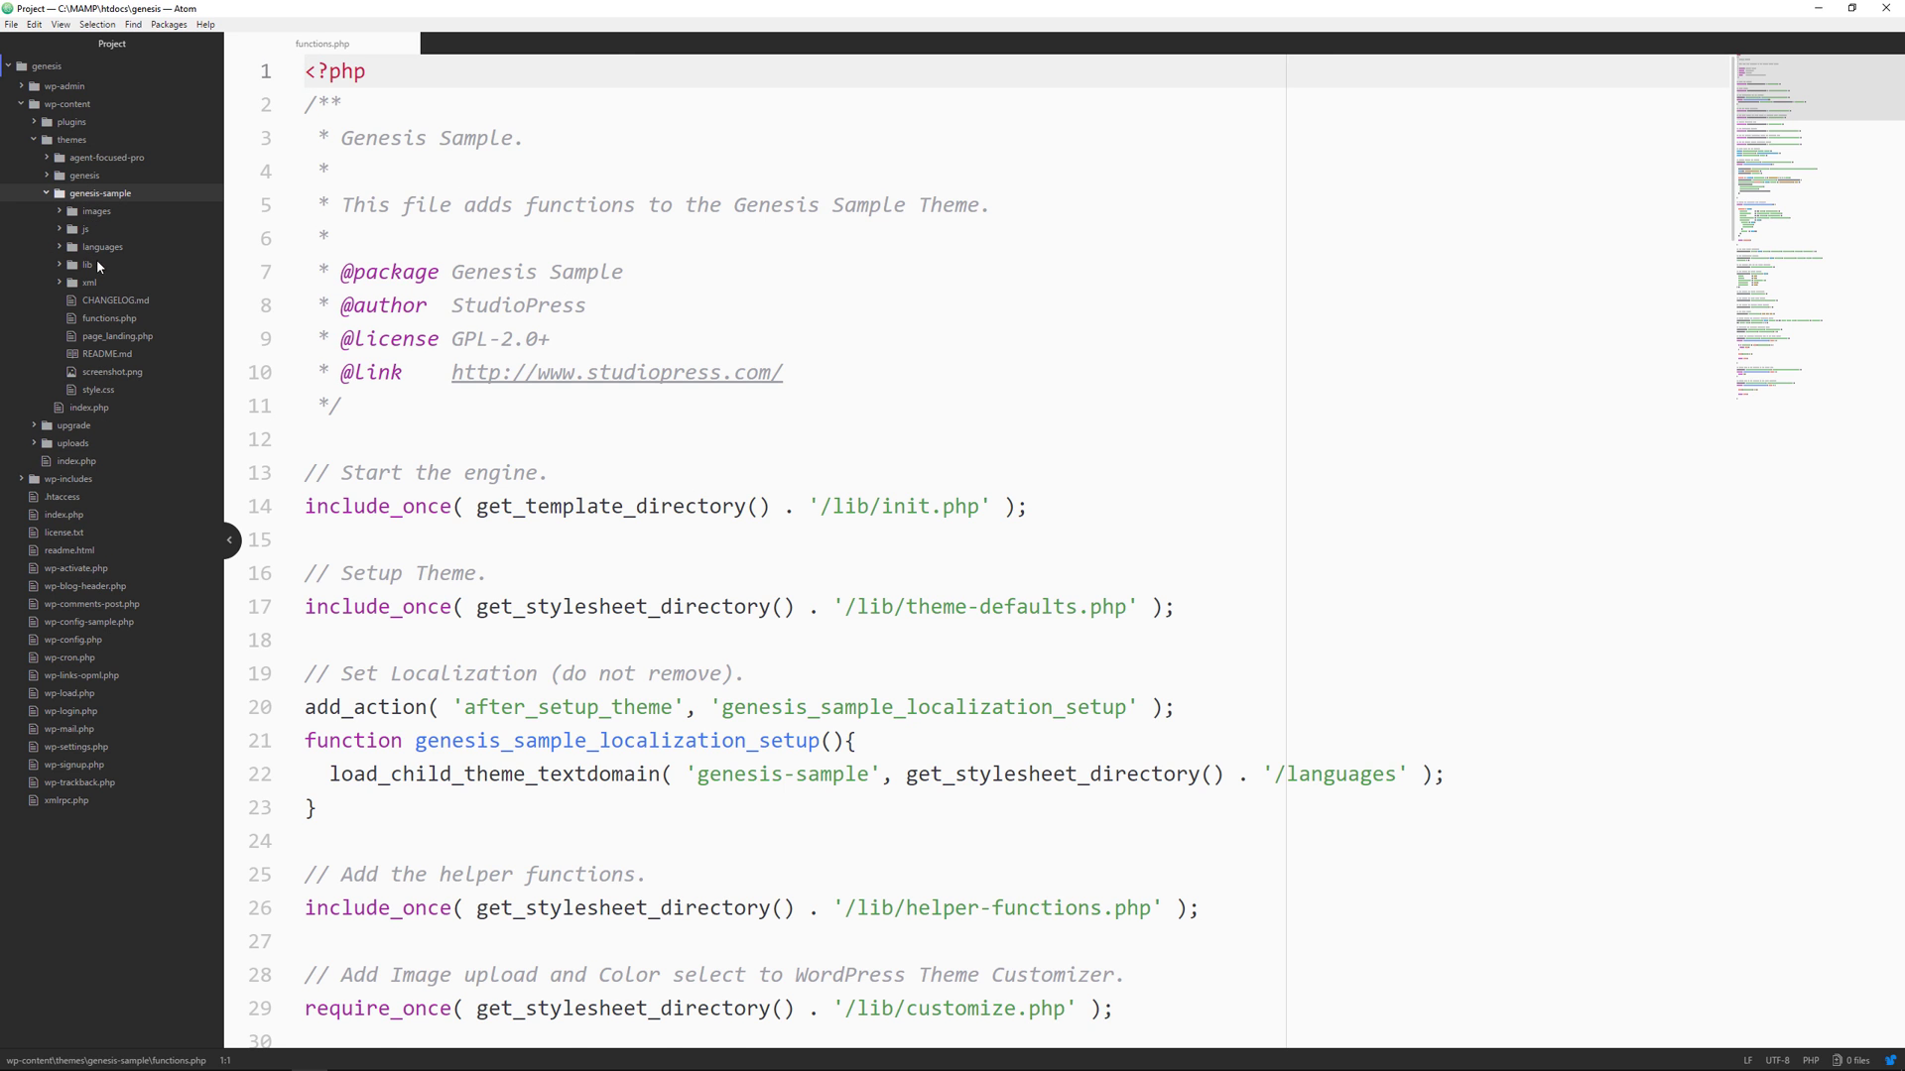
Skim the Genesis Sample page_landing.php template in Atom
{"action": "left_click", "coordinate": [118, 336]}
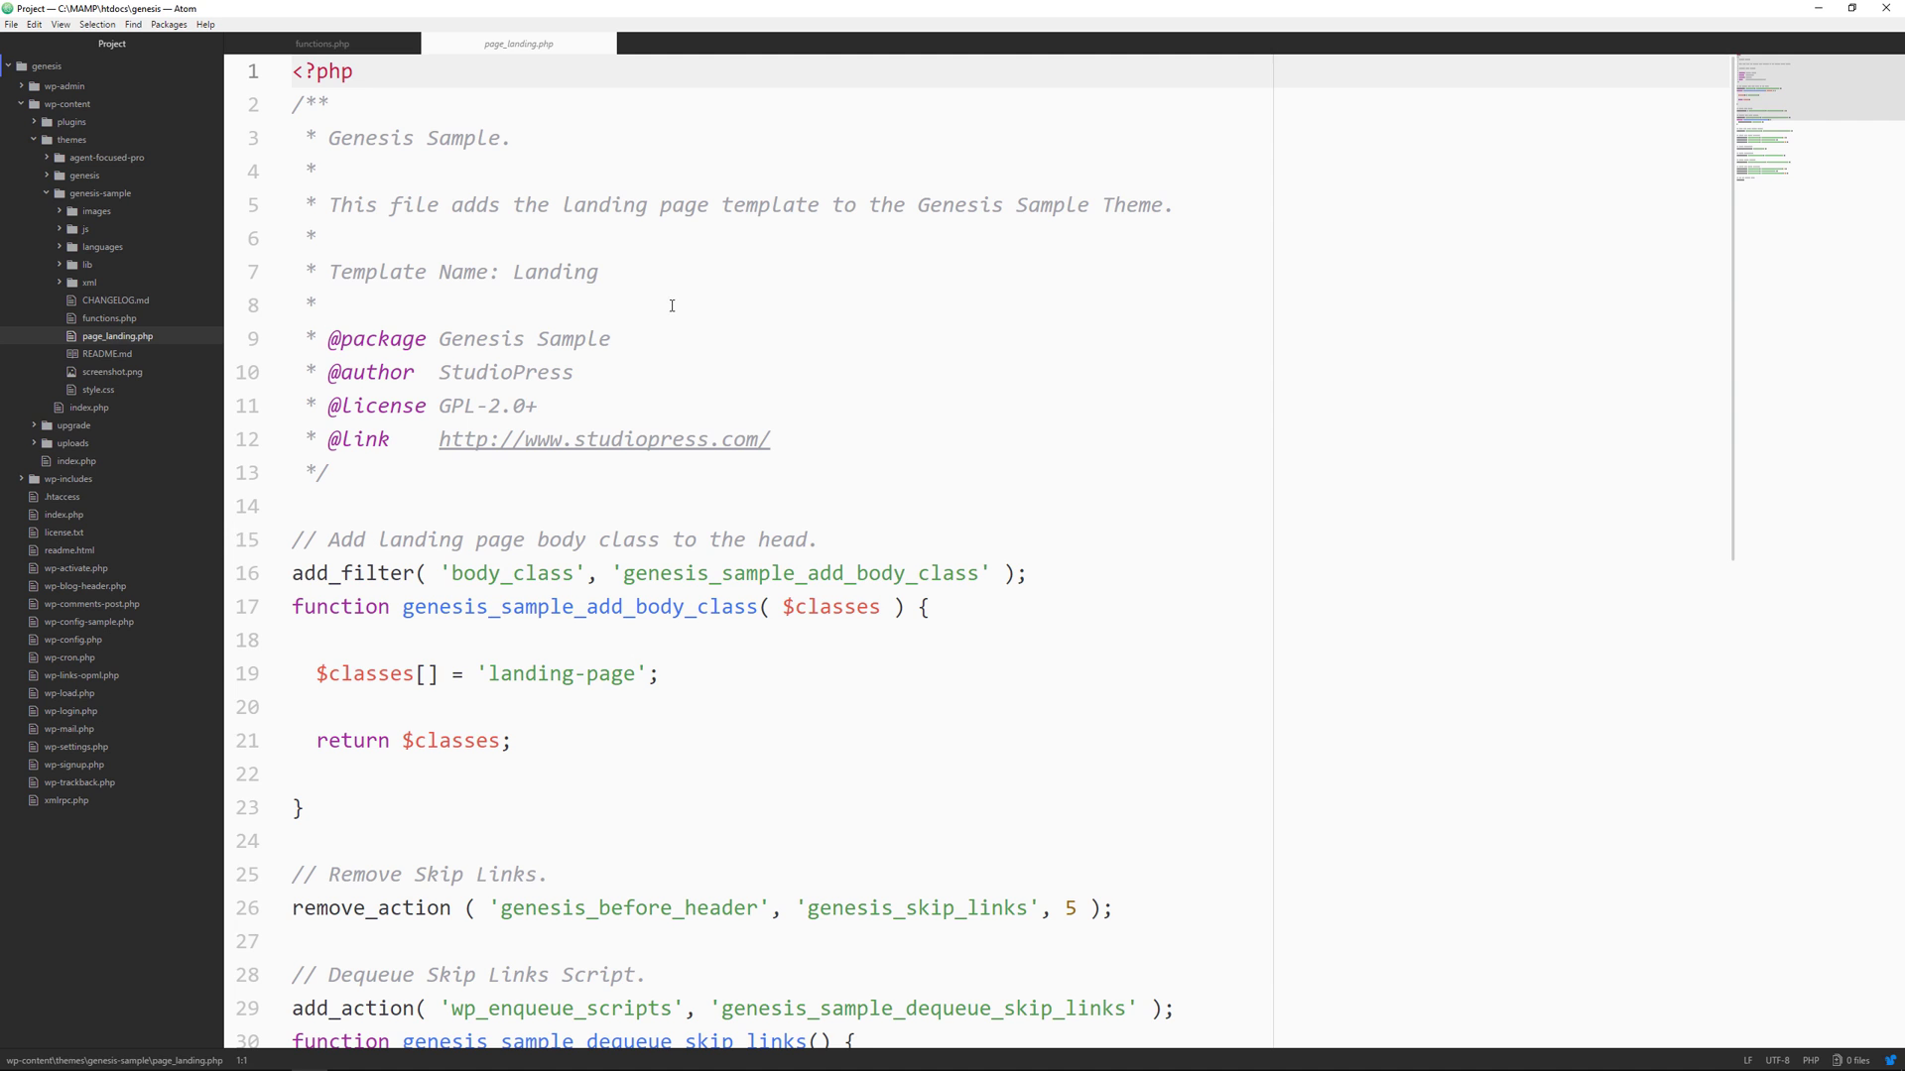
{"action": "scroll", "scroll_direction": "down", "scroll_amount": 3}
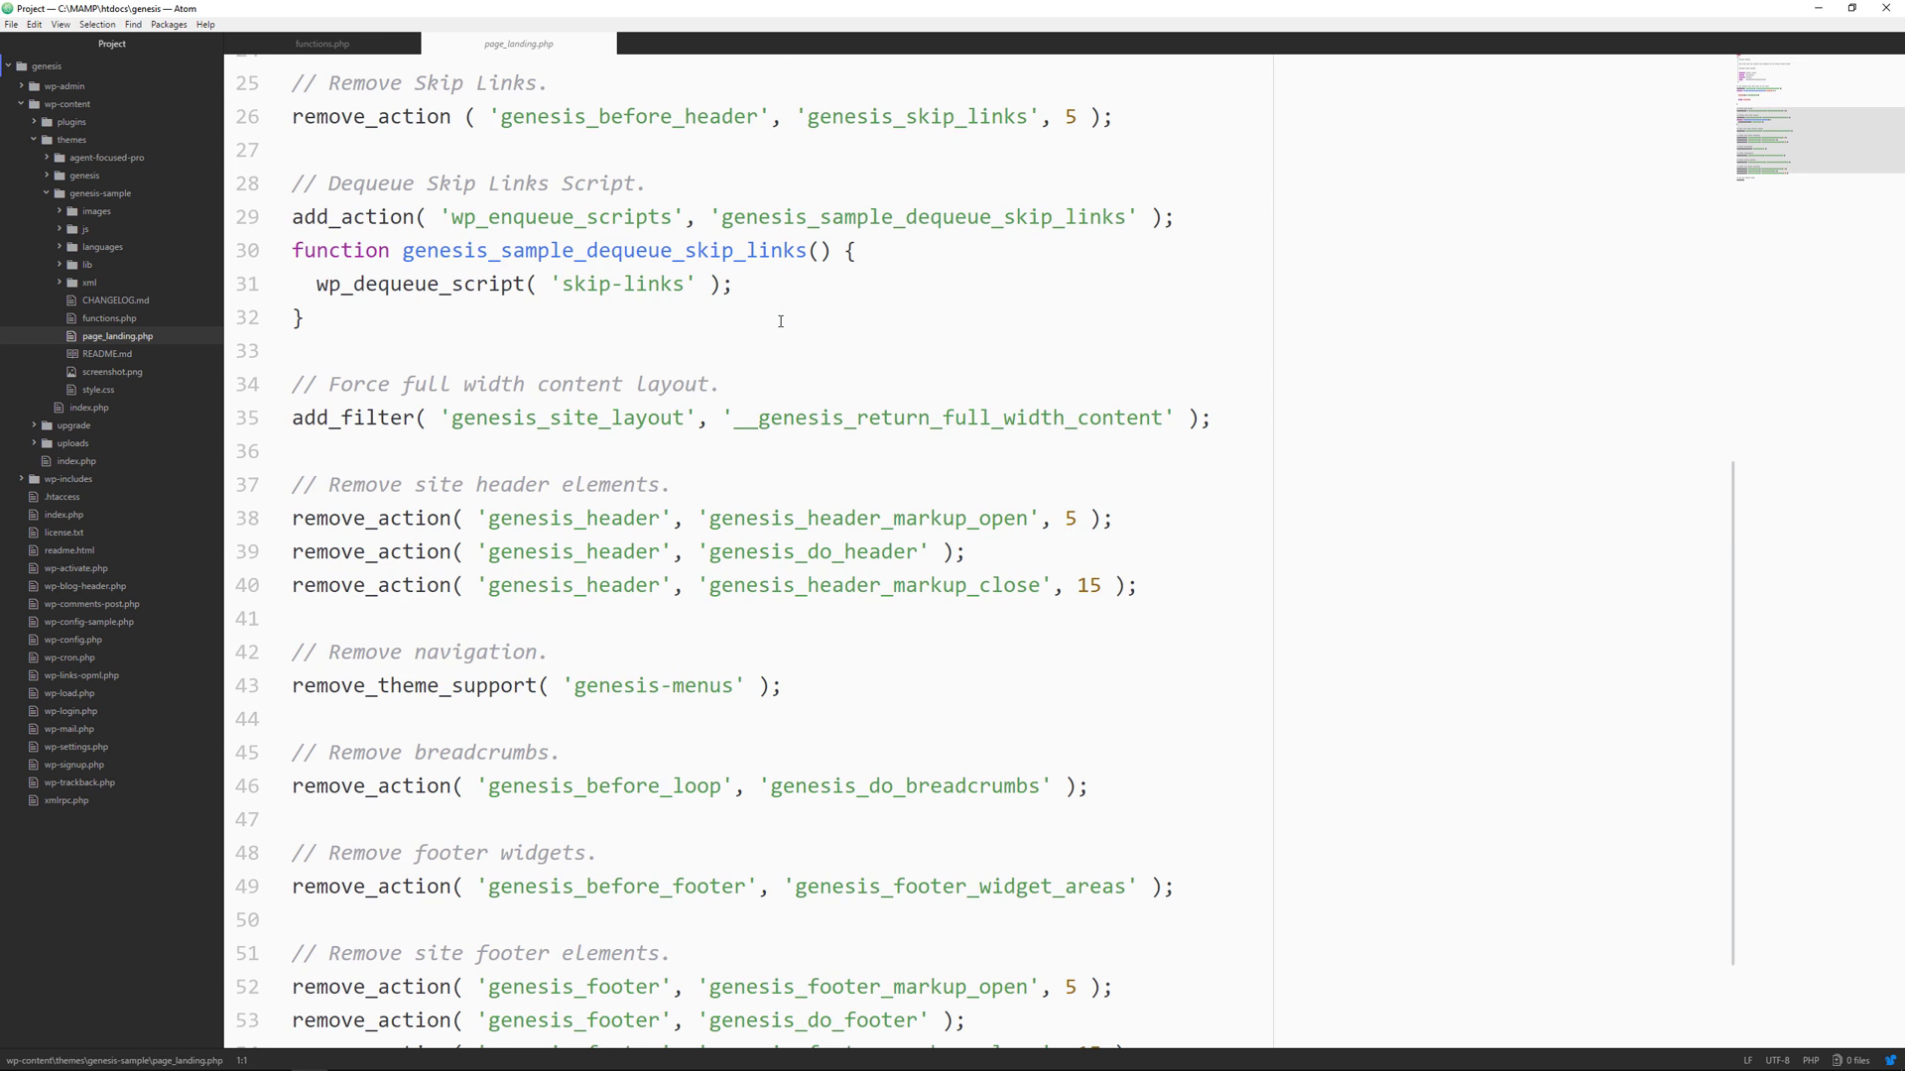
{"action": "scroll", "scroll_direction": "up", "scroll_amount": 3}
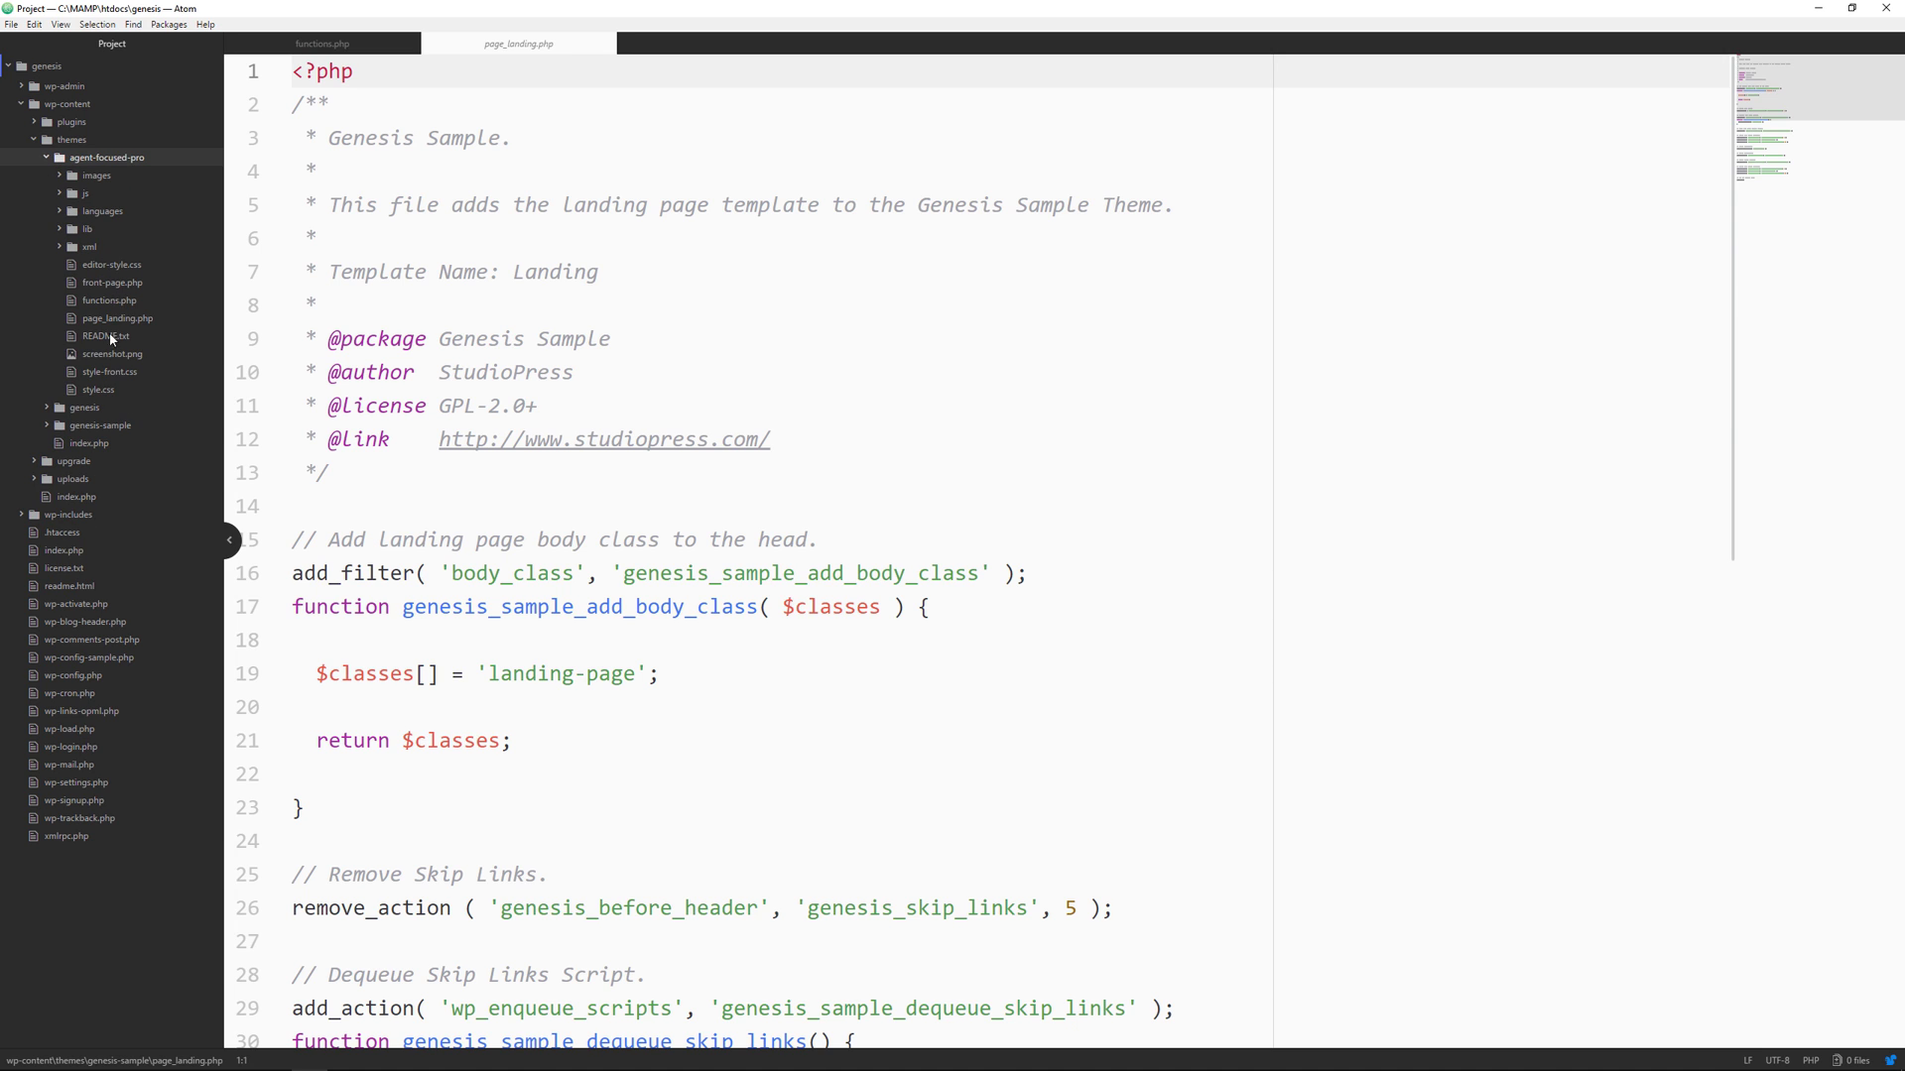
Read through Agent Focused Pro's functions.php file
{"action": "left_click", "coordinate": [109, 299]}
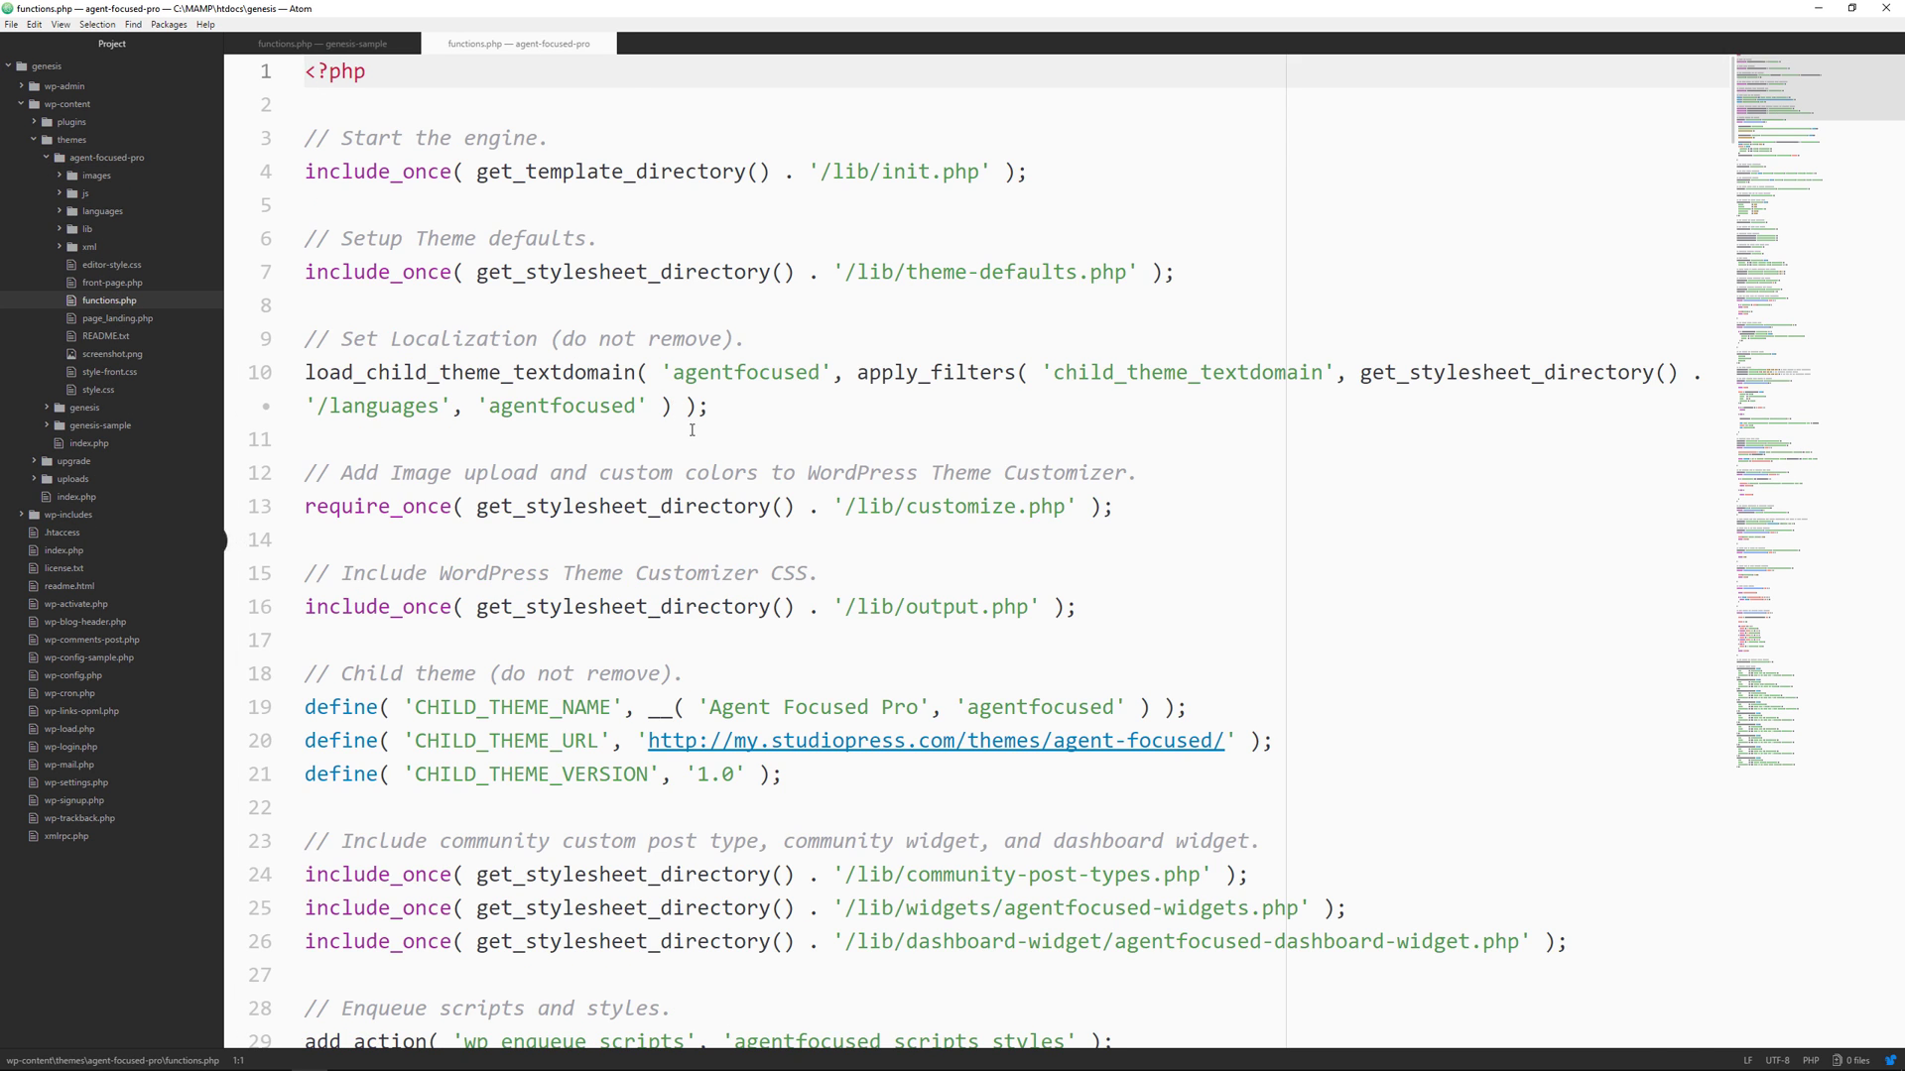
{"action": "scroll", "scroll_direction": "down", "scroll_amount": 3}
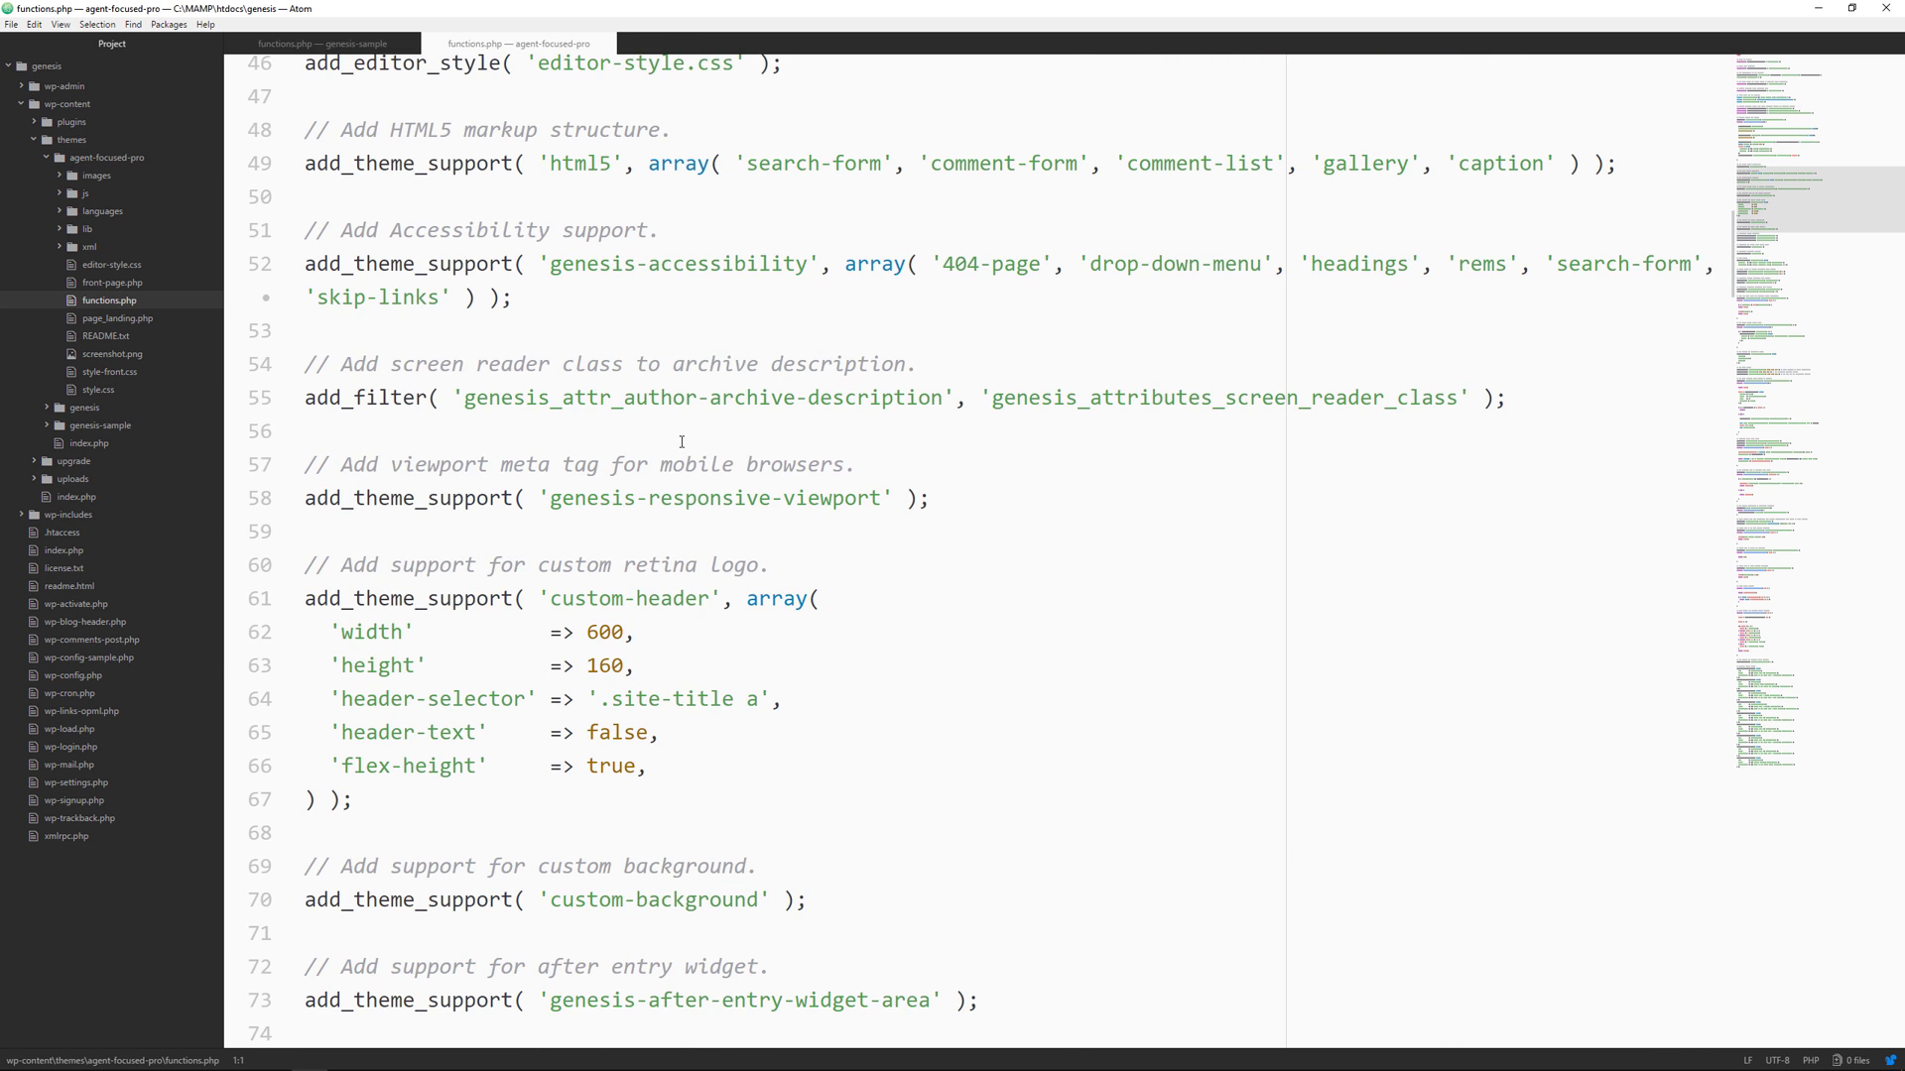
{"action": "scroll", "scroll_direction": "down", "scroll_amount": 3}
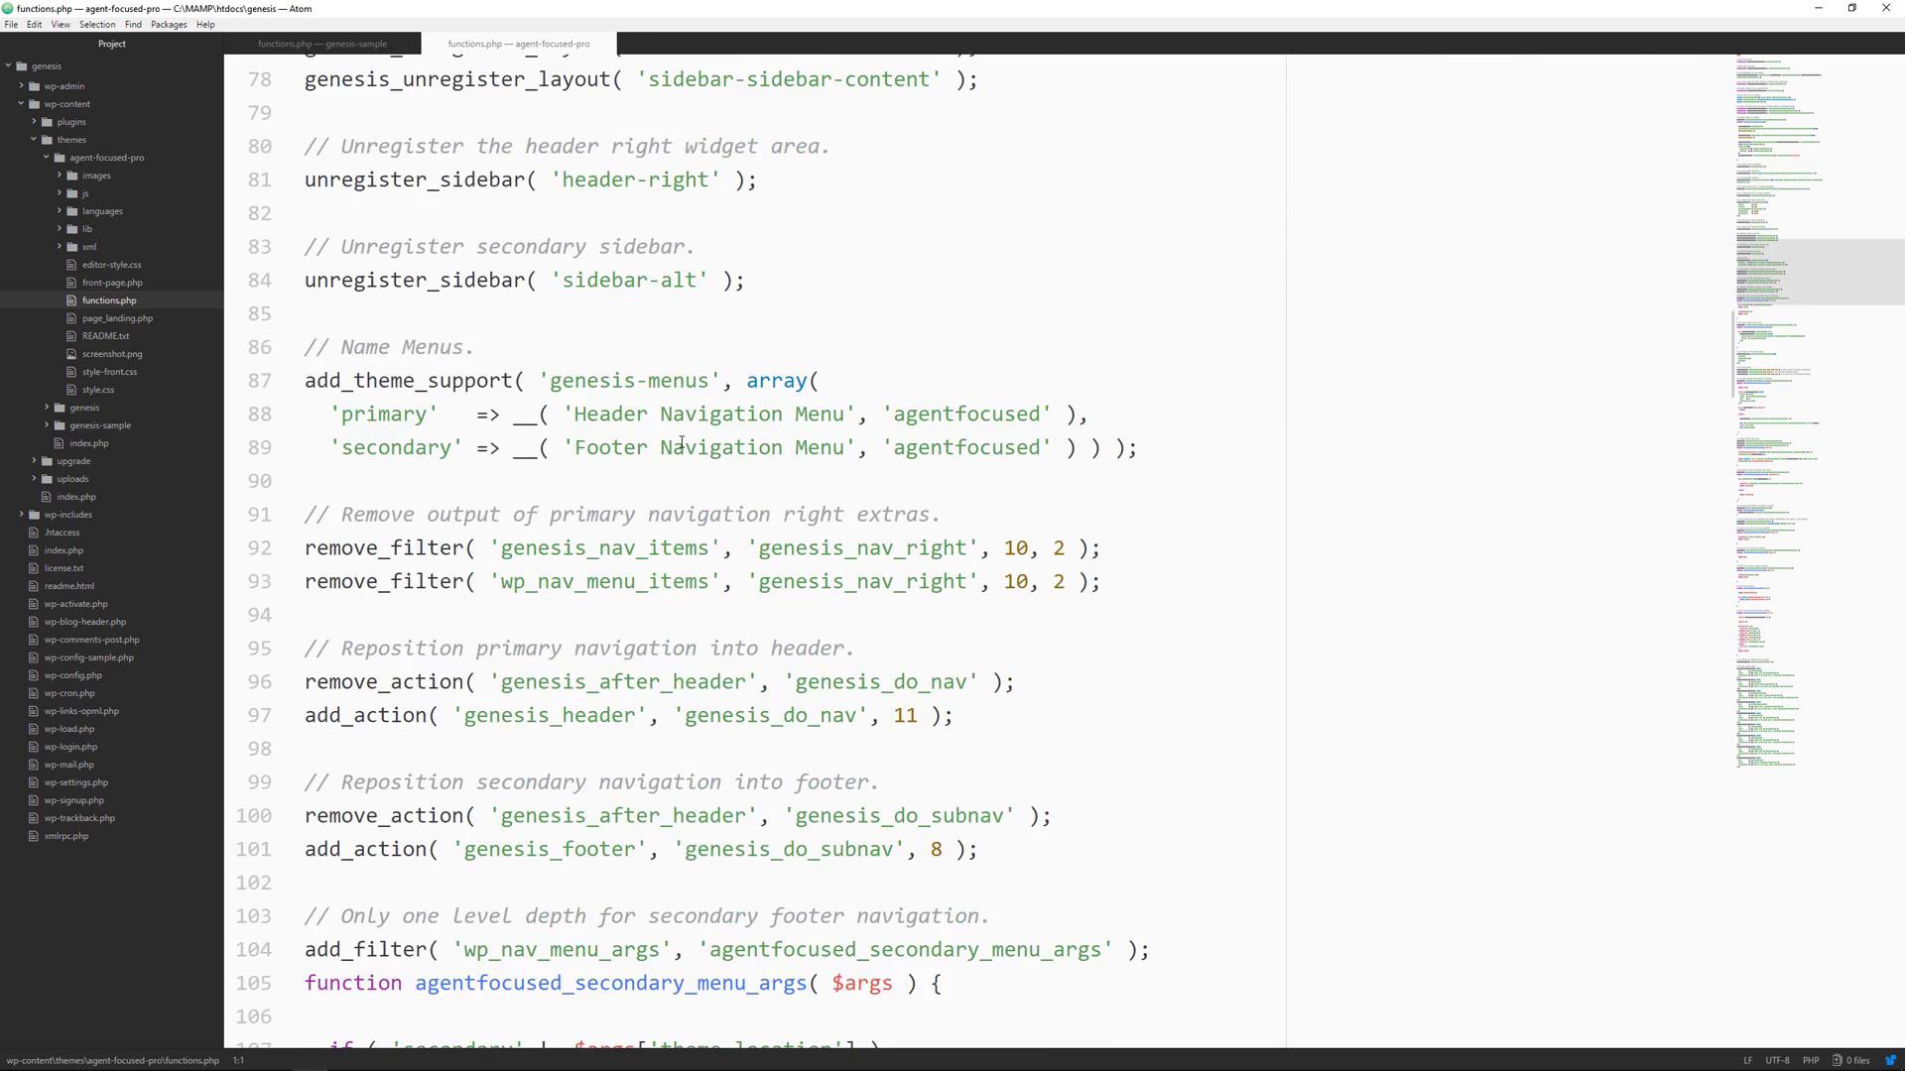
{"action": "scroll", "scroll_direction": "up", "scroll_amount": 3}
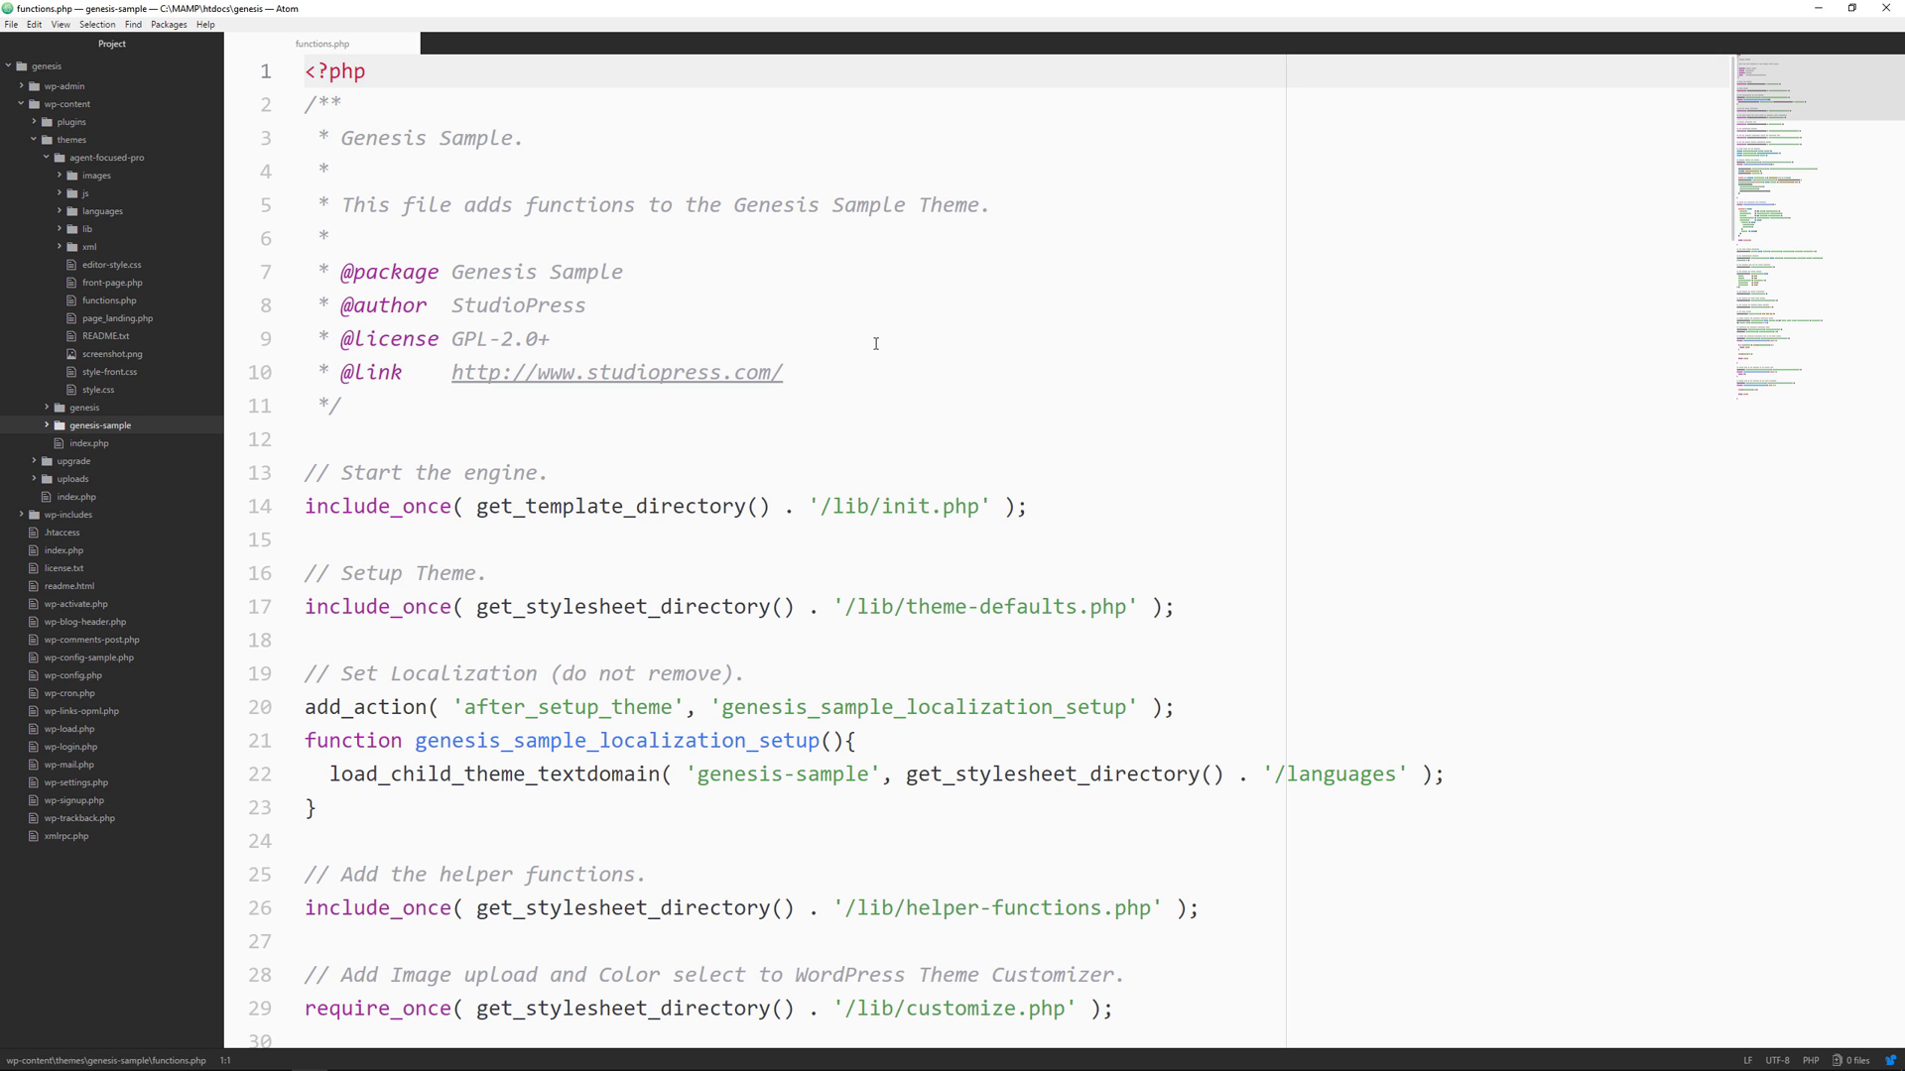
{"action": "mouse_move", "coordinate": [856, 366]}
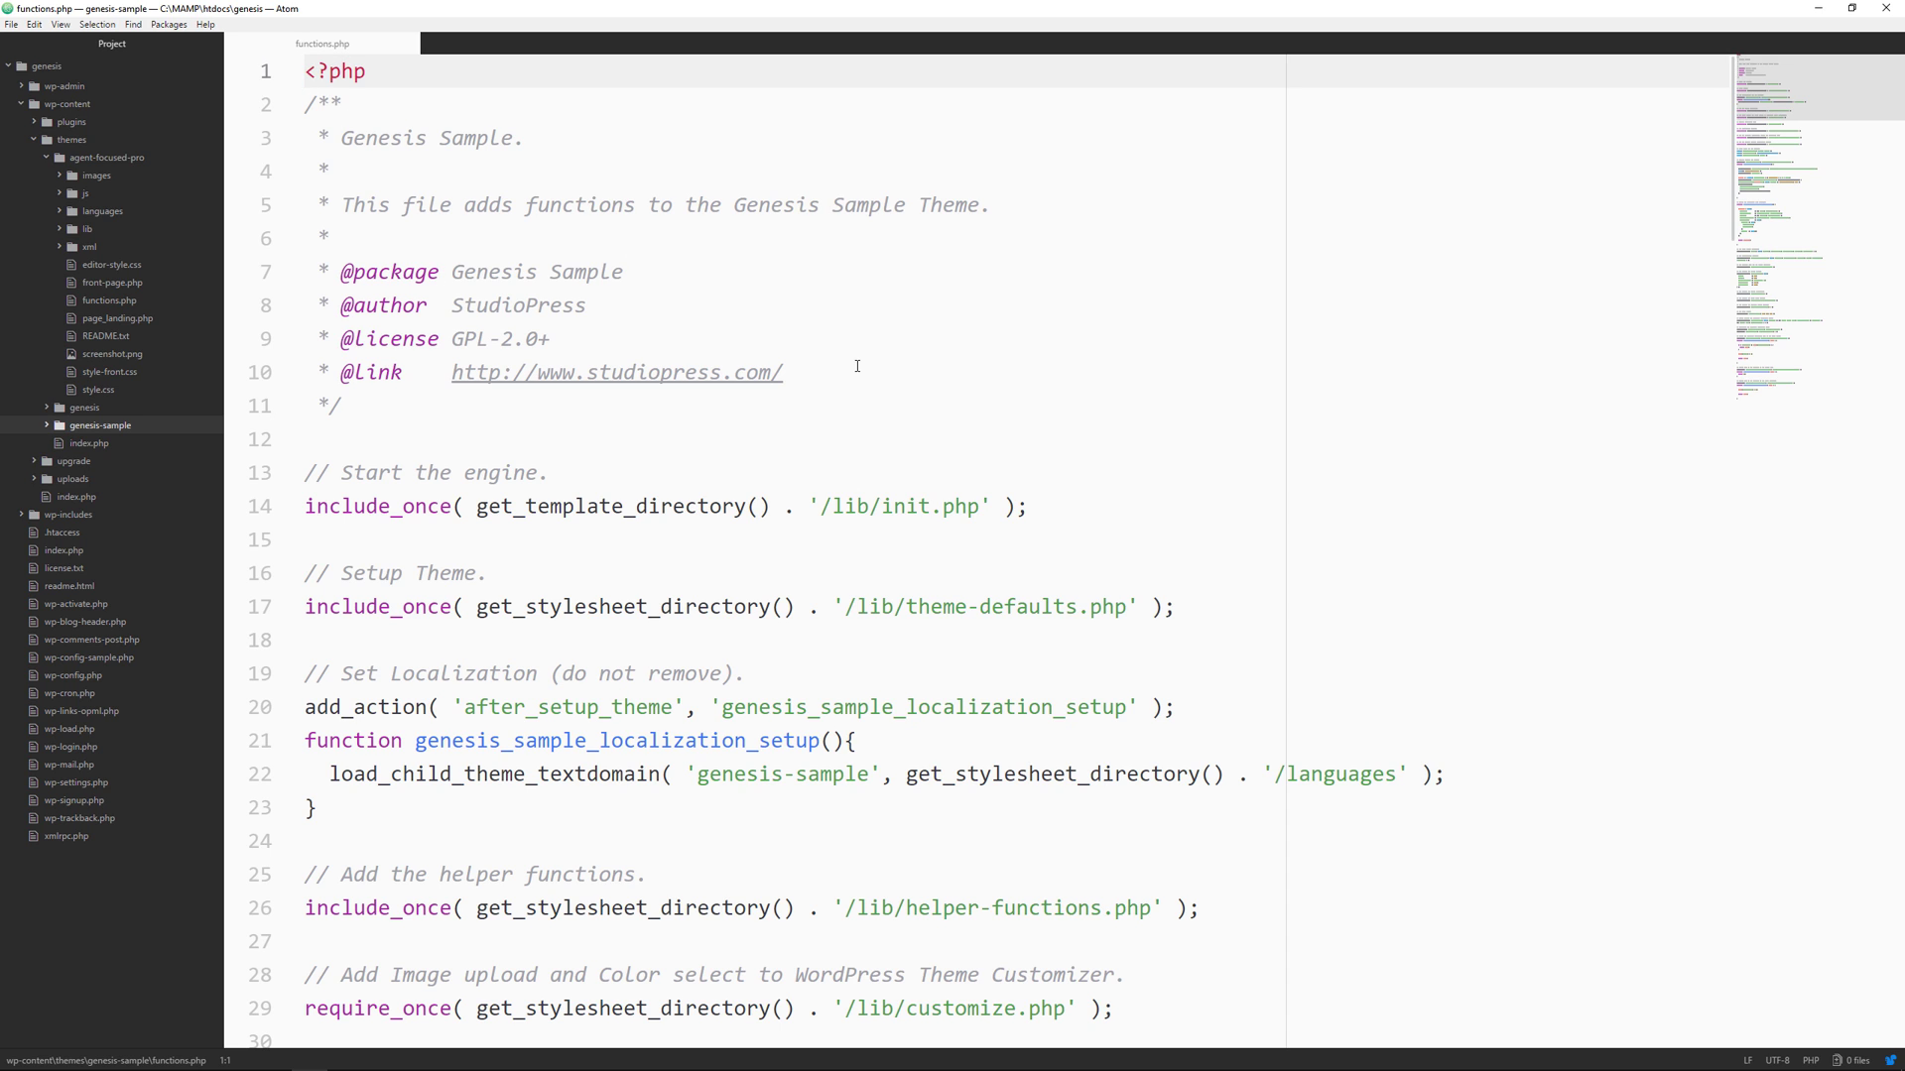